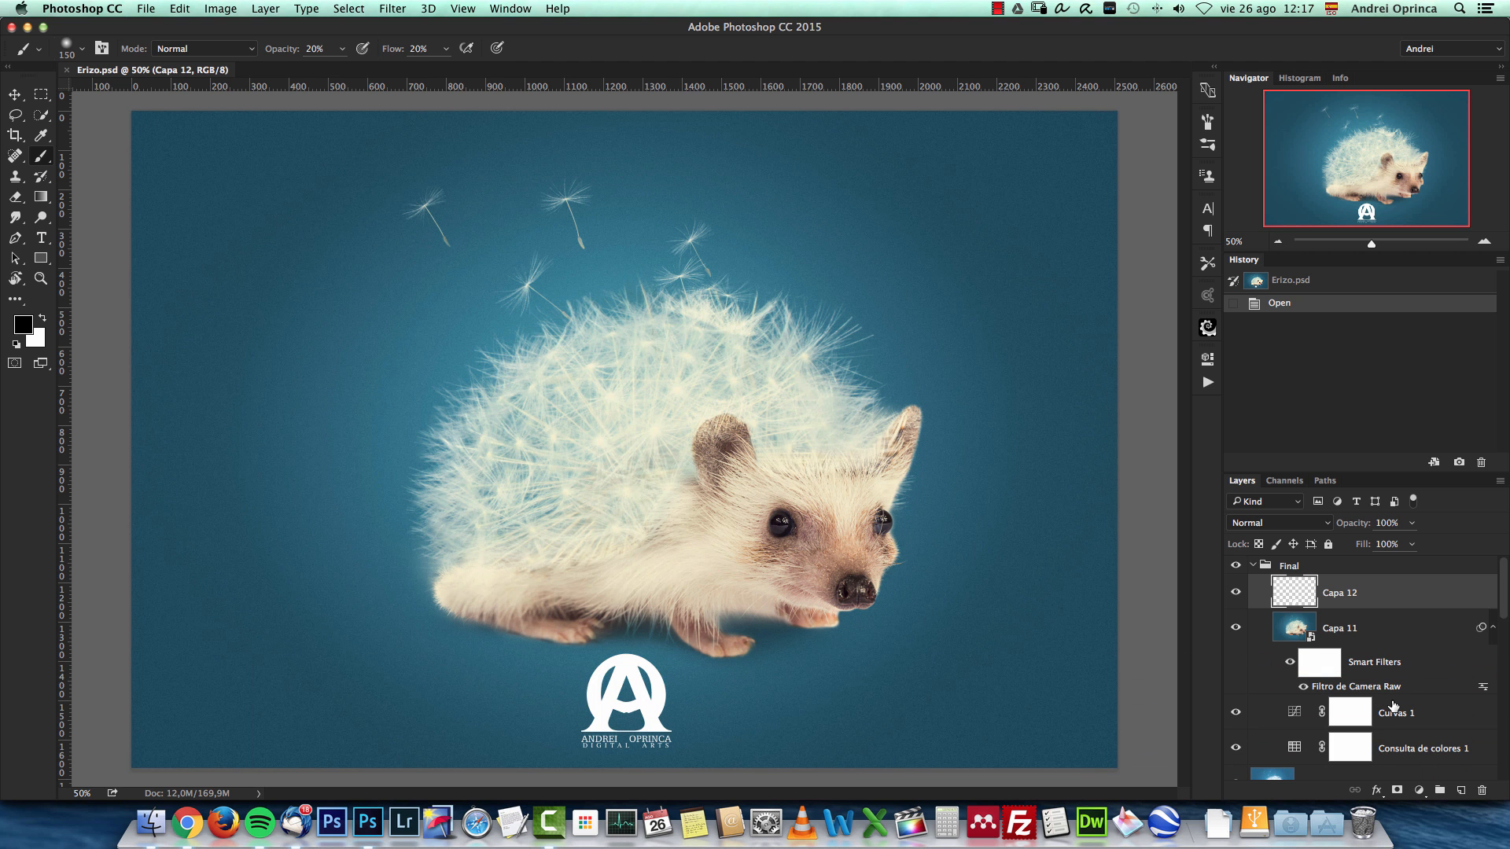
pyautogui.moveTo(869, 426)
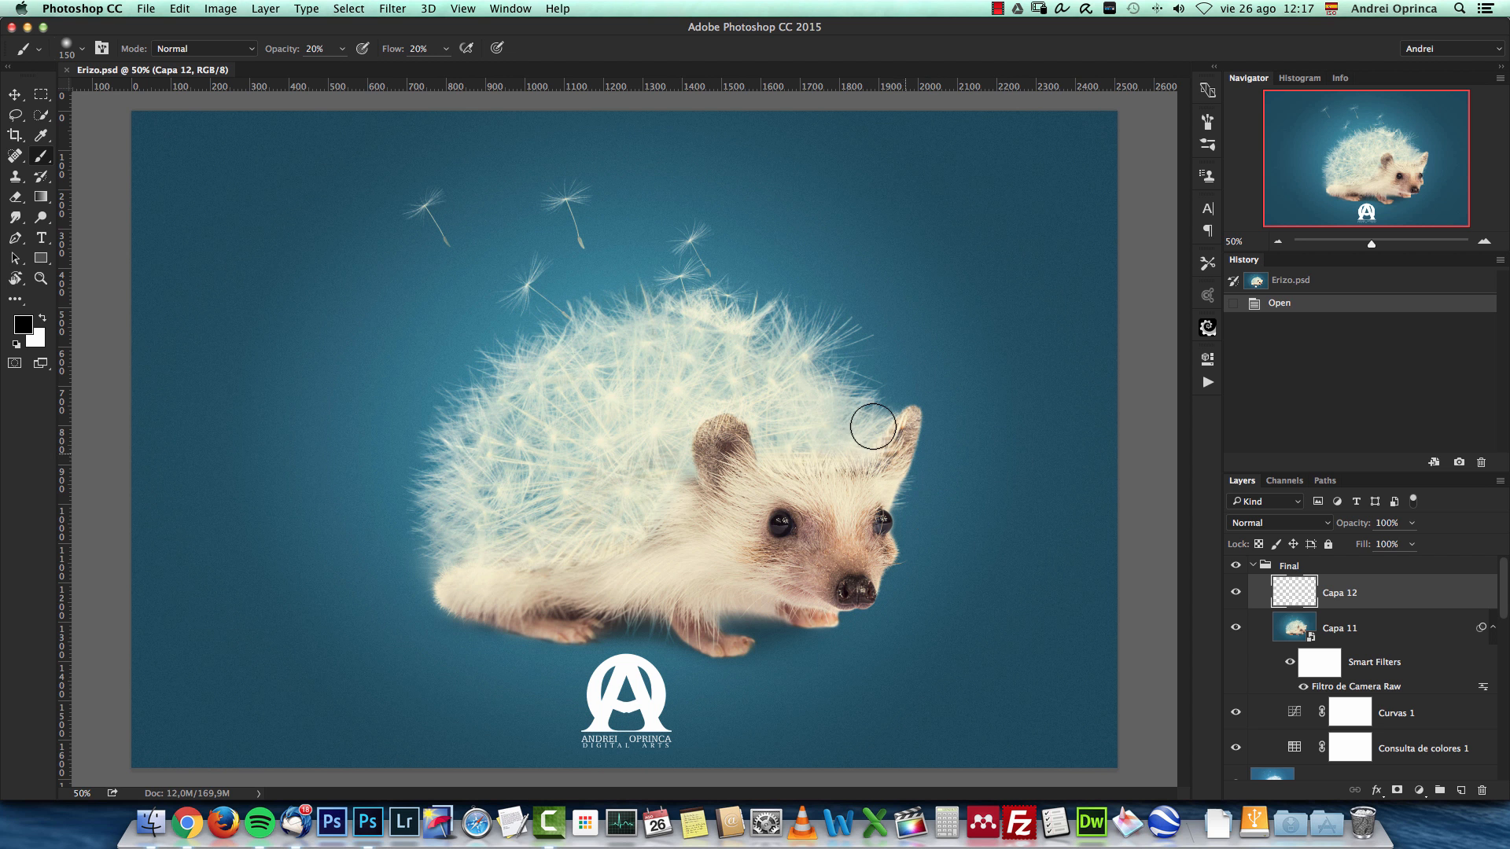
pyautogui.moveTo(1208, 679)
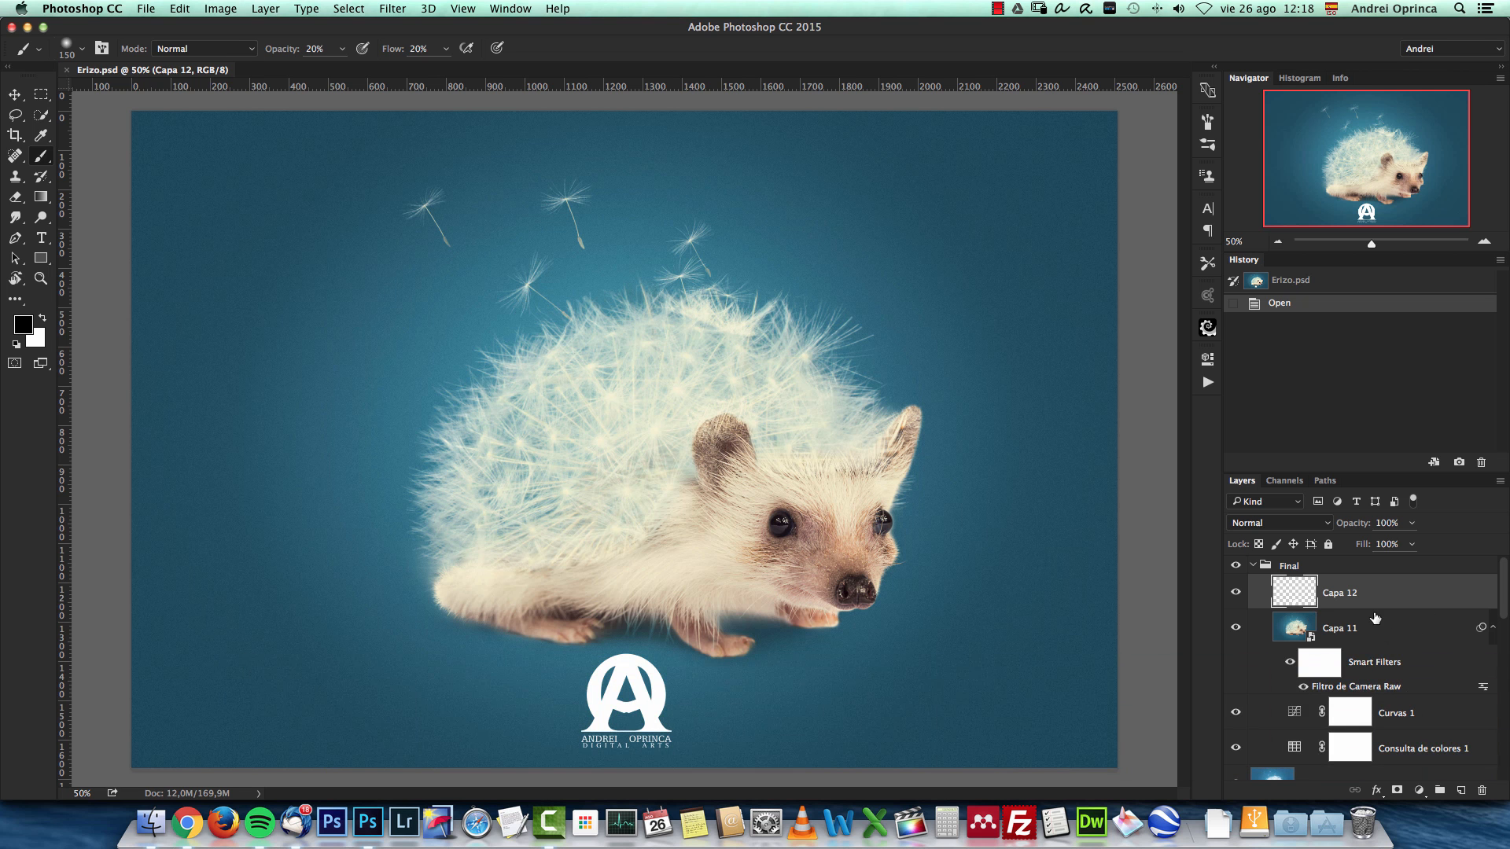
pyautogui.moveTo(1369, 664)
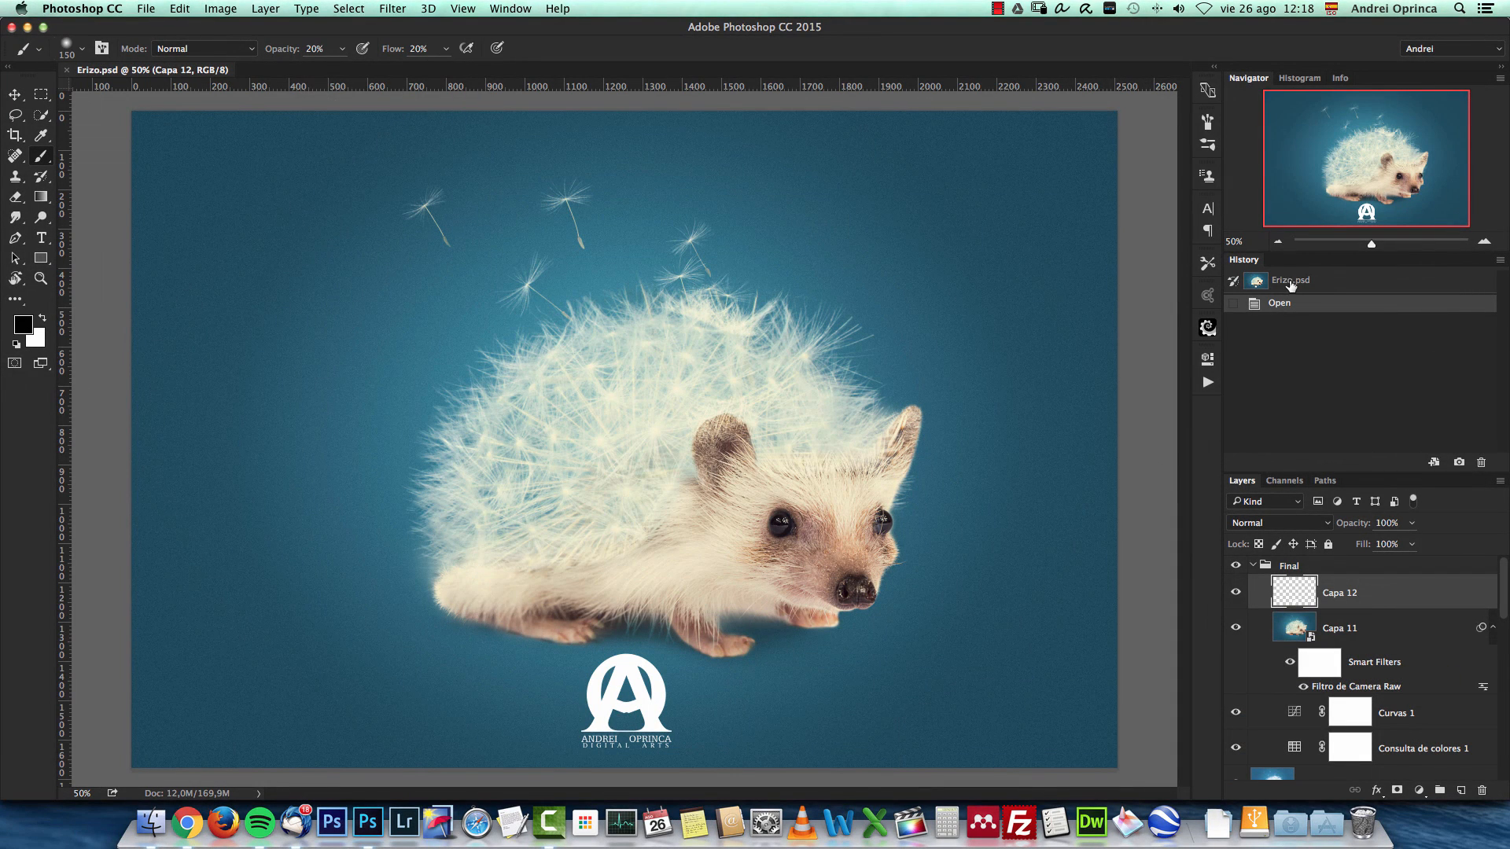
pyautogui.moveTo(1118, 566)
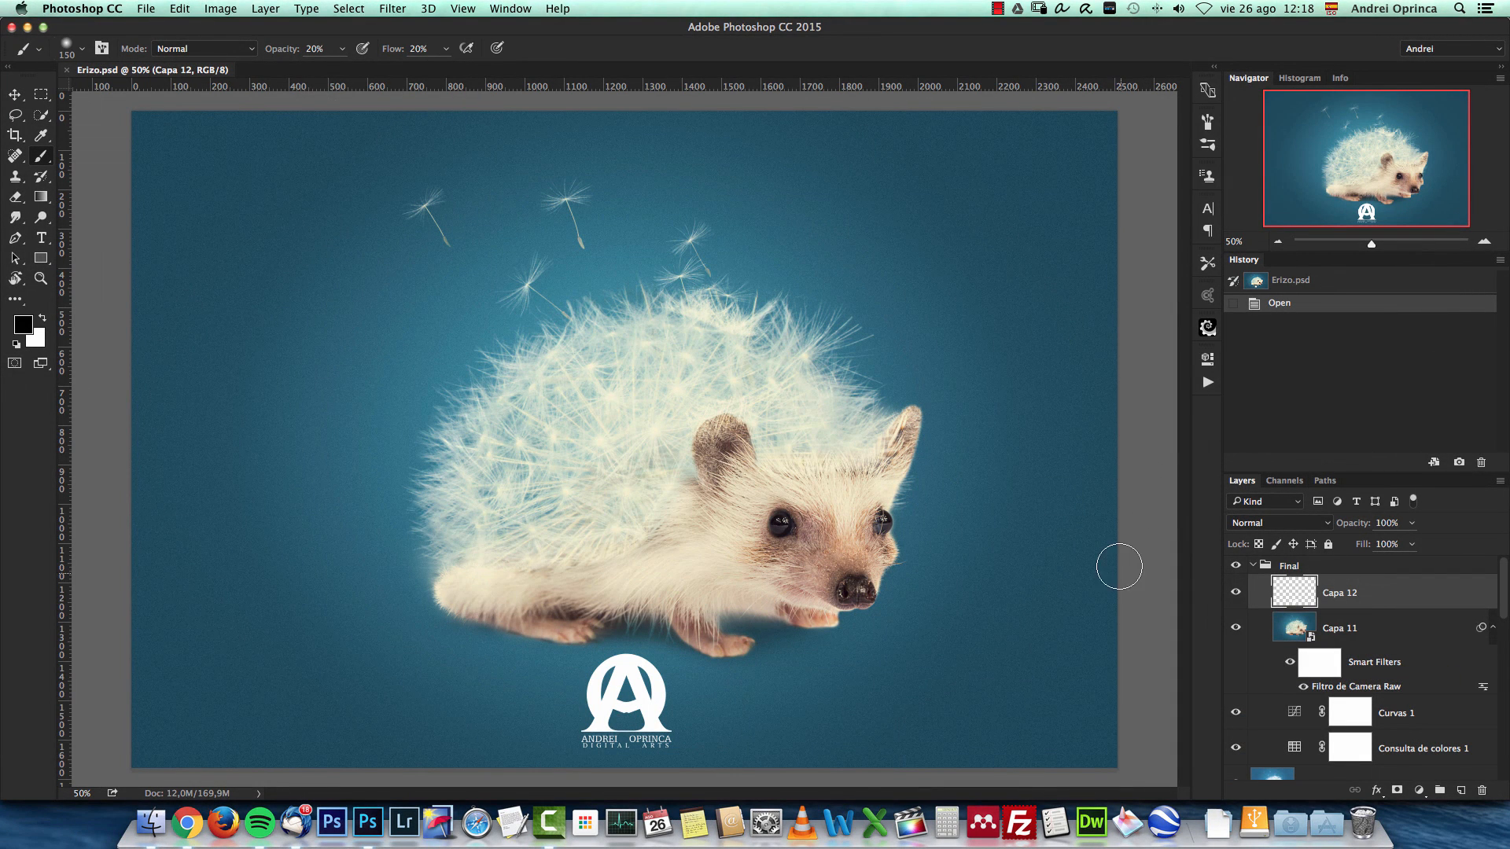
# Select all of the hedgehog image, deselect, and start a new 2508×1672 clipboard-sized document.
pyautogui.press('cmd+a')
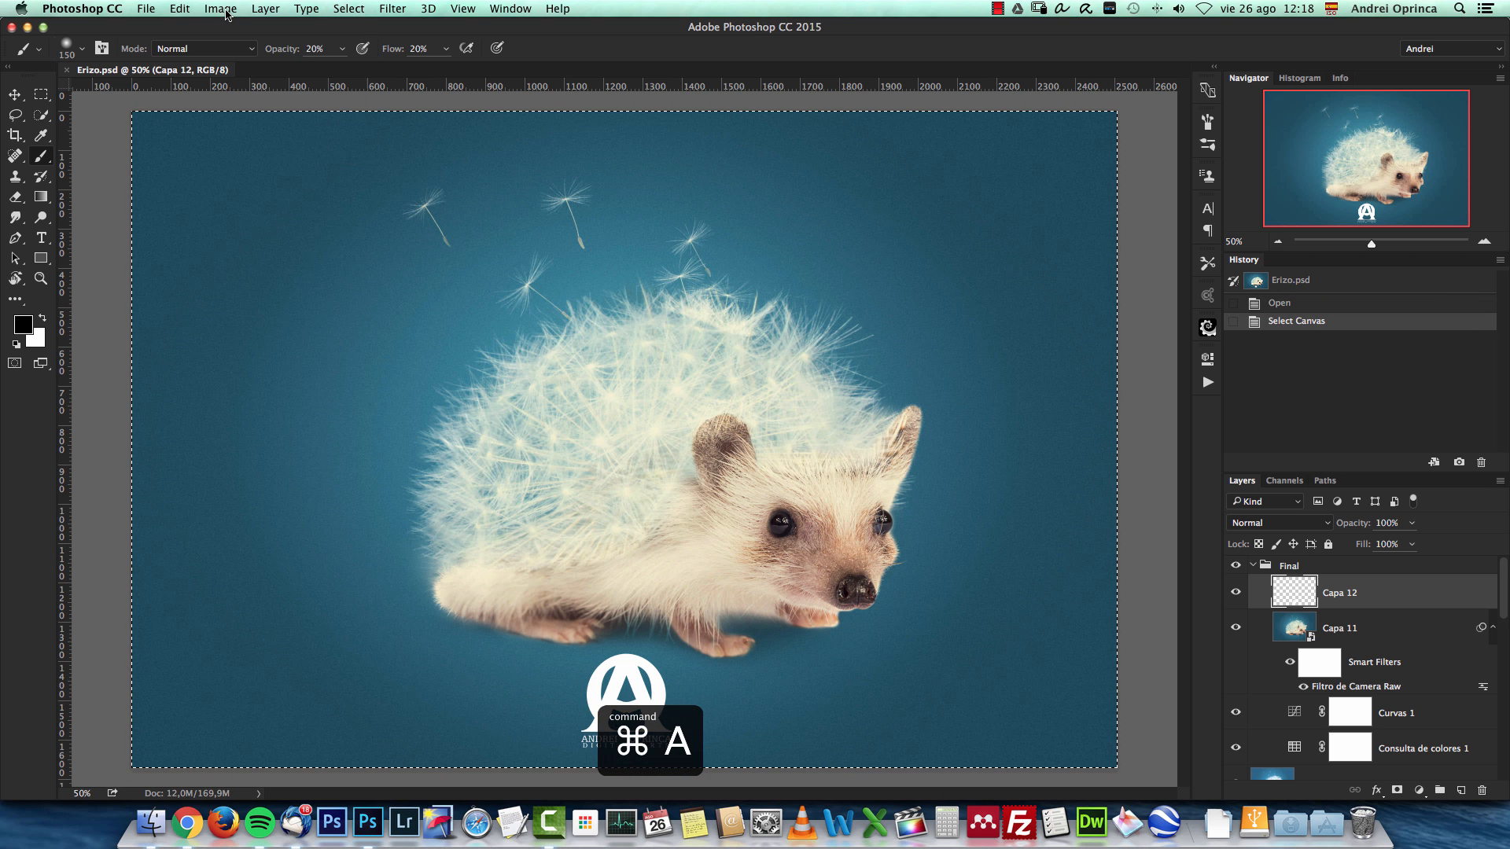
pyautogui.click(264, 9)
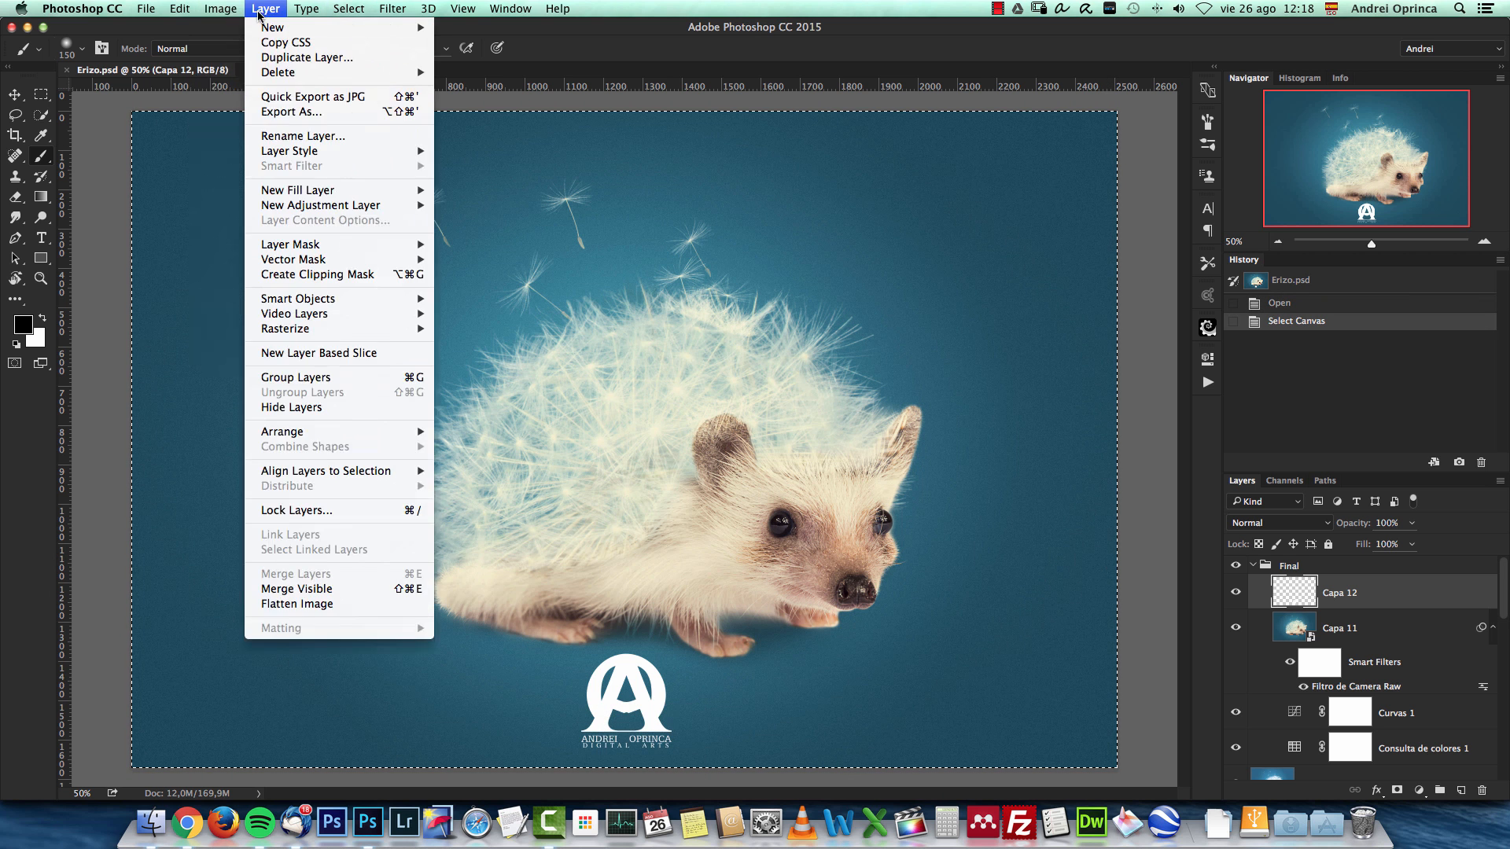
pyautogui.click(220, 9)
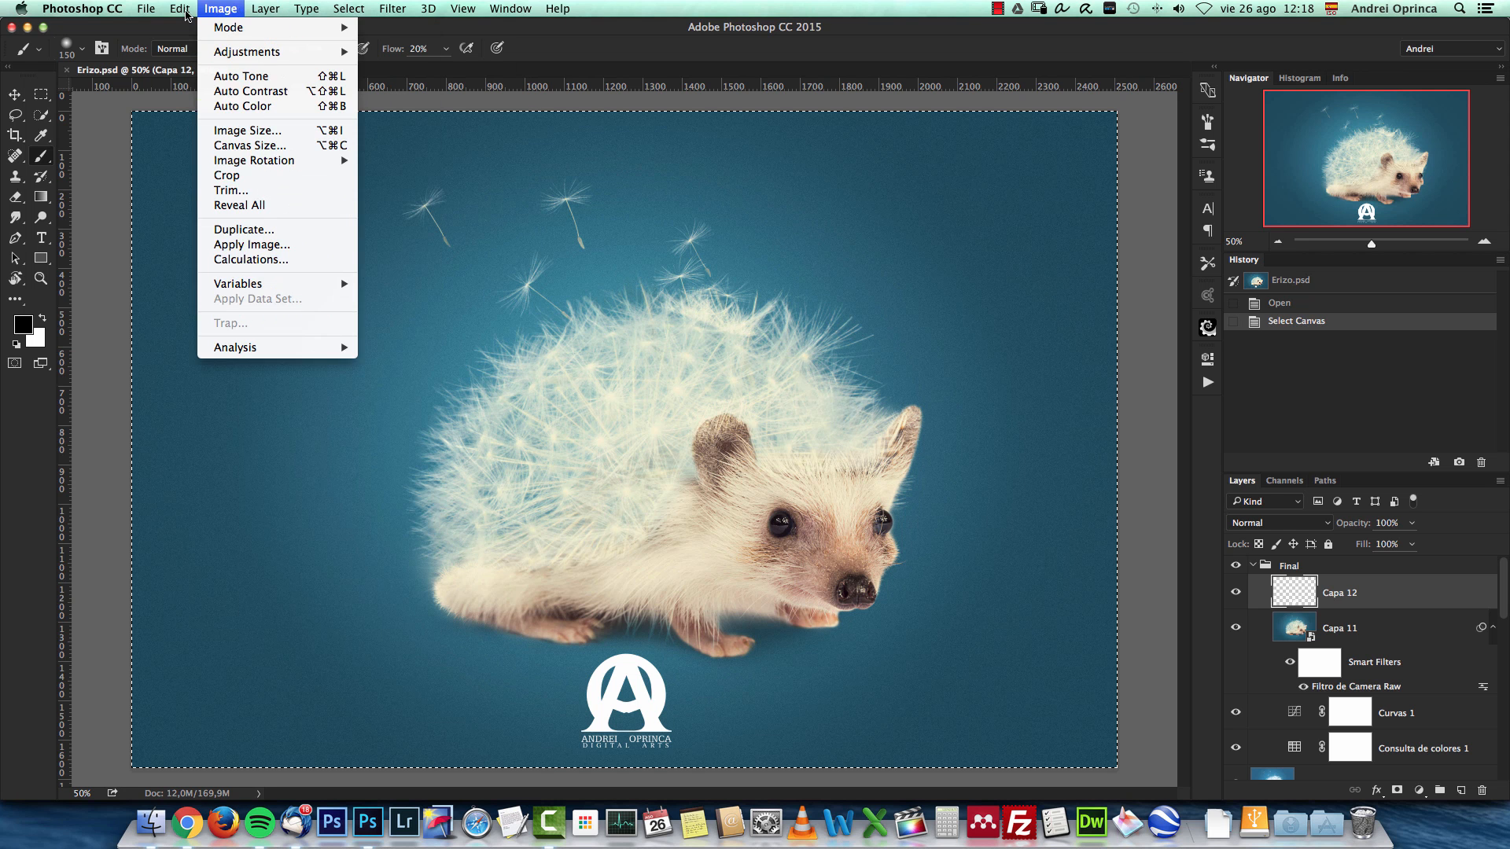
pyautogui.press('cmd+d')
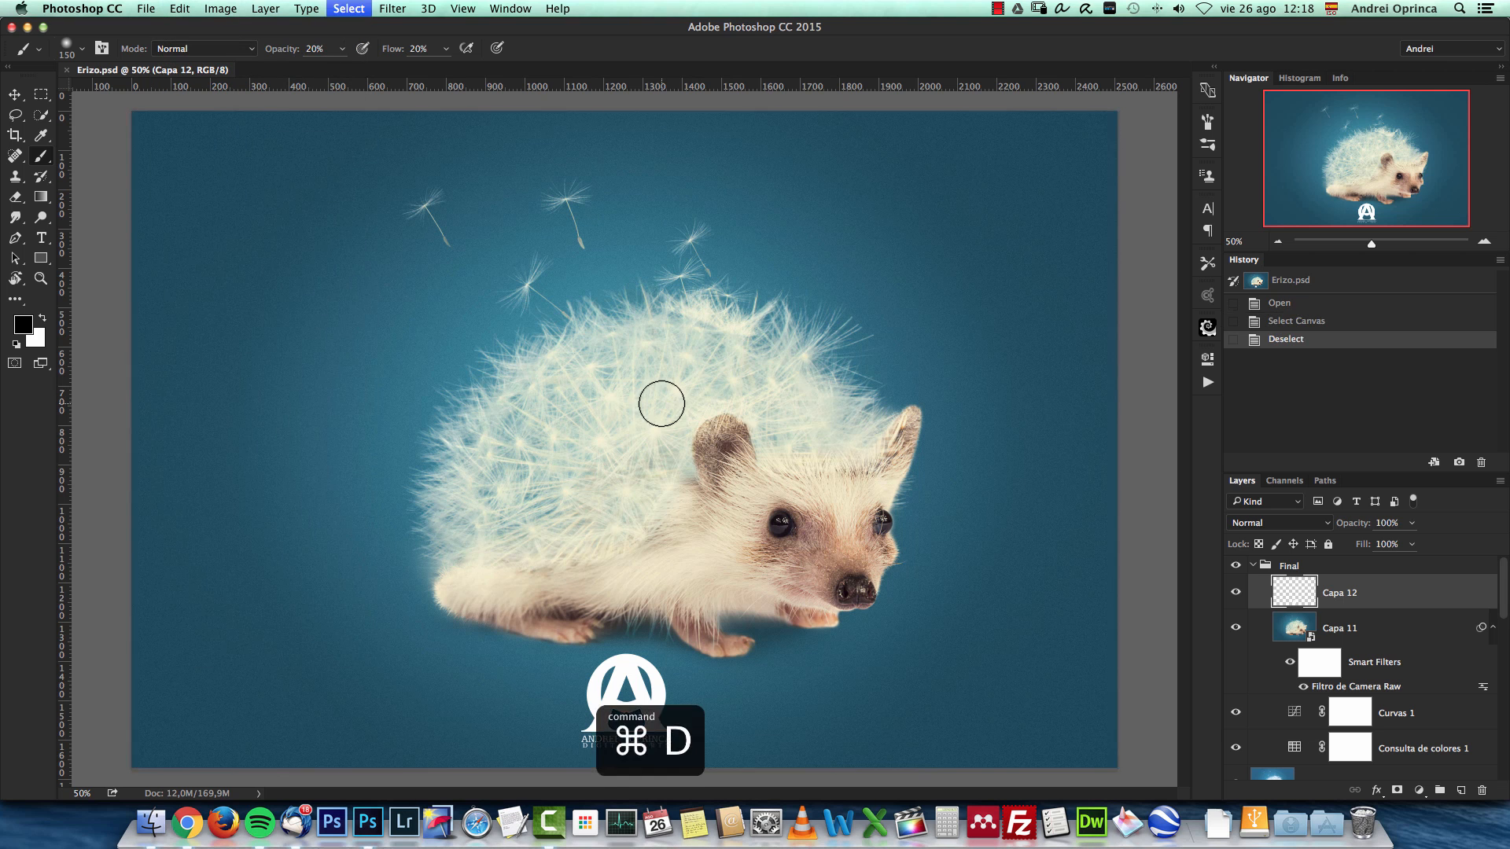
pyautogui.press('cmd+n')
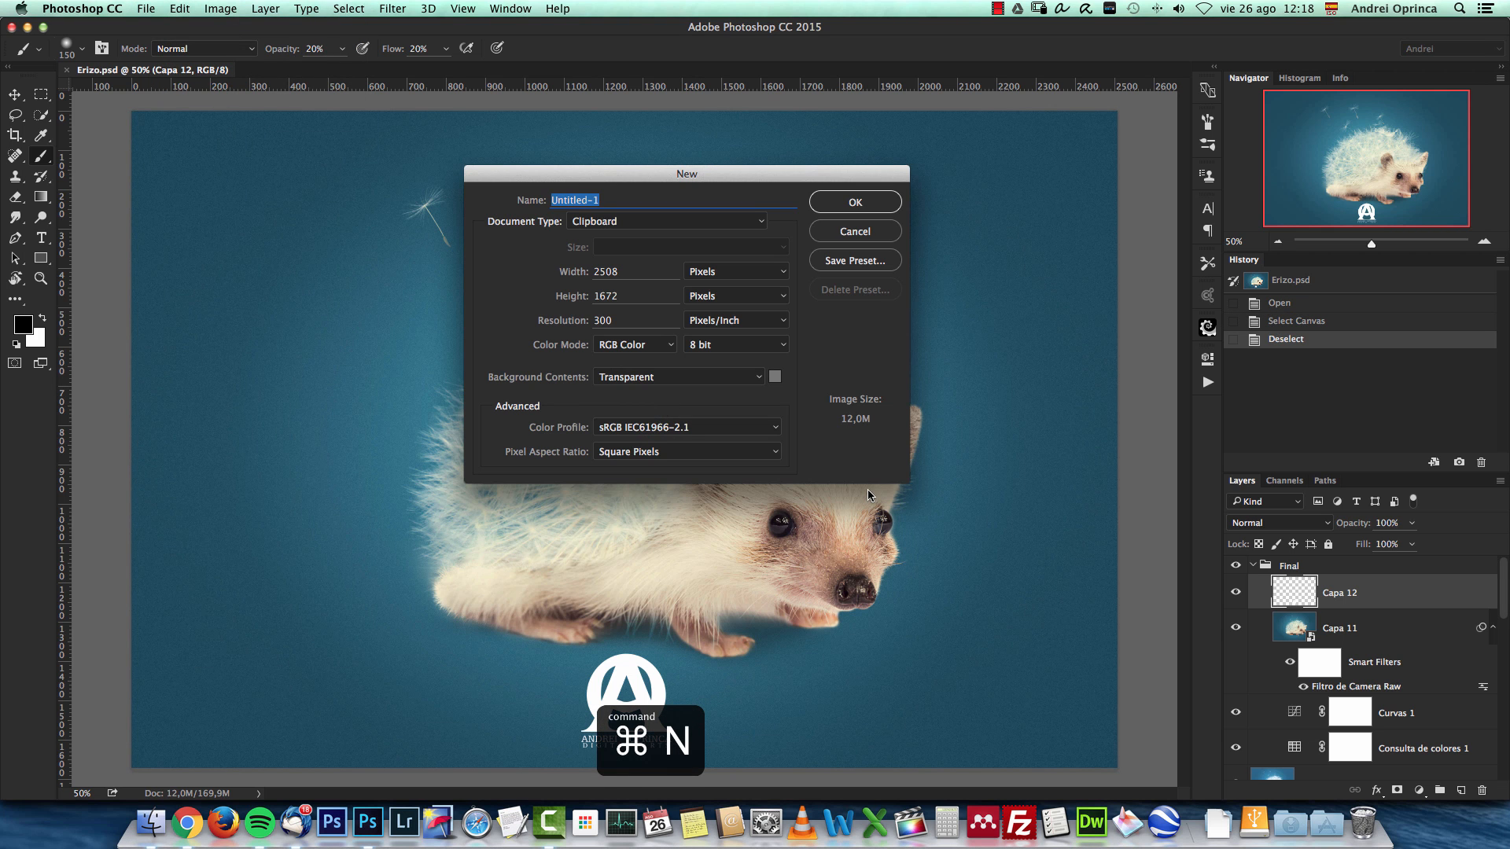
# Create the document and add a Gradient Fill layer with dark blue and light blue stops.
pyautogui.click(851, 201)
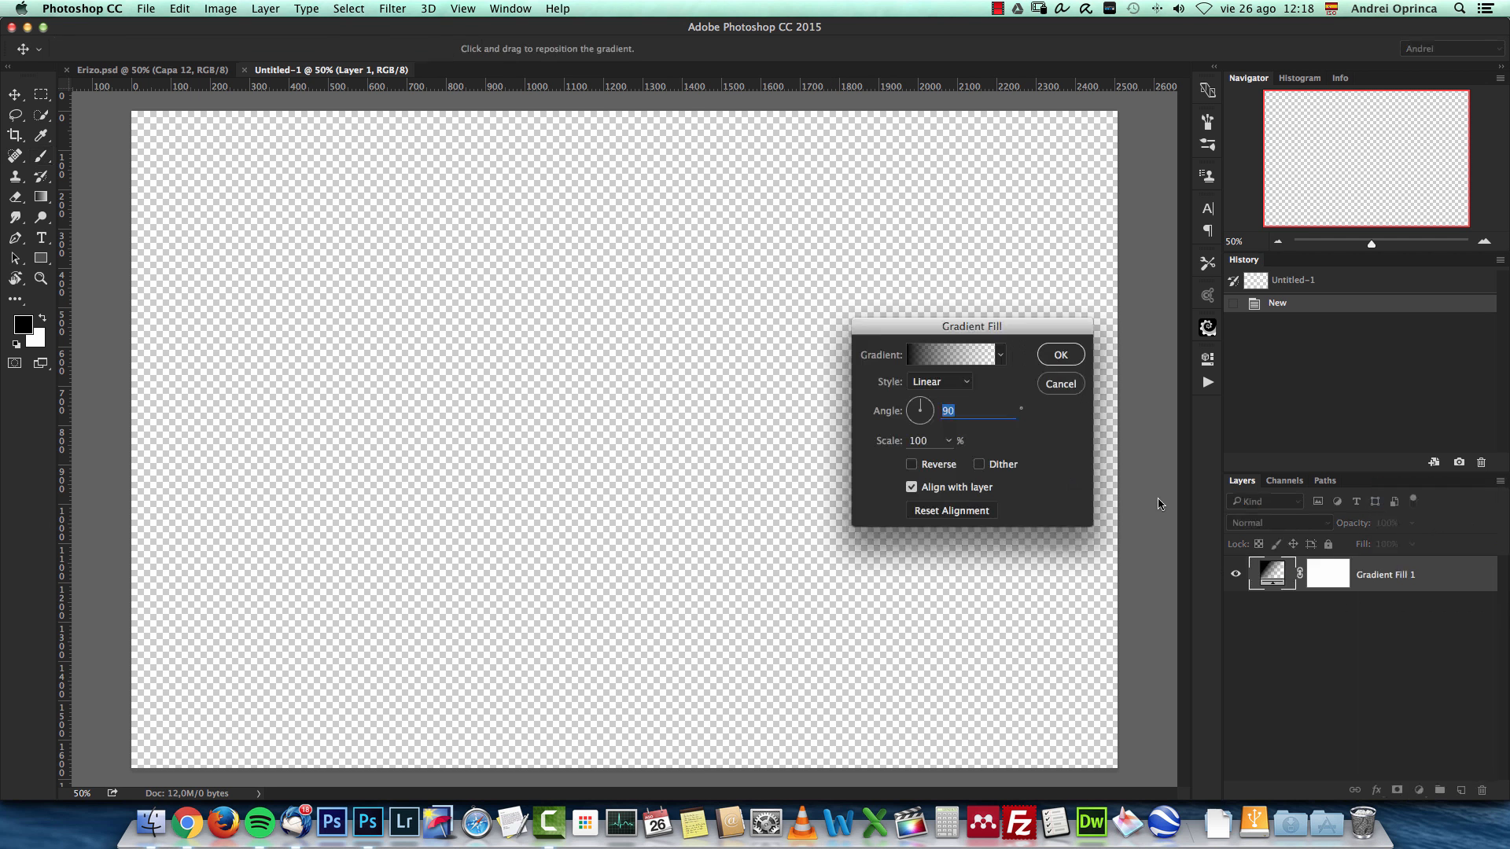
pyautogui.click(952, 354)
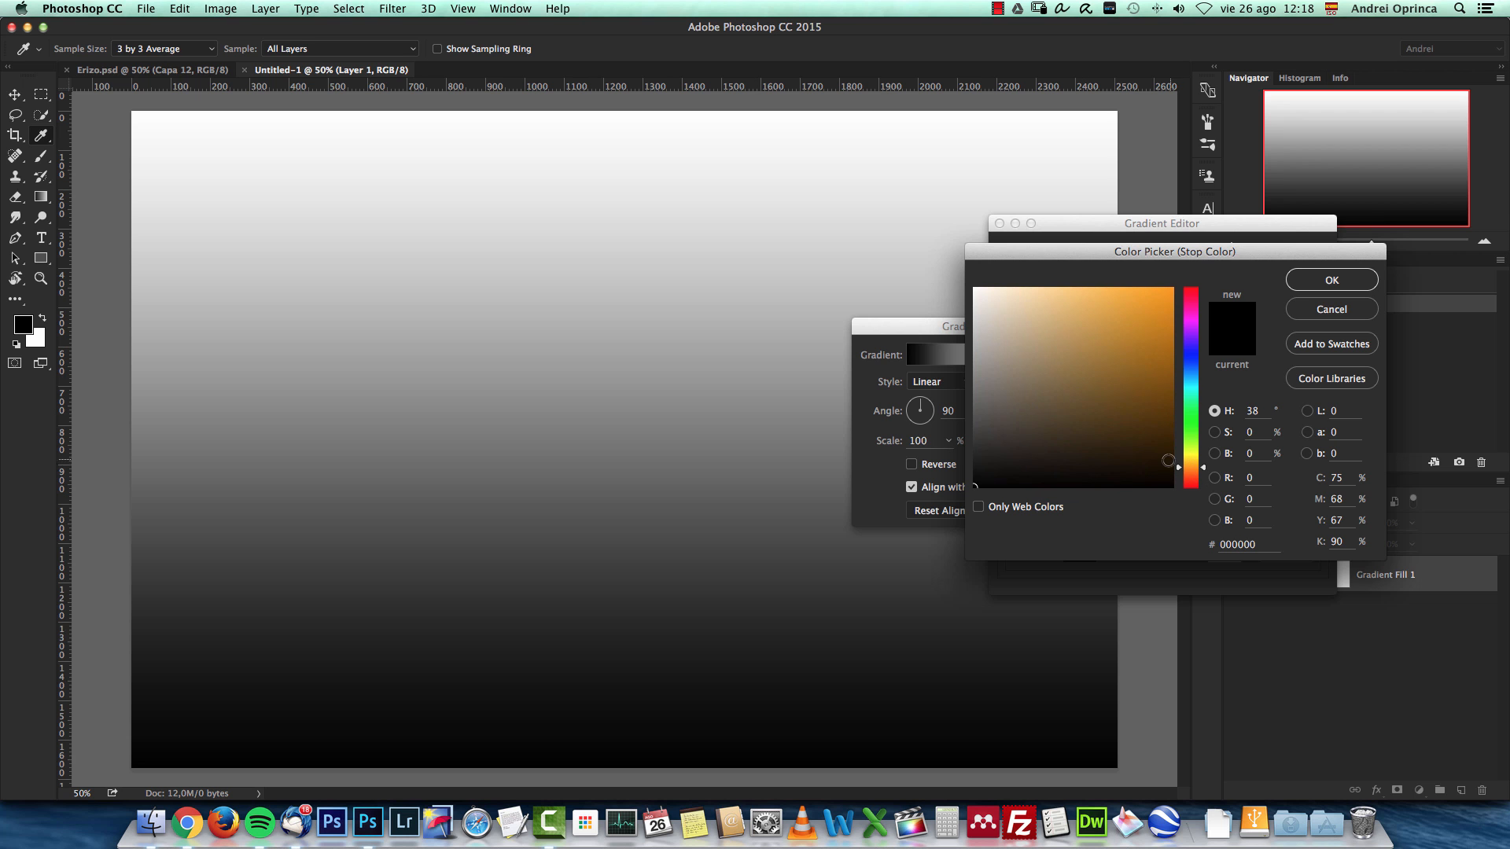
pyautogui.click(1143, 415)
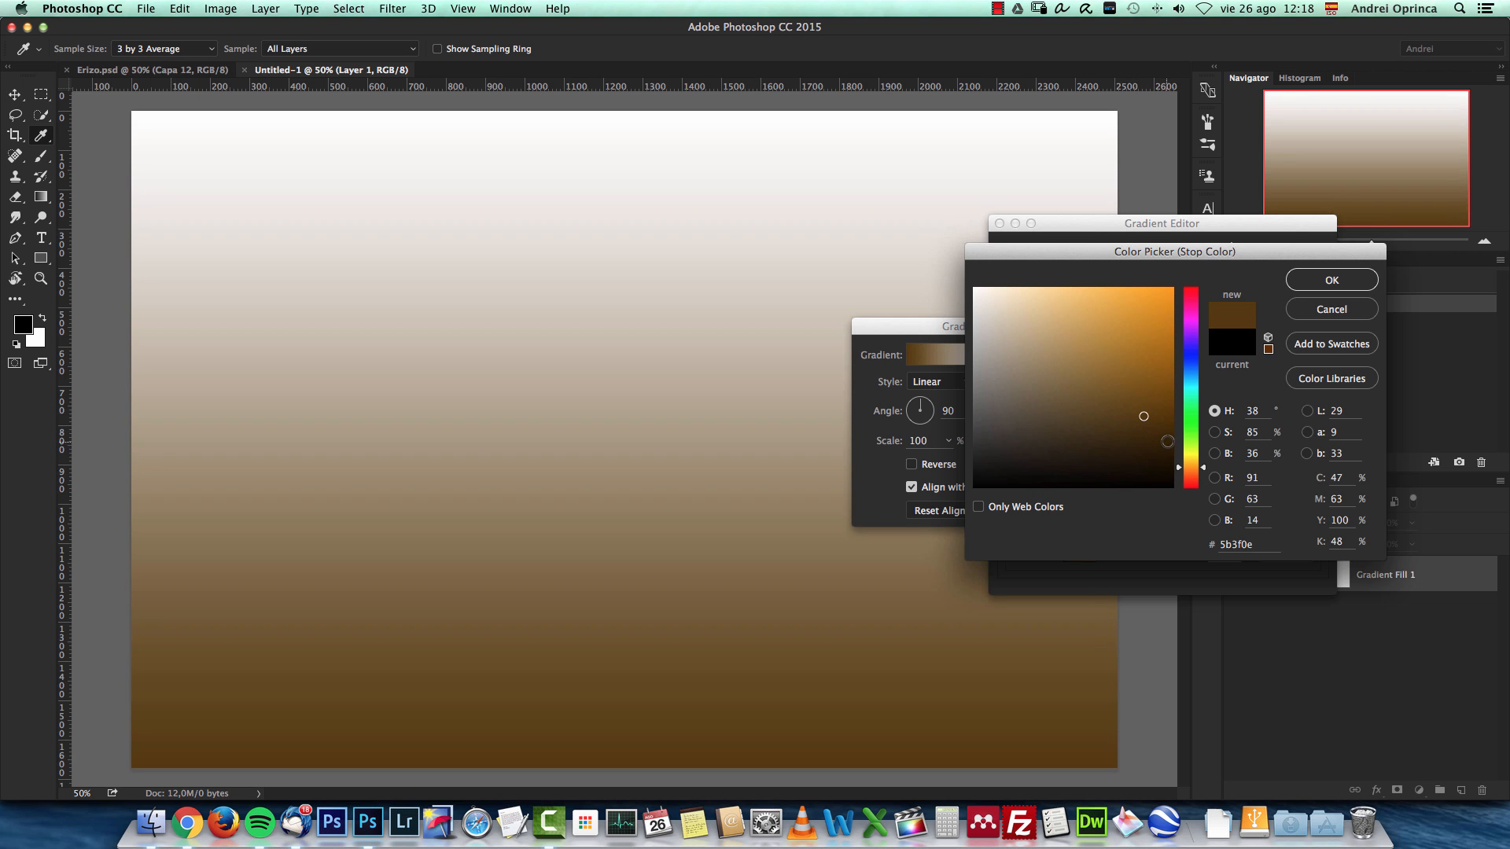
pyautogui.click(1186, 376)
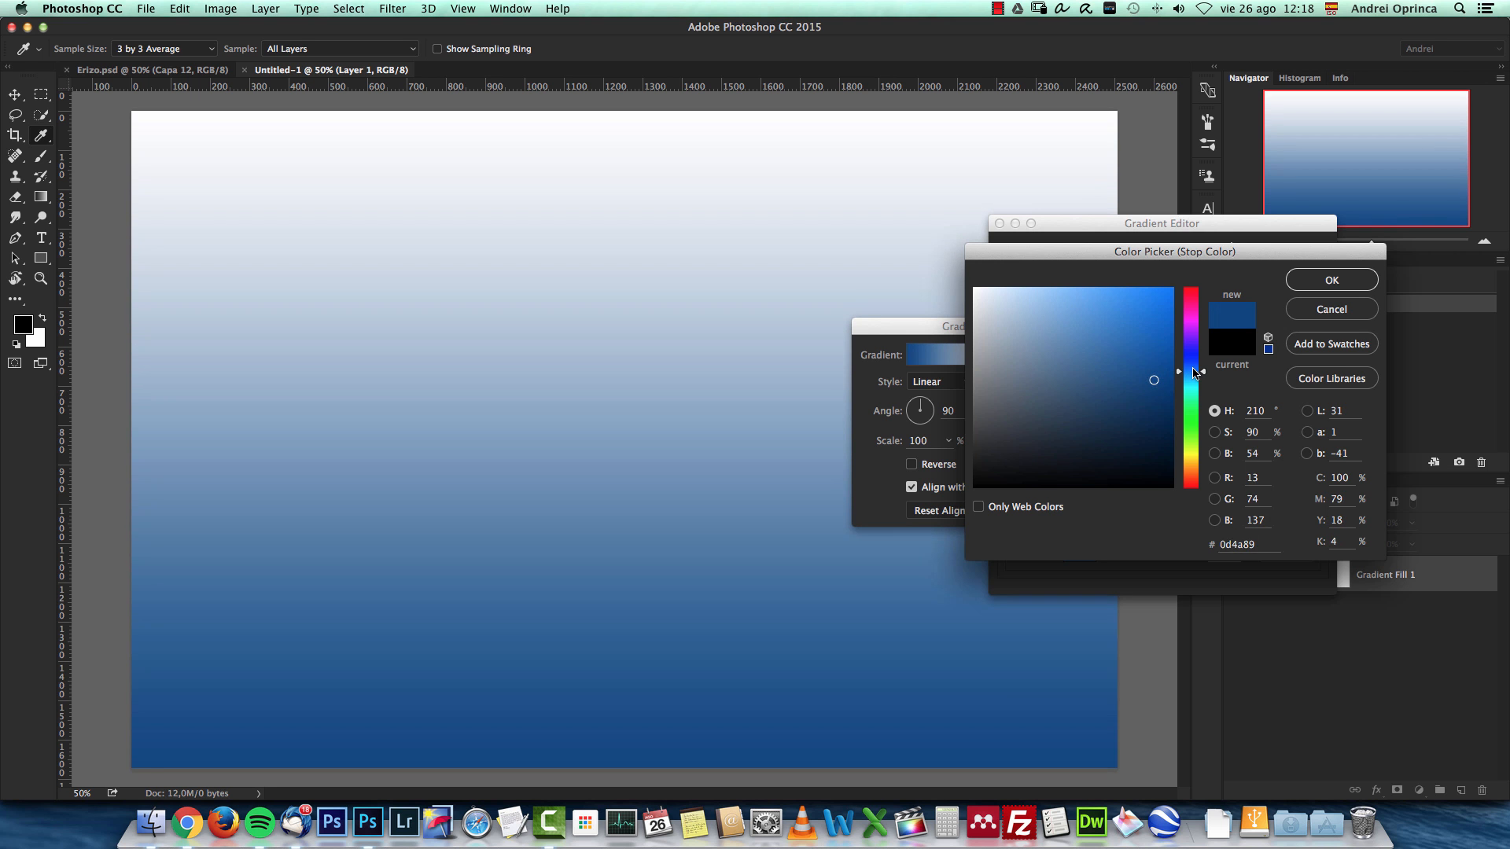
pyautogui.click(1330, 280)
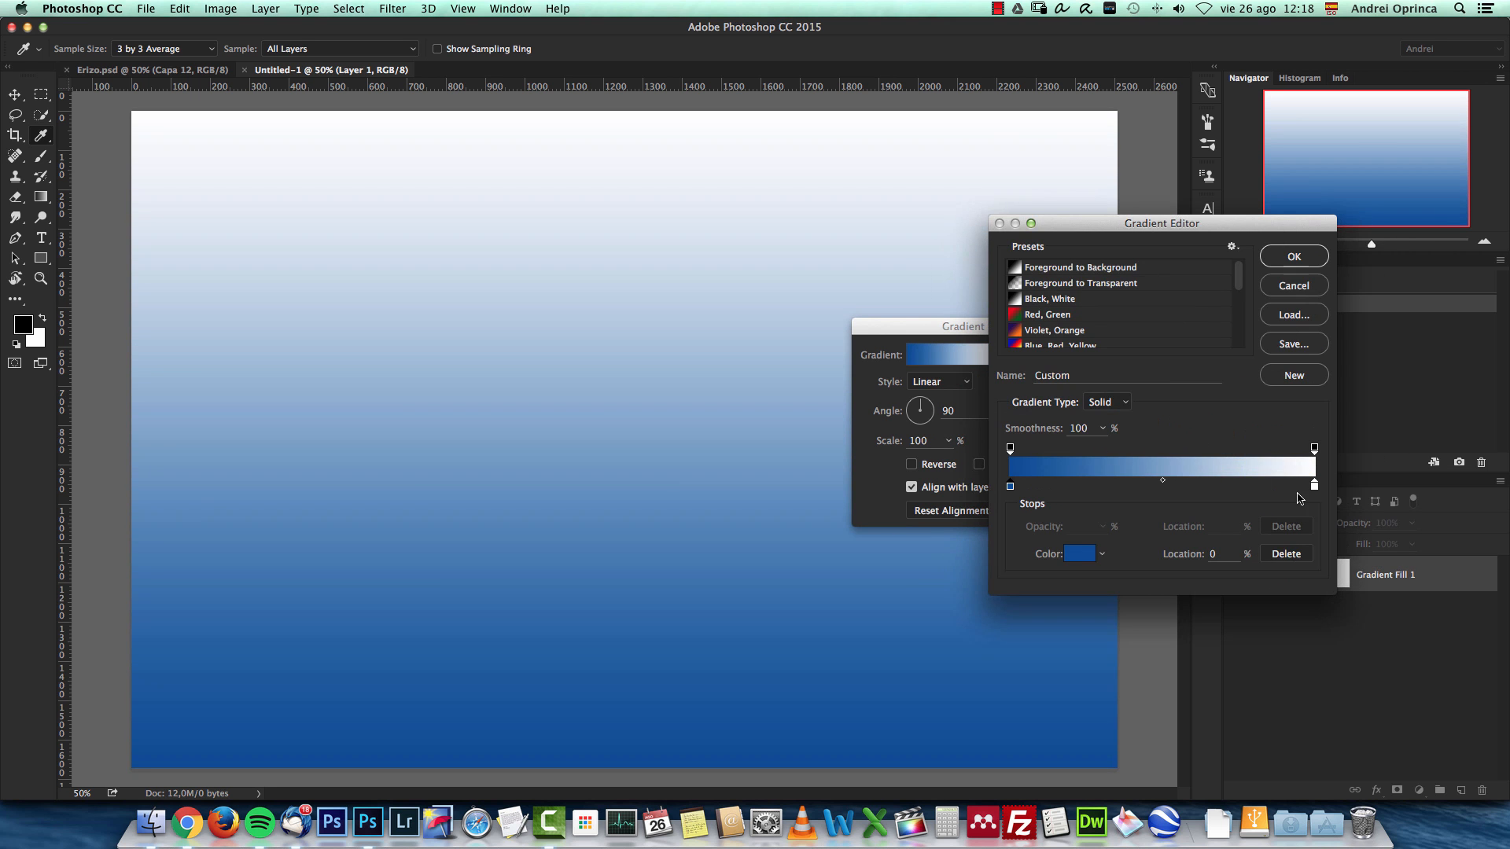
pyautogui.click(1079, 552)
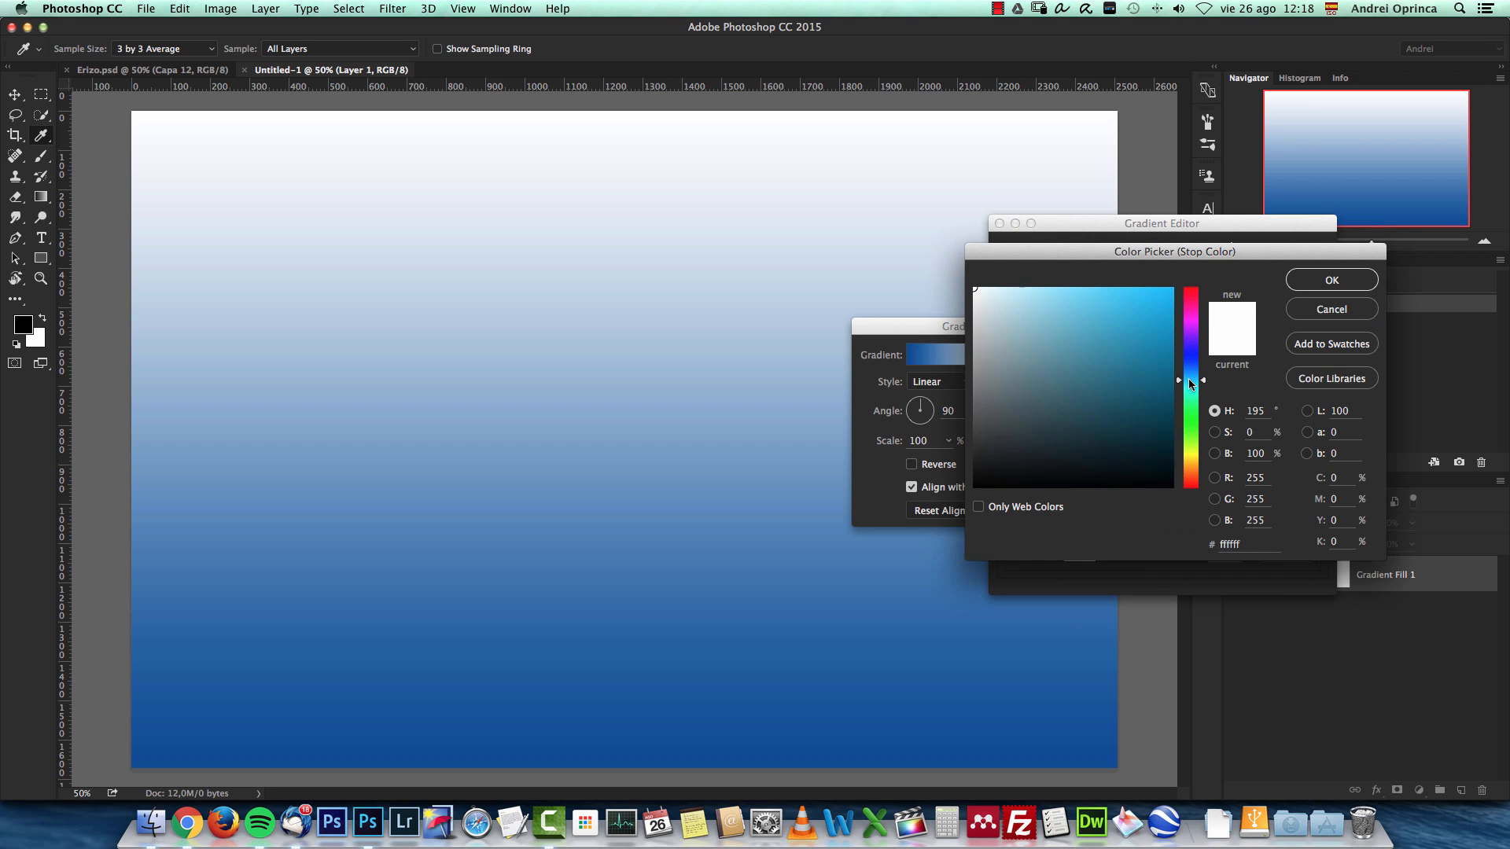
pyautogui.click(1163, 310)
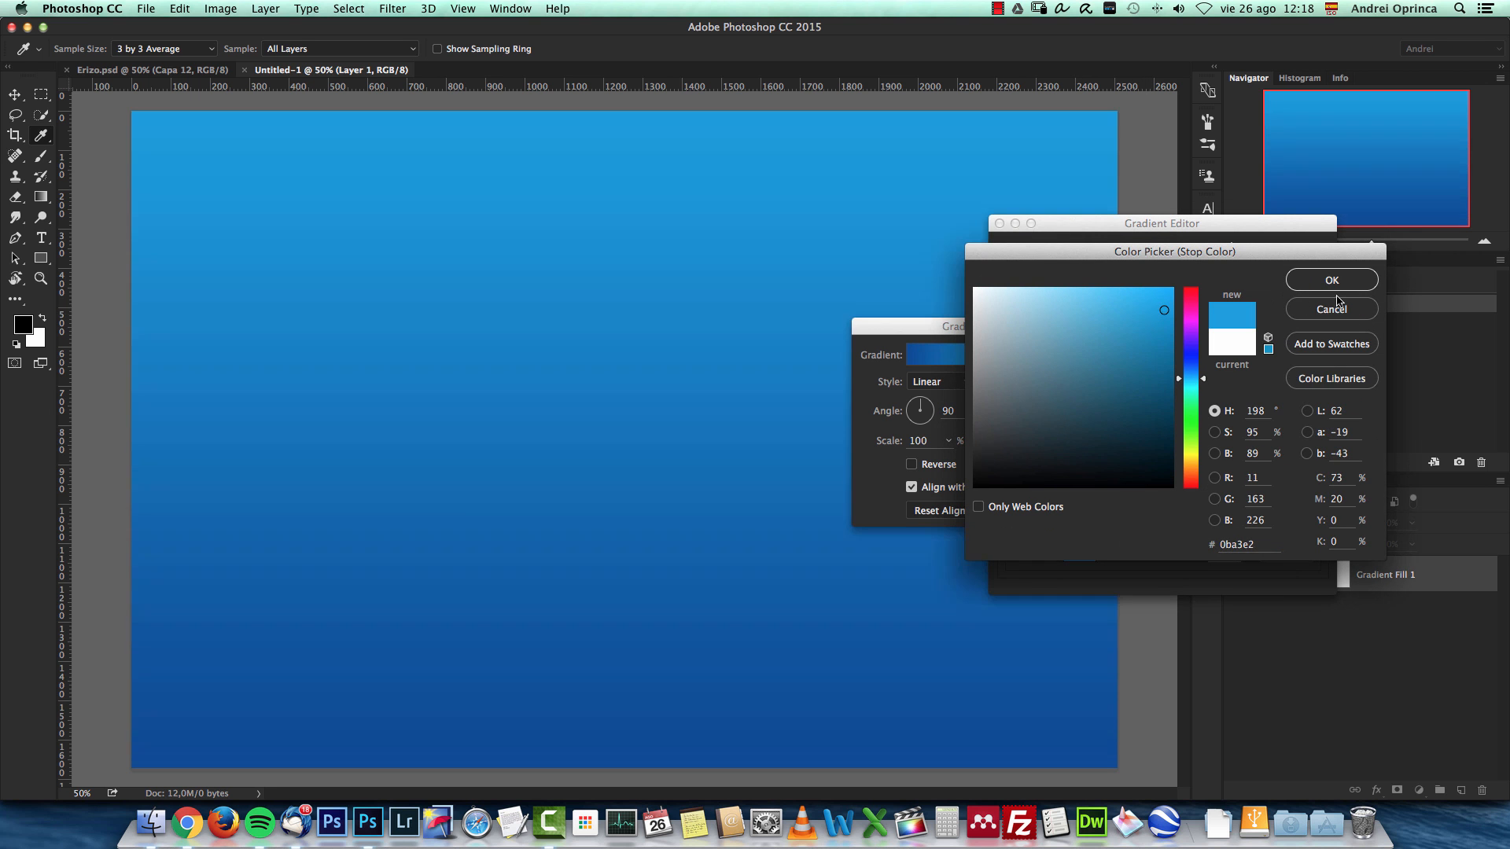
pyautogui.click(1332, 279)
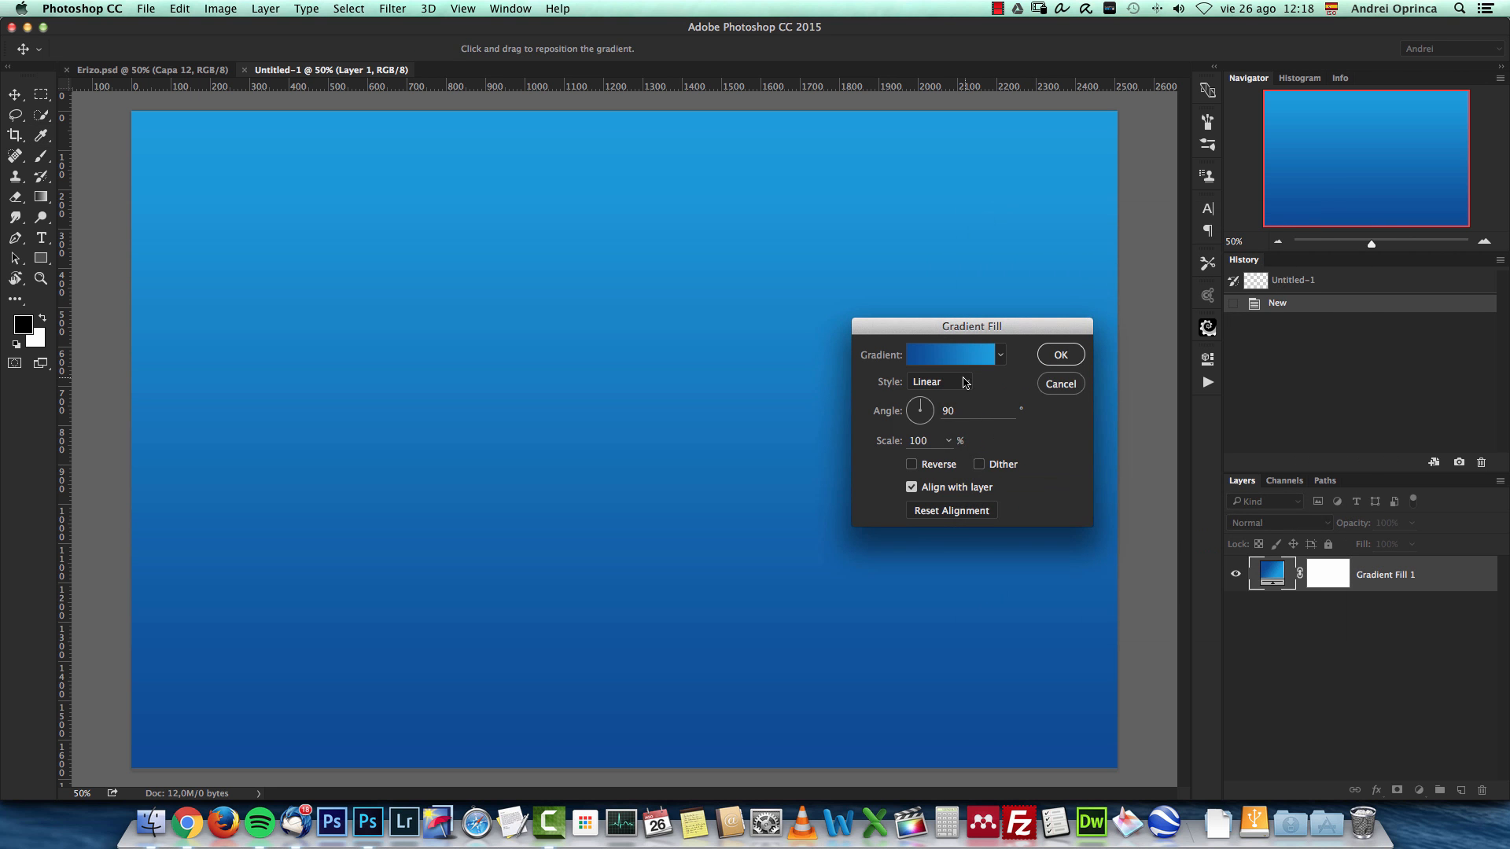
# Make the gradient Radial and Reversed, soften the dark blue, set Scale 120 and apply it.
pyautogui.click(939, 380)
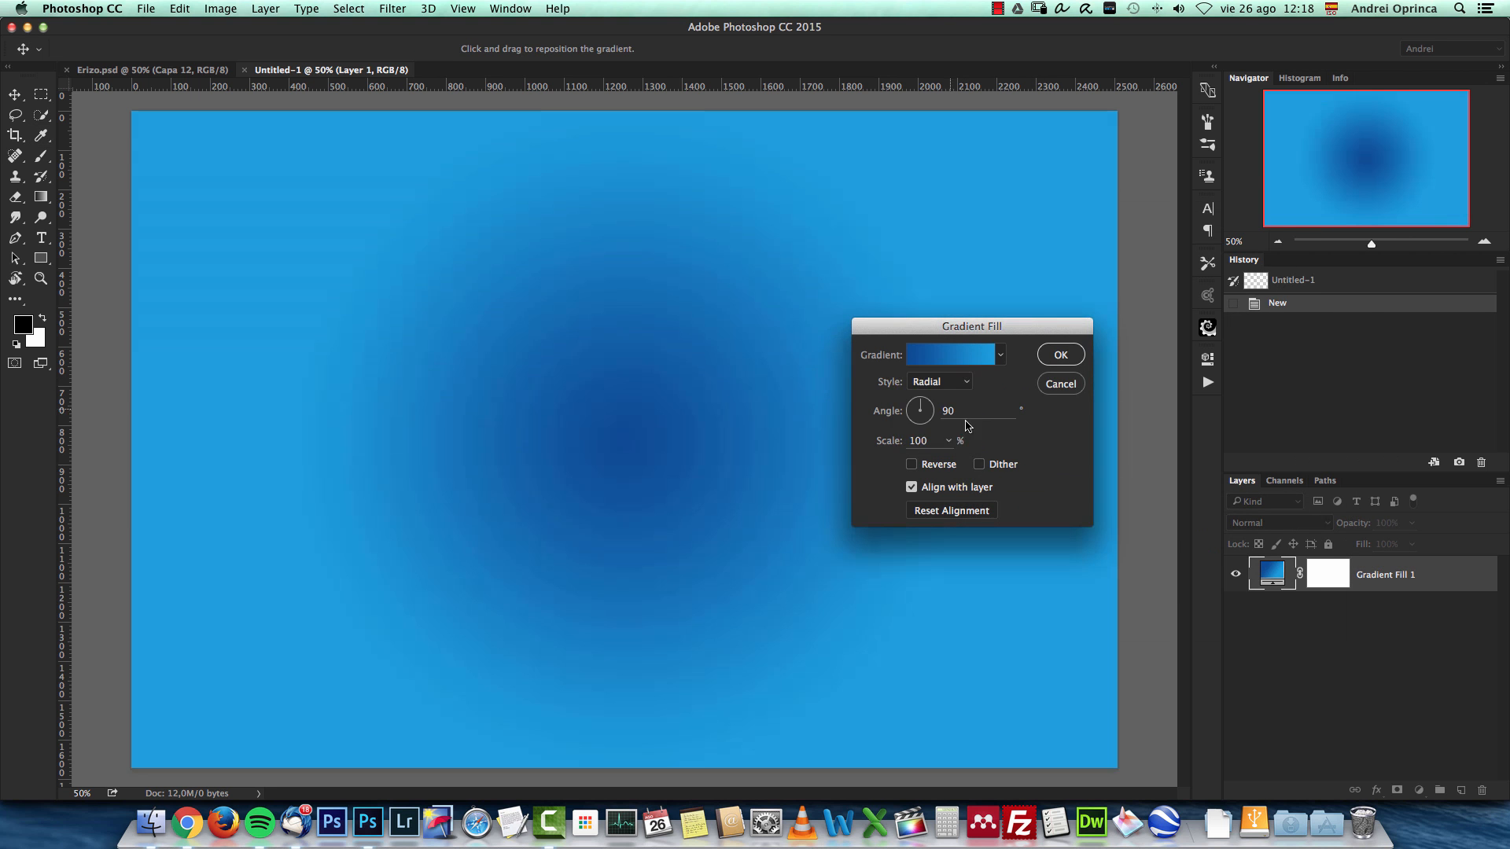
pyautogui.click(912, 464)
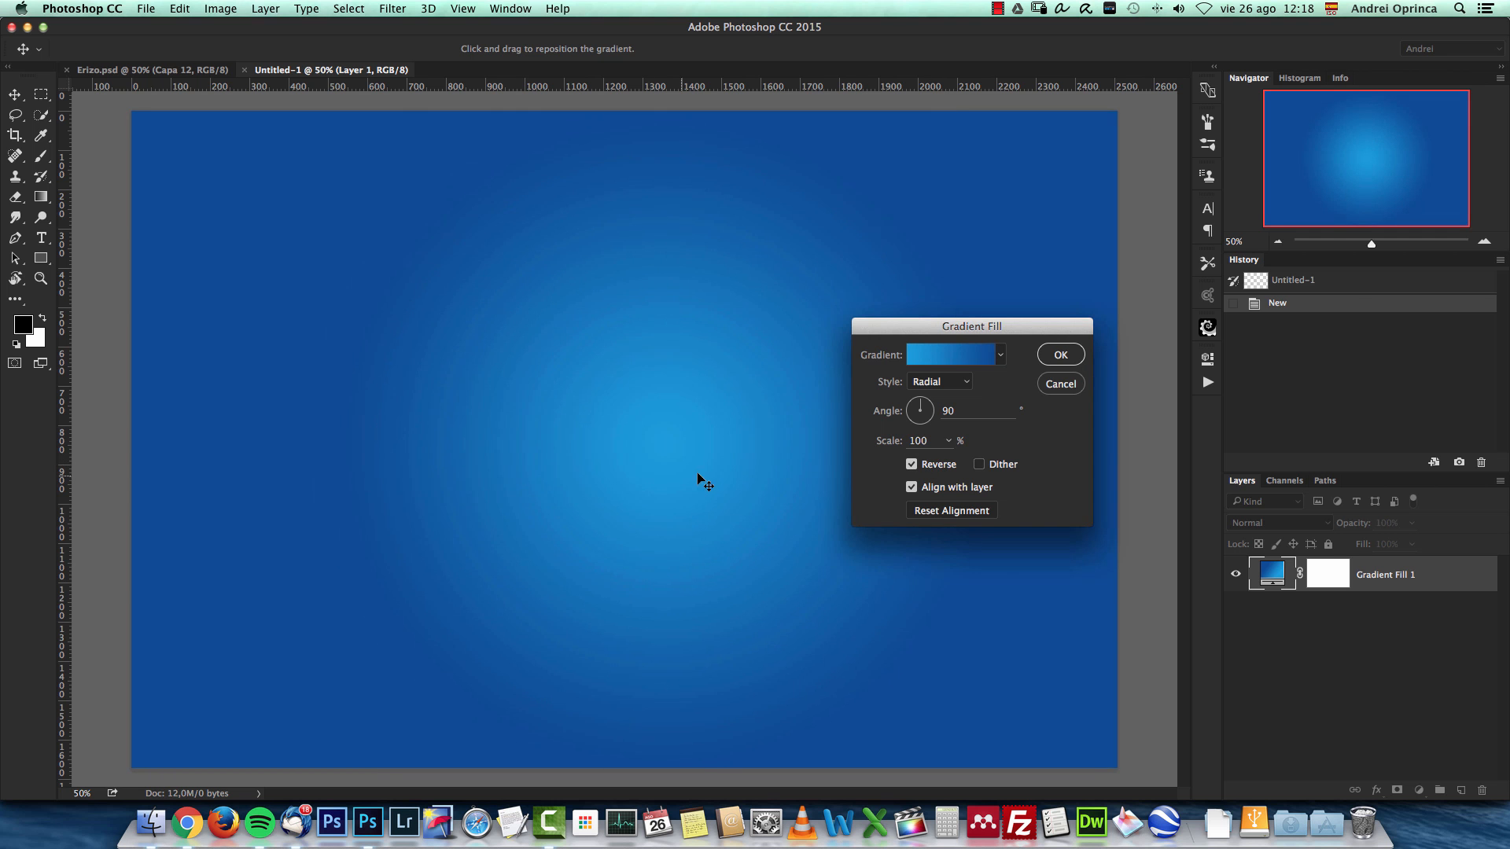
pyautogui.click(950, 354)
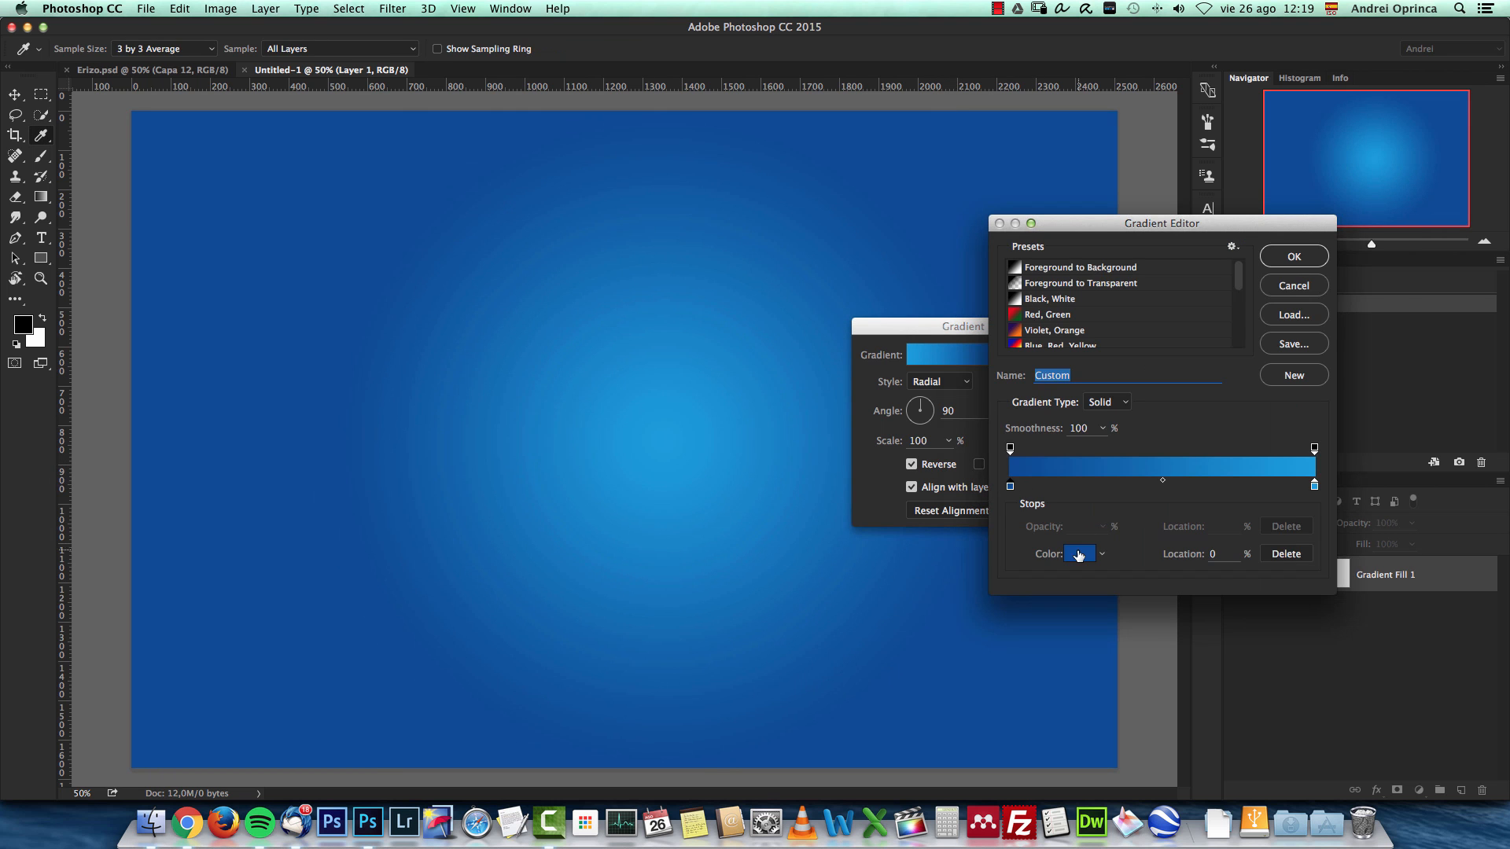
pyautogui.click(1075, 553)
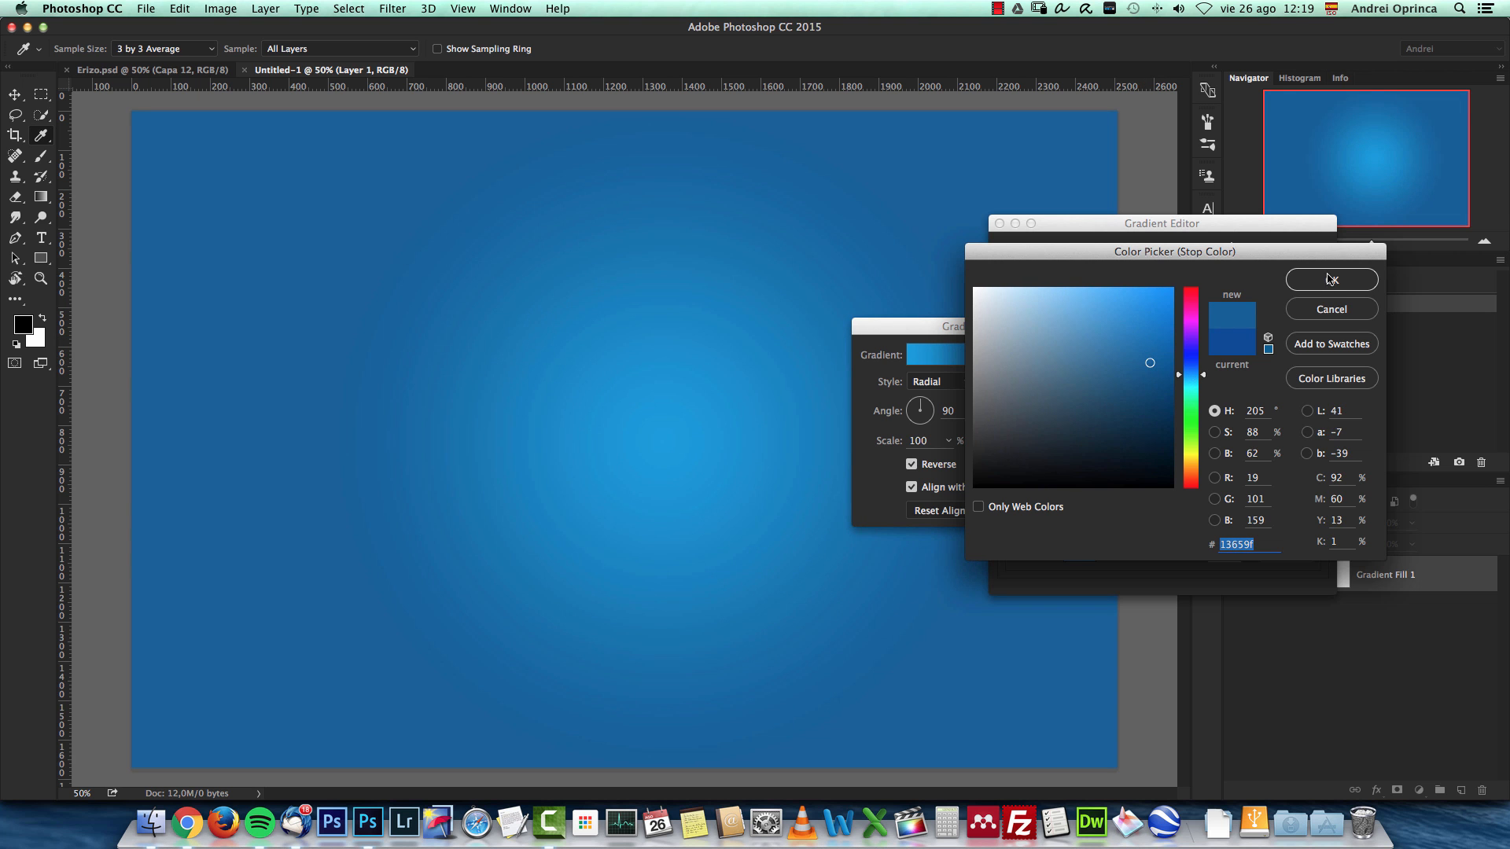
pyautogui.click(1331, 279)
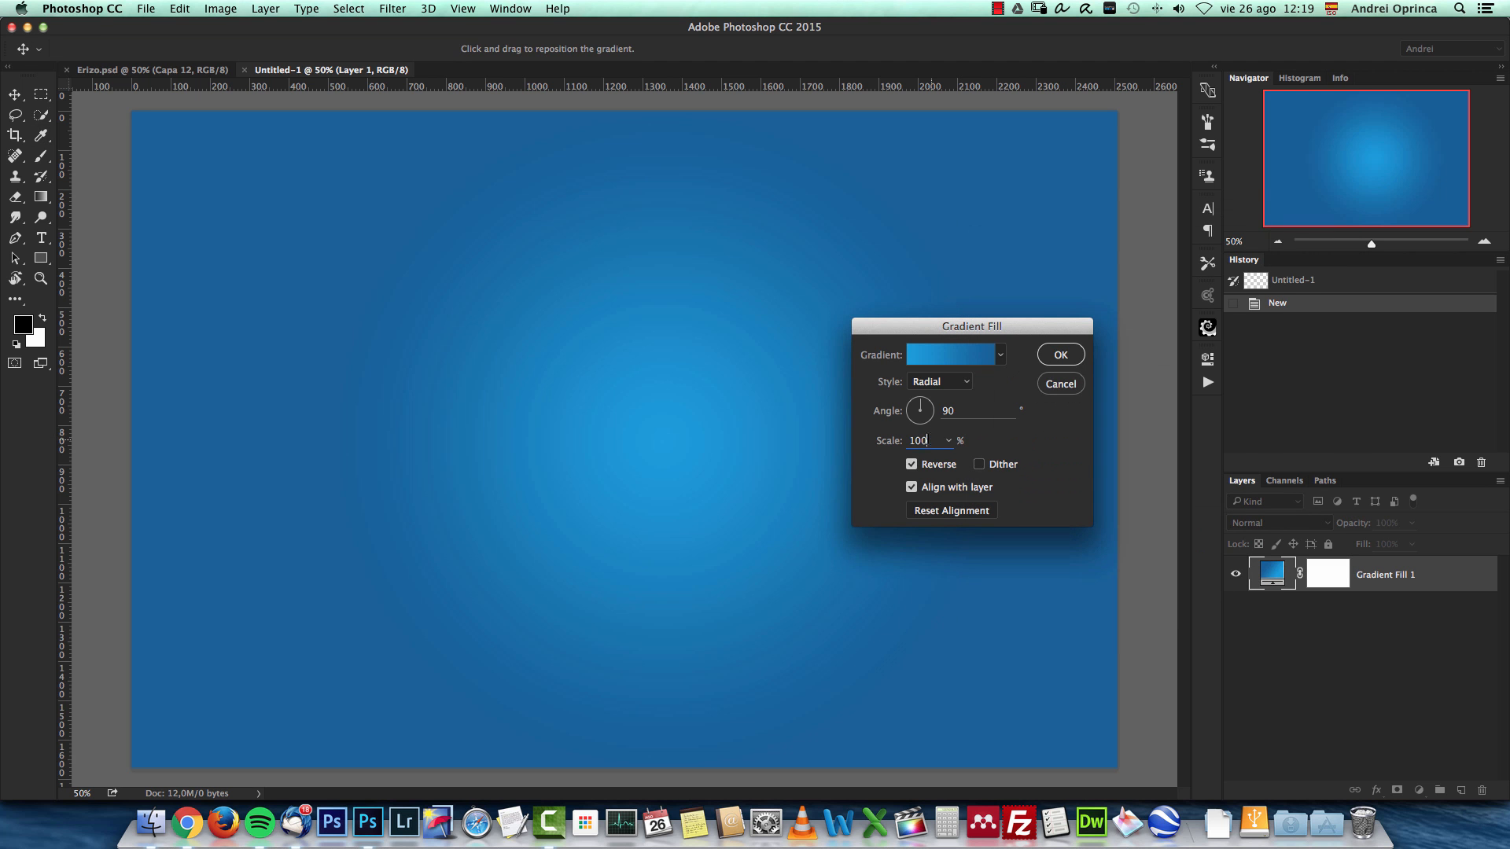
pyautogui.write('120')
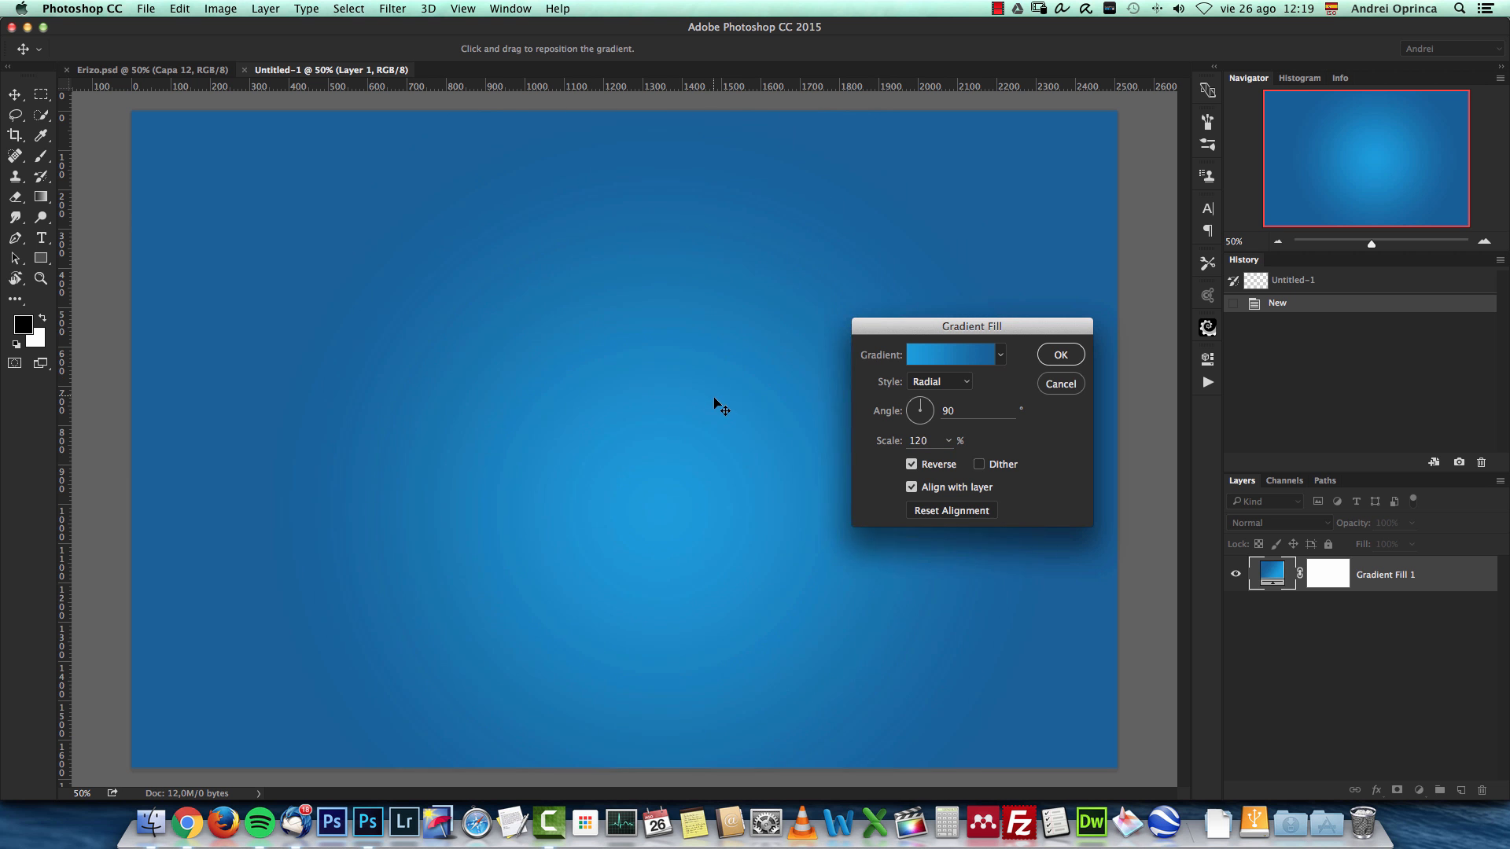
pyautogui.click(1058, 354)
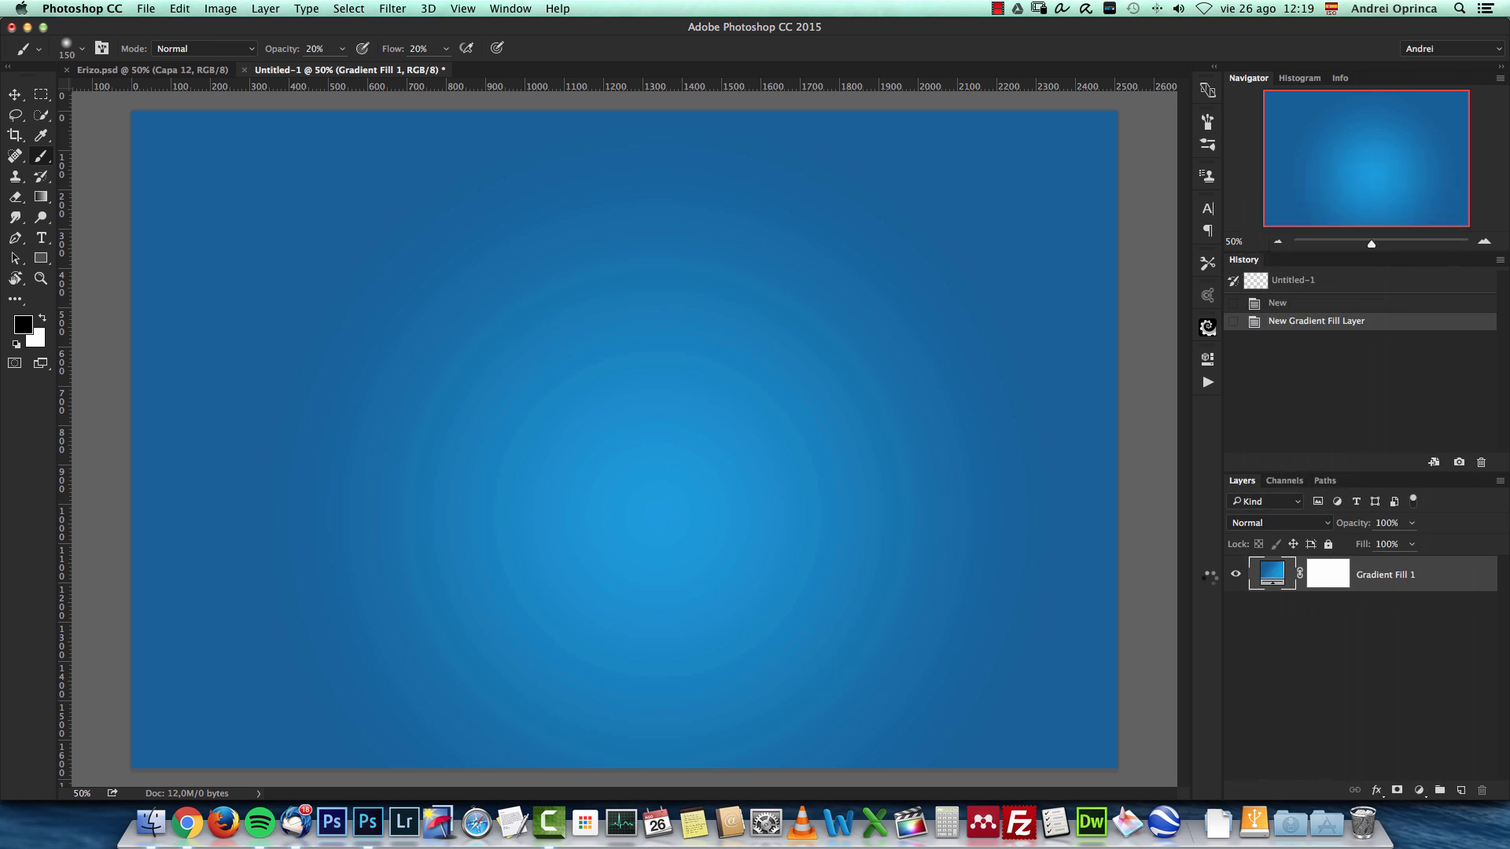
# Browse the Filter menu for the gradient fill smart object.
pyautogui.click(392, 9)
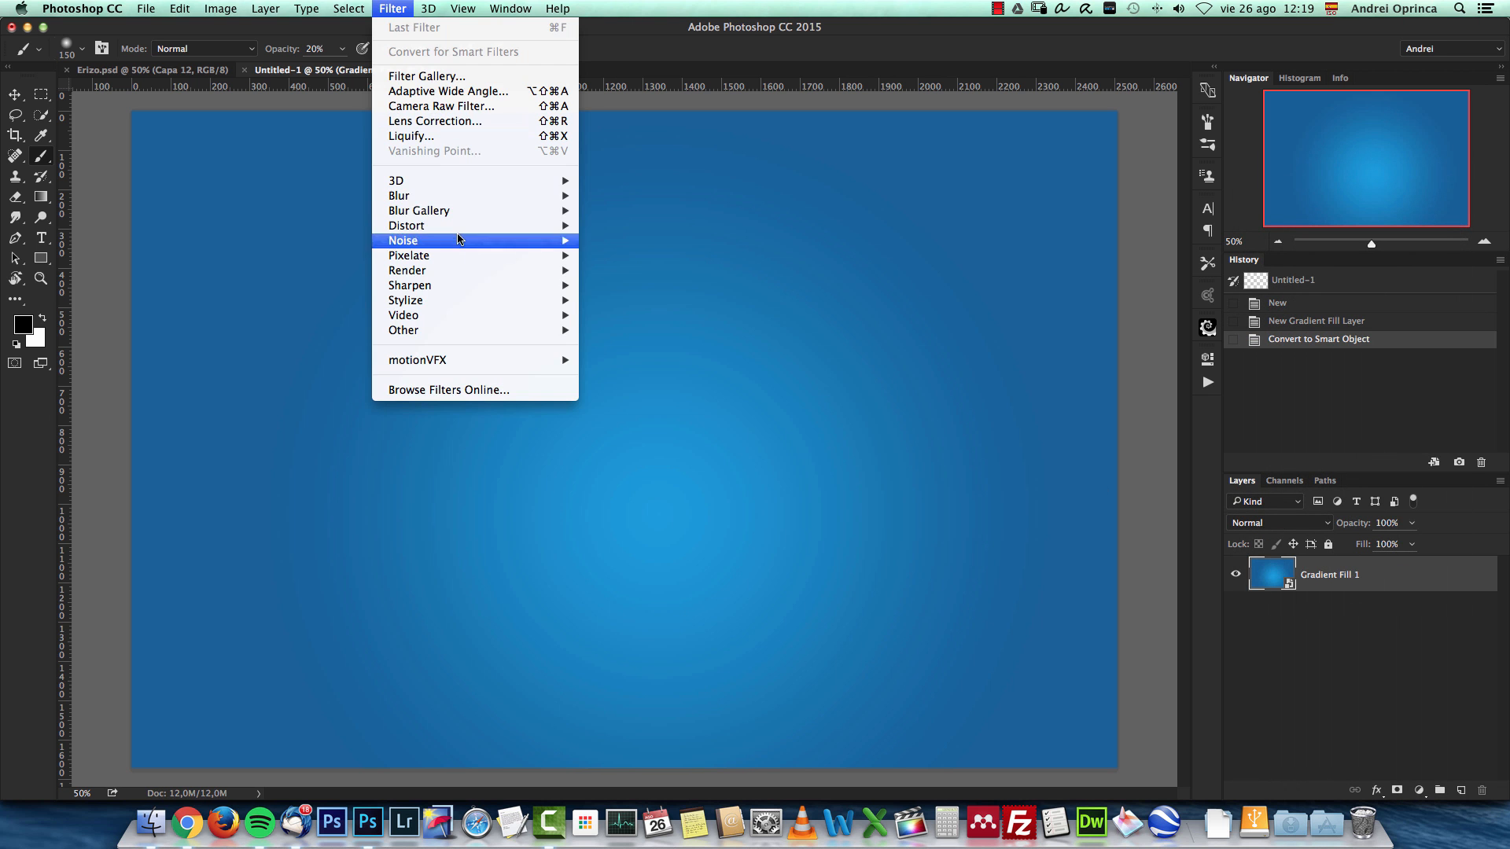
pyautogui.moveTo(406, 225)
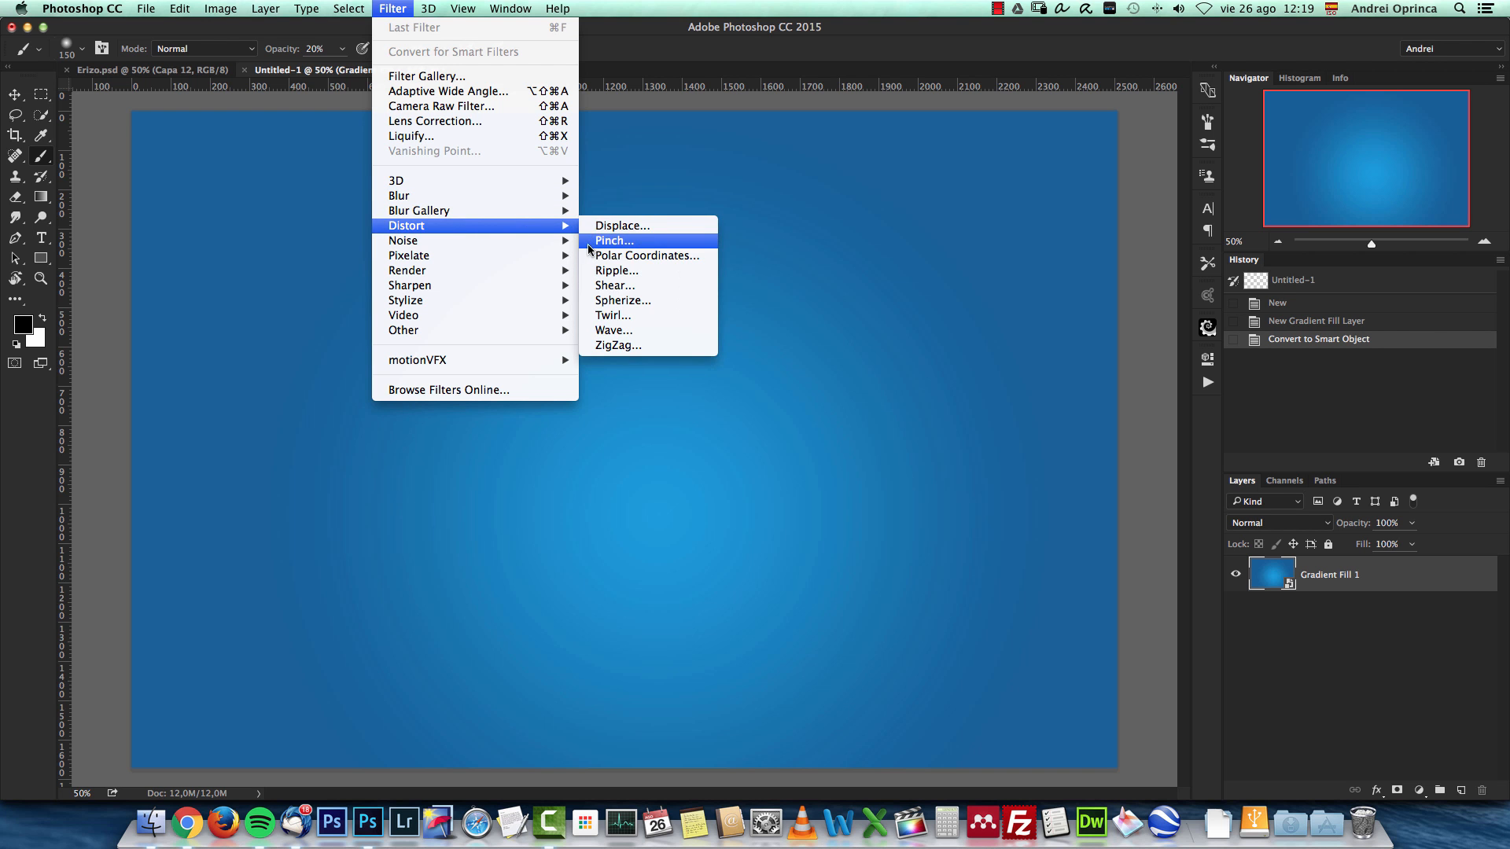
pyautogui.moveTo(409, 284)
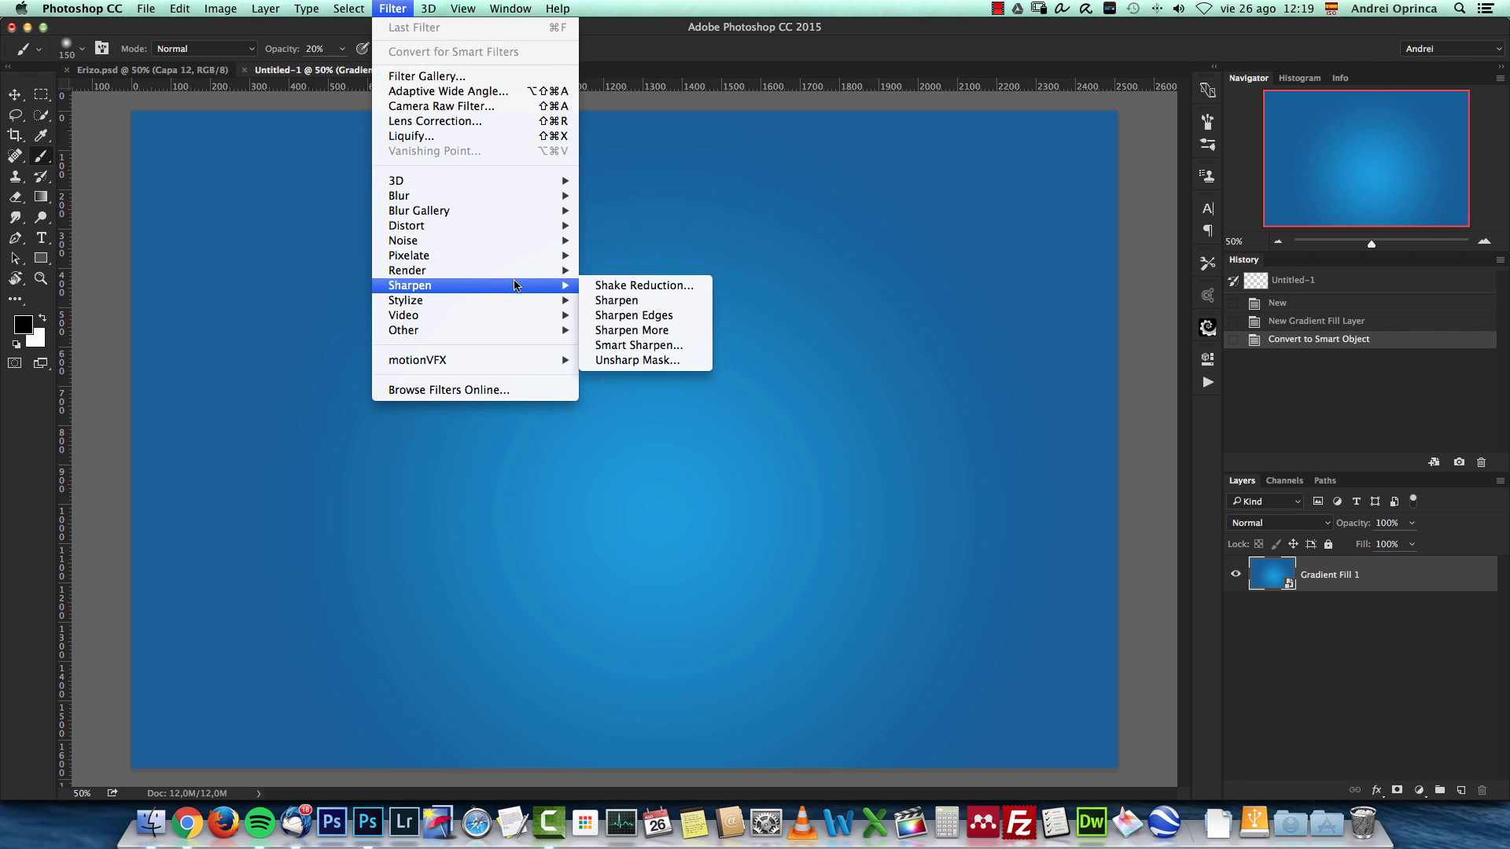
pyautogui.moveTo(397, 195)
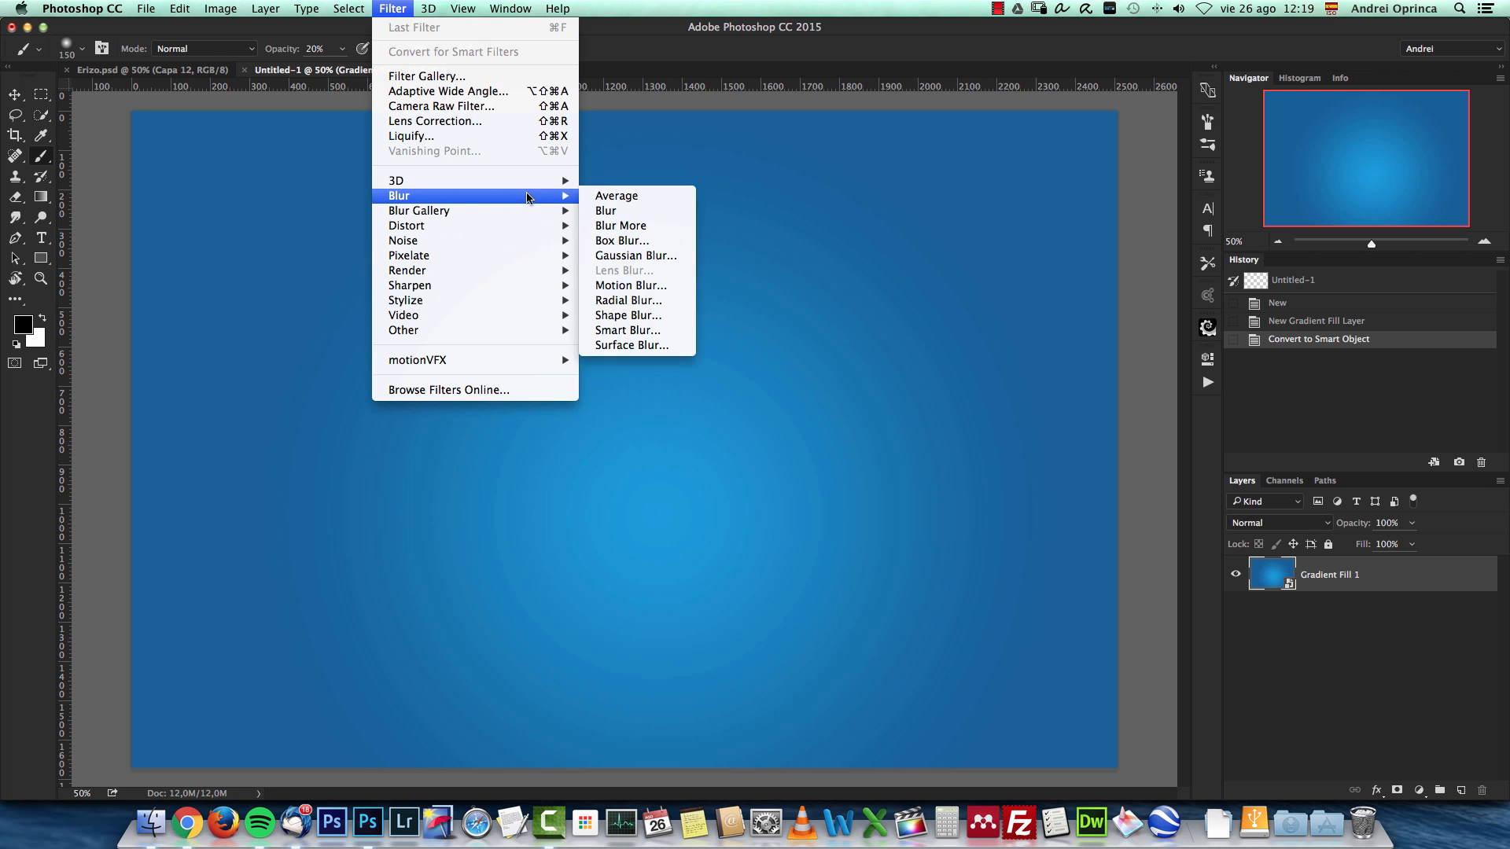
pyautogui.moveTo(418, 210)
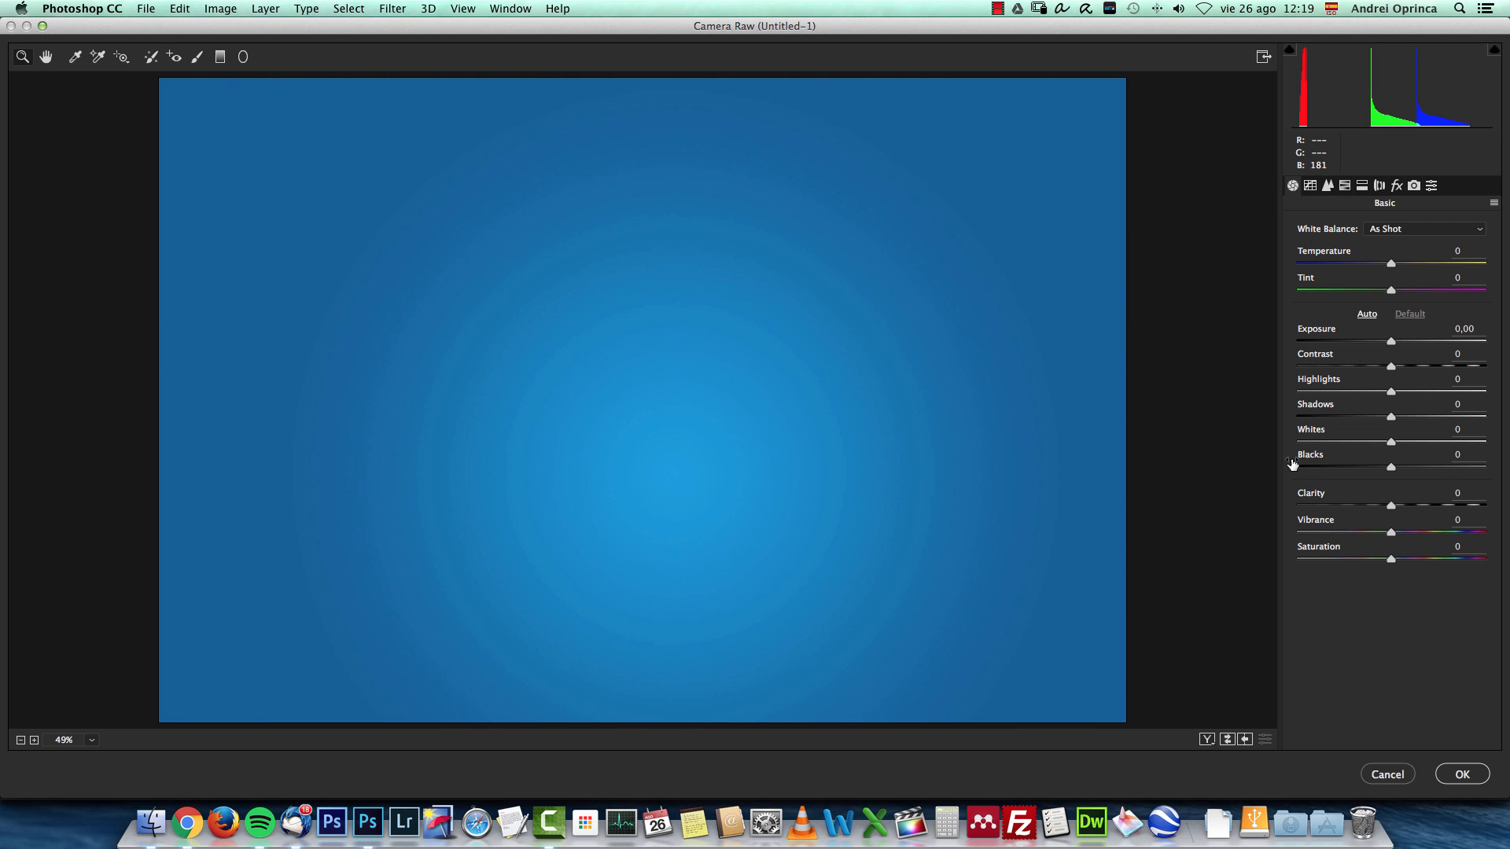
# In Camera Raw Effects, set Grain Amount 15 and Size 50 at 100% view and apply.
pyautogui.click(1395, 185)
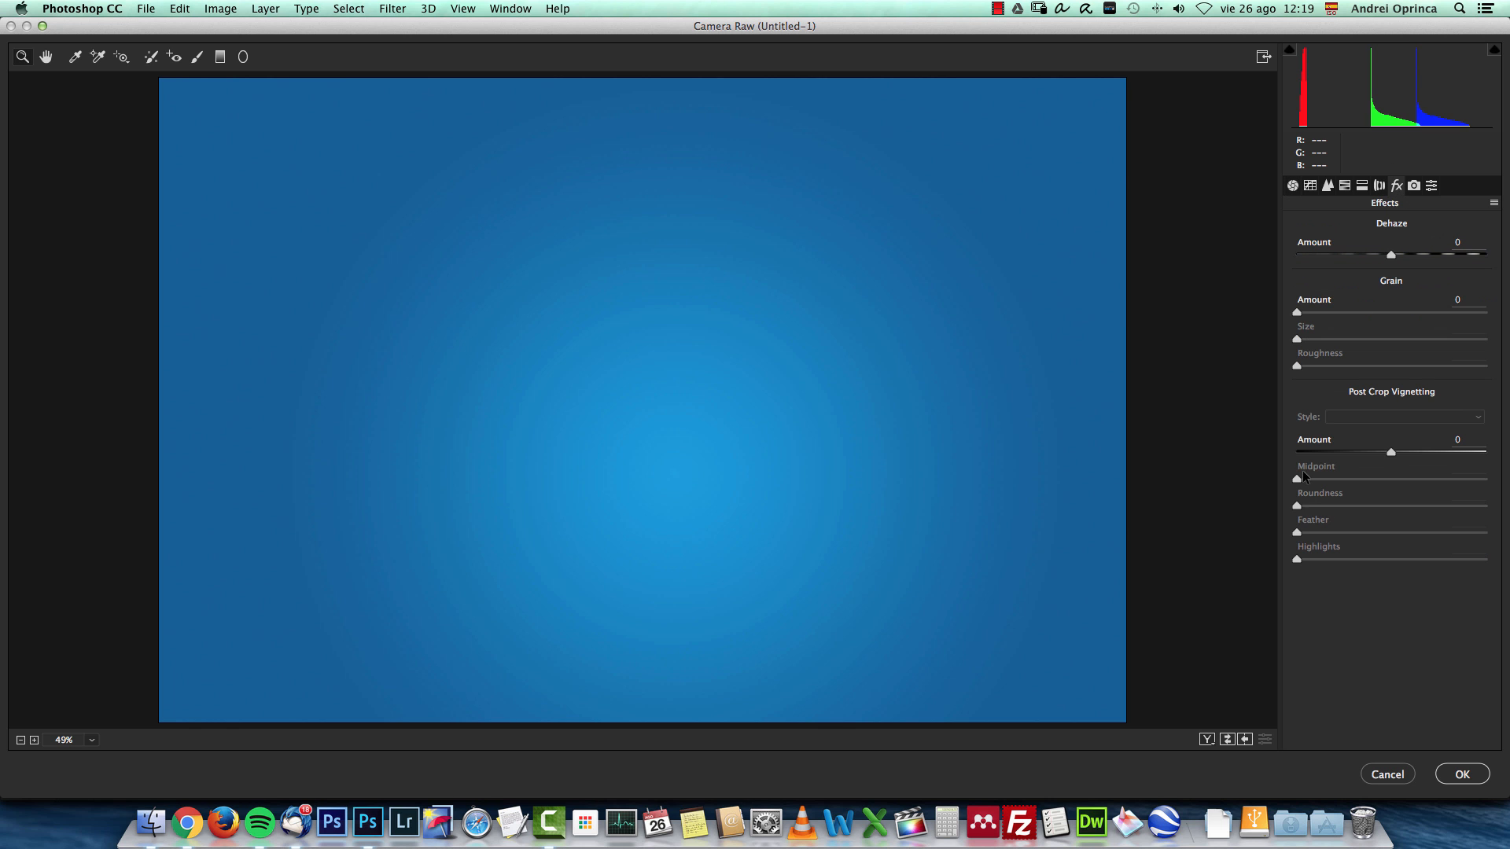
pyautogui.moveTo(1365, 324)
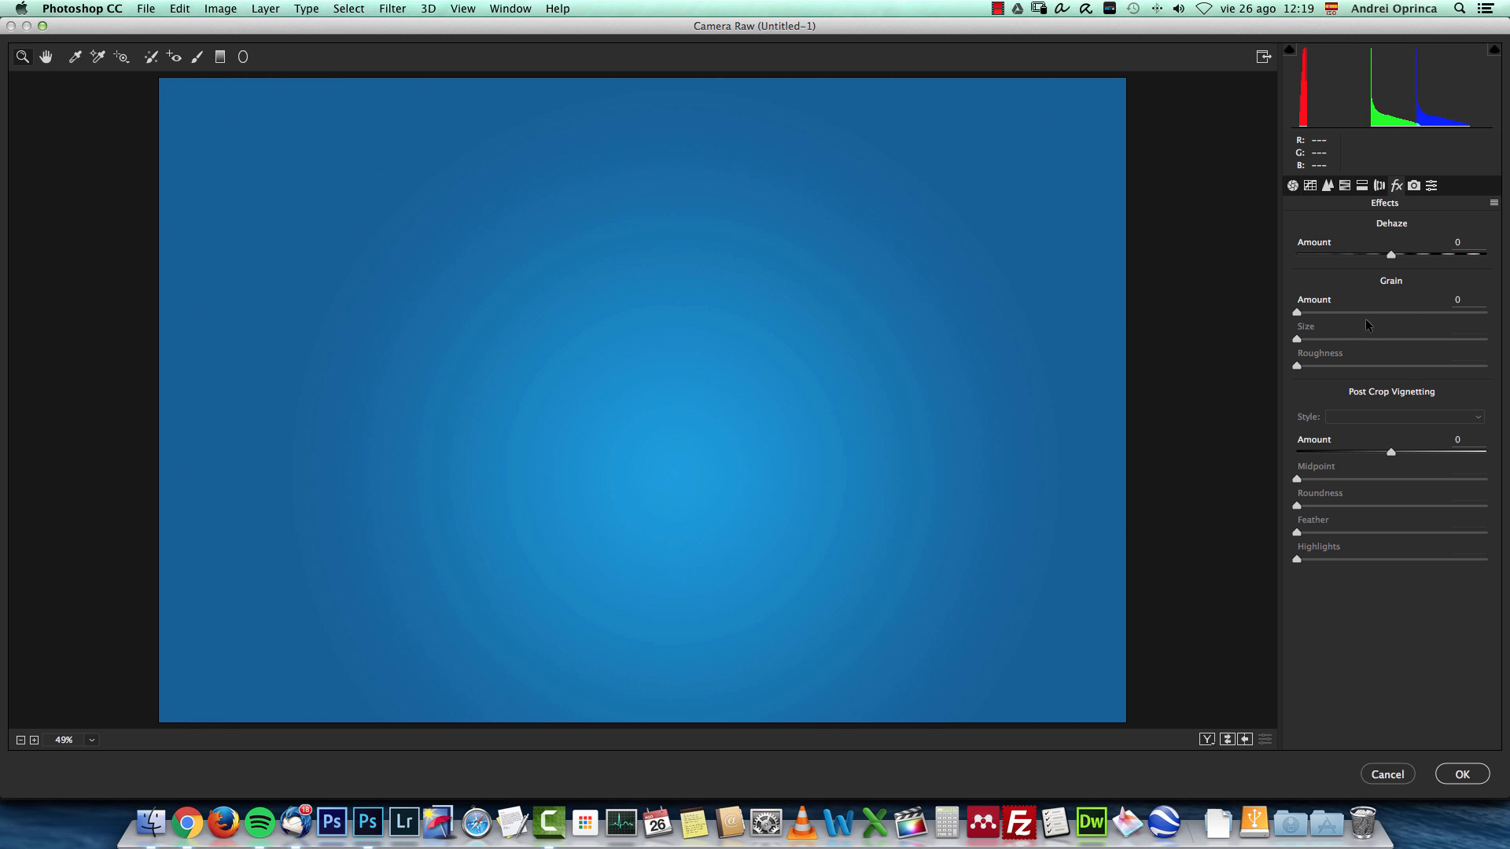
pyautogui.moveTo(1296, 311); pyautogui.dragTo(1310, 311)
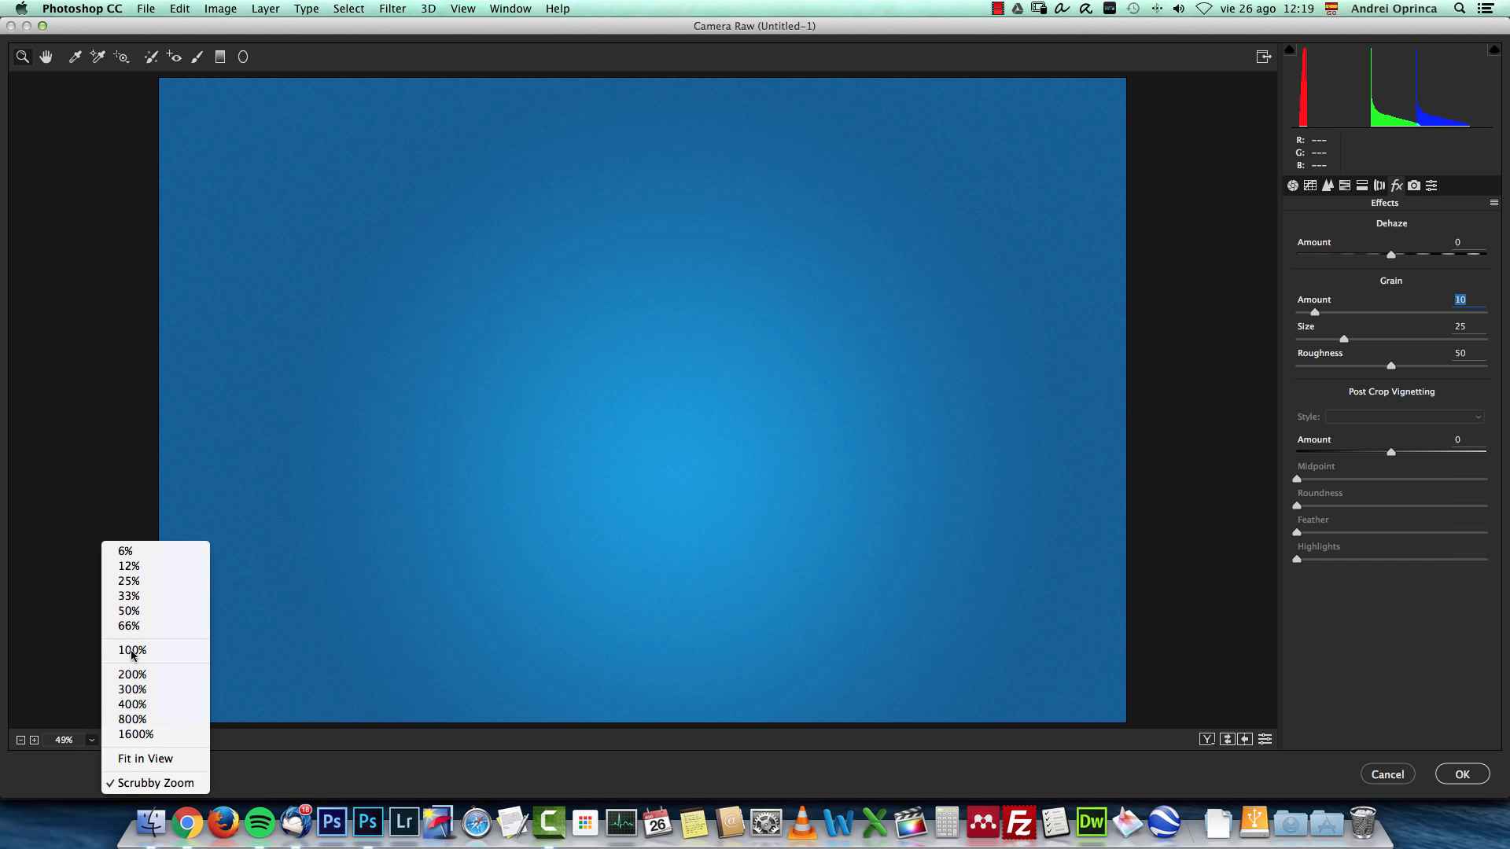
pyautogui.click(131, 649)
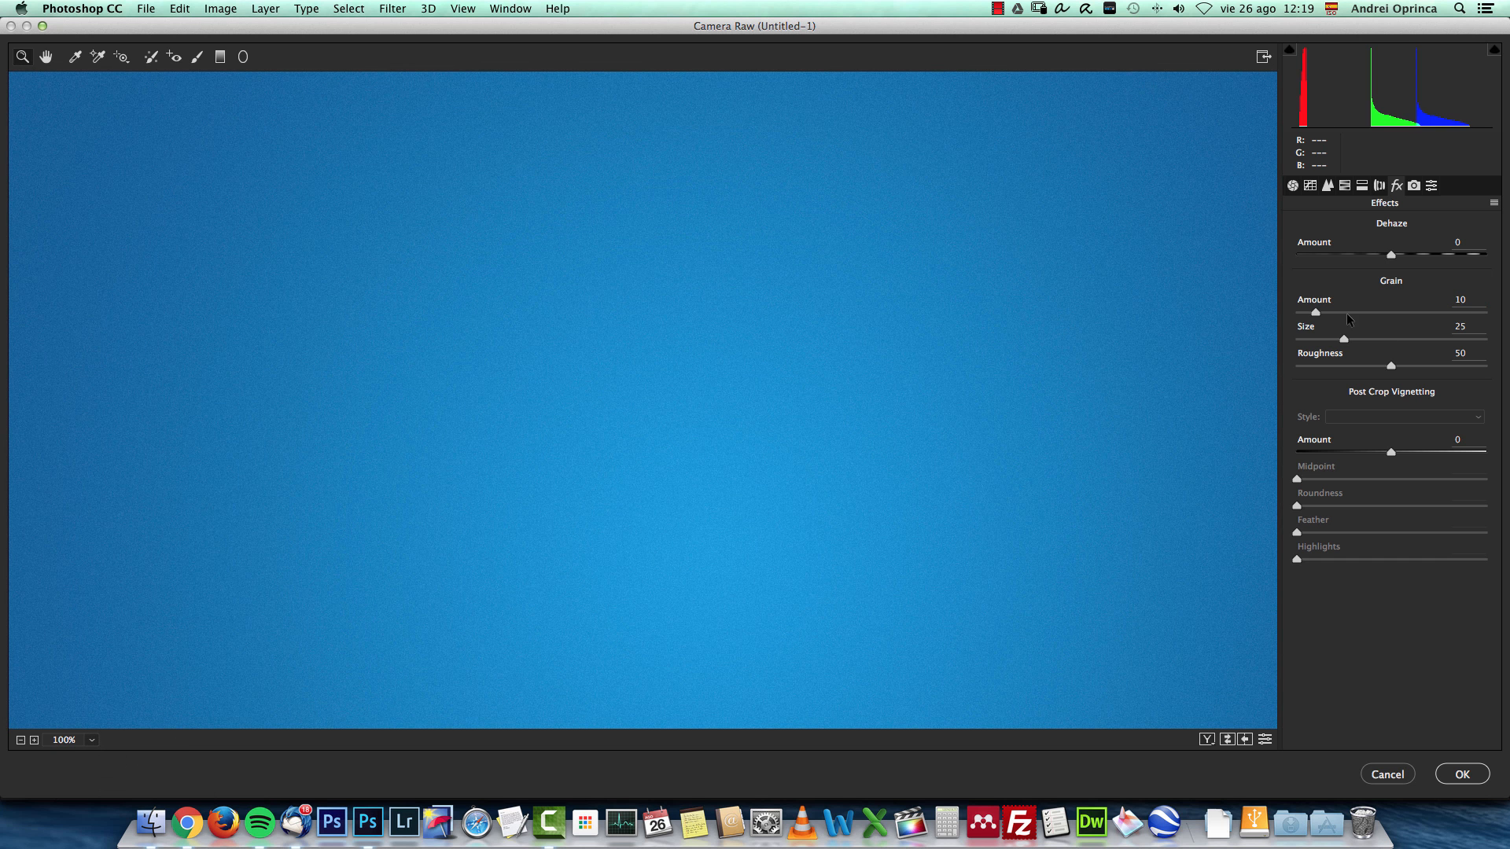
pyautogui.moveTo(1318, 316)
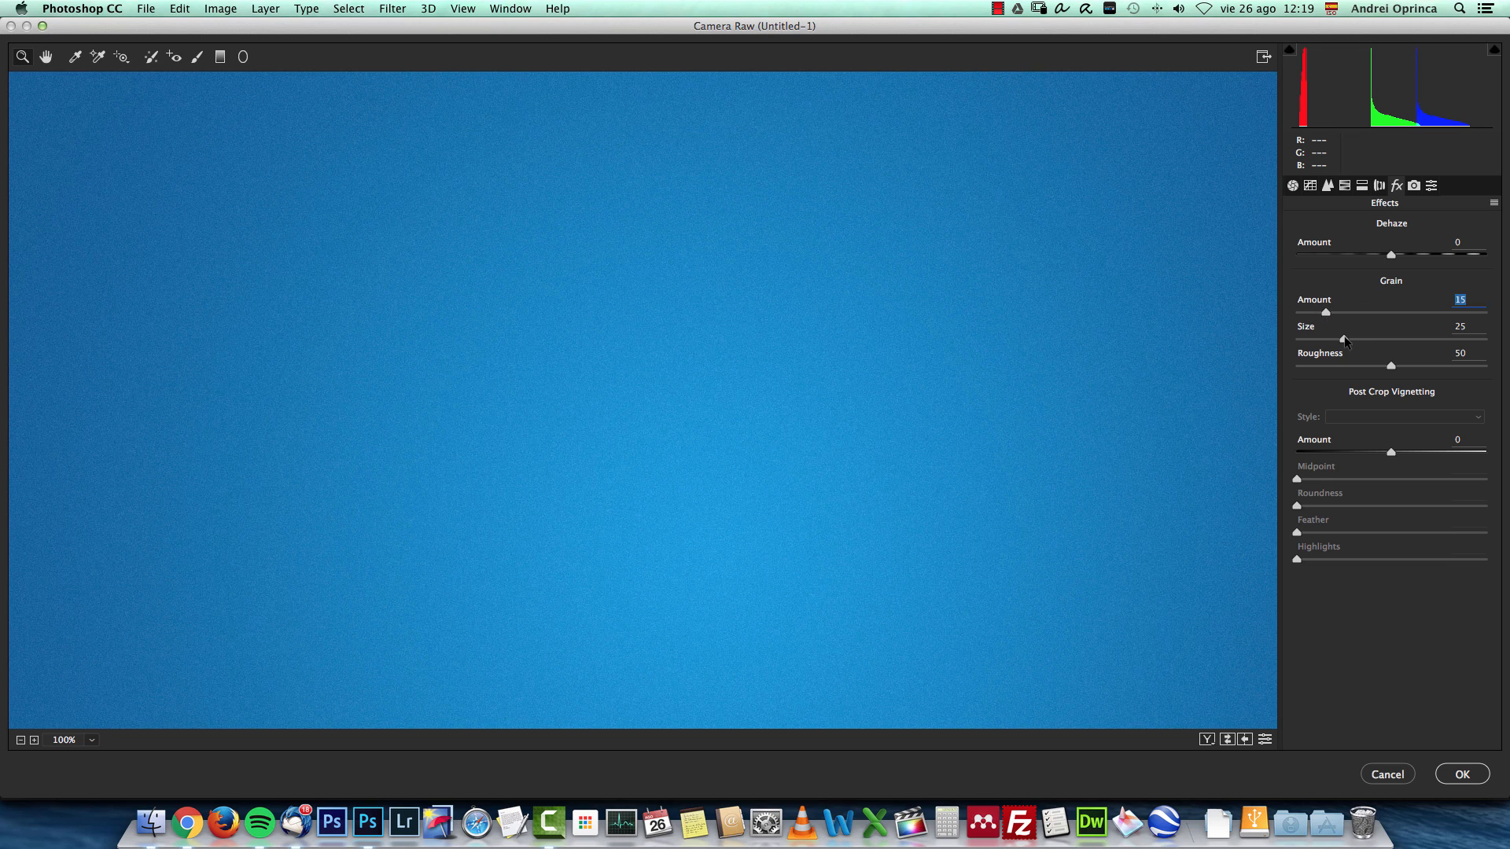
pyautogui.moveTo(1342, 339); pyautogui.dragTo(1373, 339)
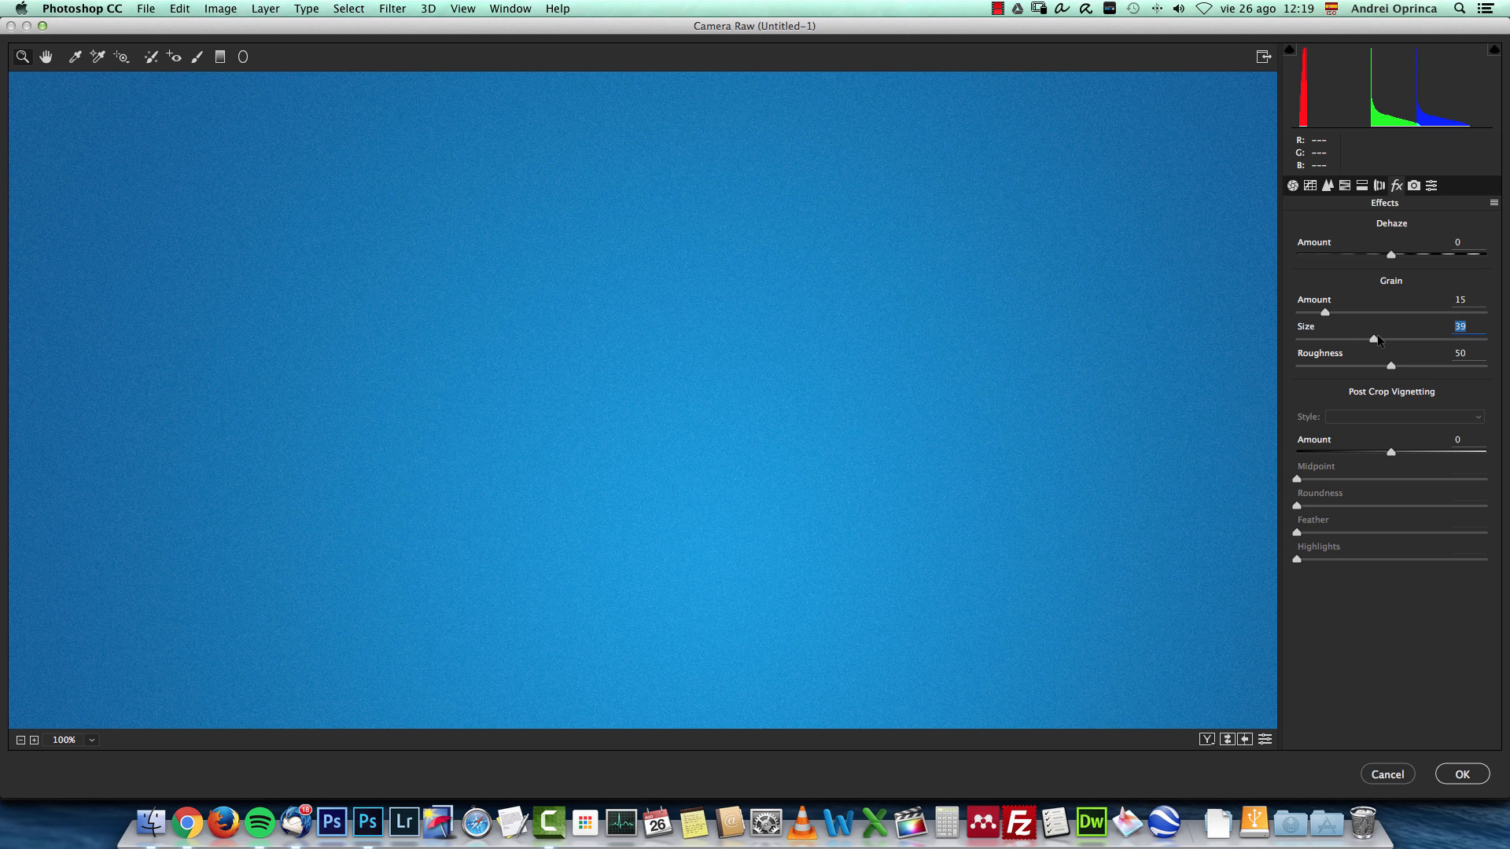
pyautogui.moveTo(1371, 340); pyautogui.dragTo(1388, 340)
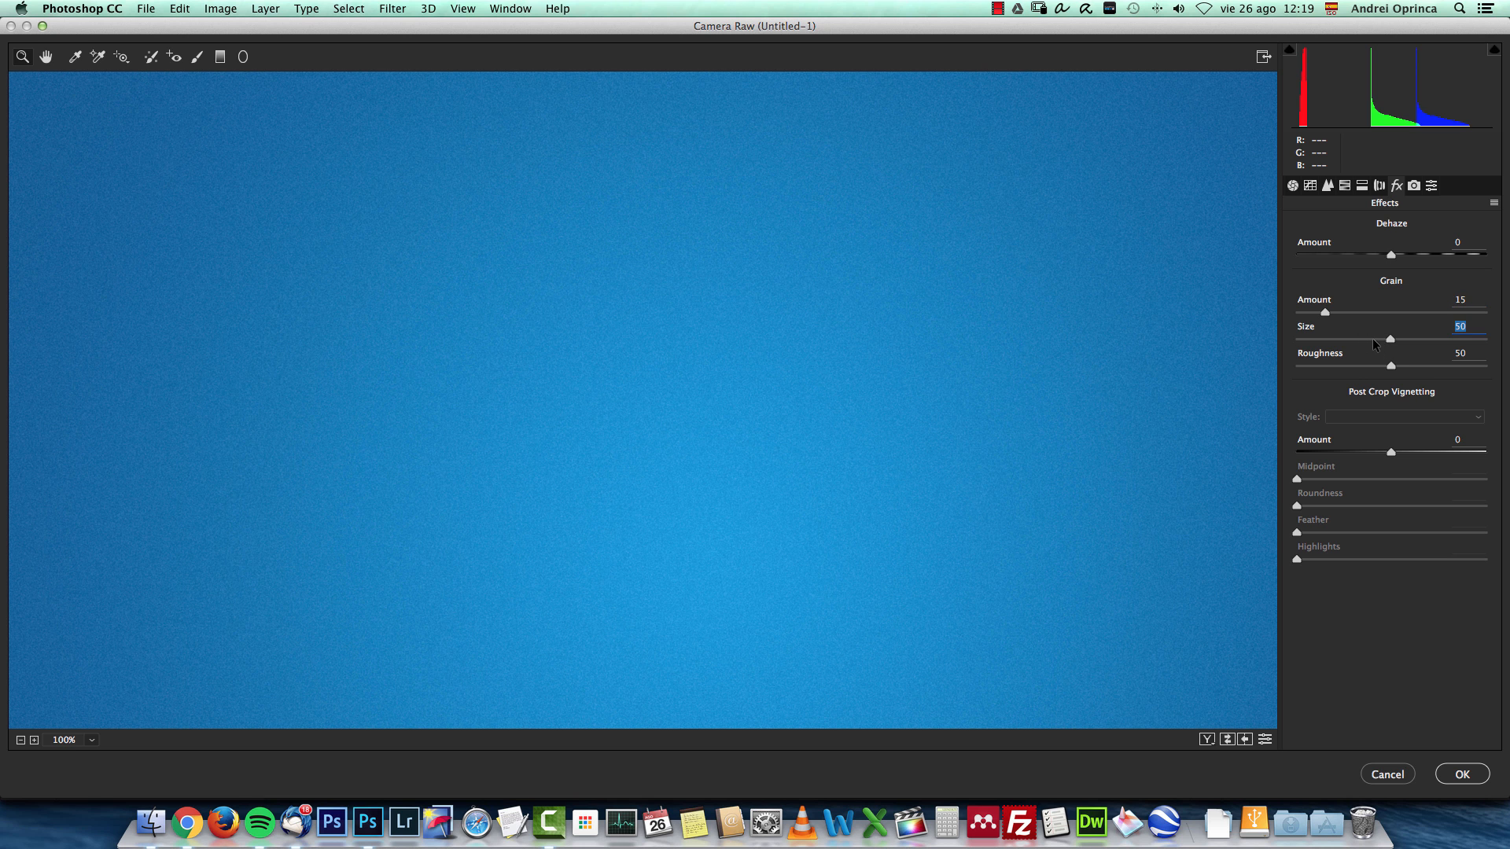
pyautogui.click(1460, 773)
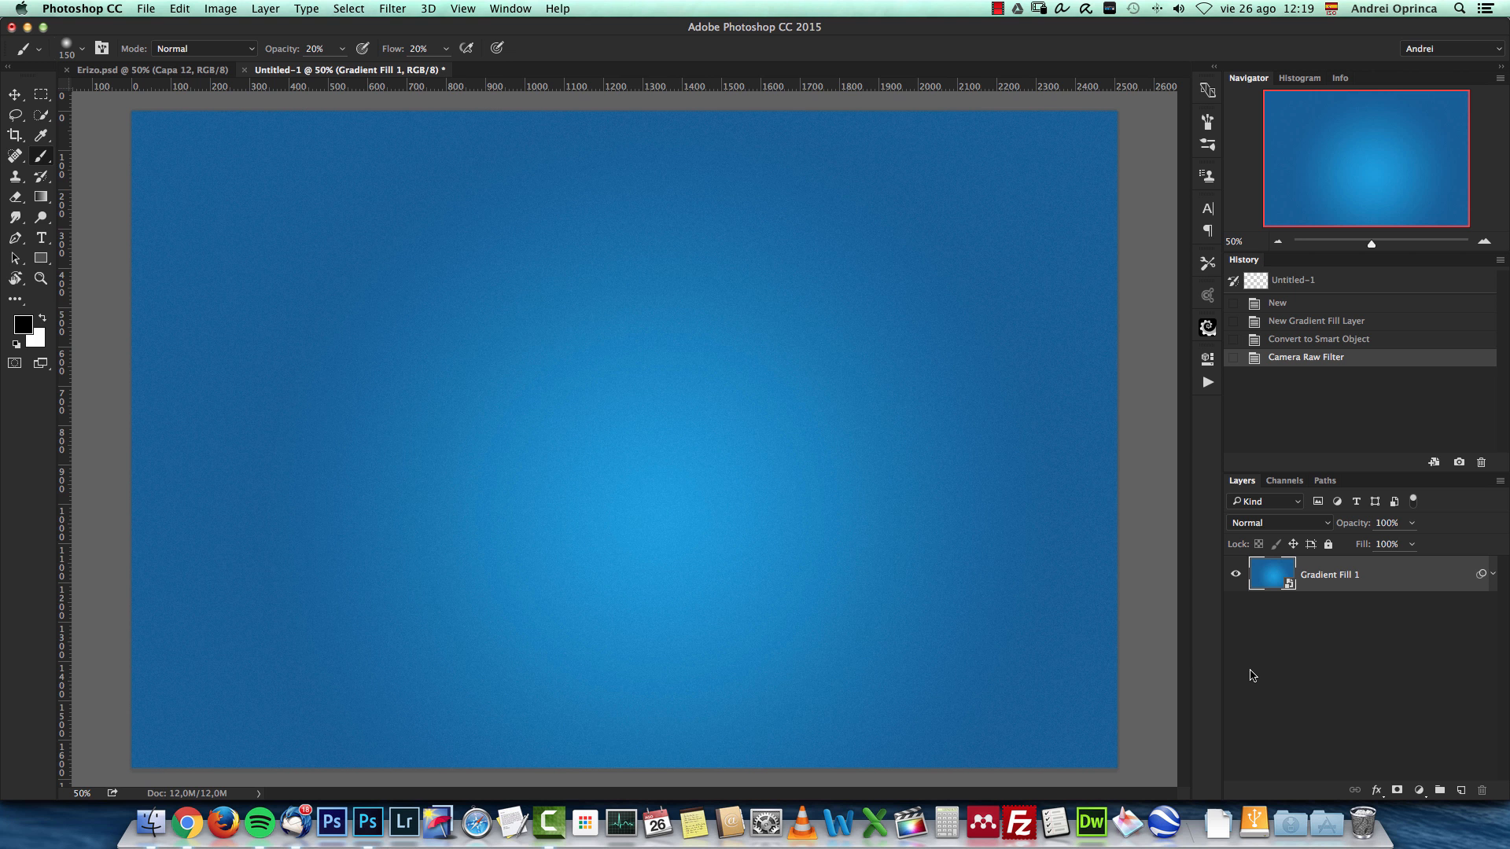
# Open the hedgehog photo 37491830_l.jpg, copy it, and close it again.
pyautogui.press('cmd+o')
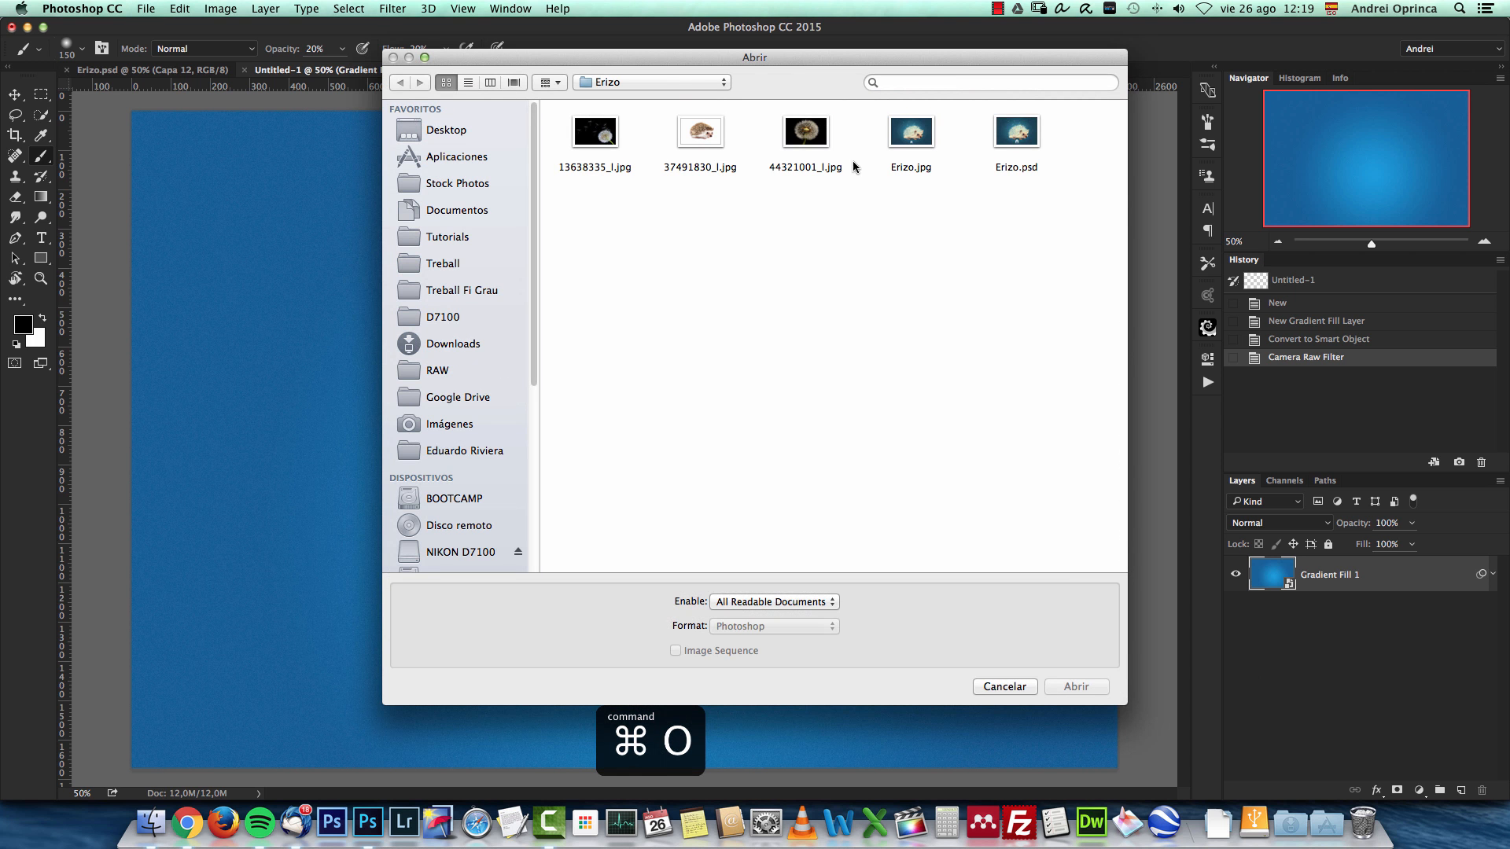
pyautogui.click(699, 130)
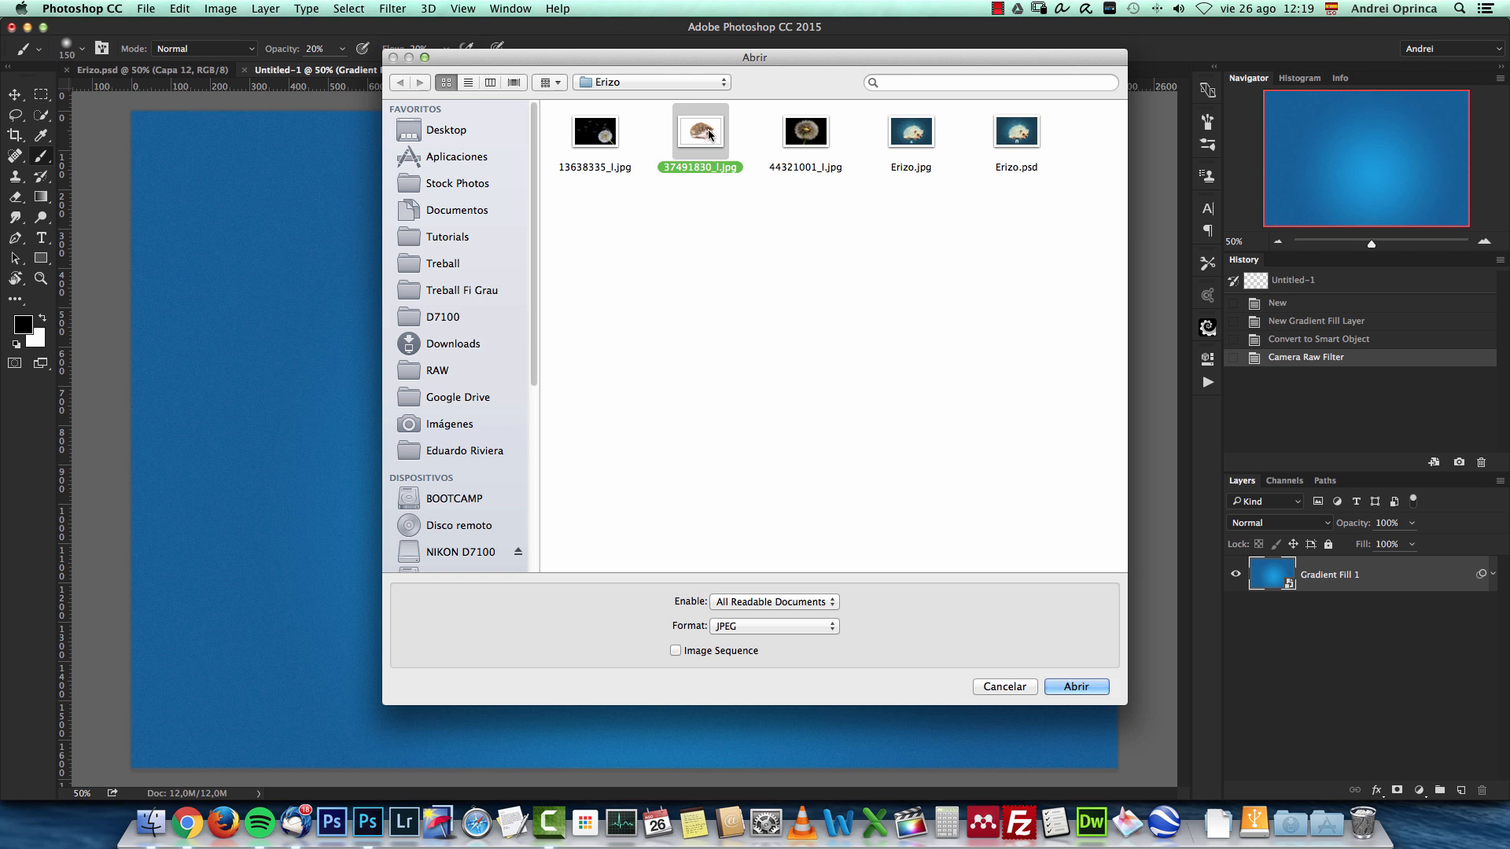
pyautogui.moveTo(719, 185)
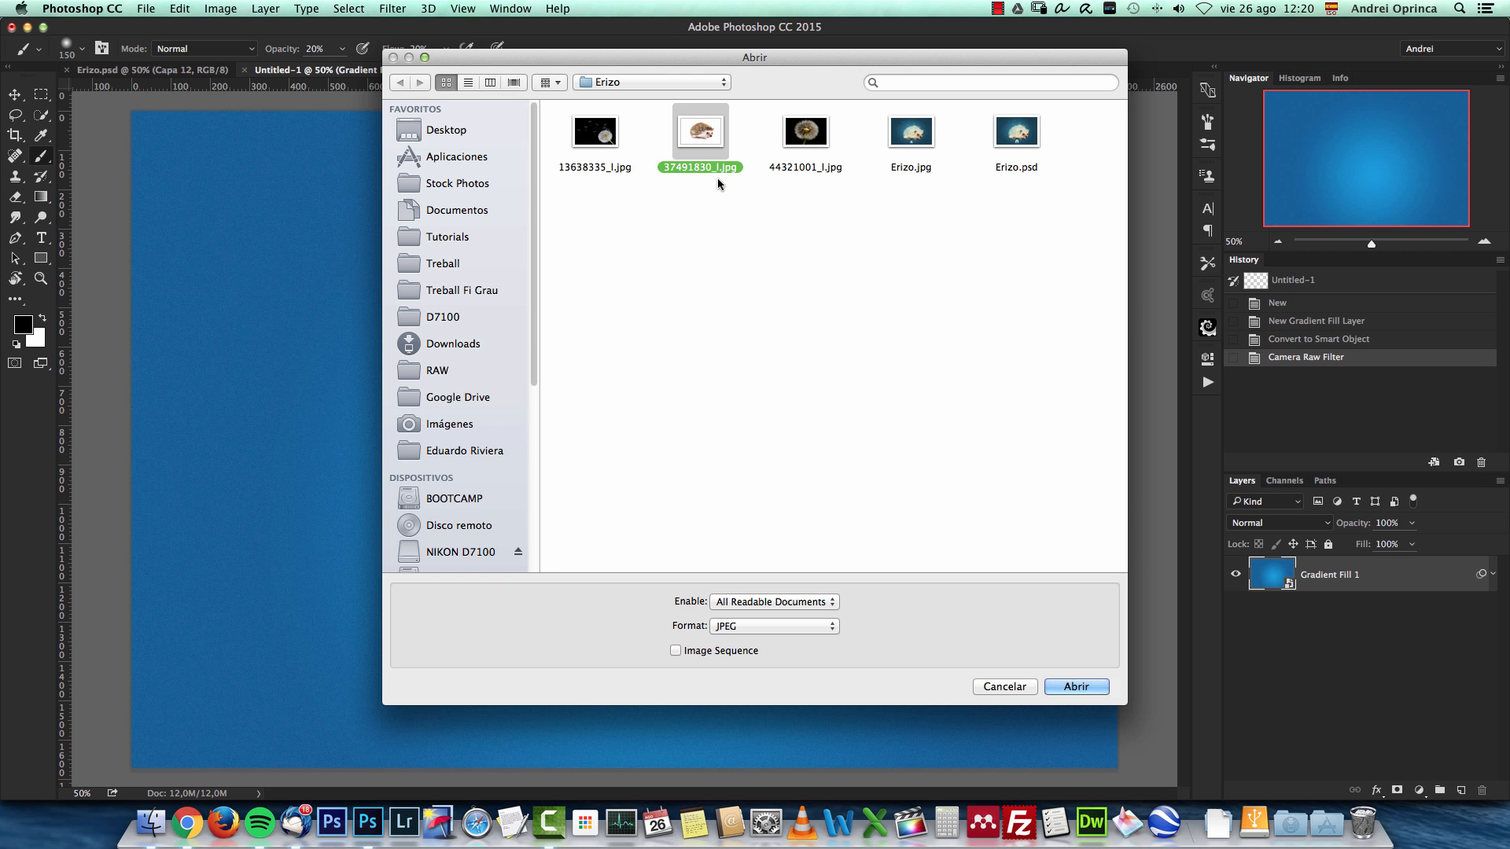
pyautogui.moveTo(1076, 687)
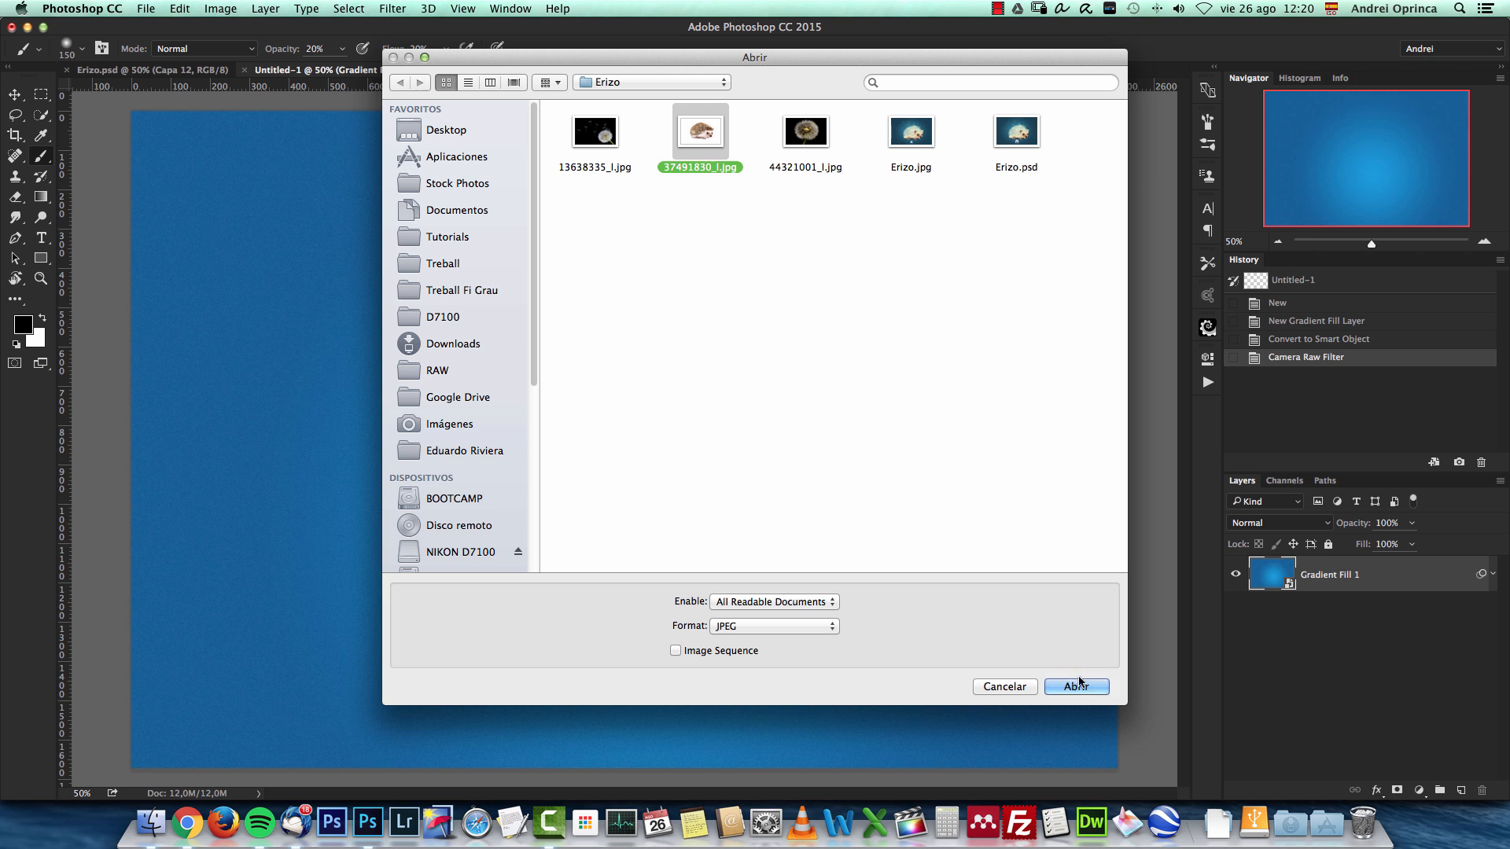
pyautogui.click(1075, 687)
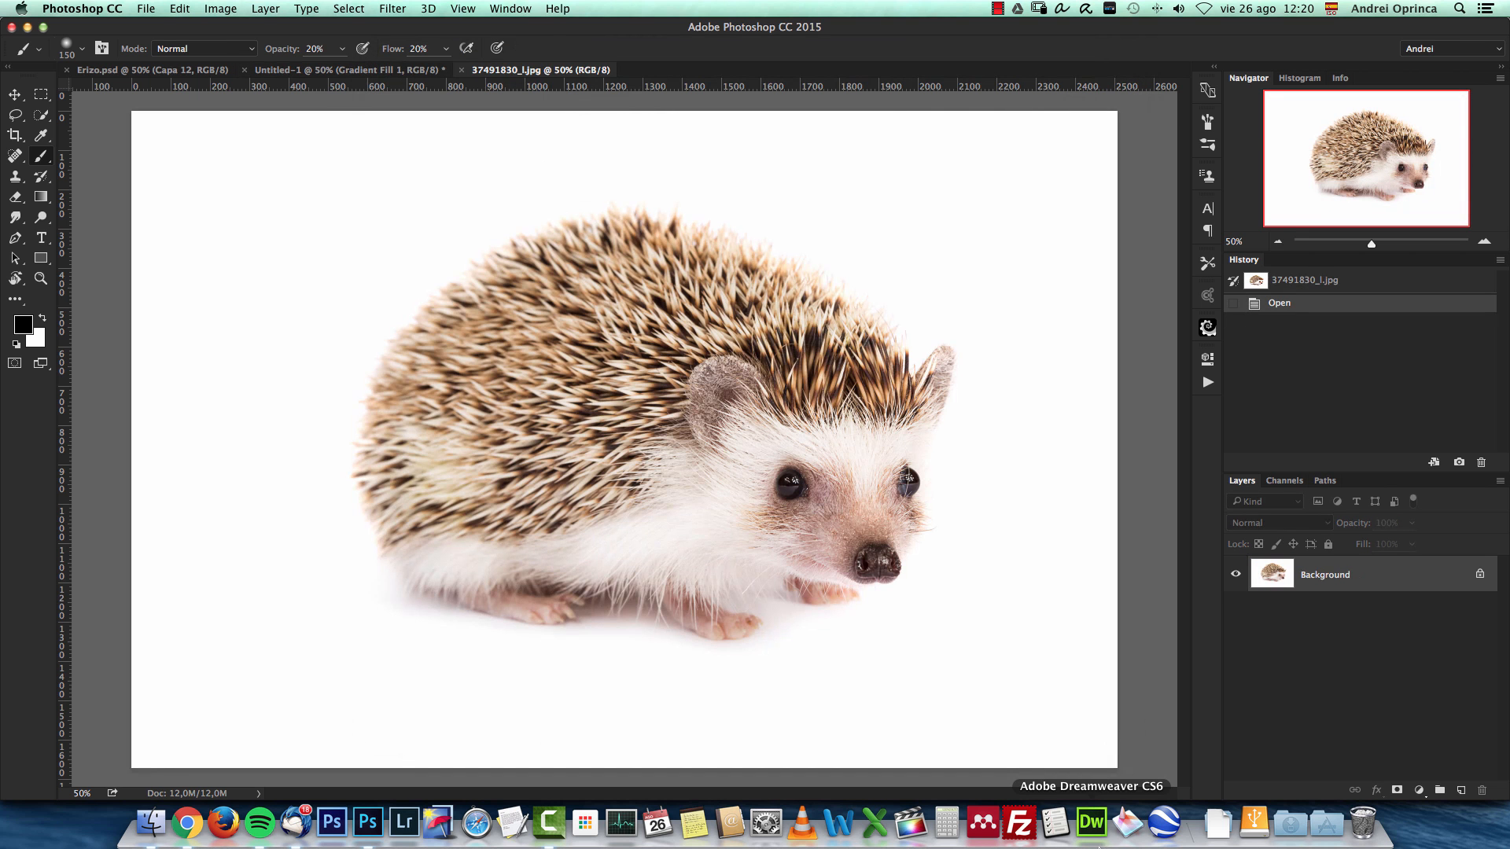
pyautogui.press('cmd+w')
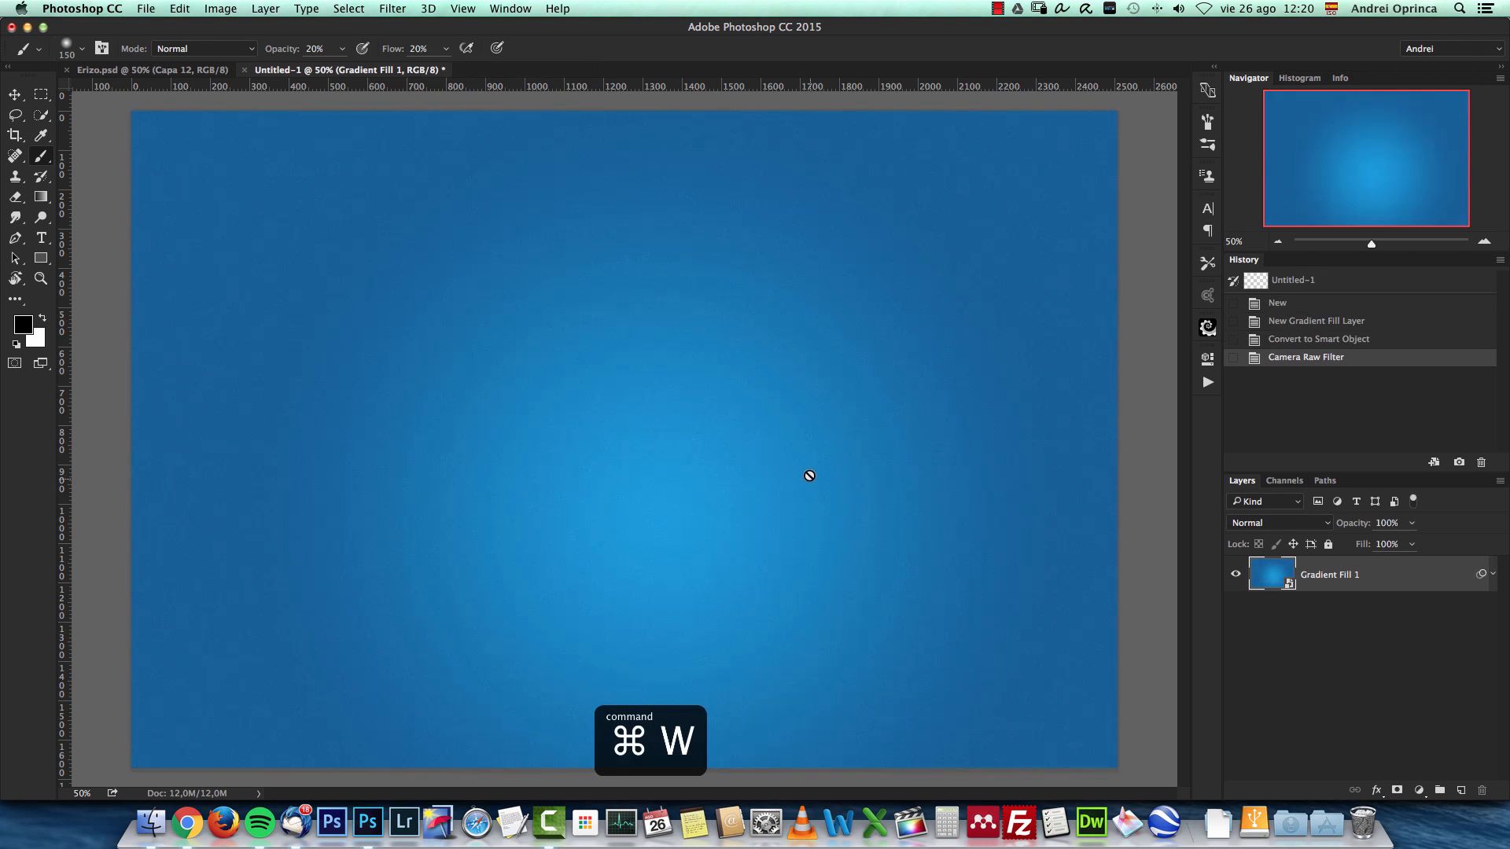
# Paste the hedgehog as a new layer and scale it down toward the canvas centre with Free Transform.
pyautogui.press('cmd+v')
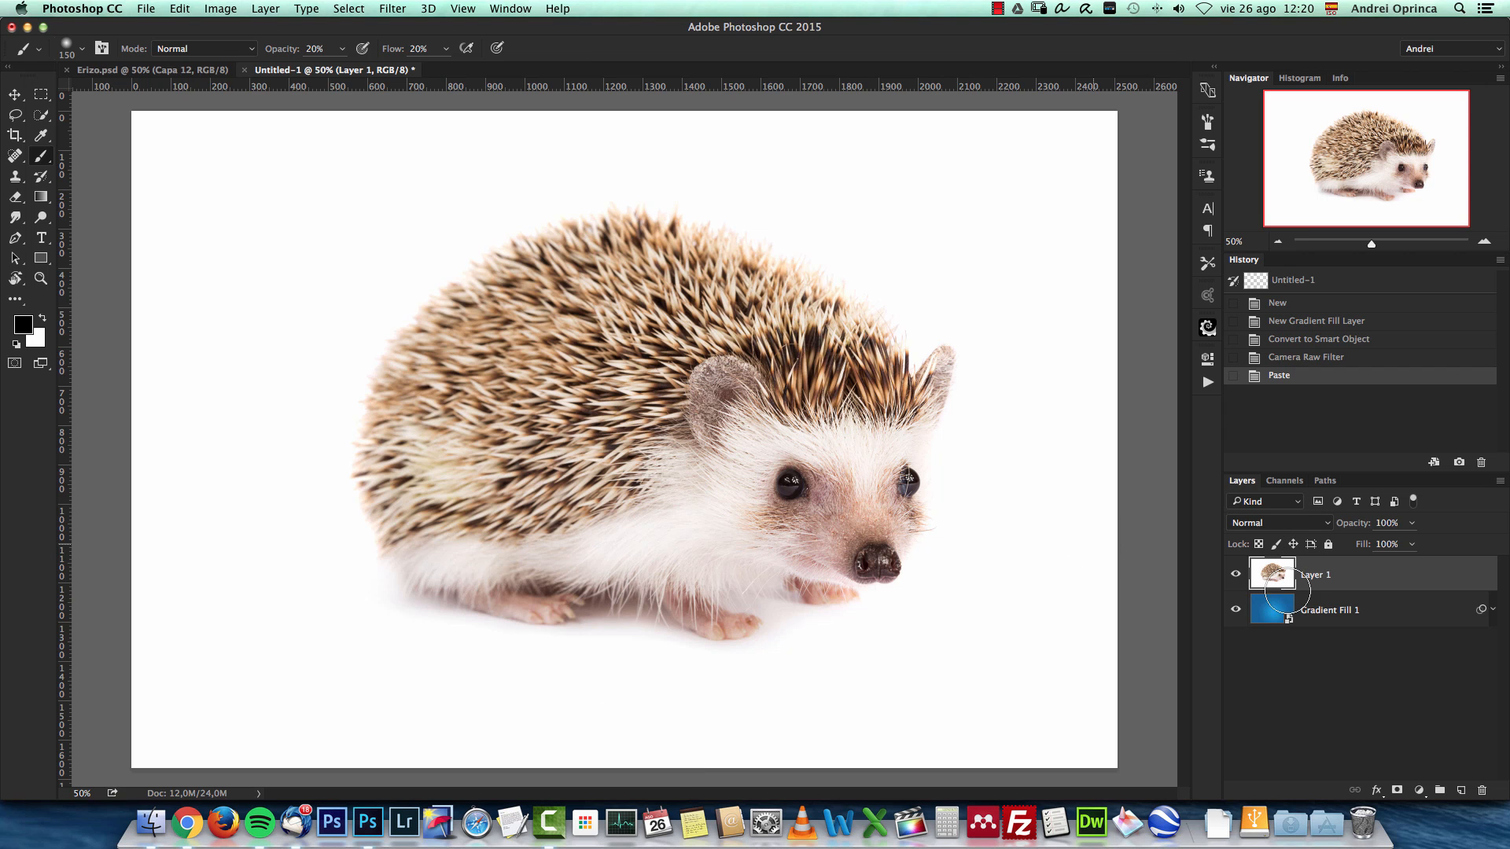
pyautogui.press('cmd+t')
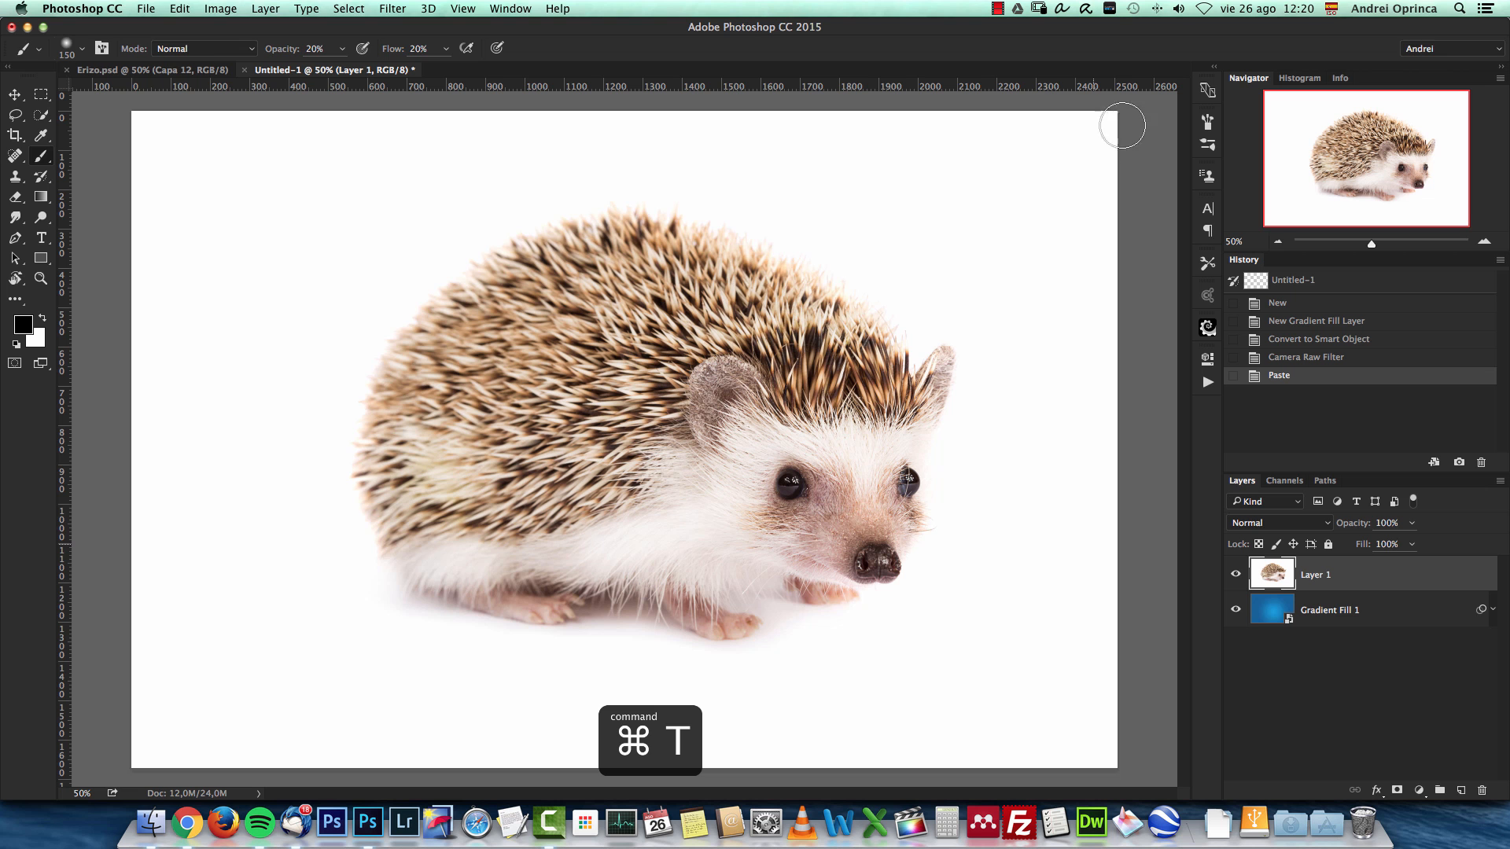
pyautogui.press('cmd+t')
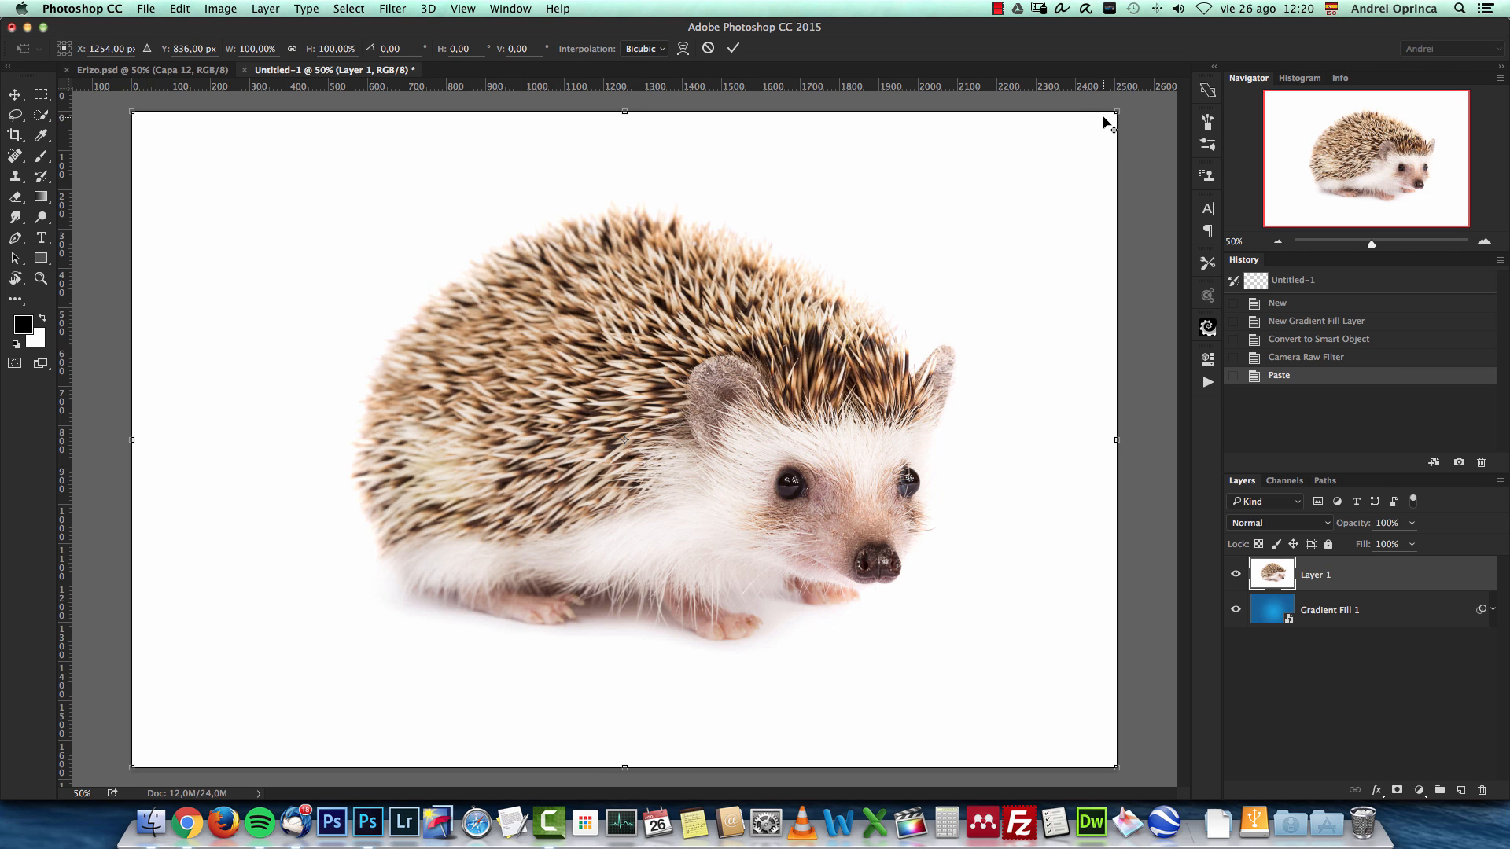
pyautogui.moveTo(1114, 112); pyautogui.dragTo(951, 223)
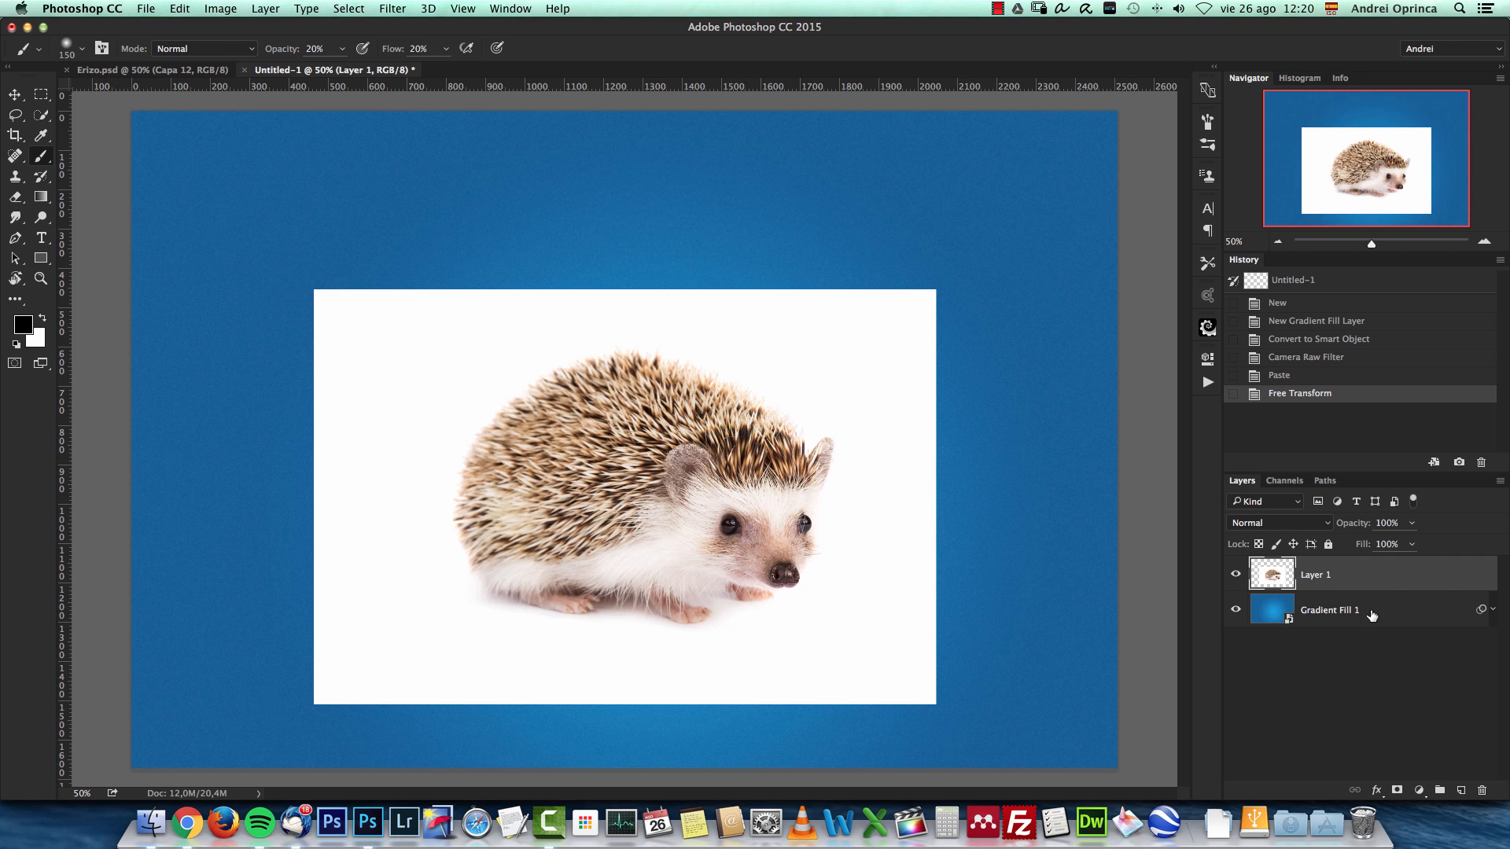
# Duplicate the hedgehog layer and name the copies 'multiply' and 'normal'.
pyautogui.press('cmd+j')
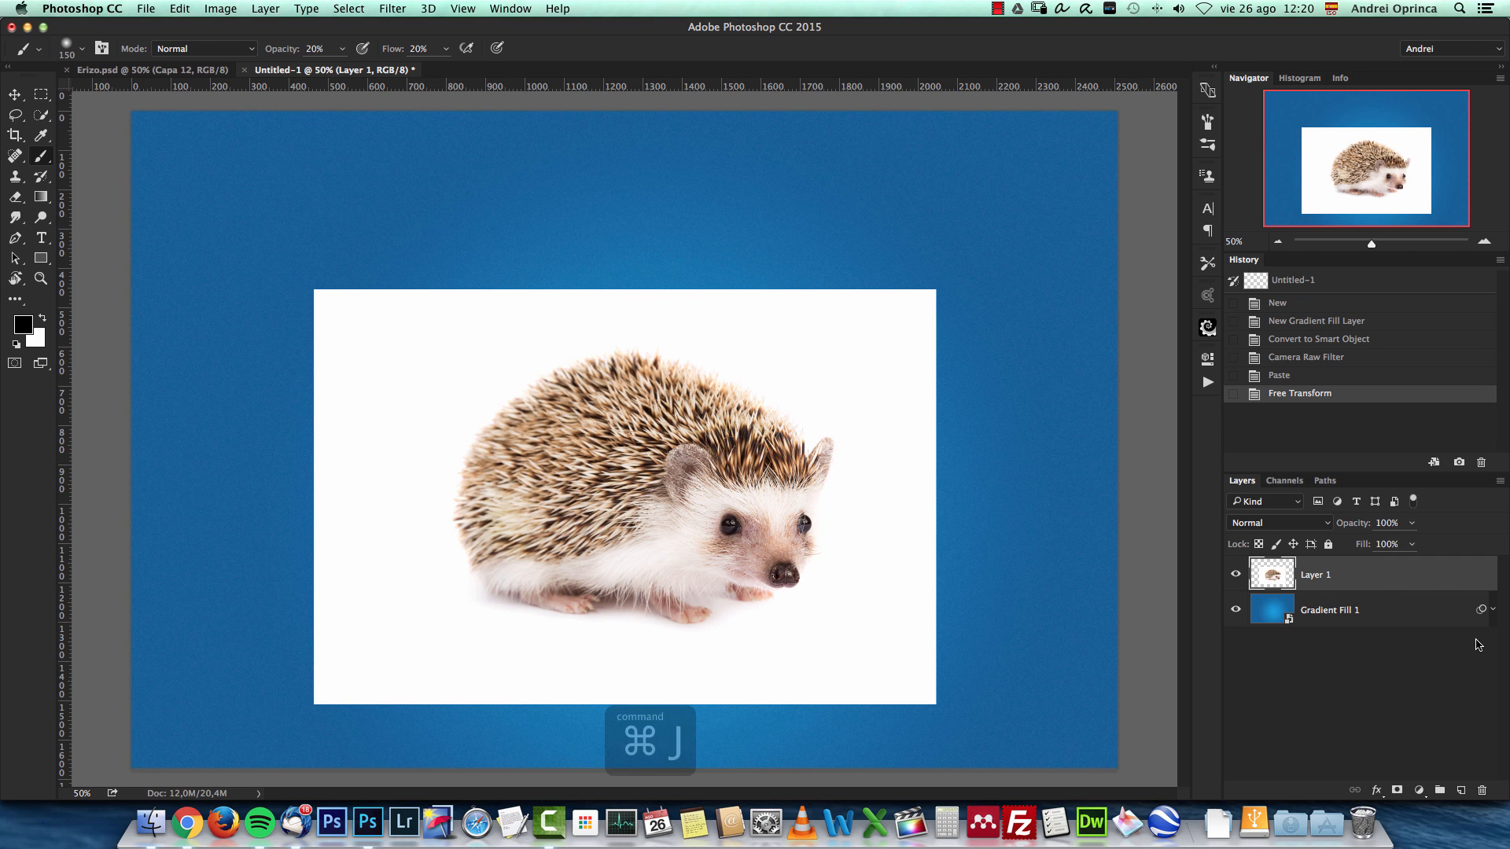
pyautogui.press('cmd+j')
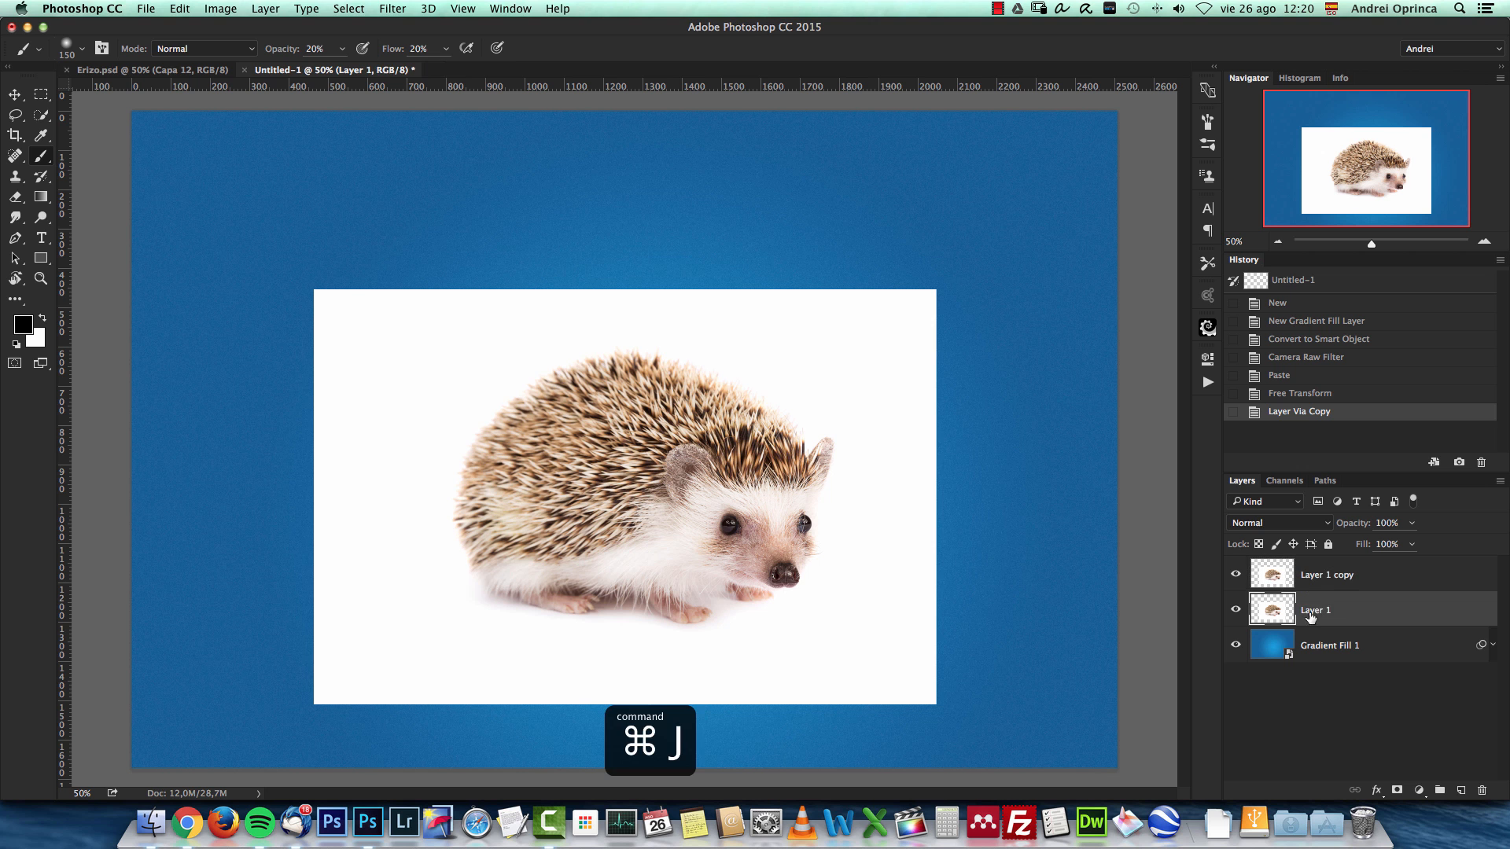
pyautogui.write('multiply')
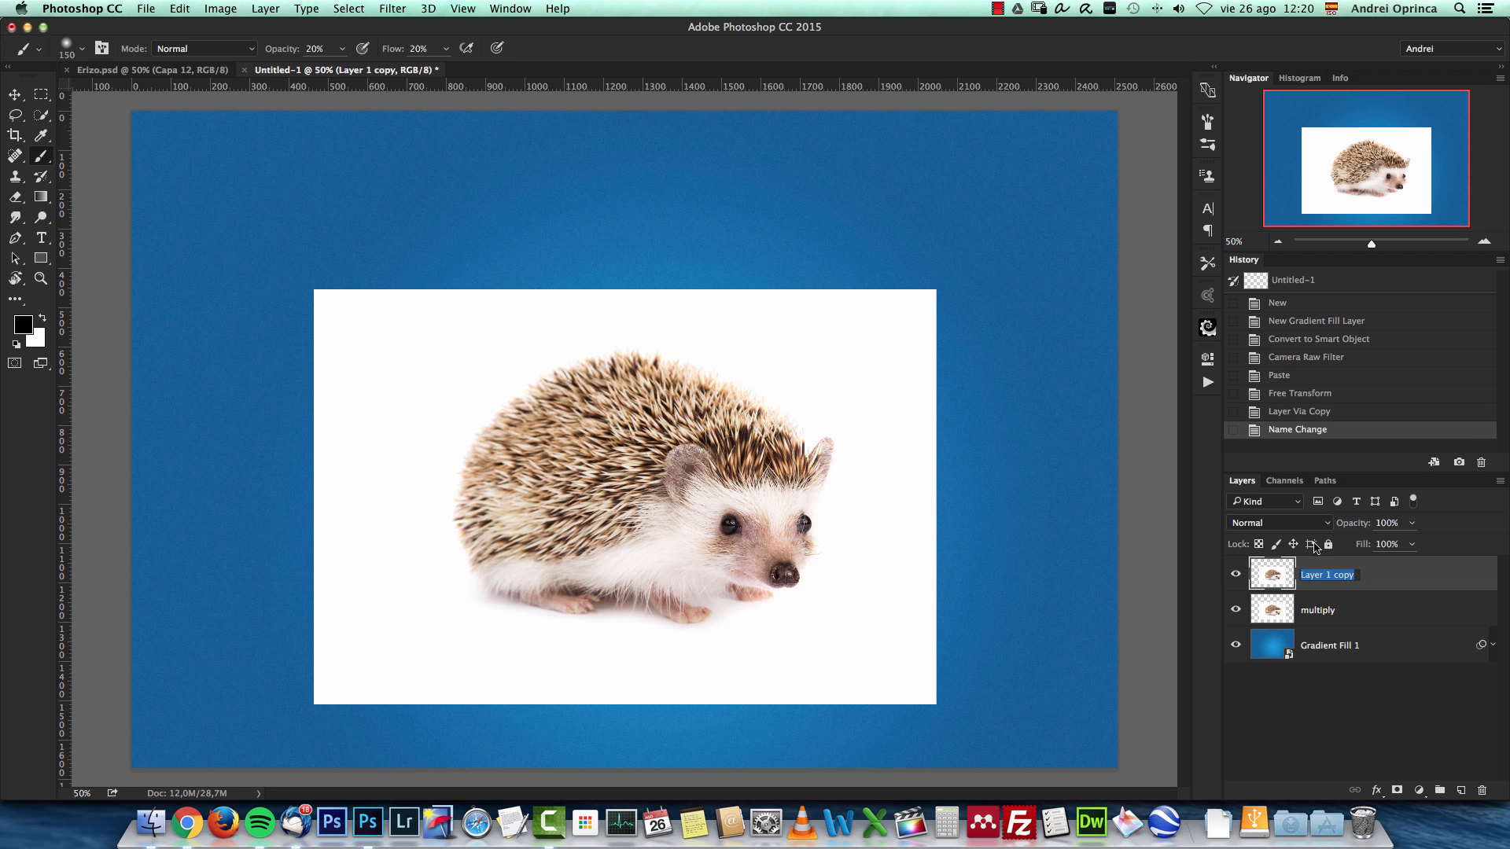
pyautogui.write('normal')
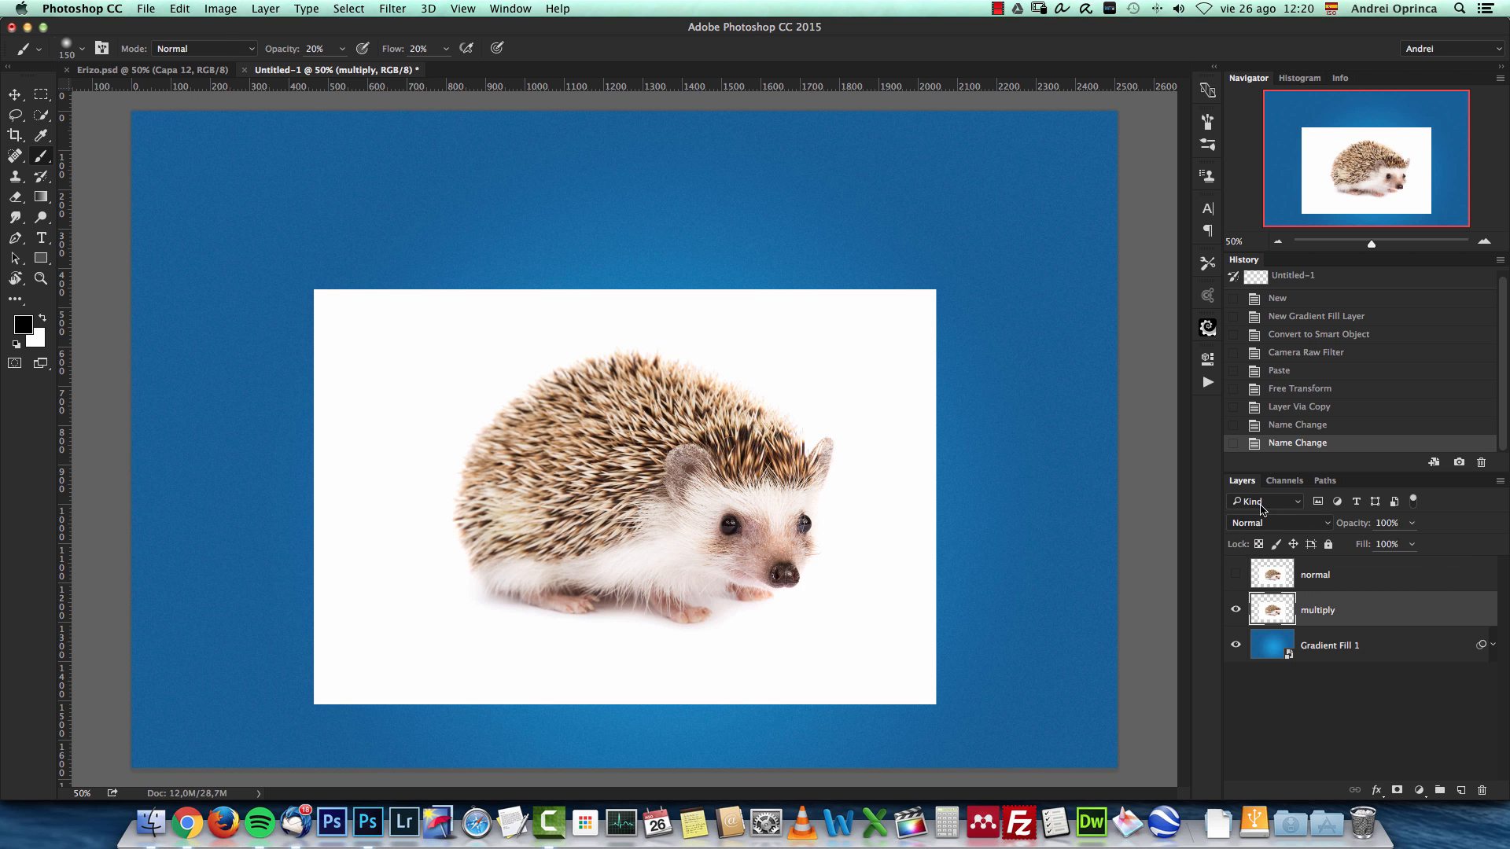
# Set the multiply layer to Multiply blending, then select and link both hedgehog layers.
pyautogui.click(1266, 522)
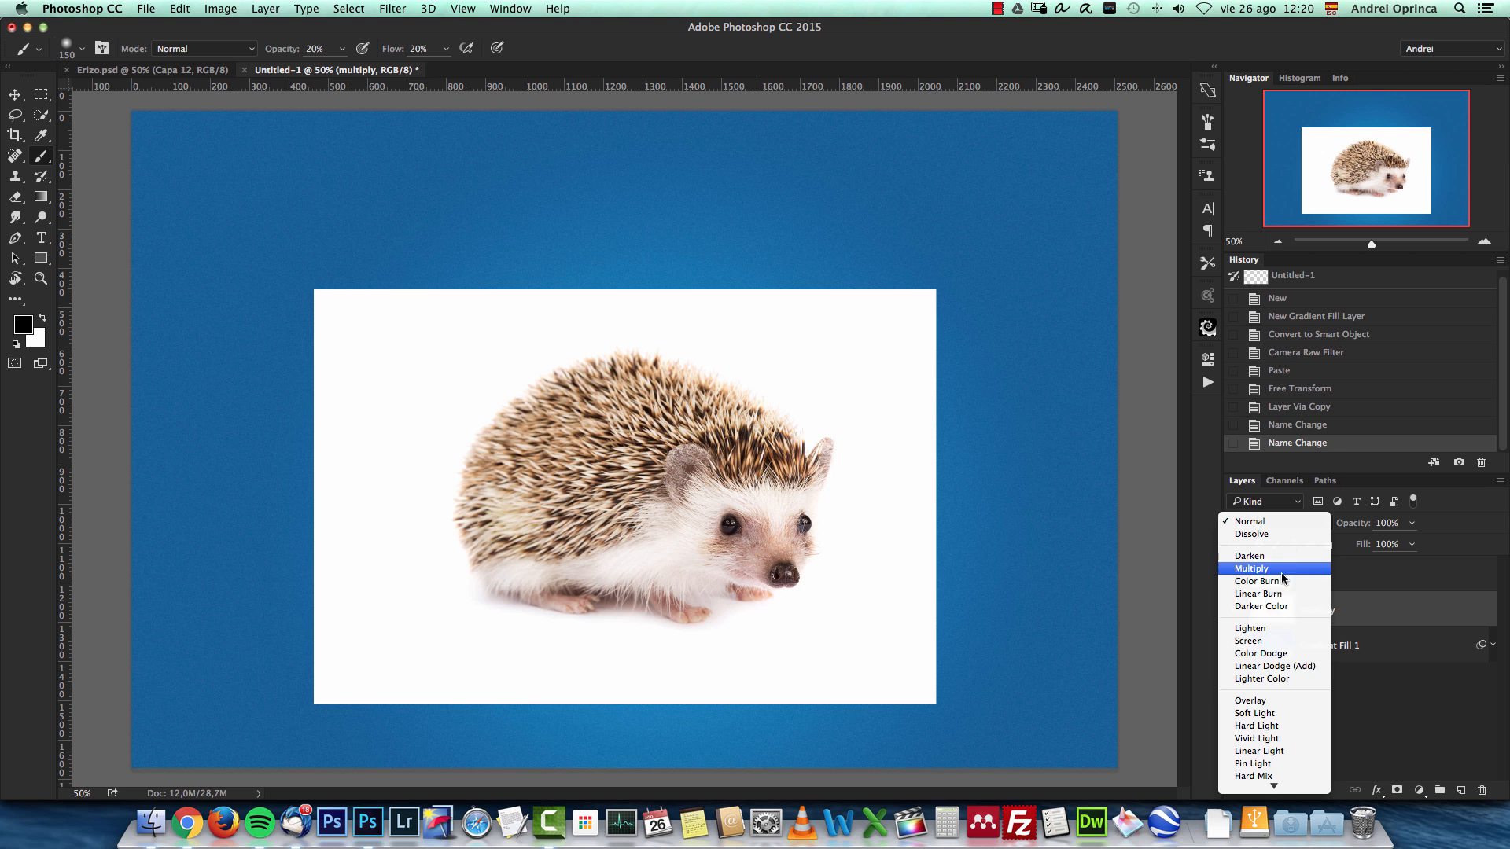
pyautogui.click(1250, 568)
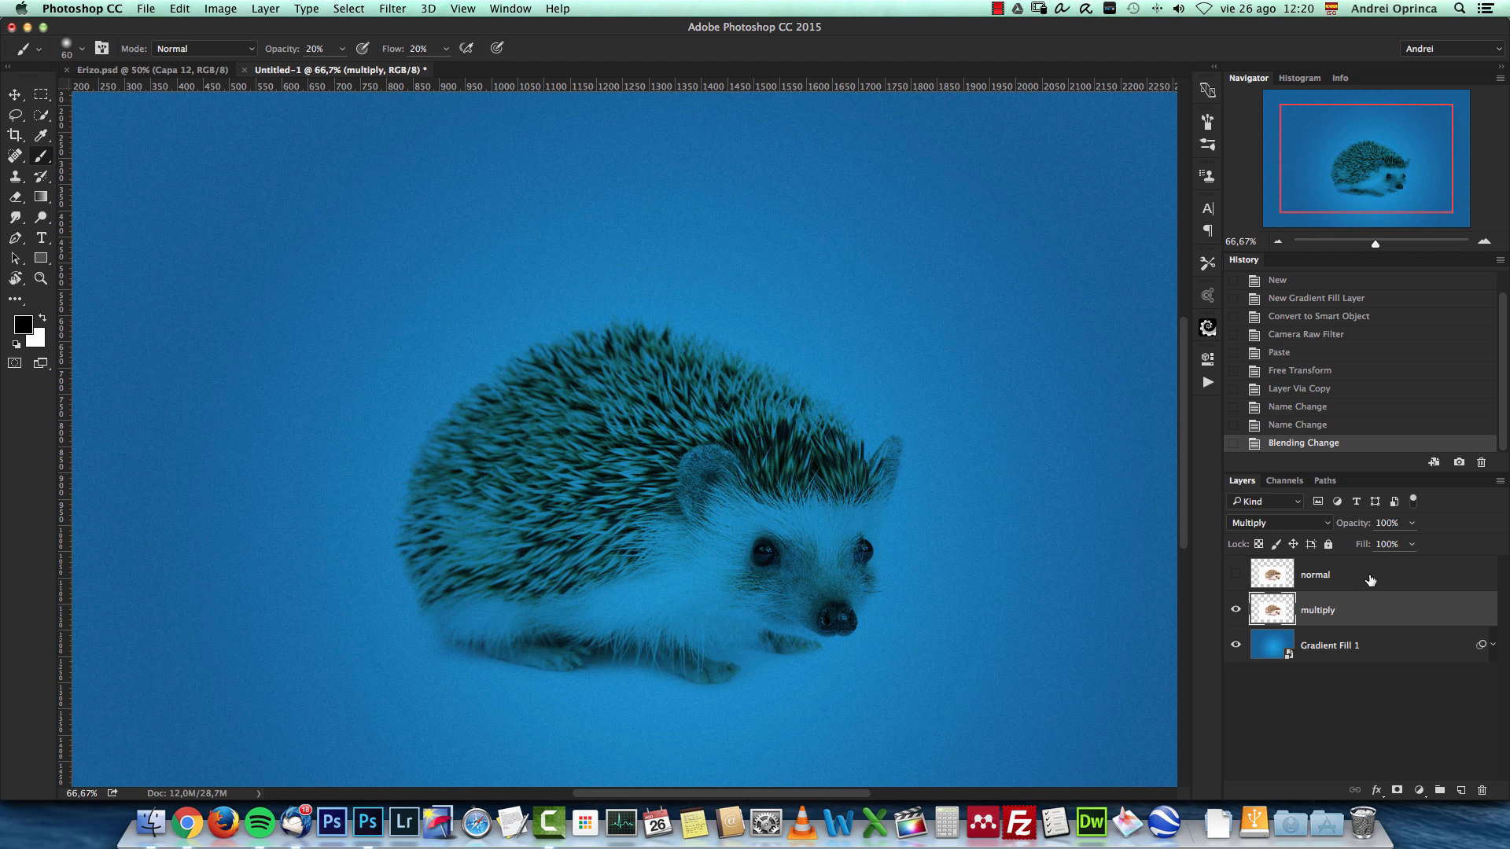
pyautogui.click(1348, 575)
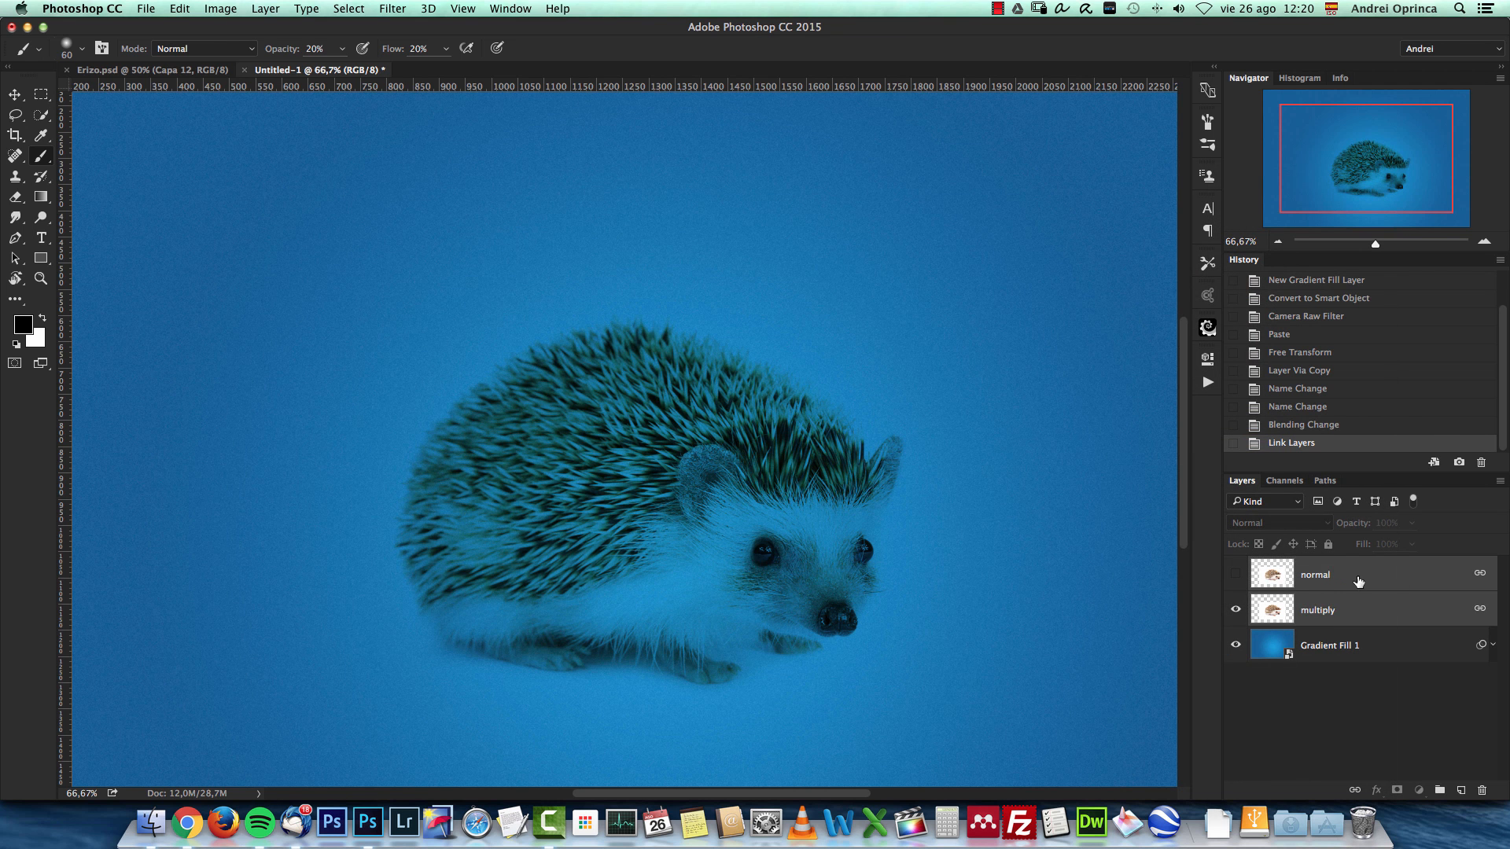
pyautogui.click(1236, 574)
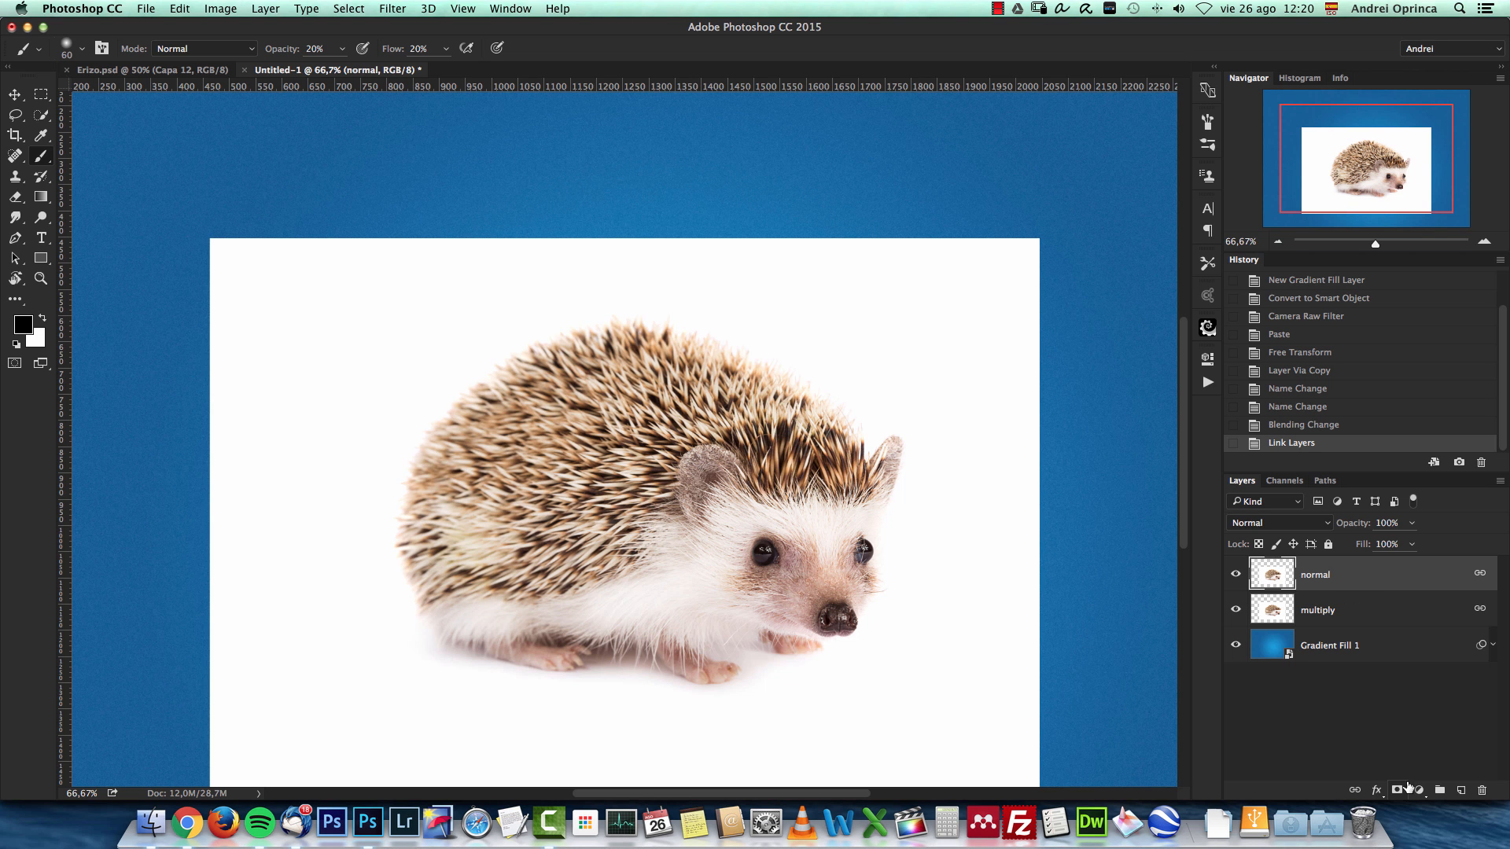
pyautogui.moveTo(1401, 775)
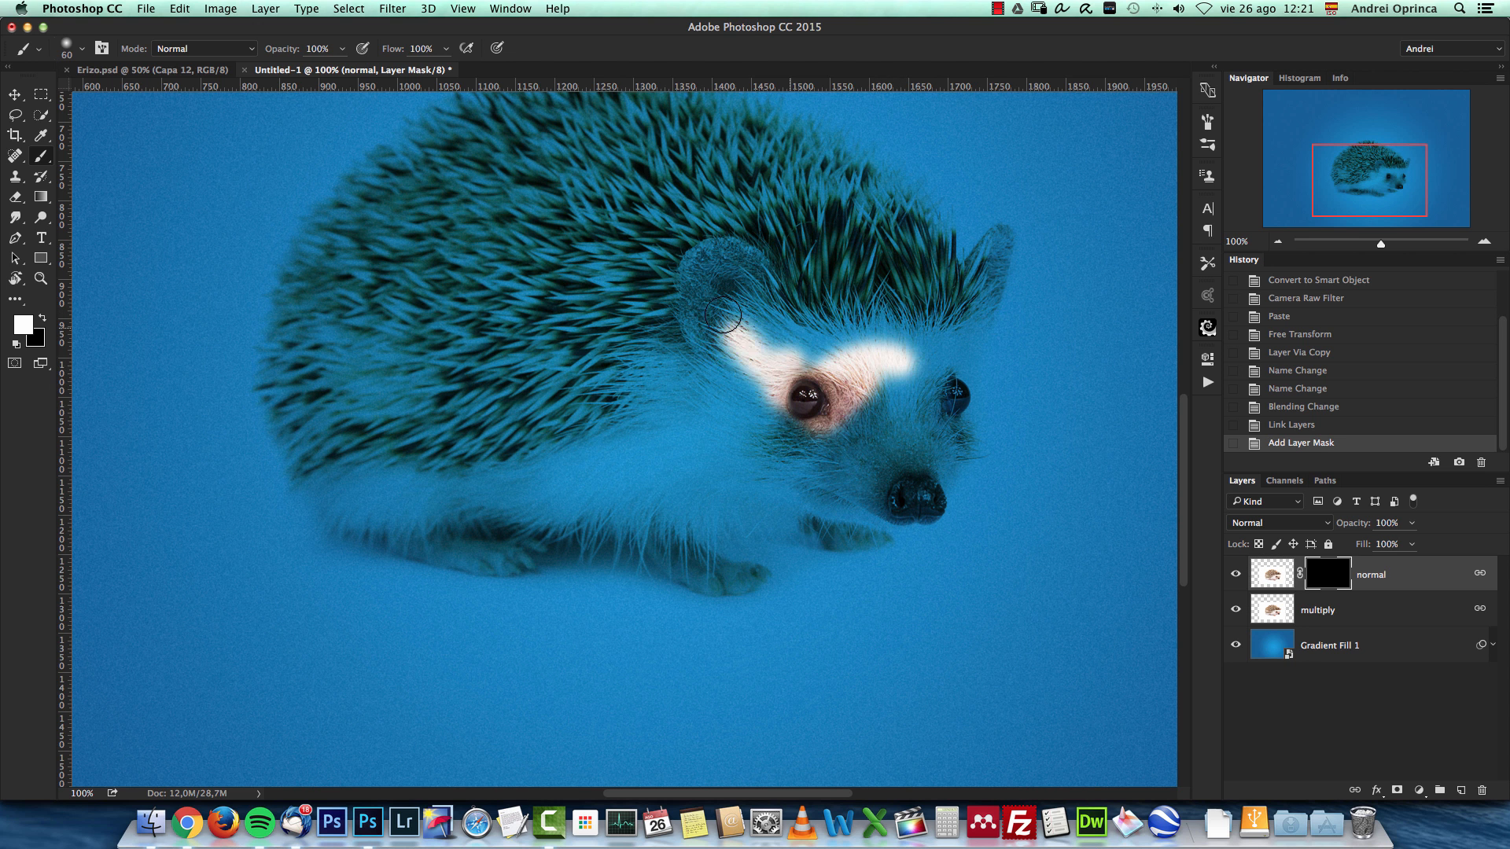
# Paint white on the normal layer mask over the ear, face, cheek, belly and body to reveal natural colour.
pyautogui.moveTo(722, 308); pyautogui.dragTo(740, 327)
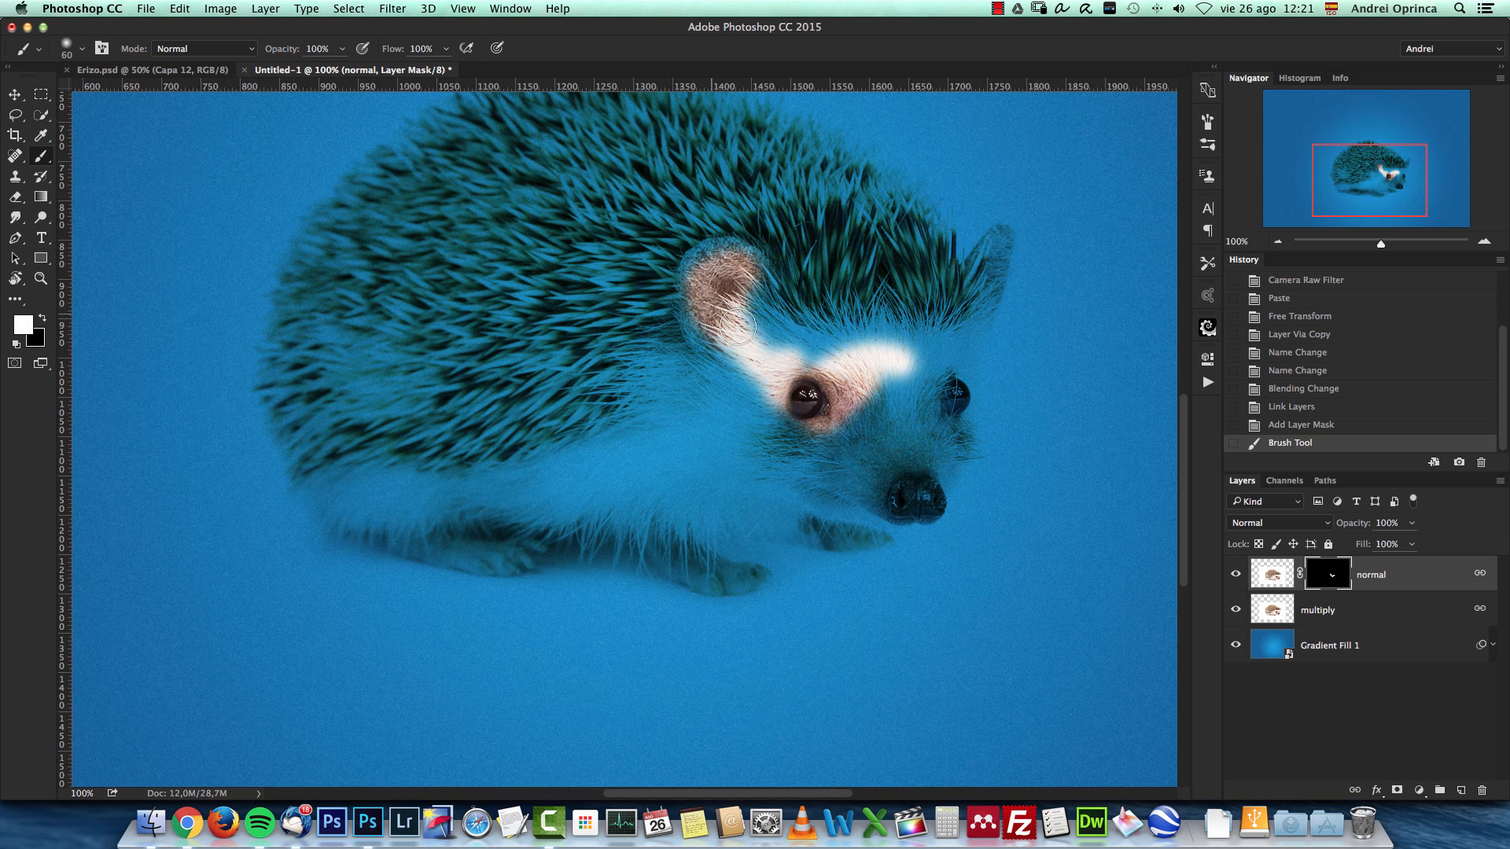
pyautogui.moveTo(736, 332); pyautogui.dragTo(756, 280)
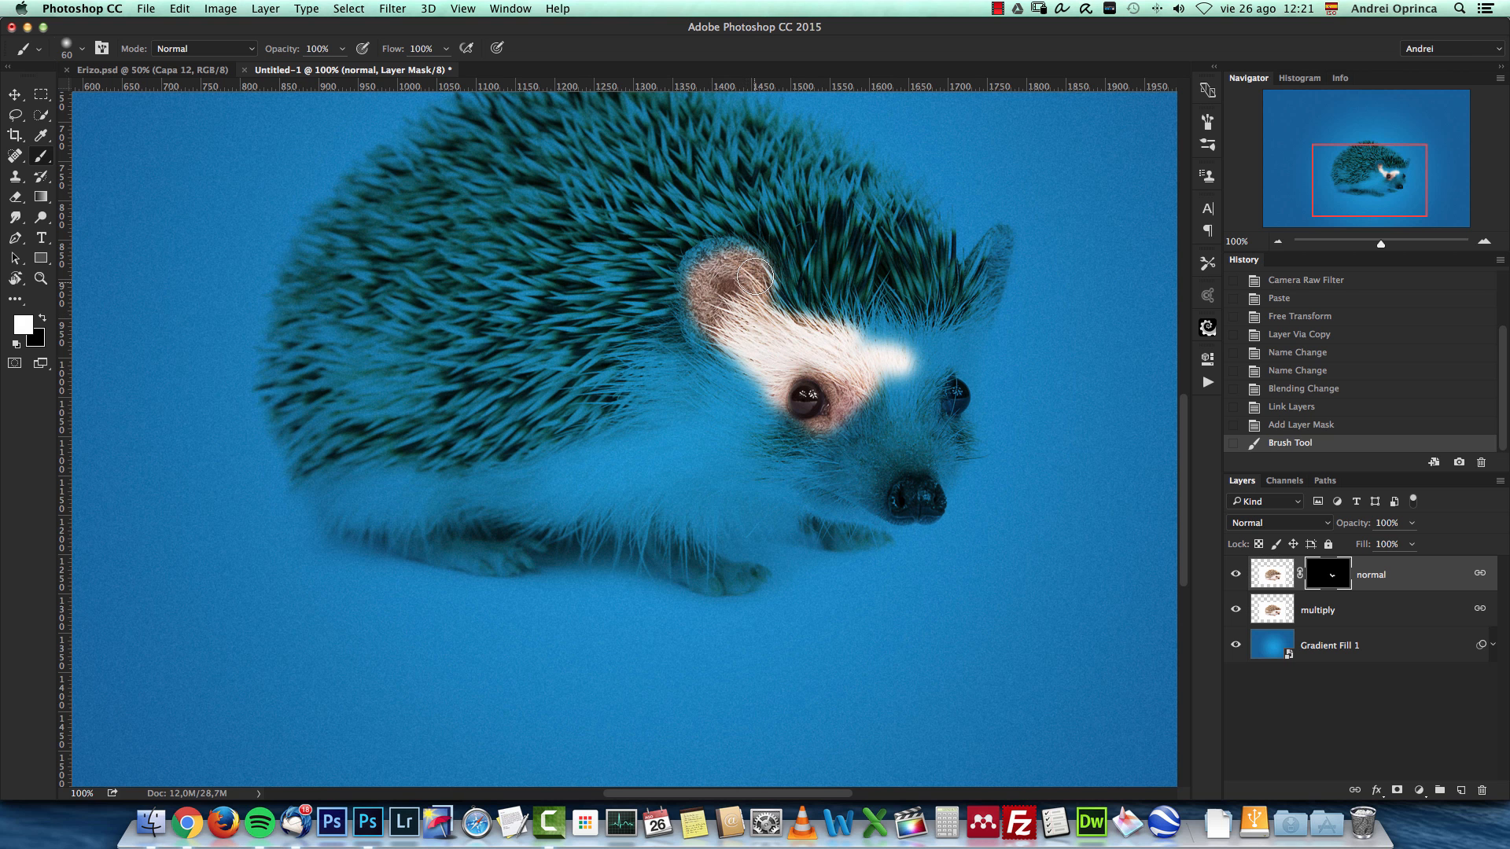
pyautogui.moveTo(761, 280); pyautogui.dragTo(702, 308)
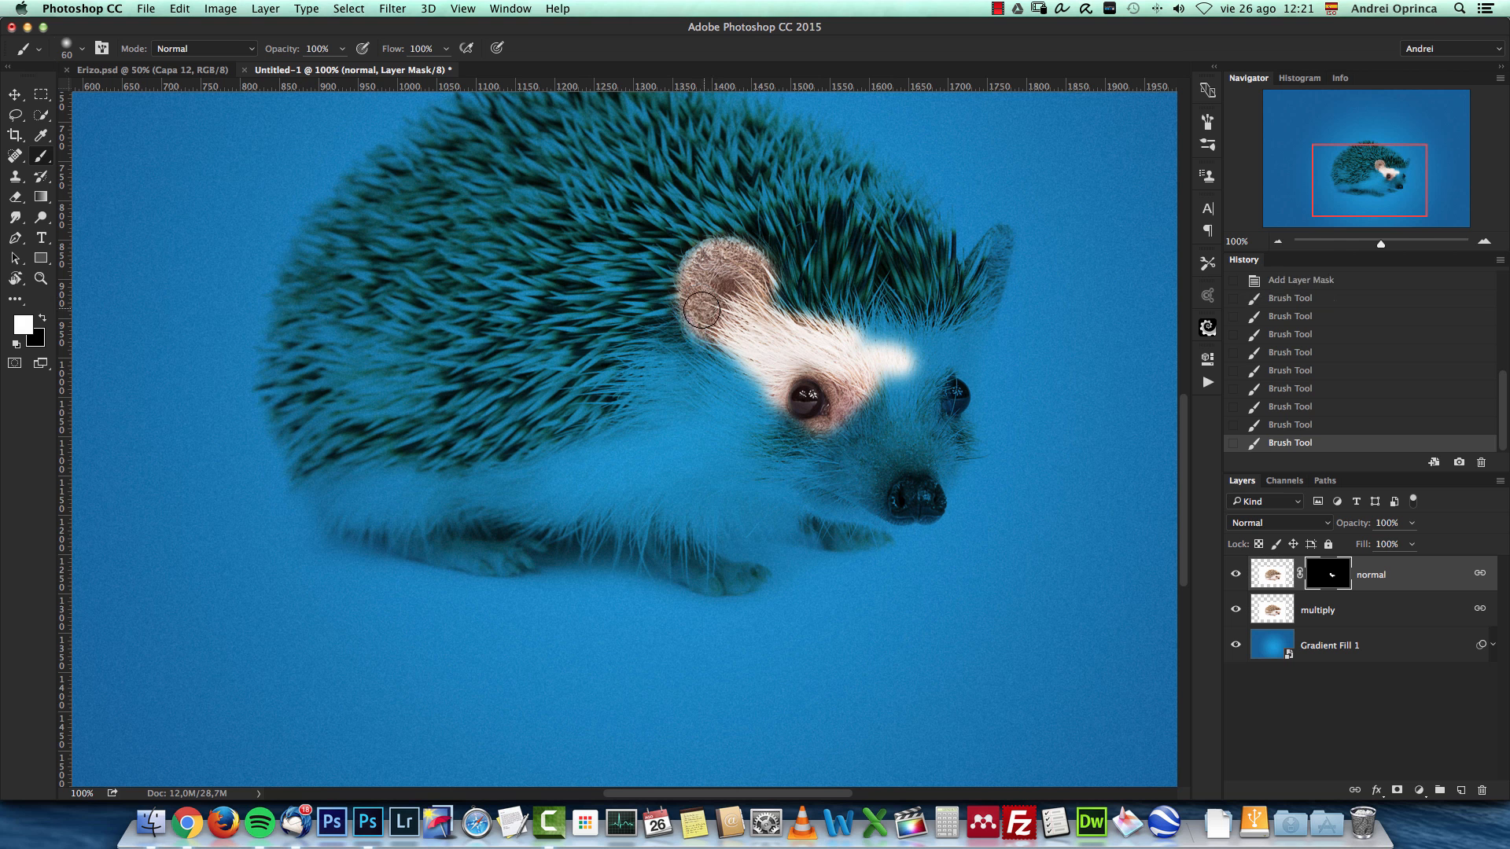
pyautogui.moveTo(703, 308); pyautogui.dragTo(640, 414)
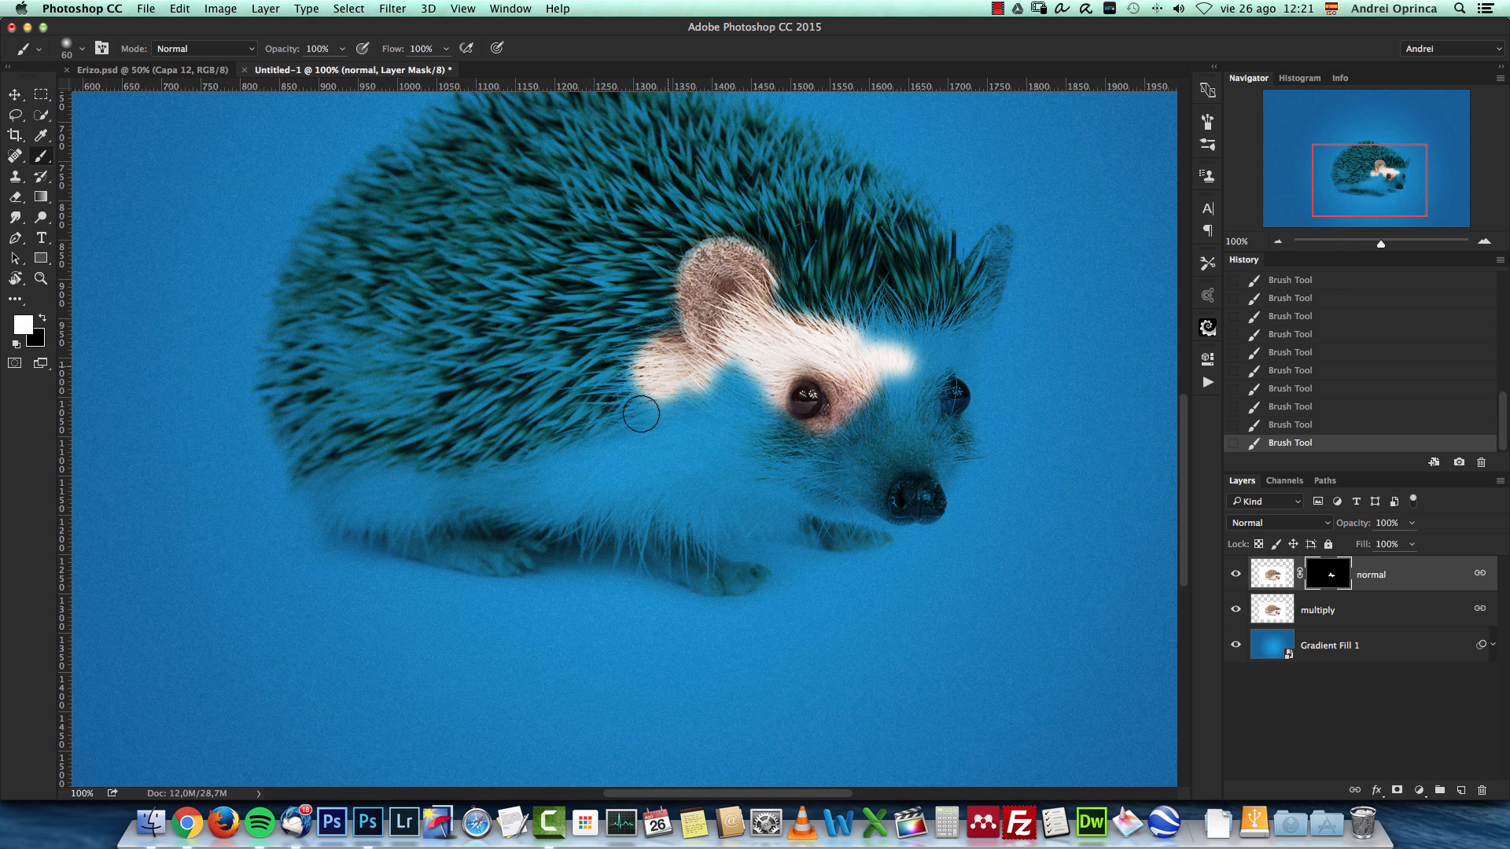
pyautogui.moveTo(640, 414); pyautogui.dragTo(703, 395)
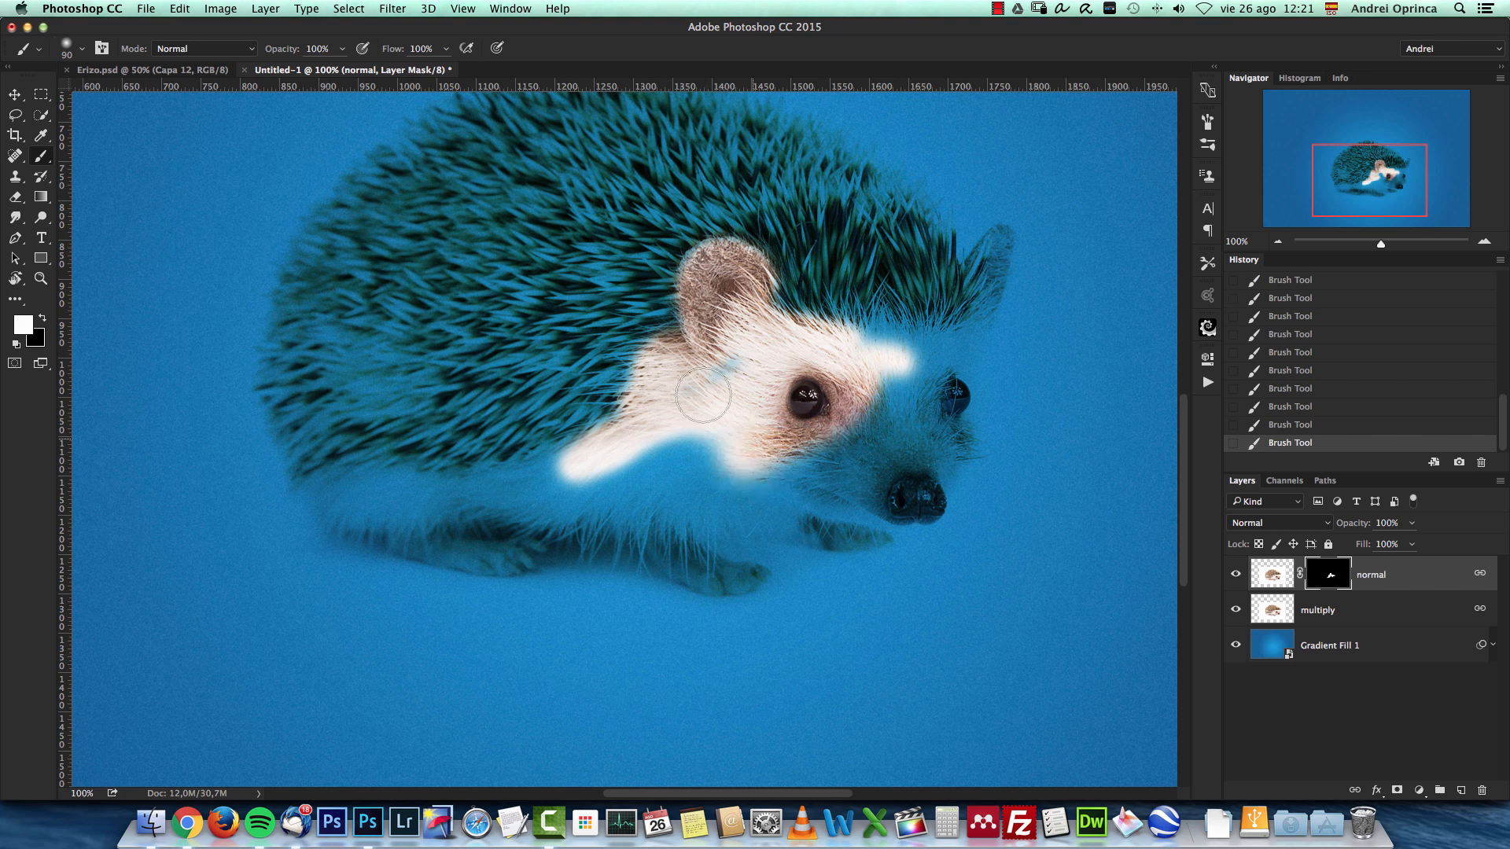
pyautogui.moveTo(703, 395); pyautogui.dragTo(899, 371)
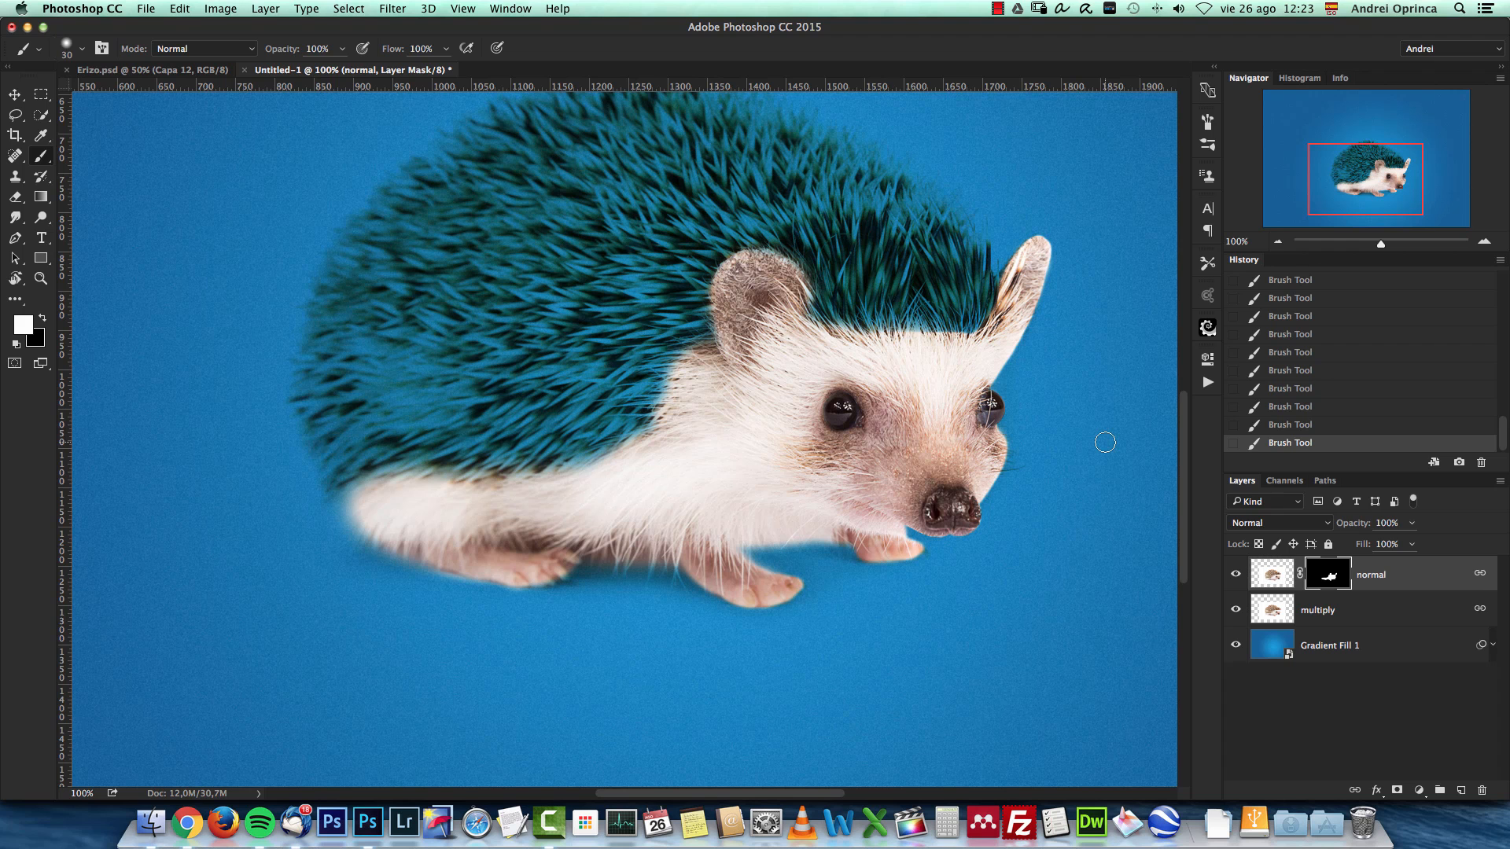
pyautogui.moveTo(1371, 593)
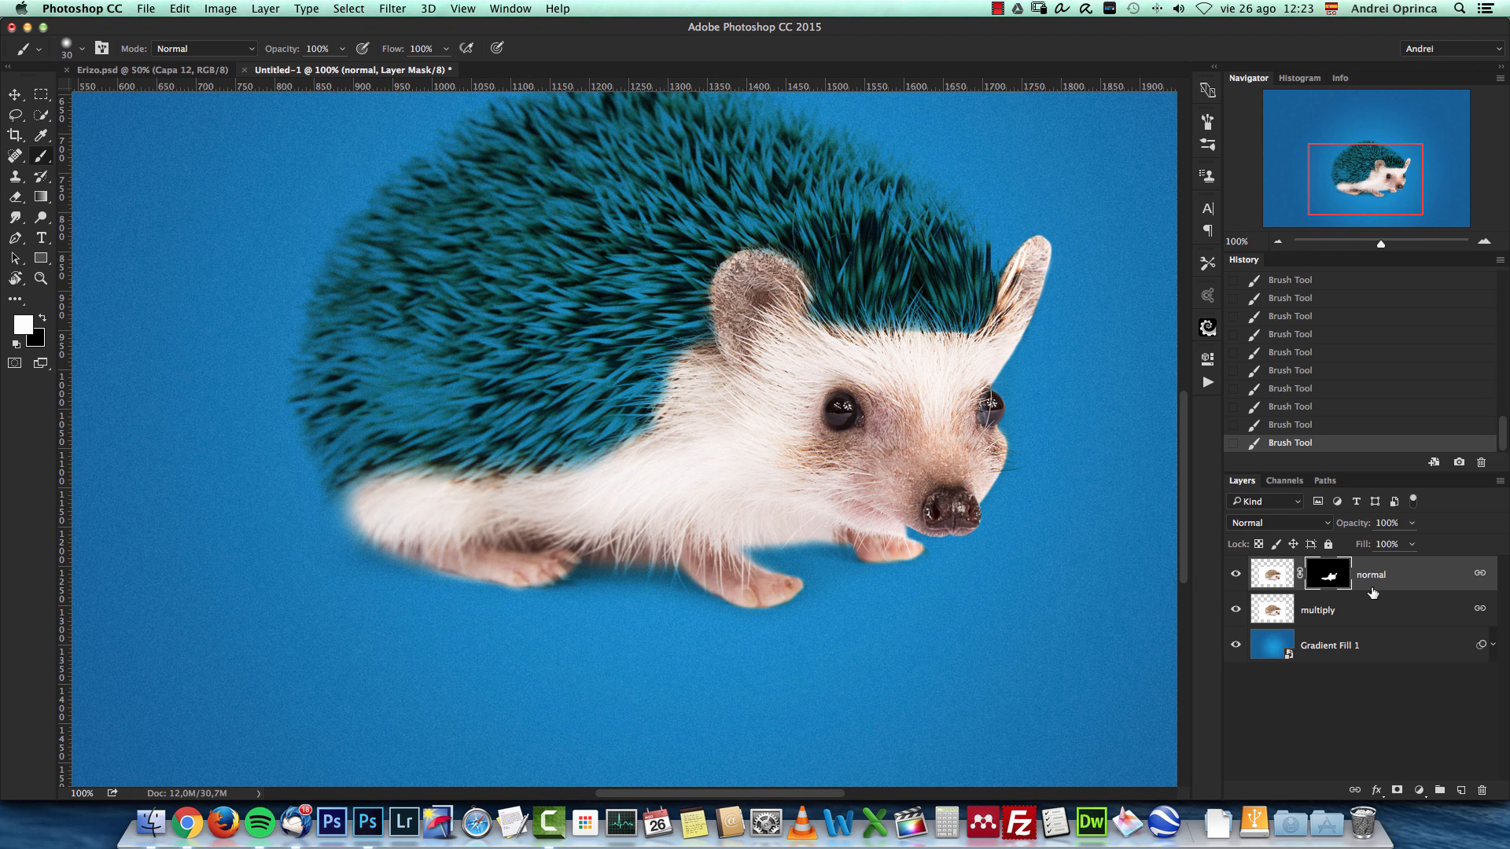
pyautogui.moveTo(1215, 500)
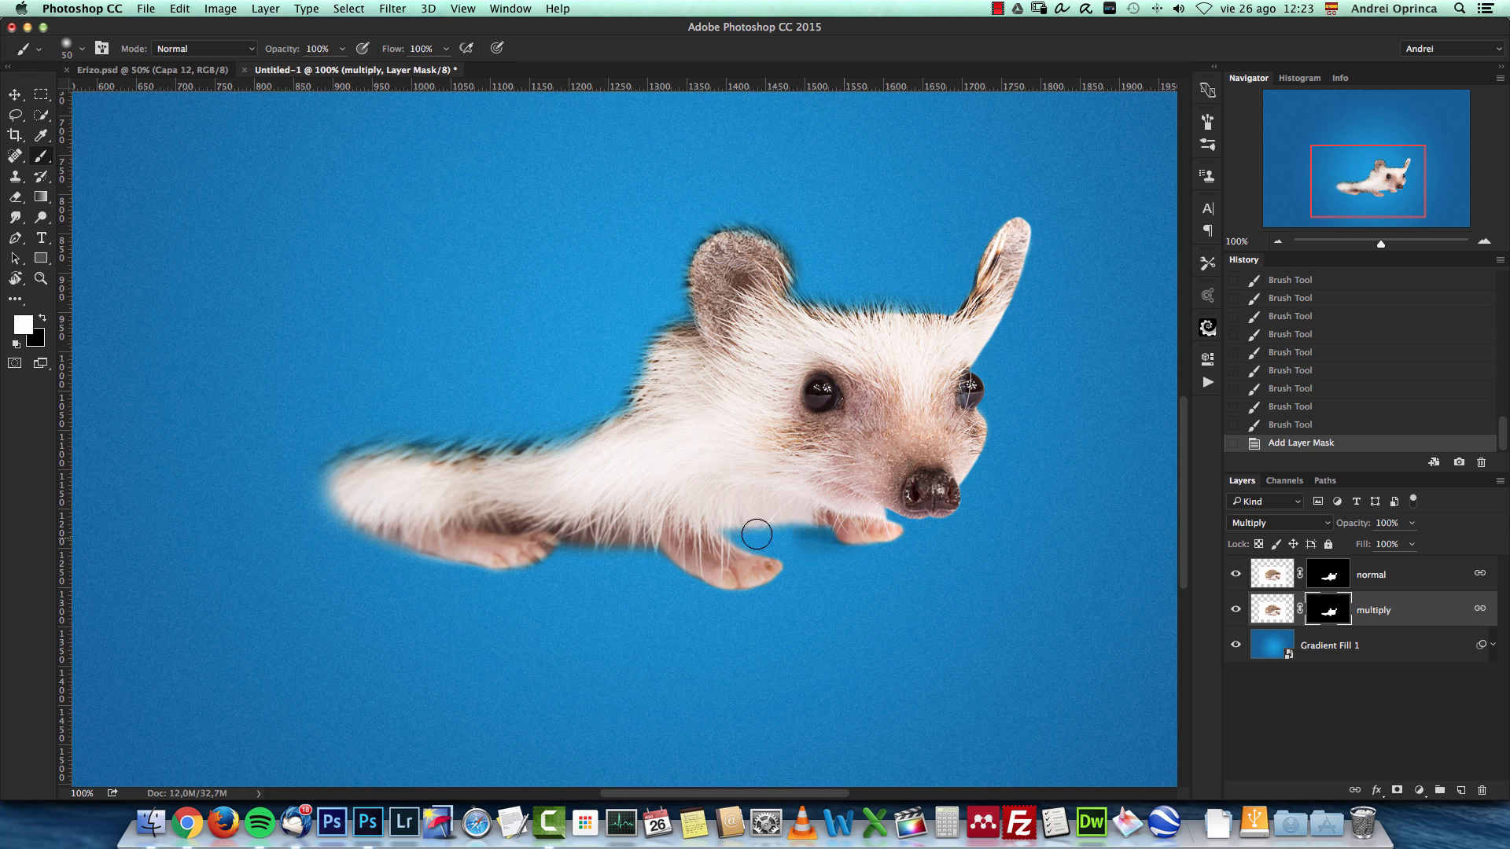
# Paint black on the multiply layer mask over leftover blue spines near the legs, body and chin.
pyautogui.moveTo(756, 534); pyautogui.dragTo(698, 557)
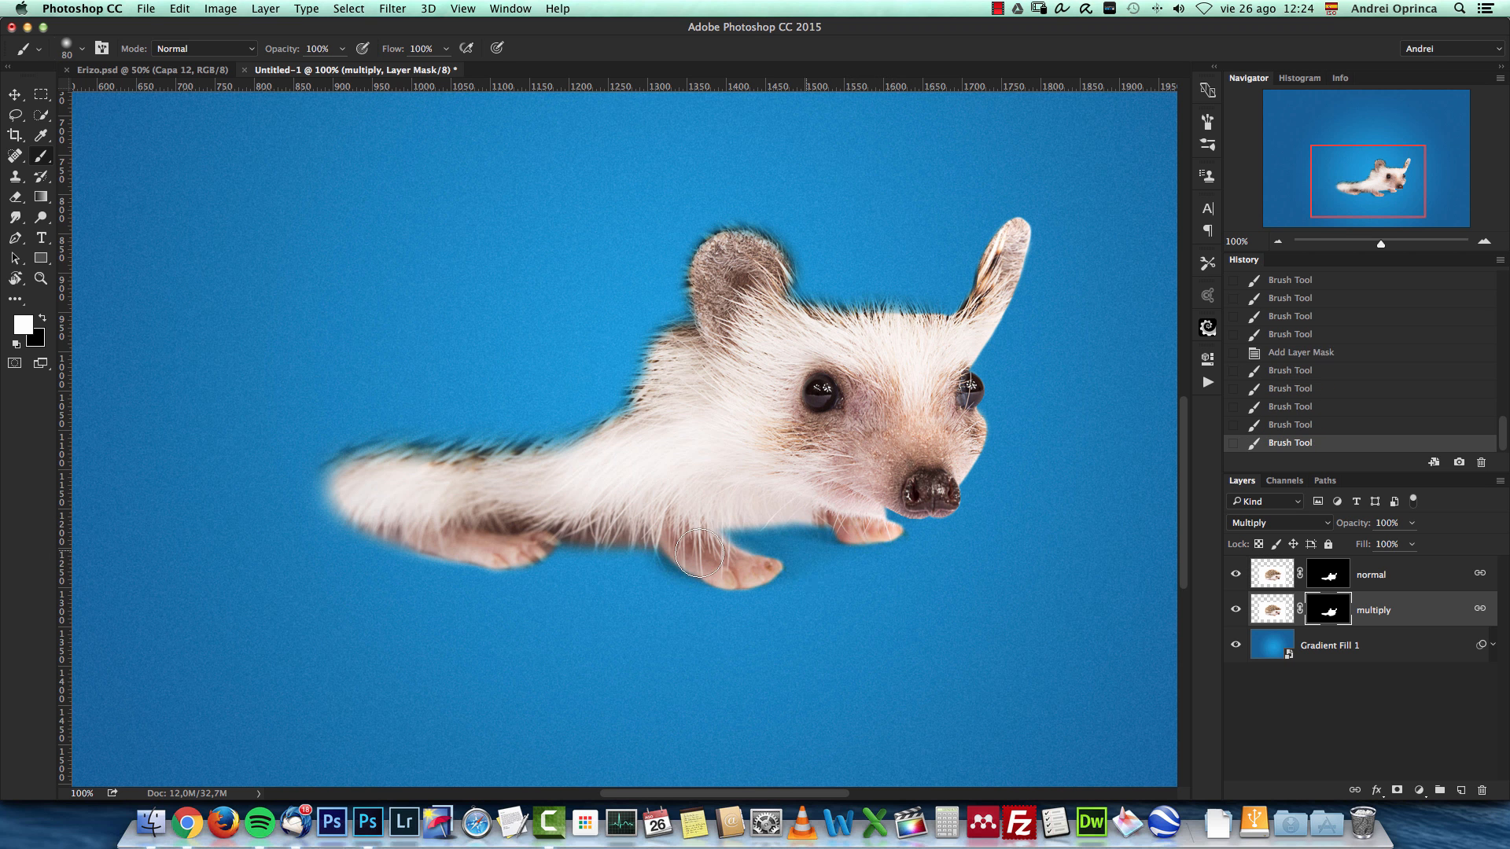
pyautogui.click(700, 555)
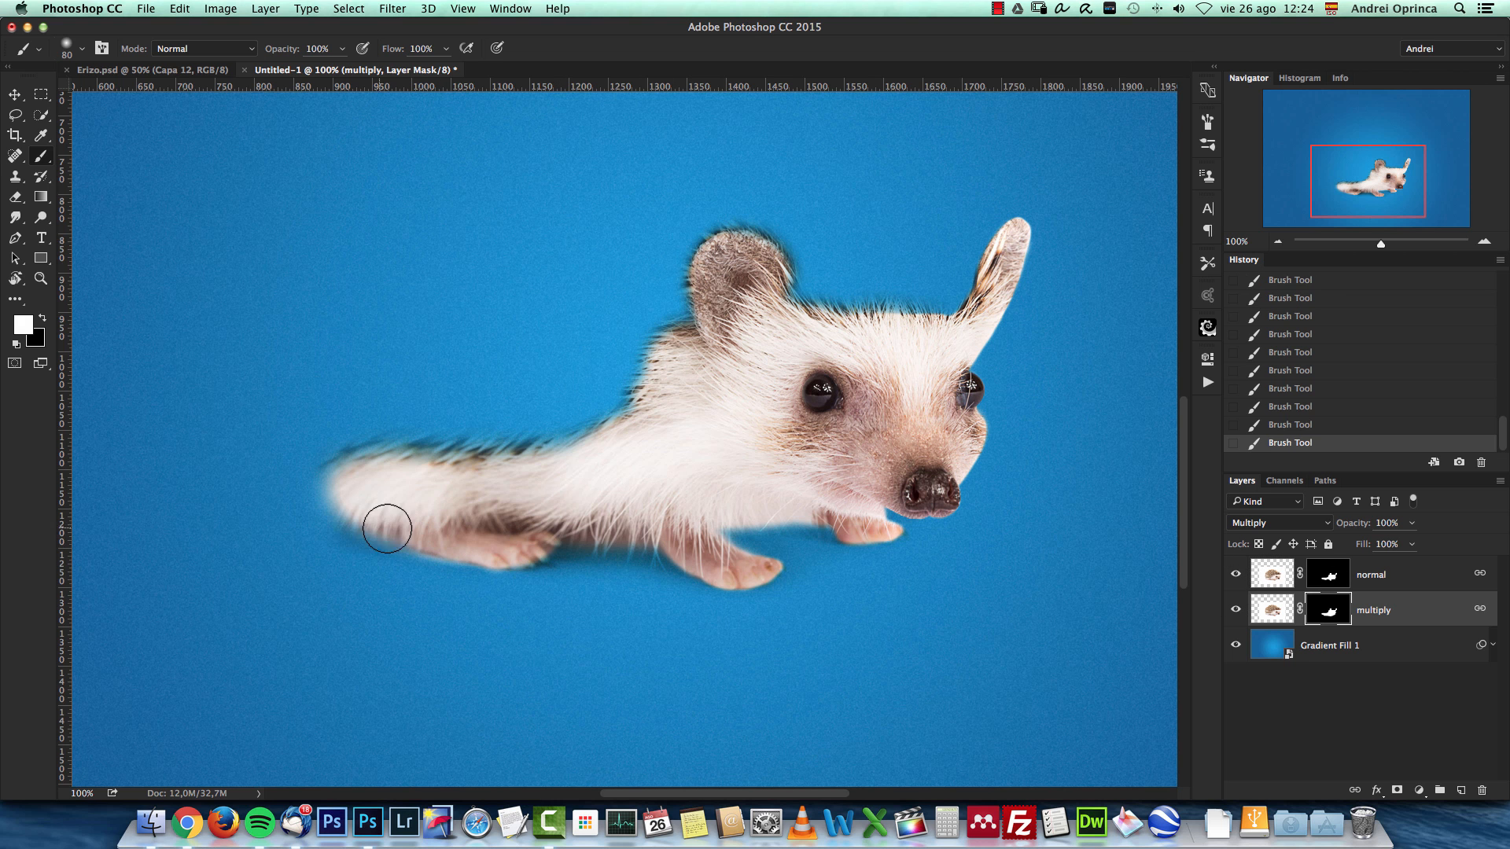
pyautogui.moveTo(894, 533)
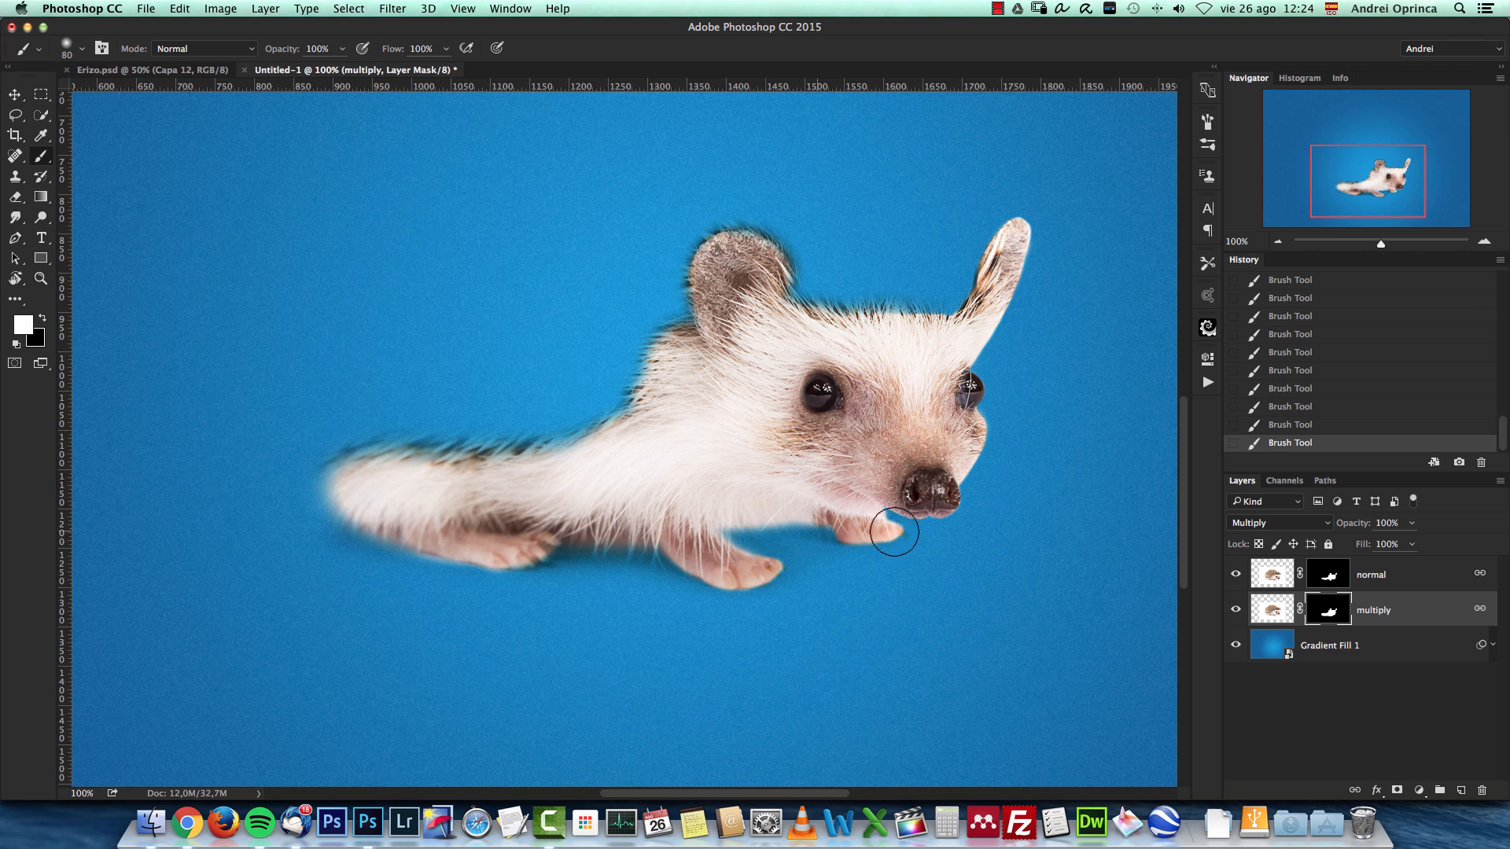
pyautogui.moveTo(893, 533); pyautogui.dragTo(780, 542)
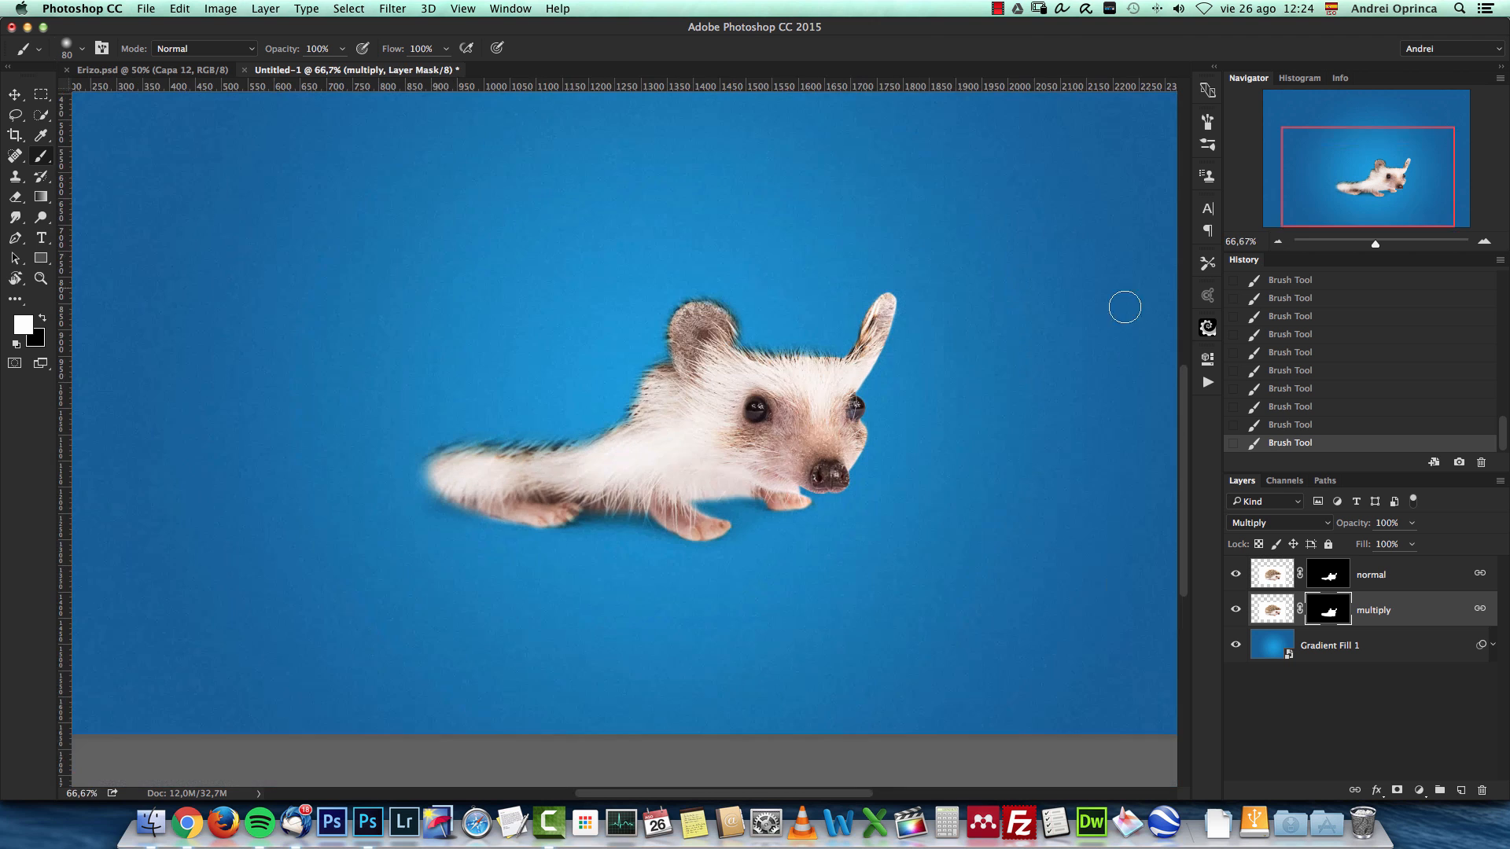
# Open the dandelion photo 13638335_l.jpg from the Erizo folder and preview the other dandelion image.
pyautogui.press('cmd+o')
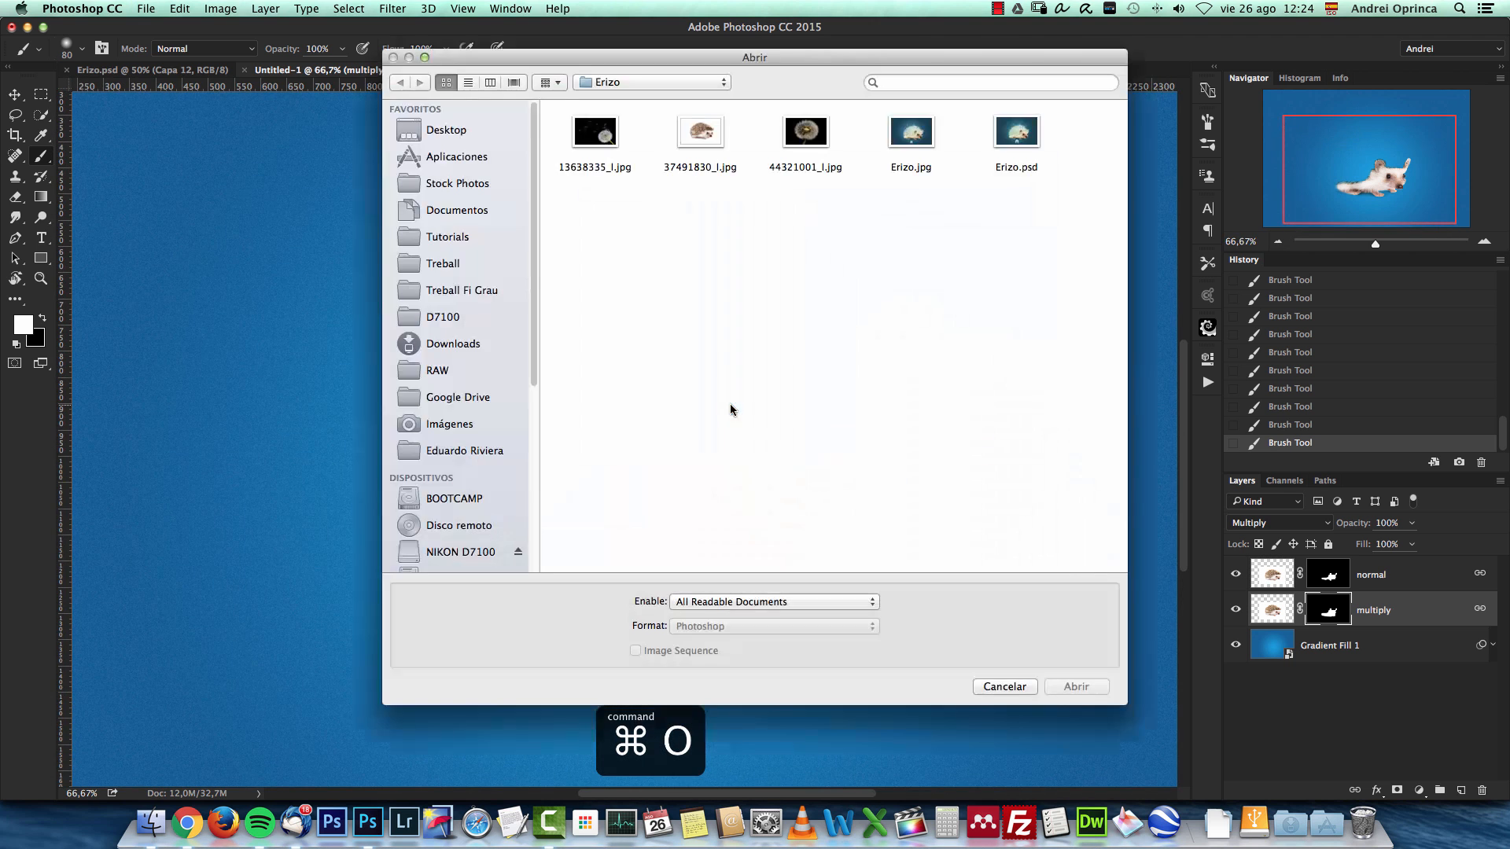
pyautogui.click(594, 132)
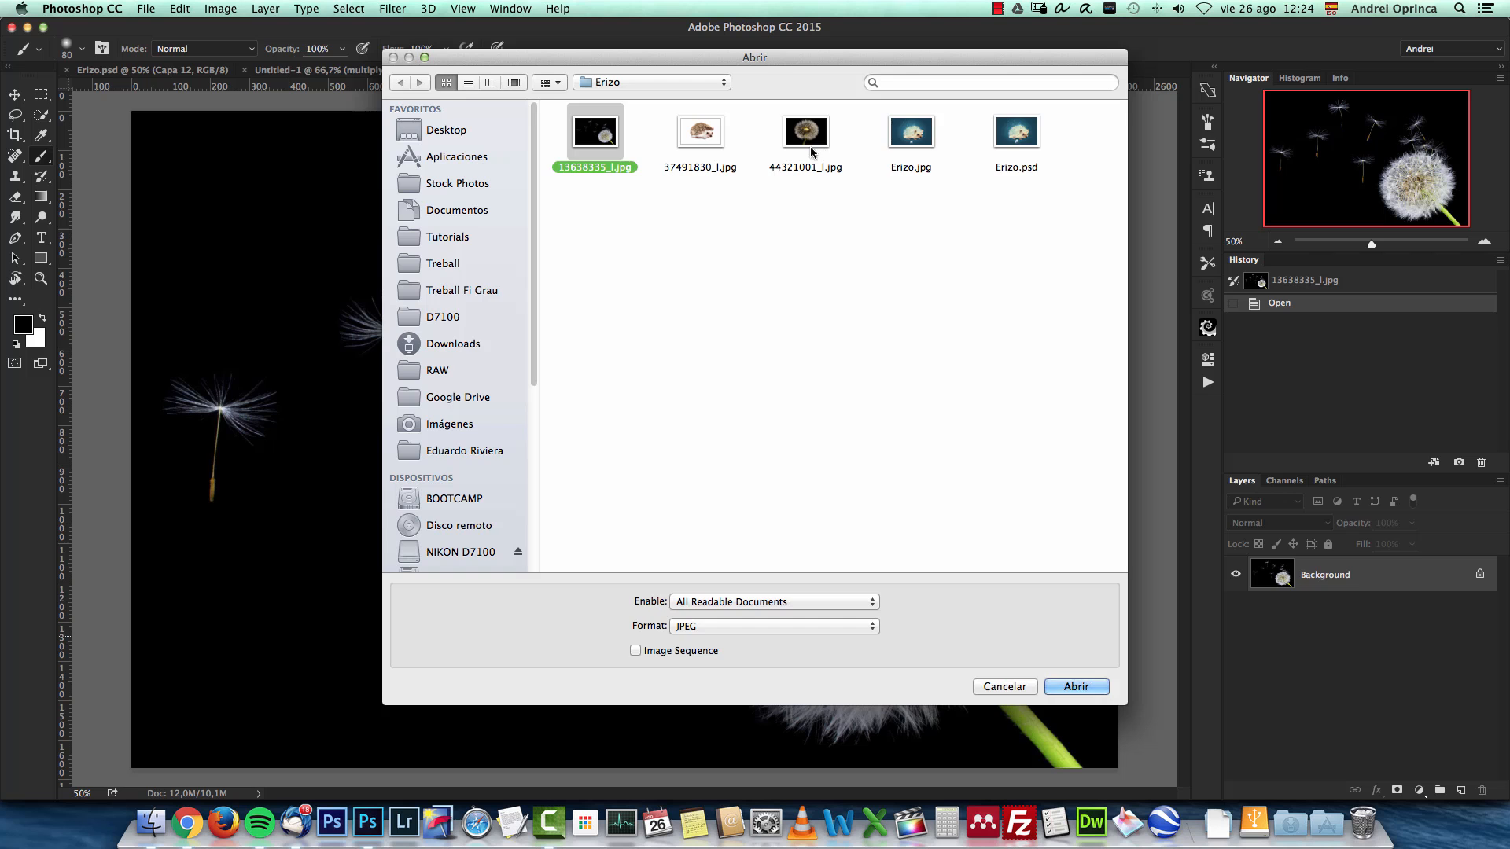
pyautogui.doubleClick(805, 132)
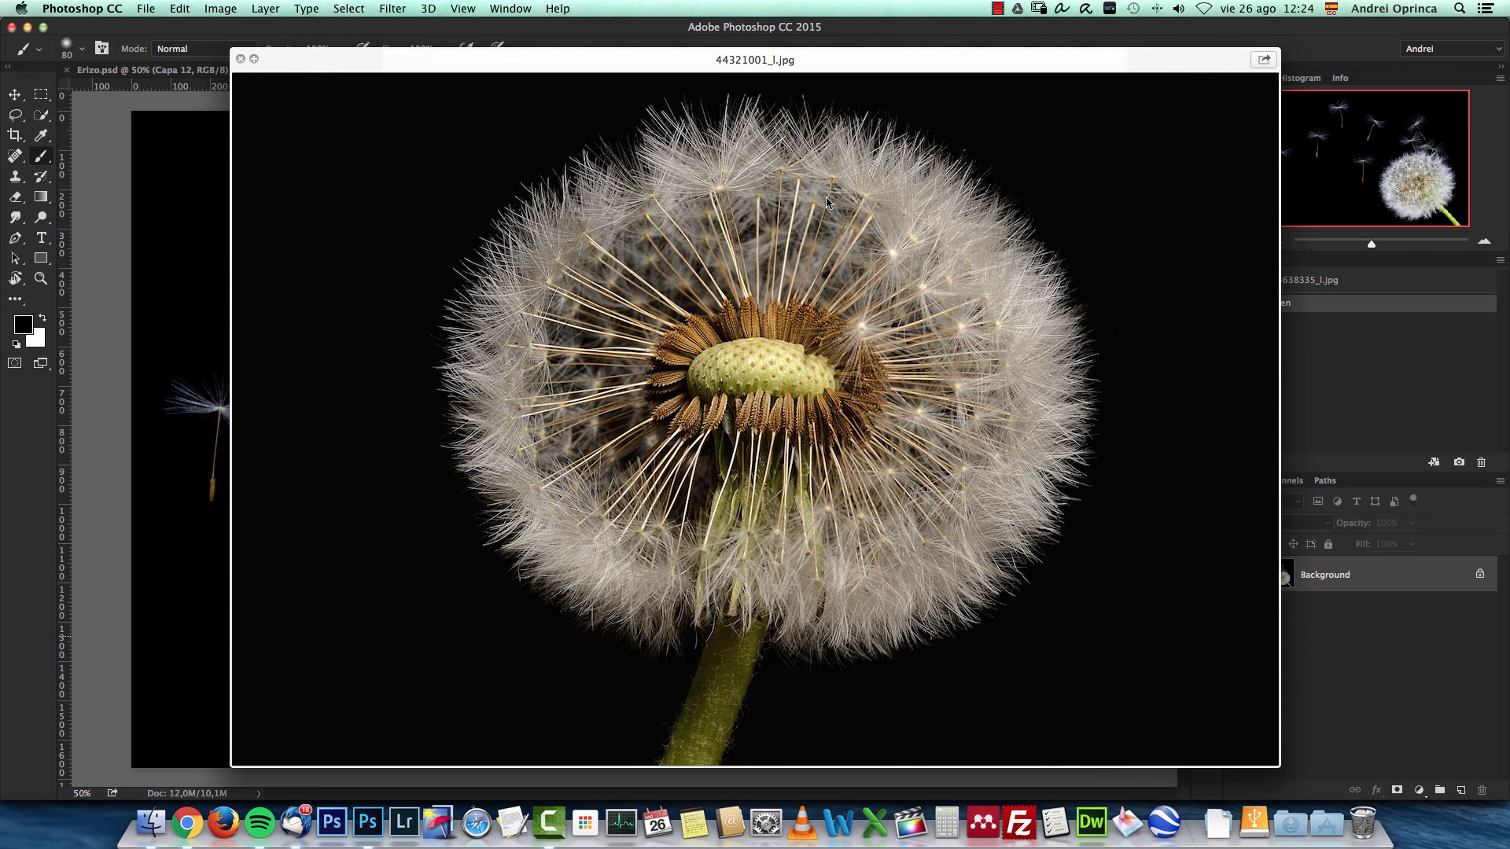
pyautogui.moveTo(431, 411)
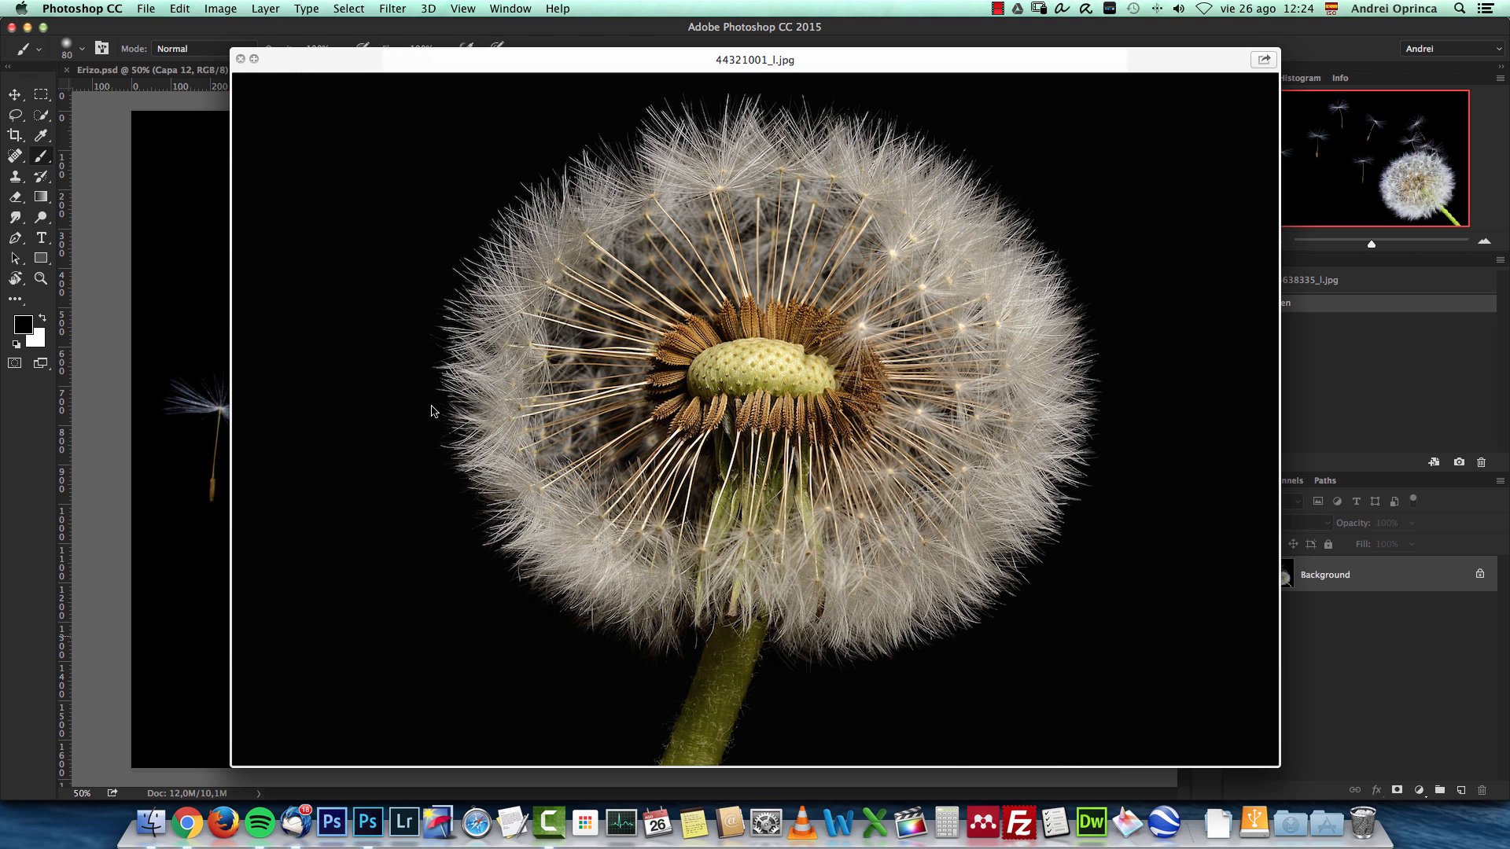
pyautogui.moveTo(1019, 239)
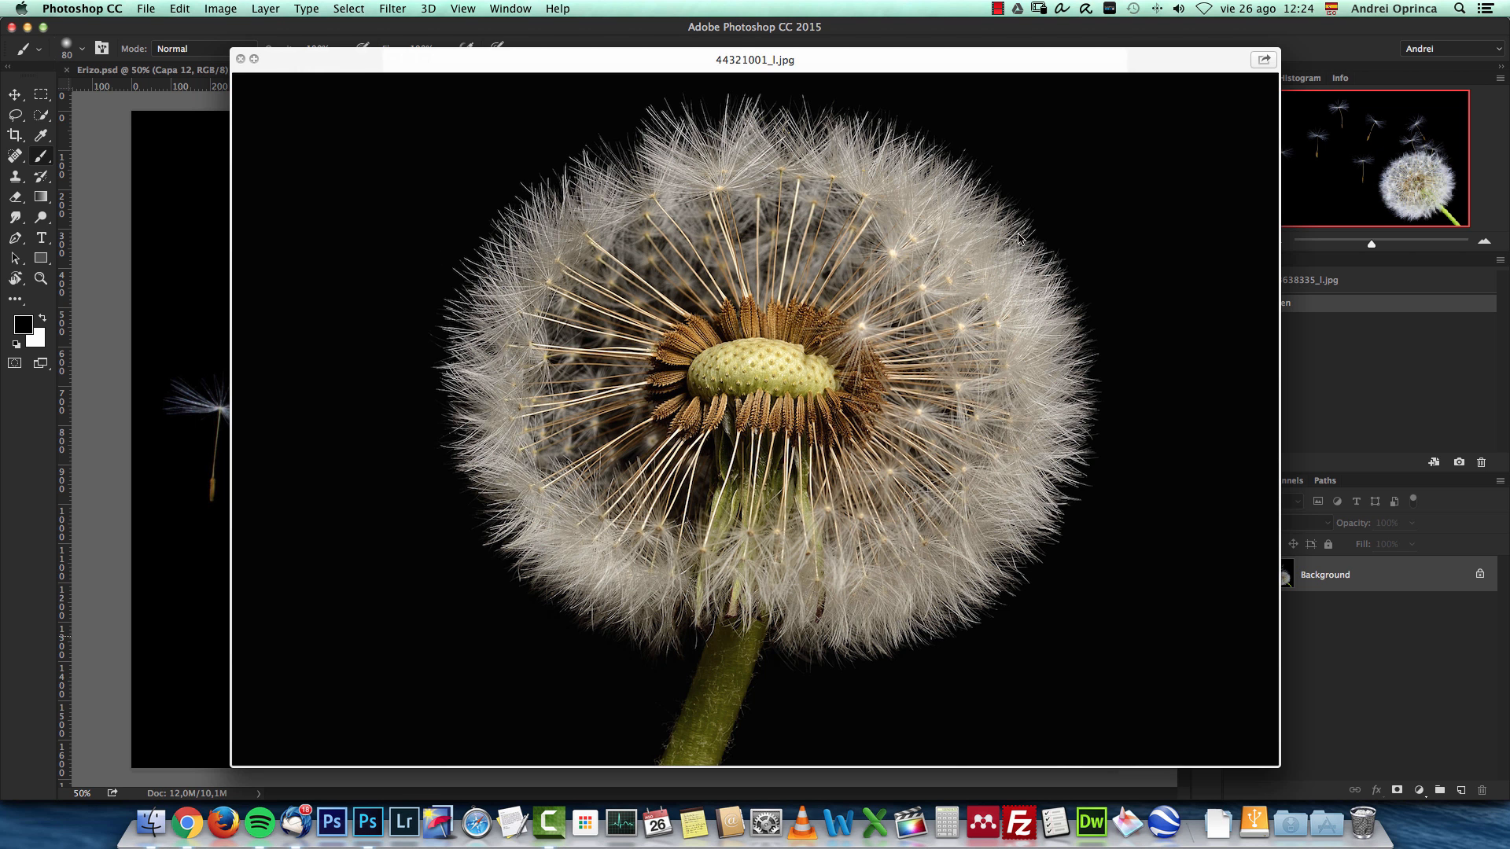
pyautogui.moveTo(1009, 260)
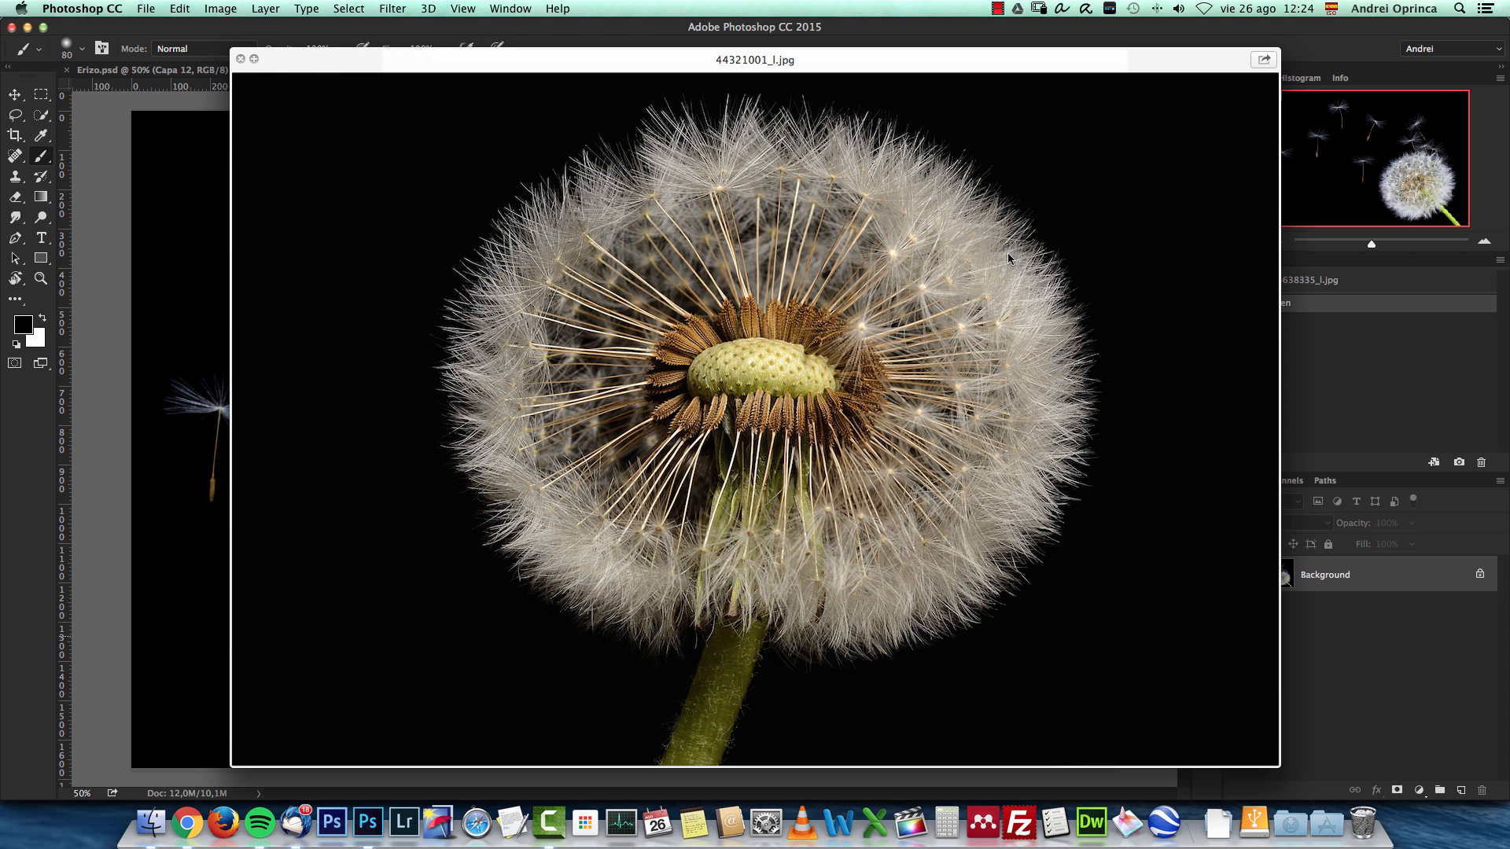
pyautogui.moveTo(1055, 458)
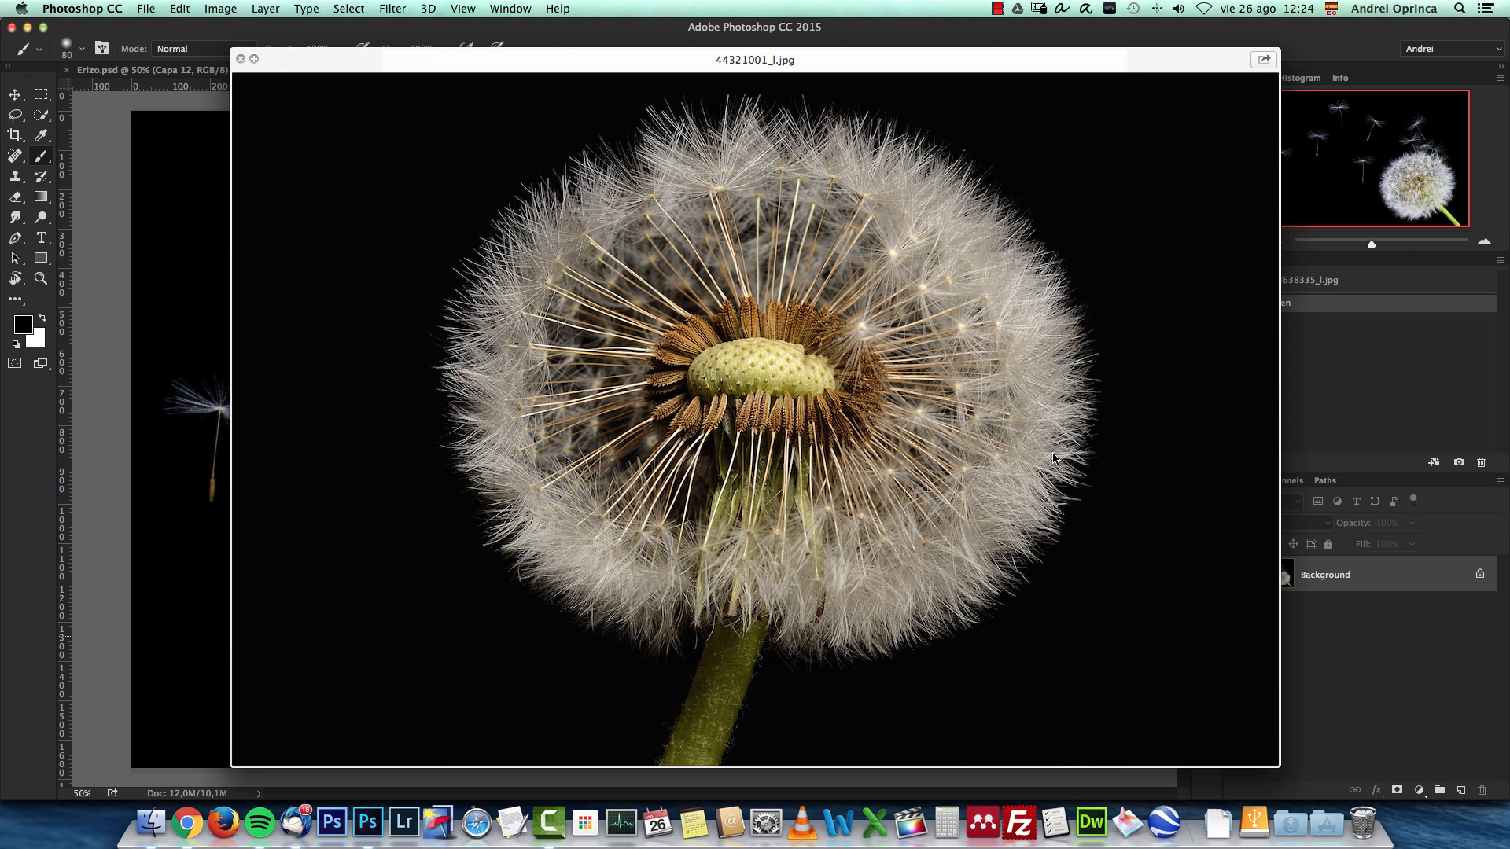
pyautogui.moveTo(749, 366)
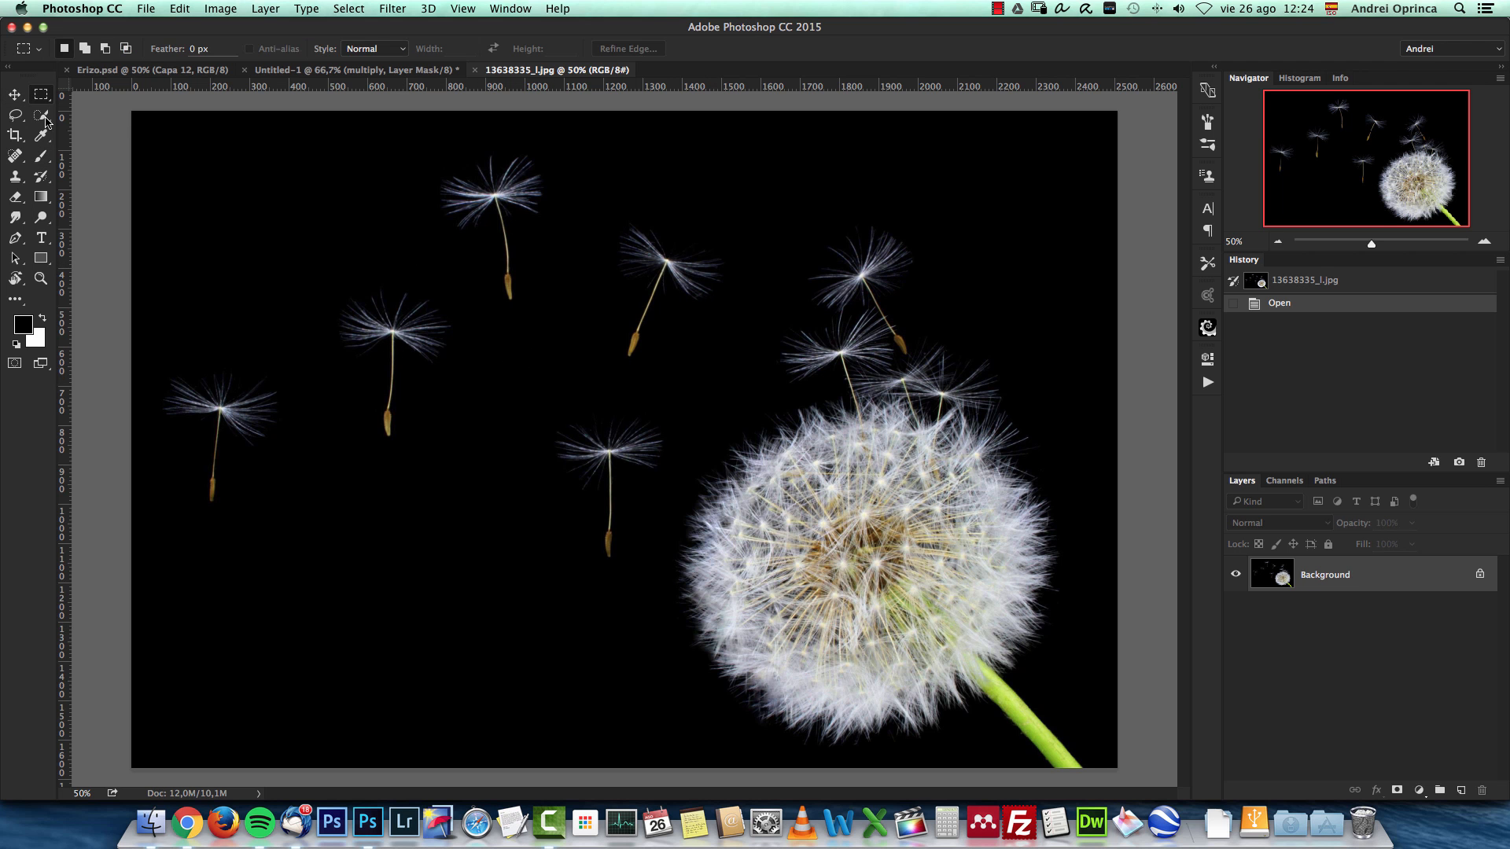
# Paste the dandelion into the composite in Screen blend mode and position its head over the hedgehog's back.
pyautogui.press('cmd+a')
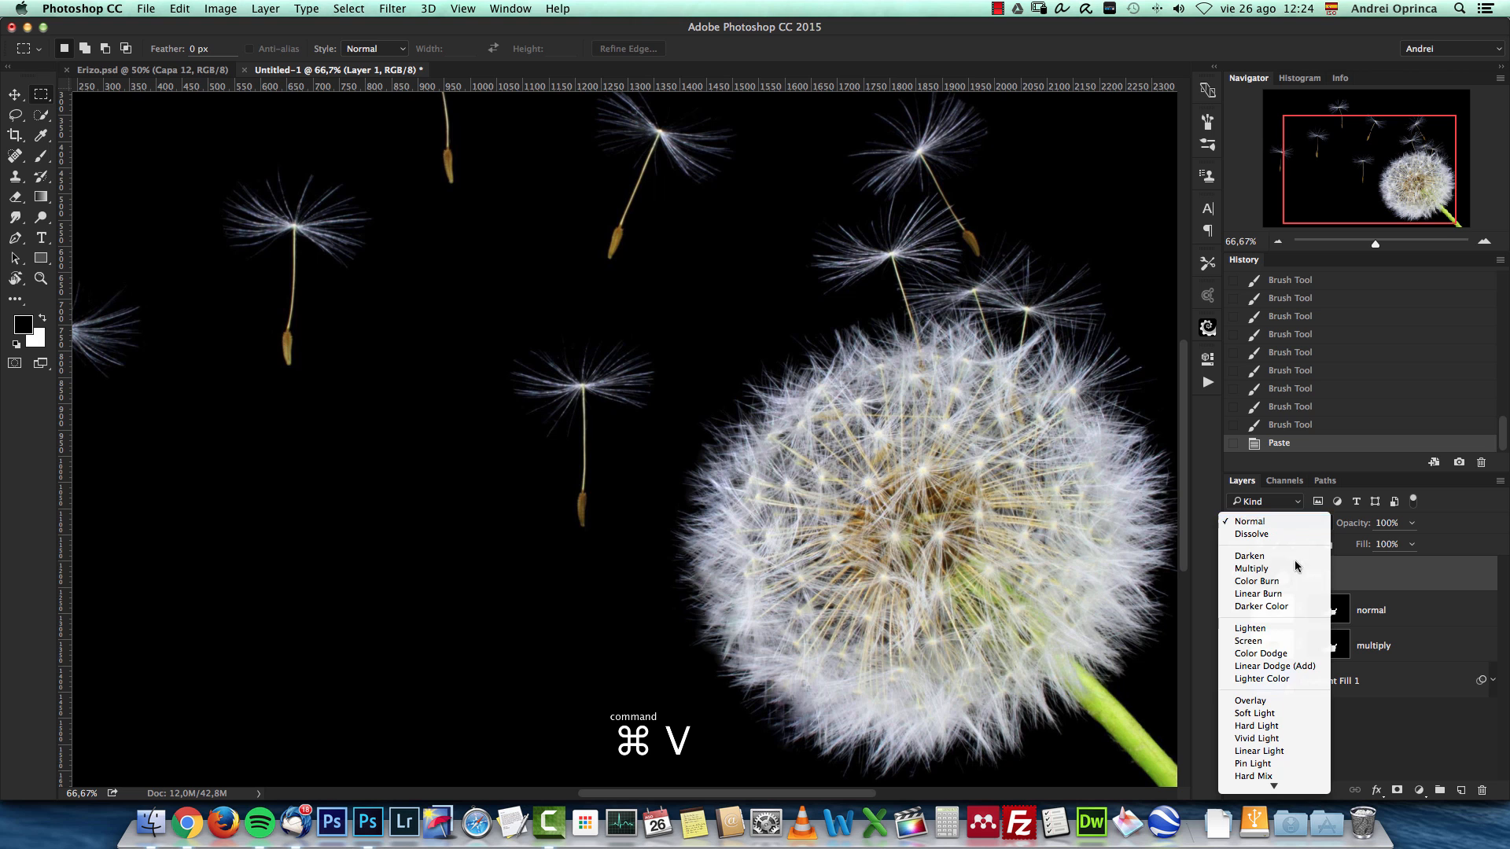
pyautogui.click(1247, 640)
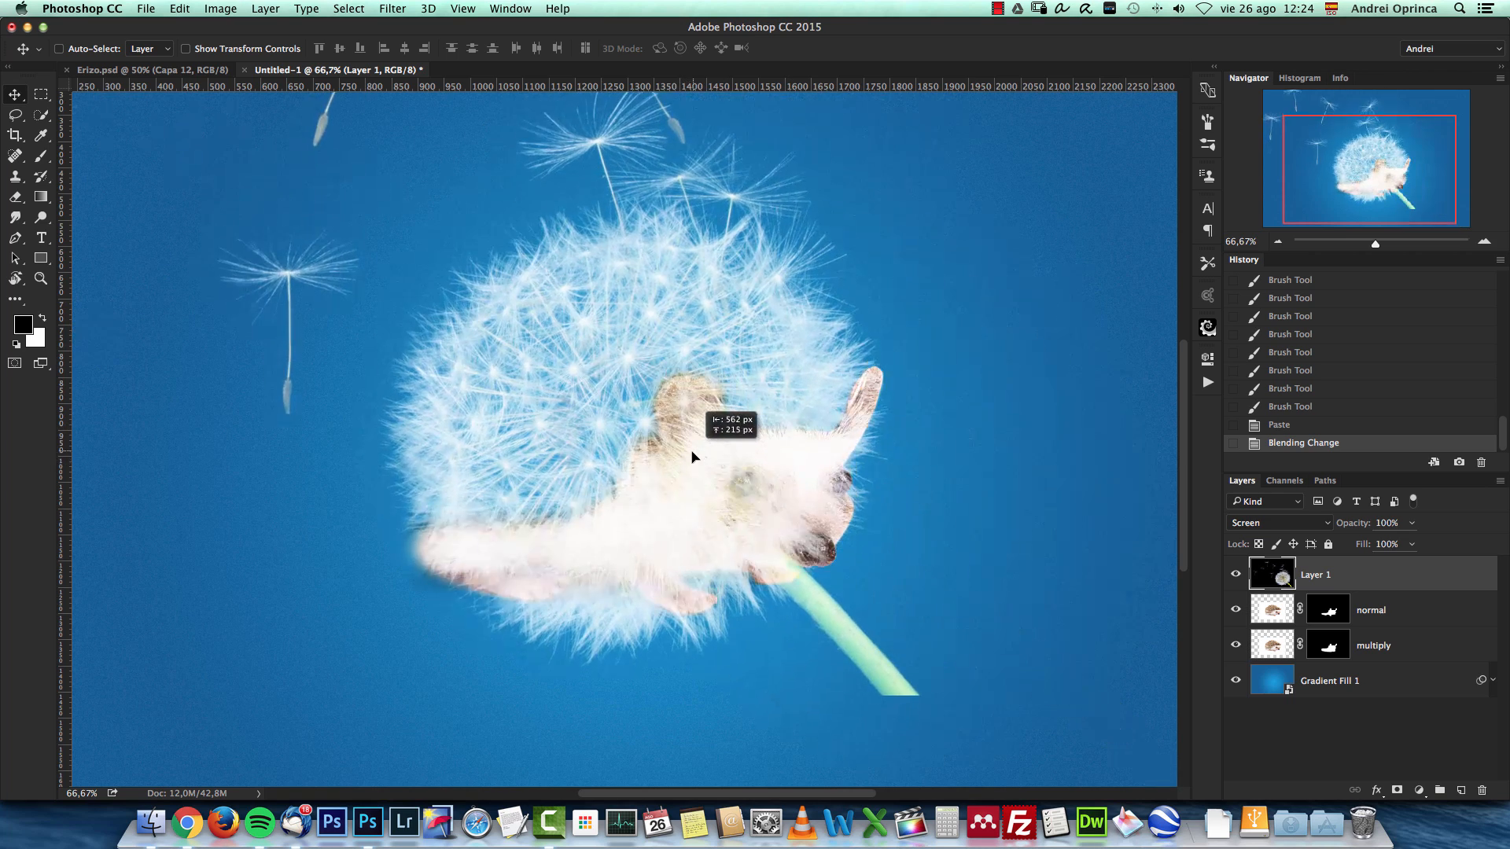
pyautogui.moveTo(693, 457); pyautogui.dragTo(671, 461)
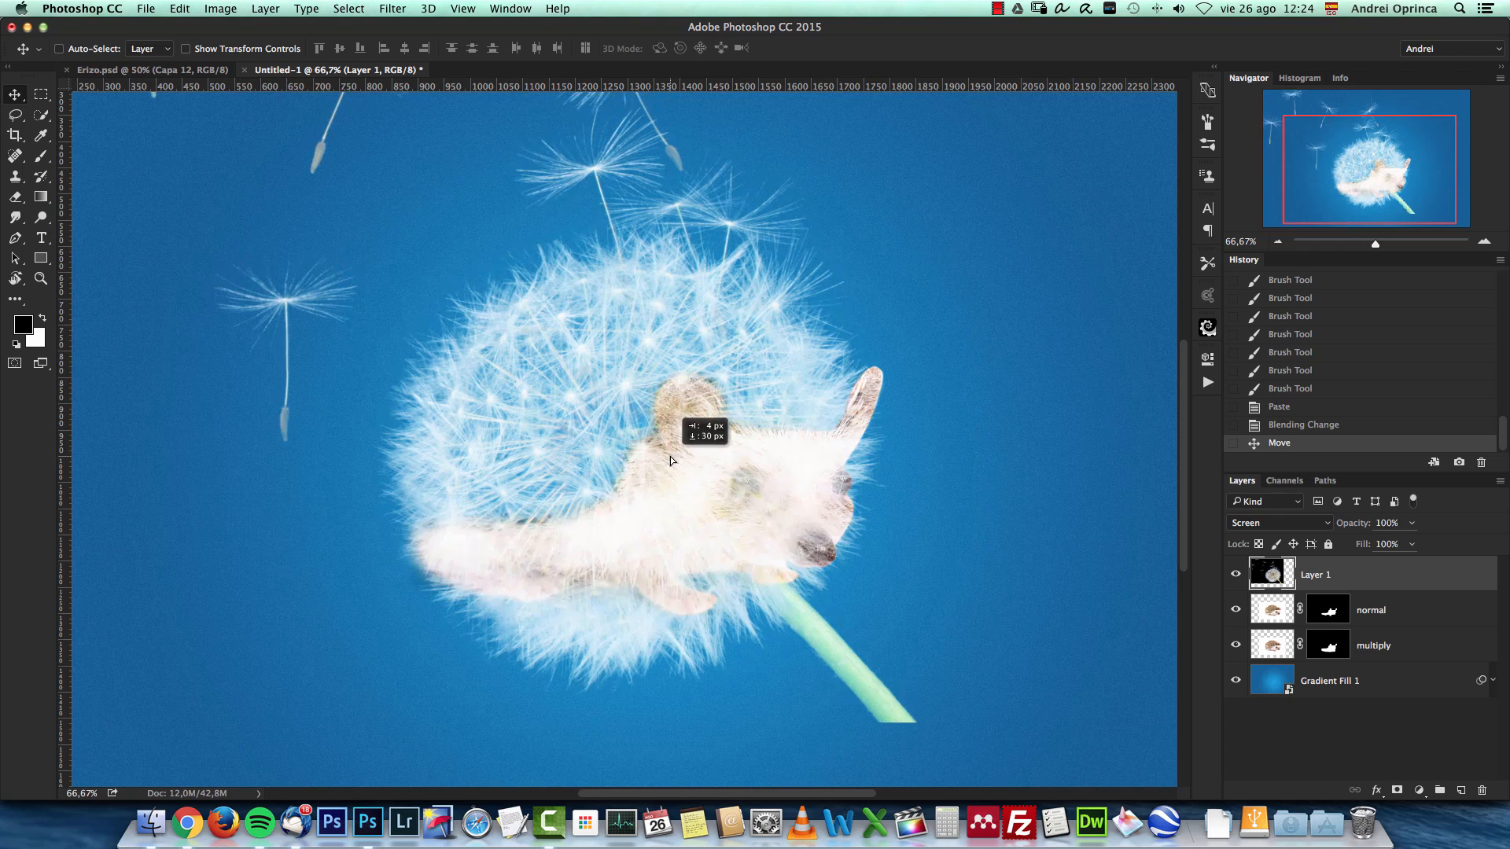
pyautogui.moveTo(671, 461); pyautogui.dragTo(802, 457)
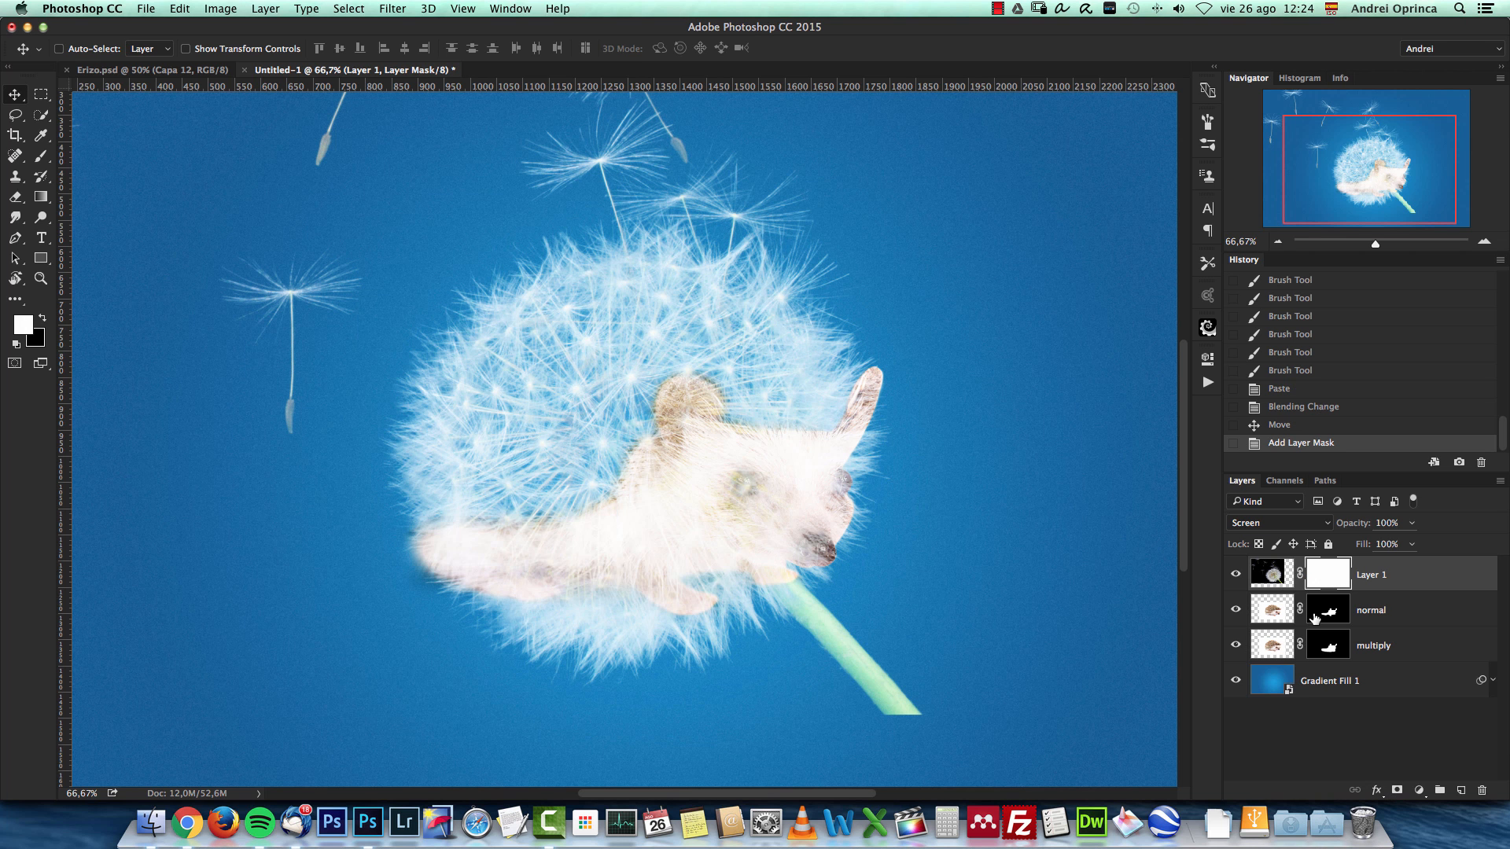
# Mask the dandelion layer so it is hidden behind the hedgehog's body shape.
pyautogui.click(1327, 610)
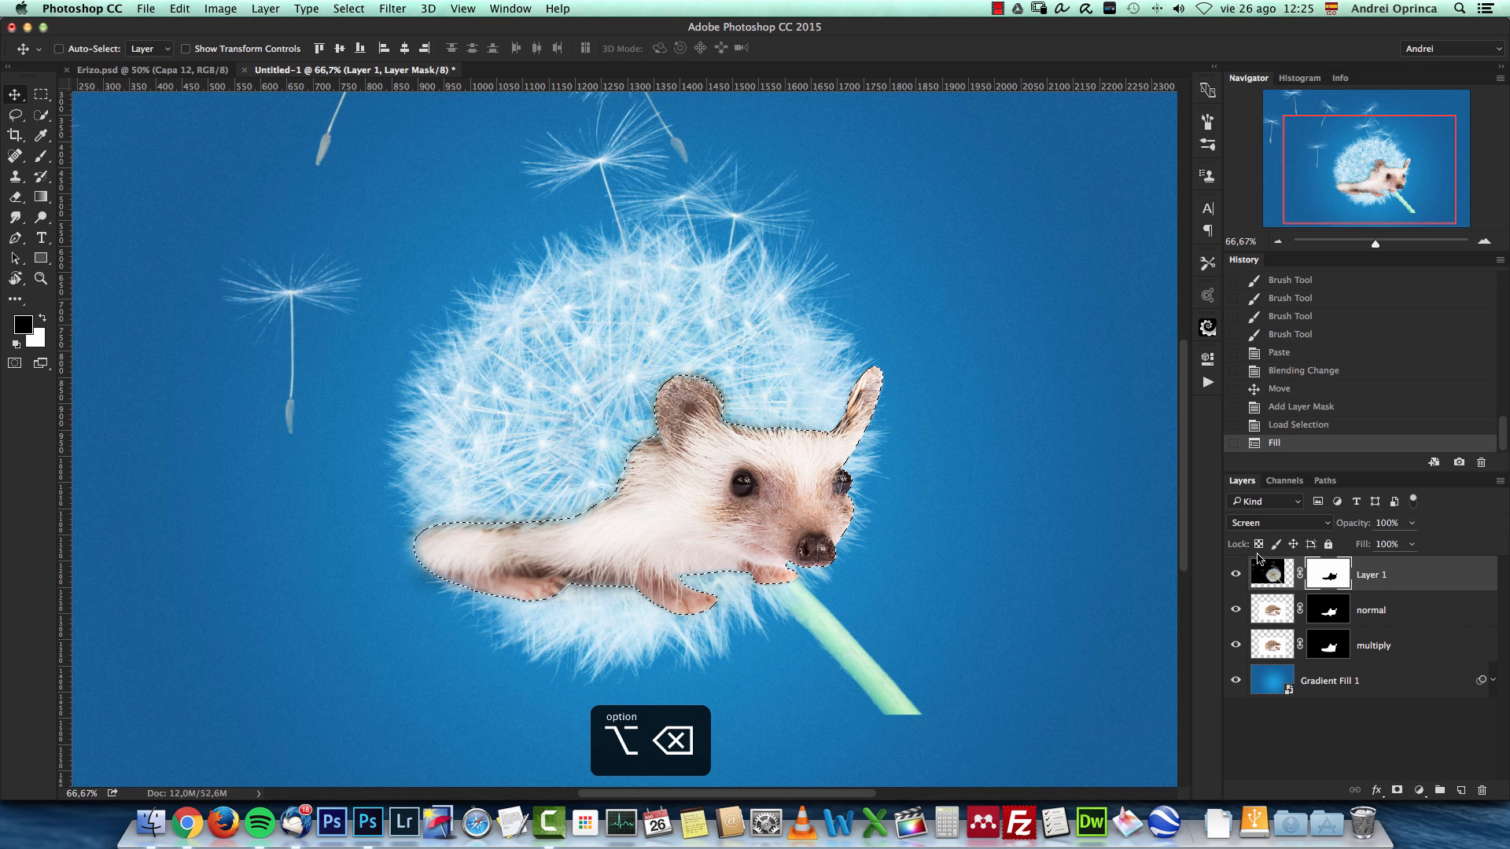
pyautogui.press('cmd+d')
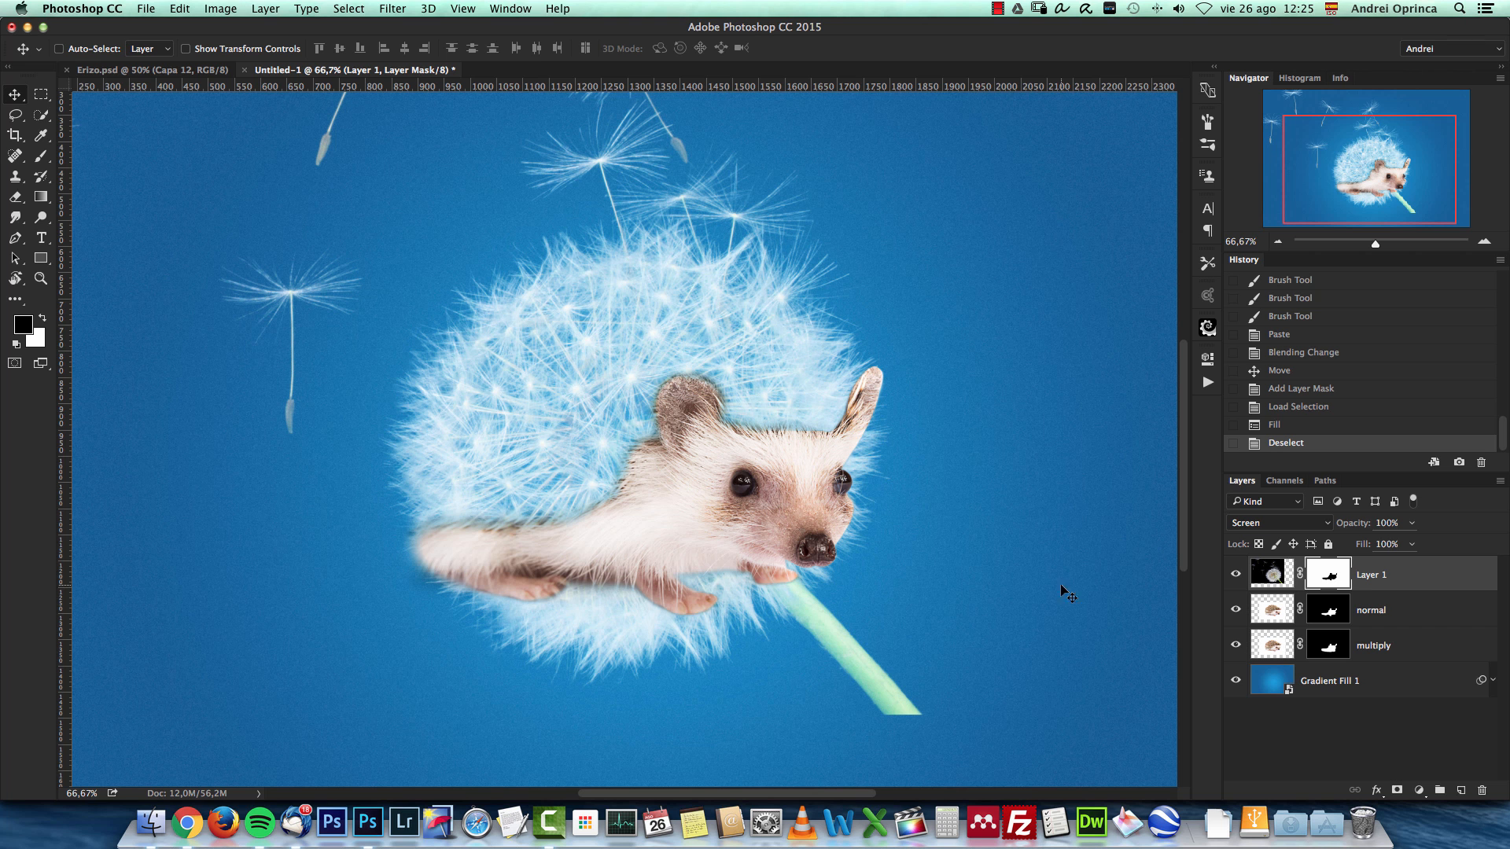
pyautogui.moveTo(866, 484)
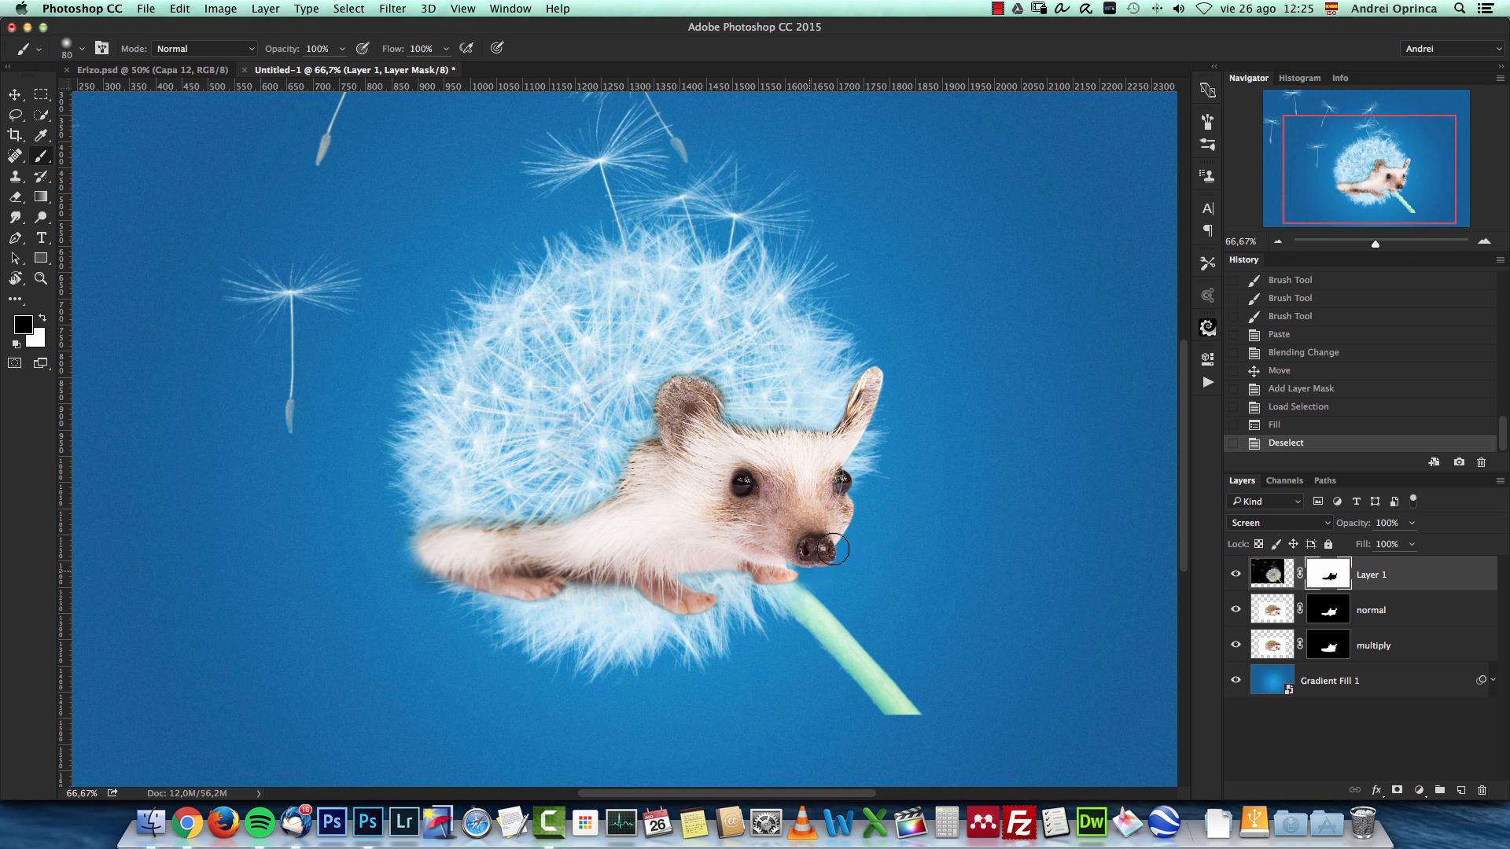
# Paint black on the dandelion mask to hide the stem and the fluff below the body.
pyautogui.moveTo(833, 551); pyautogui.dragTo(860, 716)
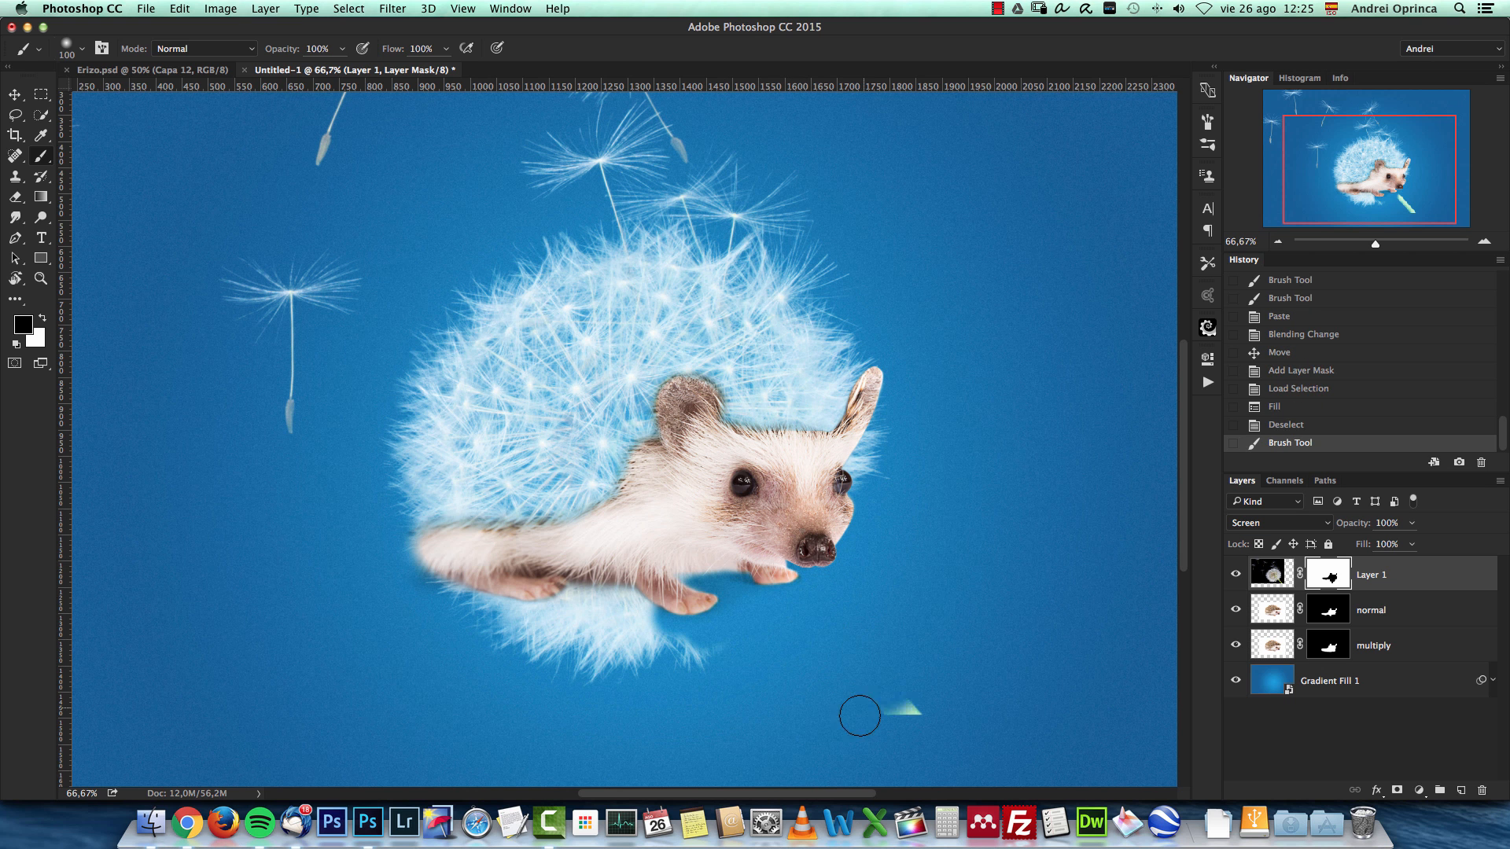
pyautogui.moveTo(860, 715); pyautogui.dragTo(467, 592)
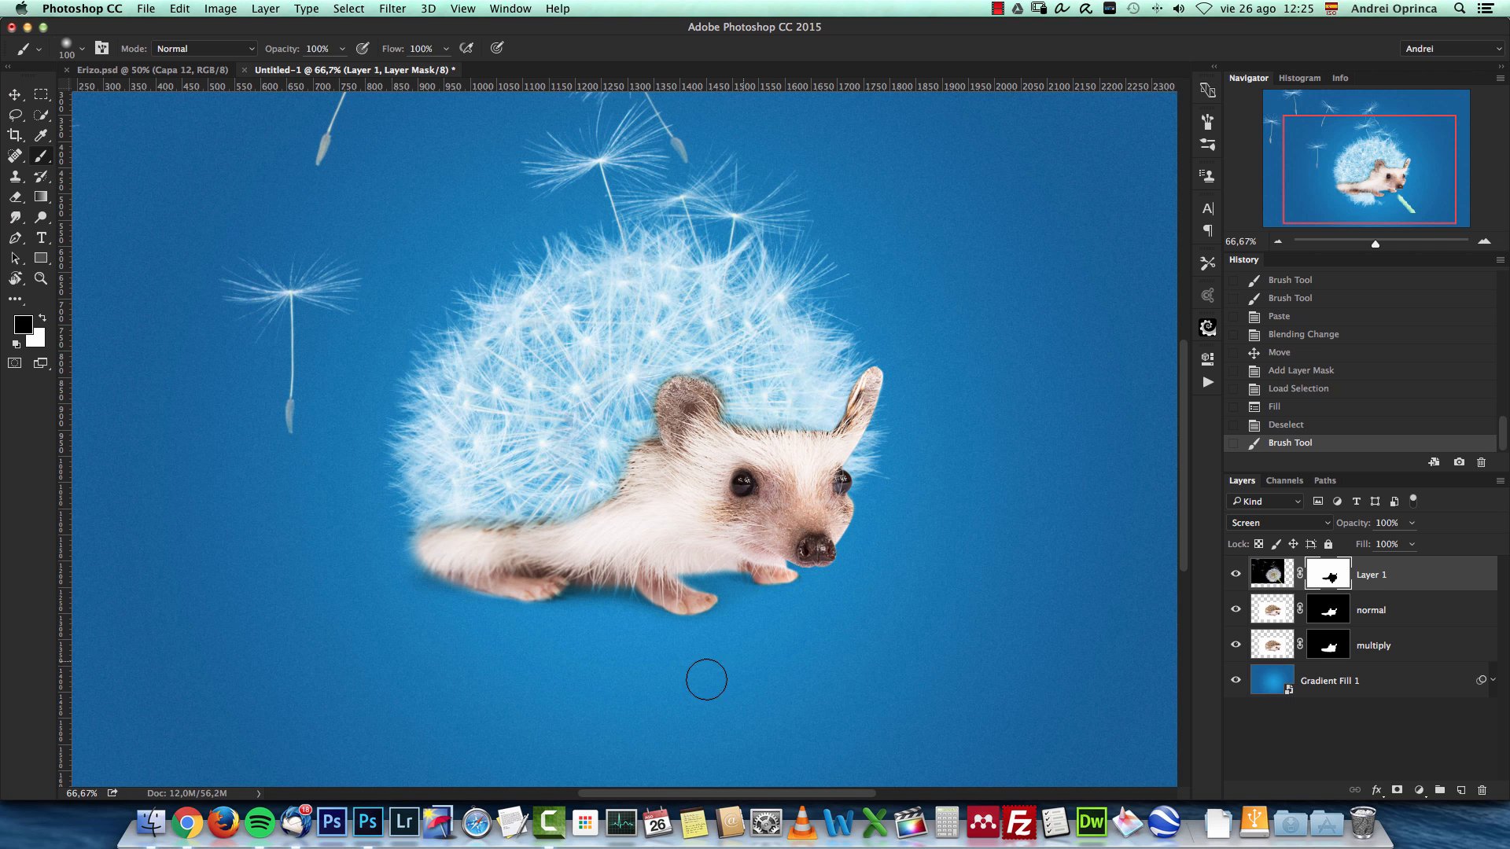
pyautogui.moveTo(637, 577)
pyautogui.write('dandelion')
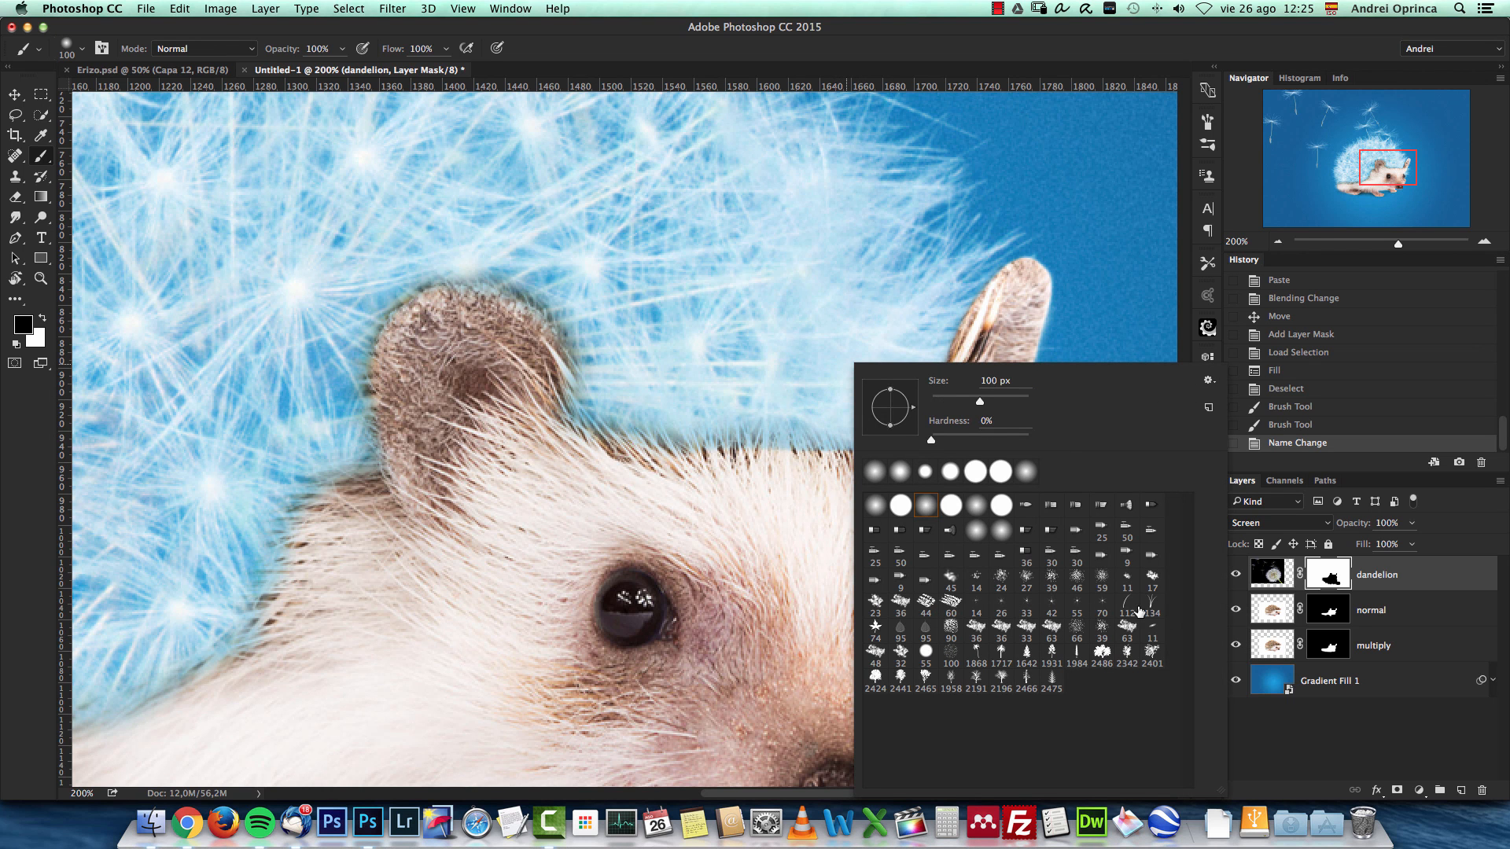
# Choose a grass-shaped scattered brush tip at 90 px for painting fur strands.
pyautogui.click(1125, 607)
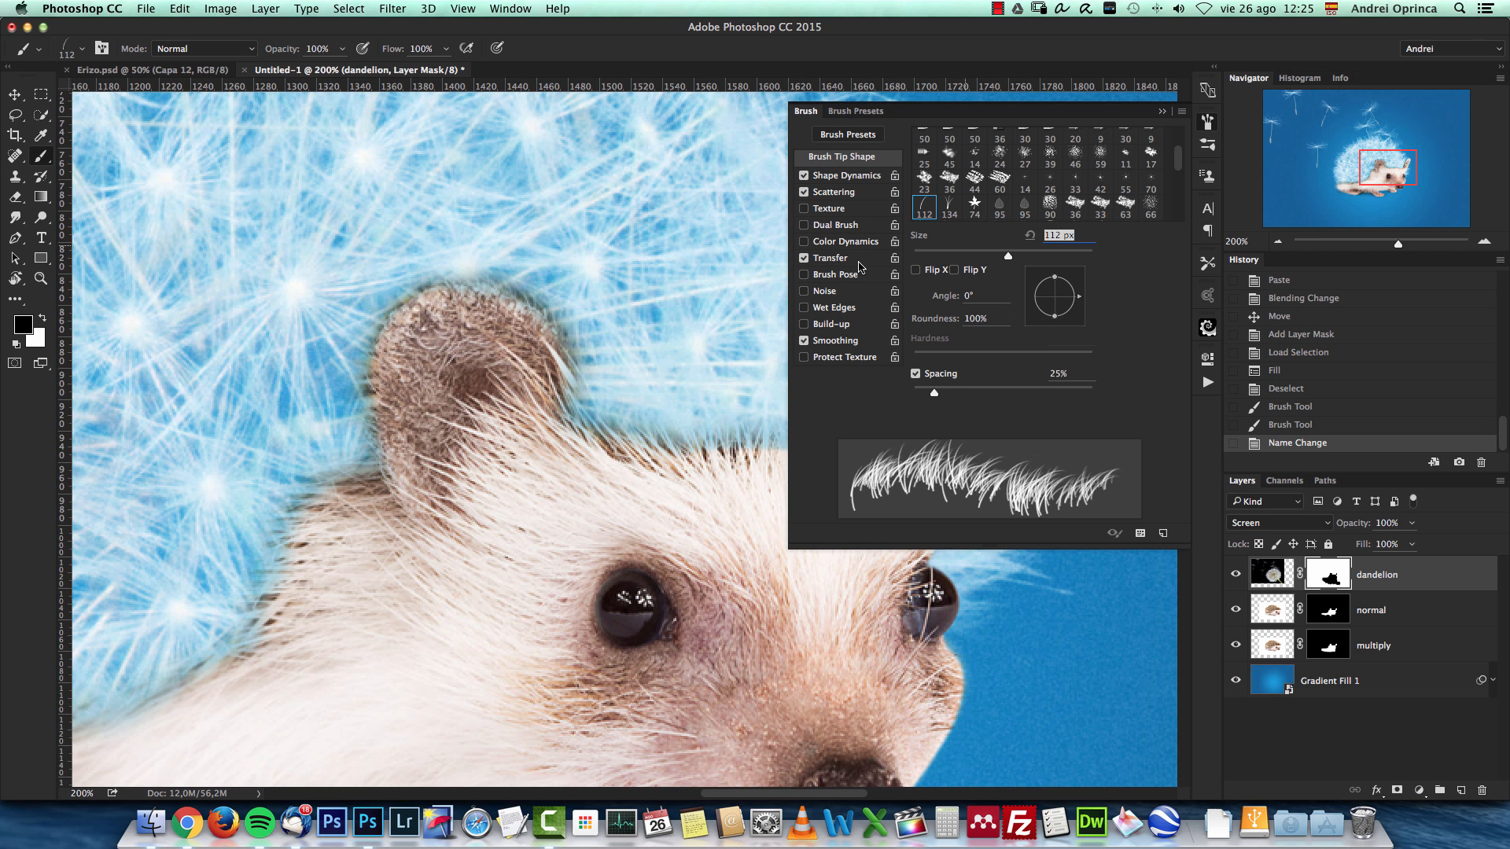
pyautogui.click(805, 256)
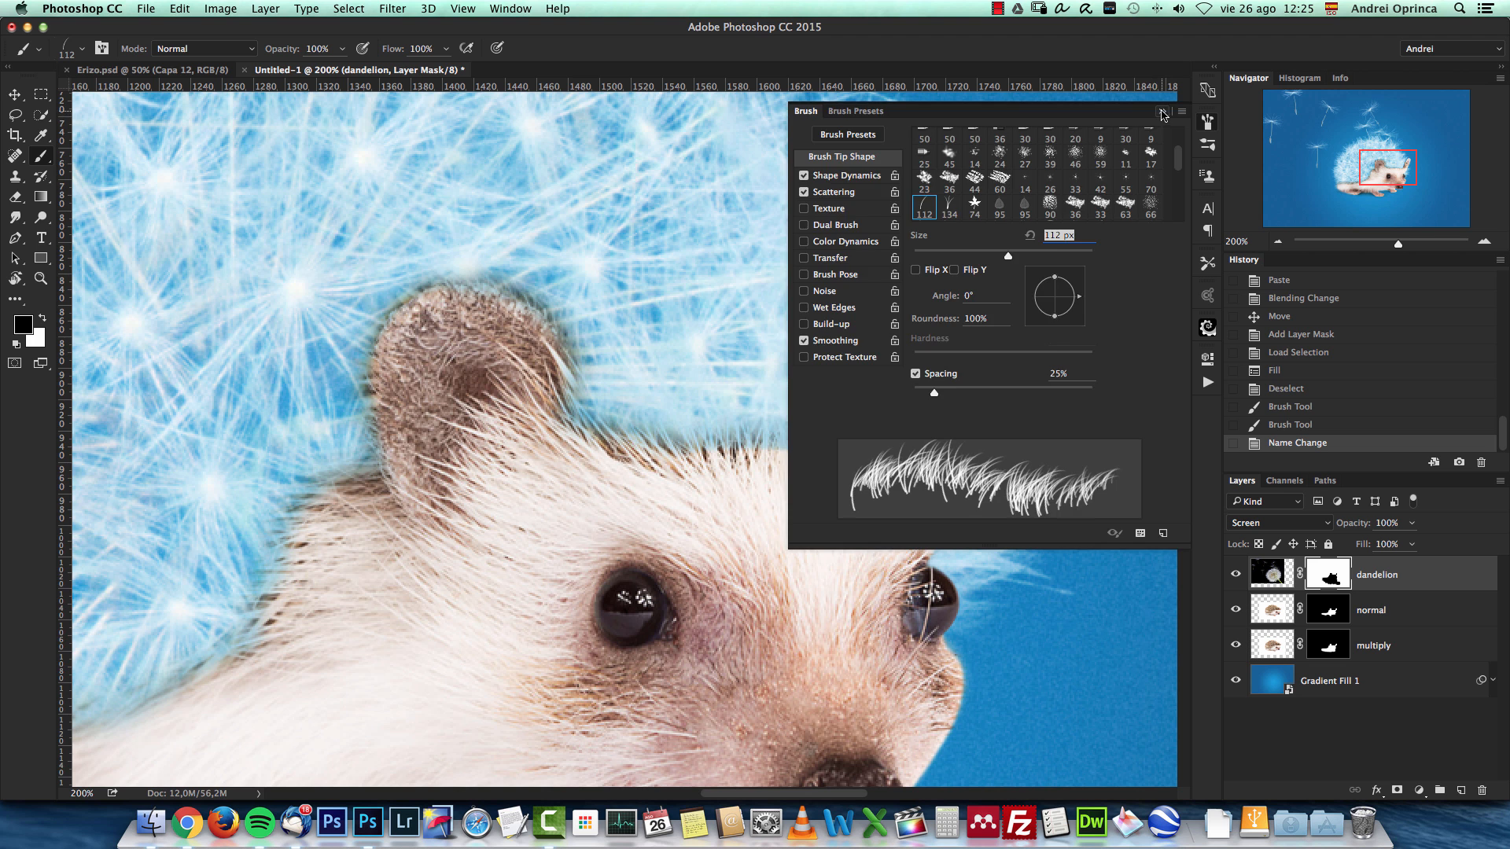
pyautogui.click(1162, 110)
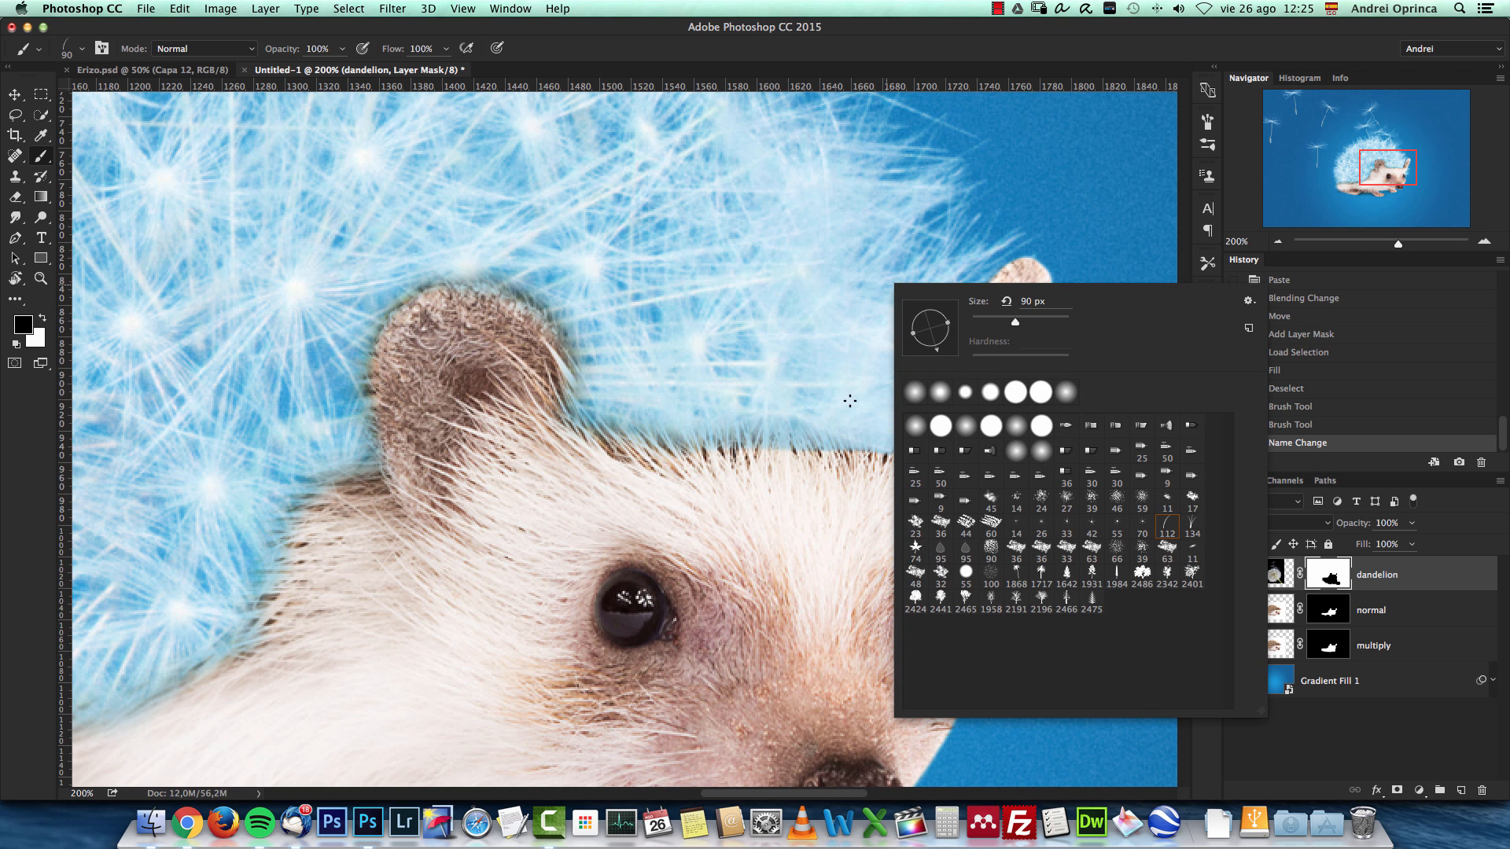
# Paint white hair strands on the dandelion mask over the head and above the left ear.
pyautogui.press('cmd+z')
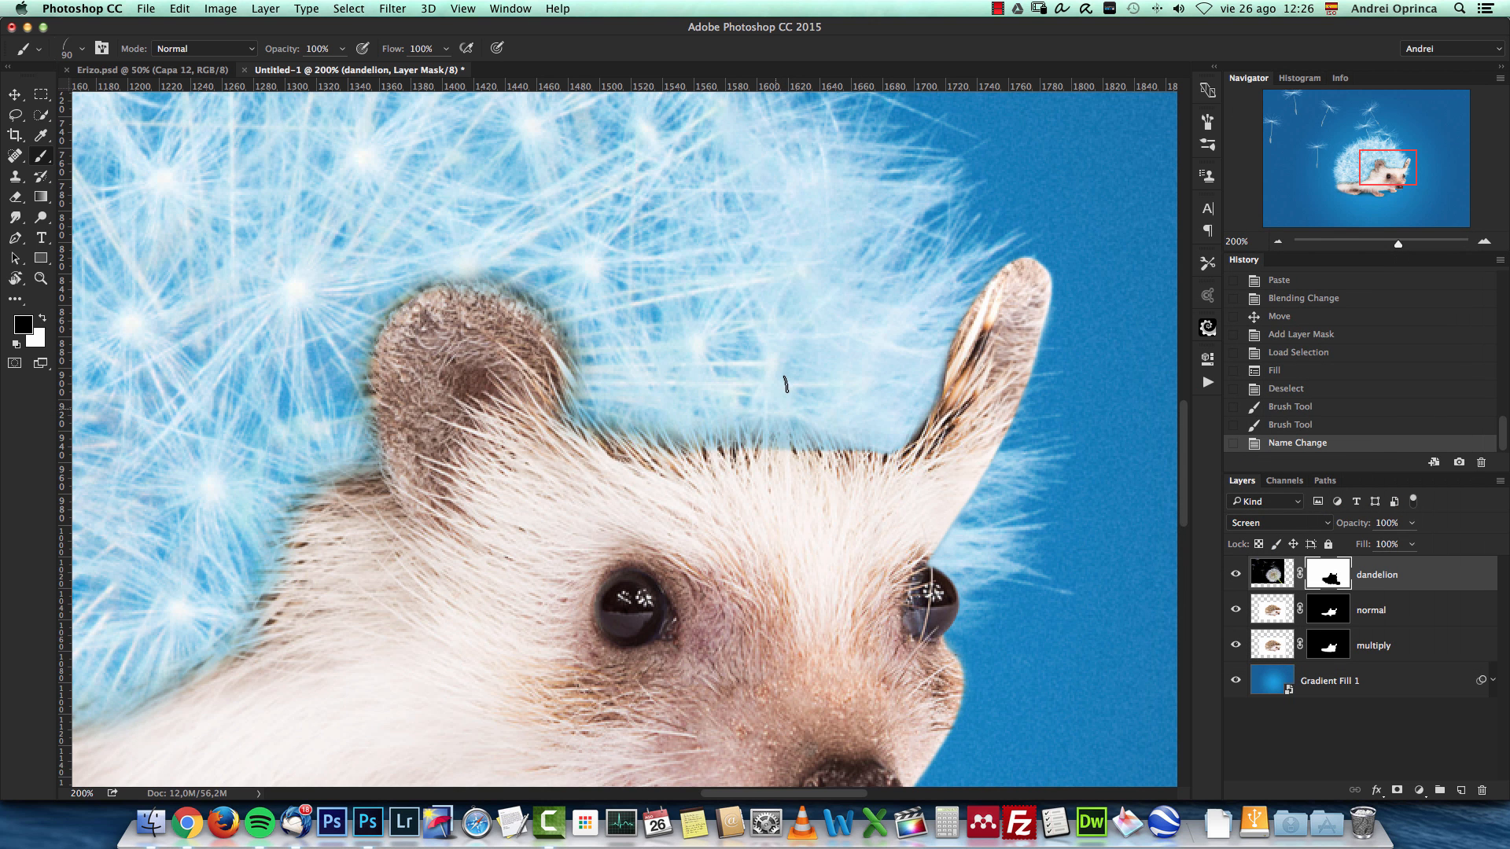
pyautogui.click(1236, 575)
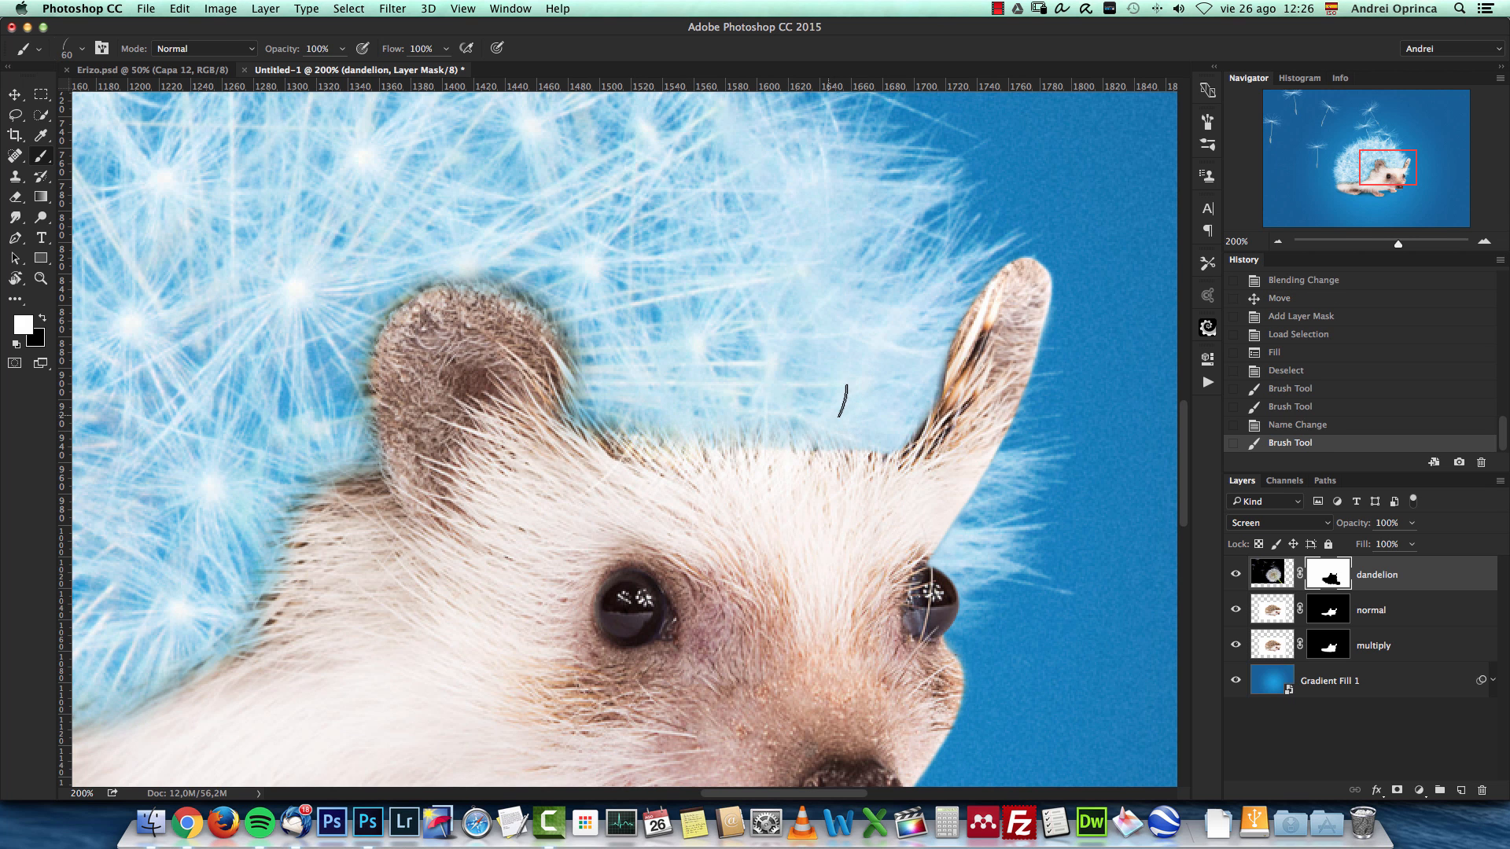
pyautogui.press('cmd+option+z')
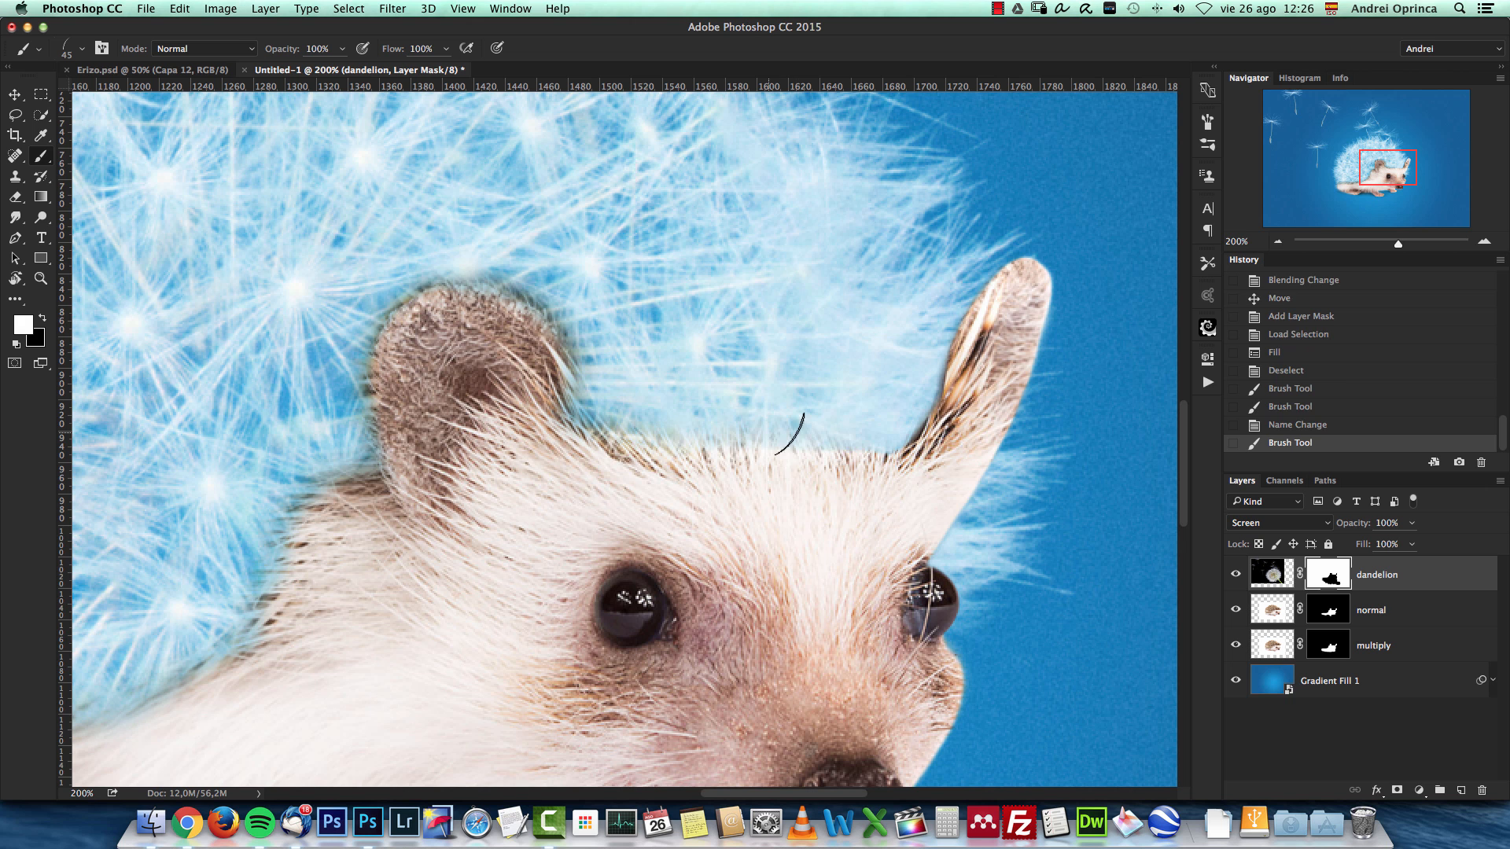
pyautogui.click(1369, 610)
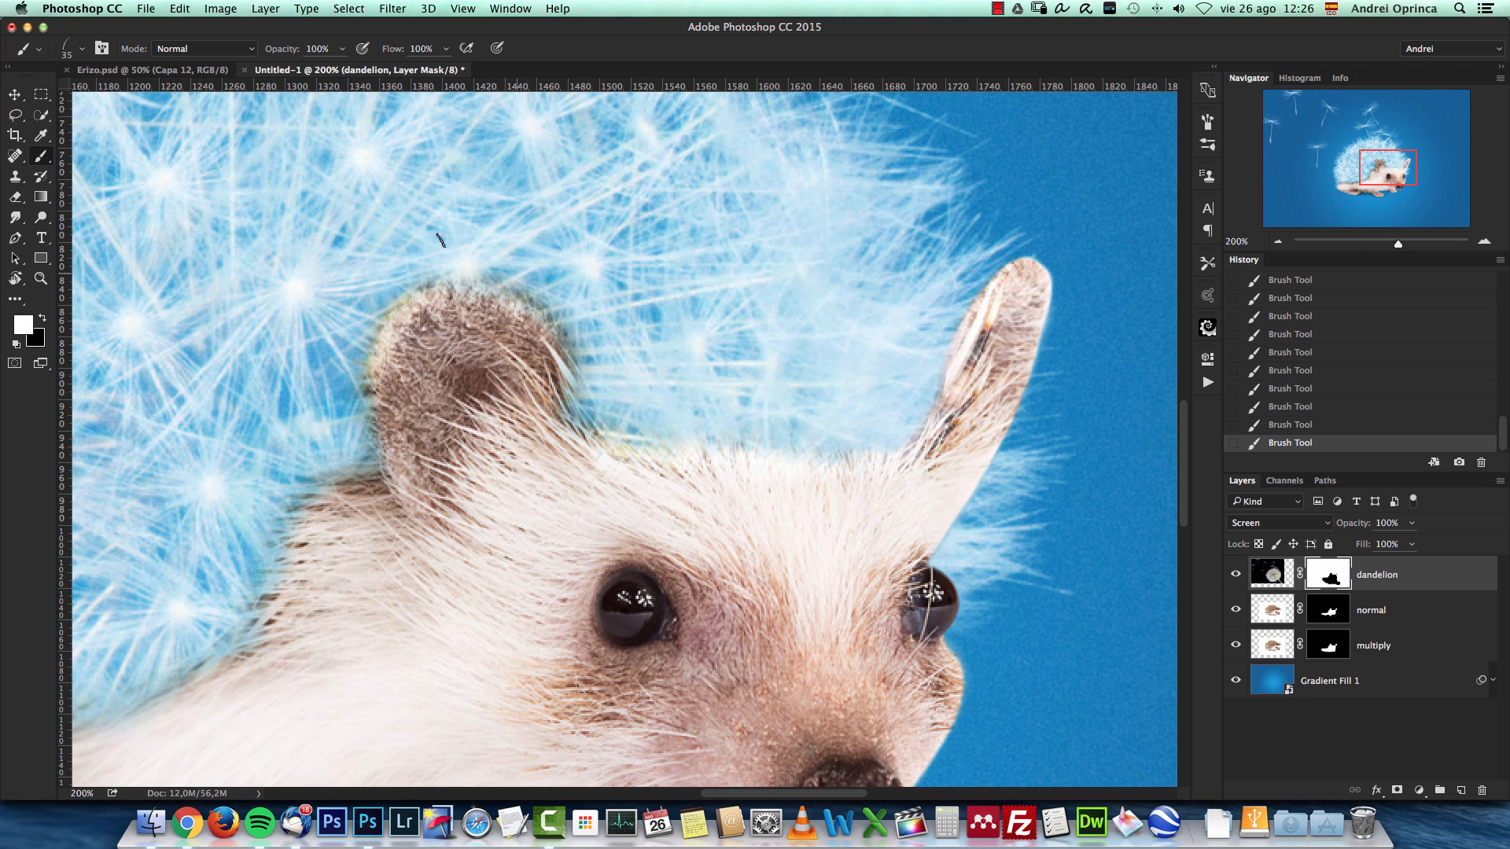
pyautogui.moveTo(440, 239); pyautogui.dragTo(371, 321)
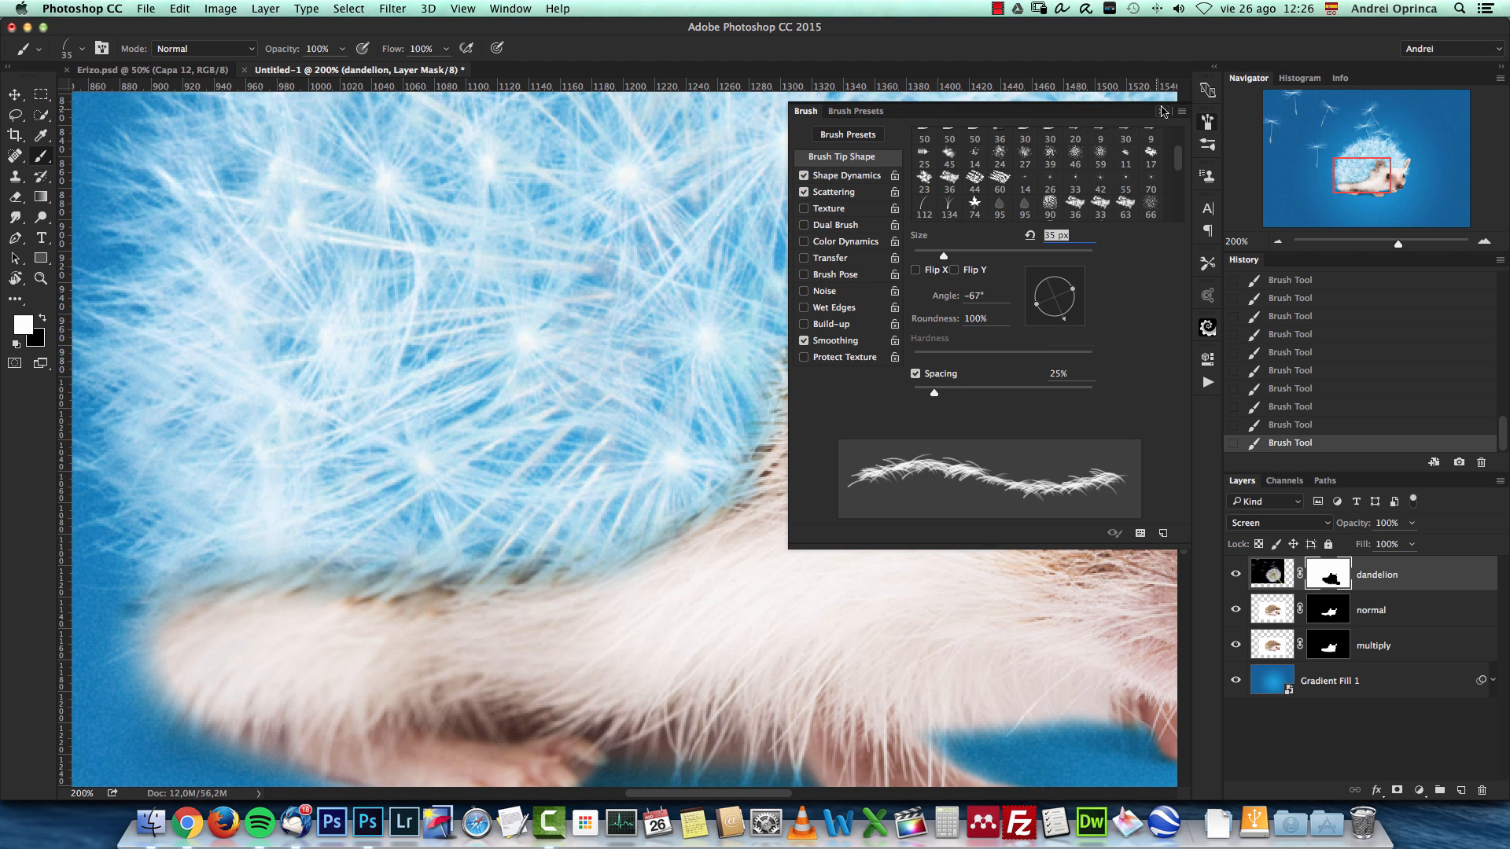
# Re-angle the strand brush and paint fur strands along the back edge and beside the head.
pyautogui.click(1164, 112)
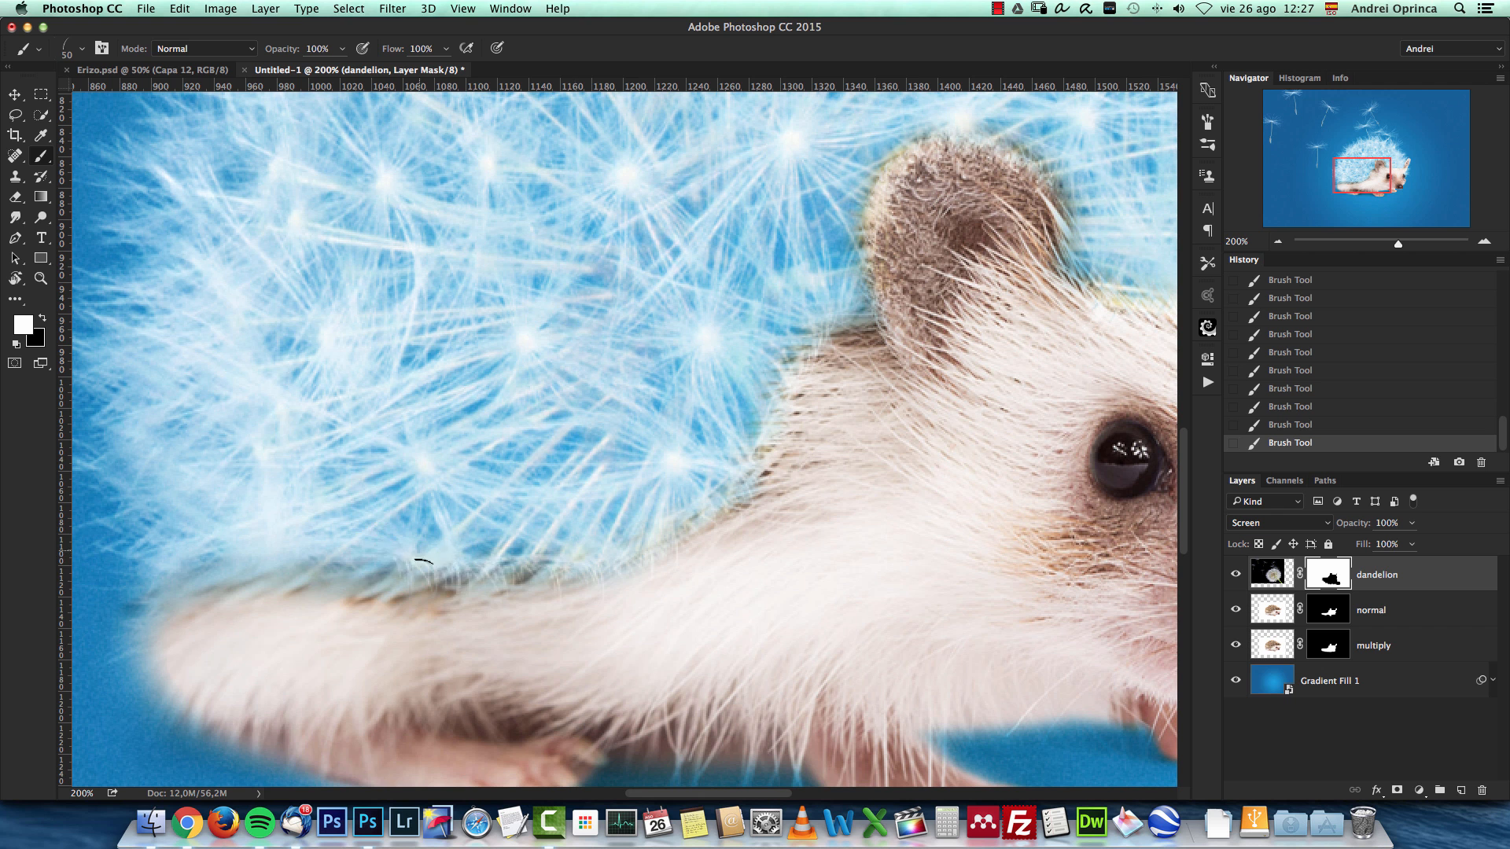
pyautogui.moveTo(414, 561); pyautogui.dragTo(568, 529)
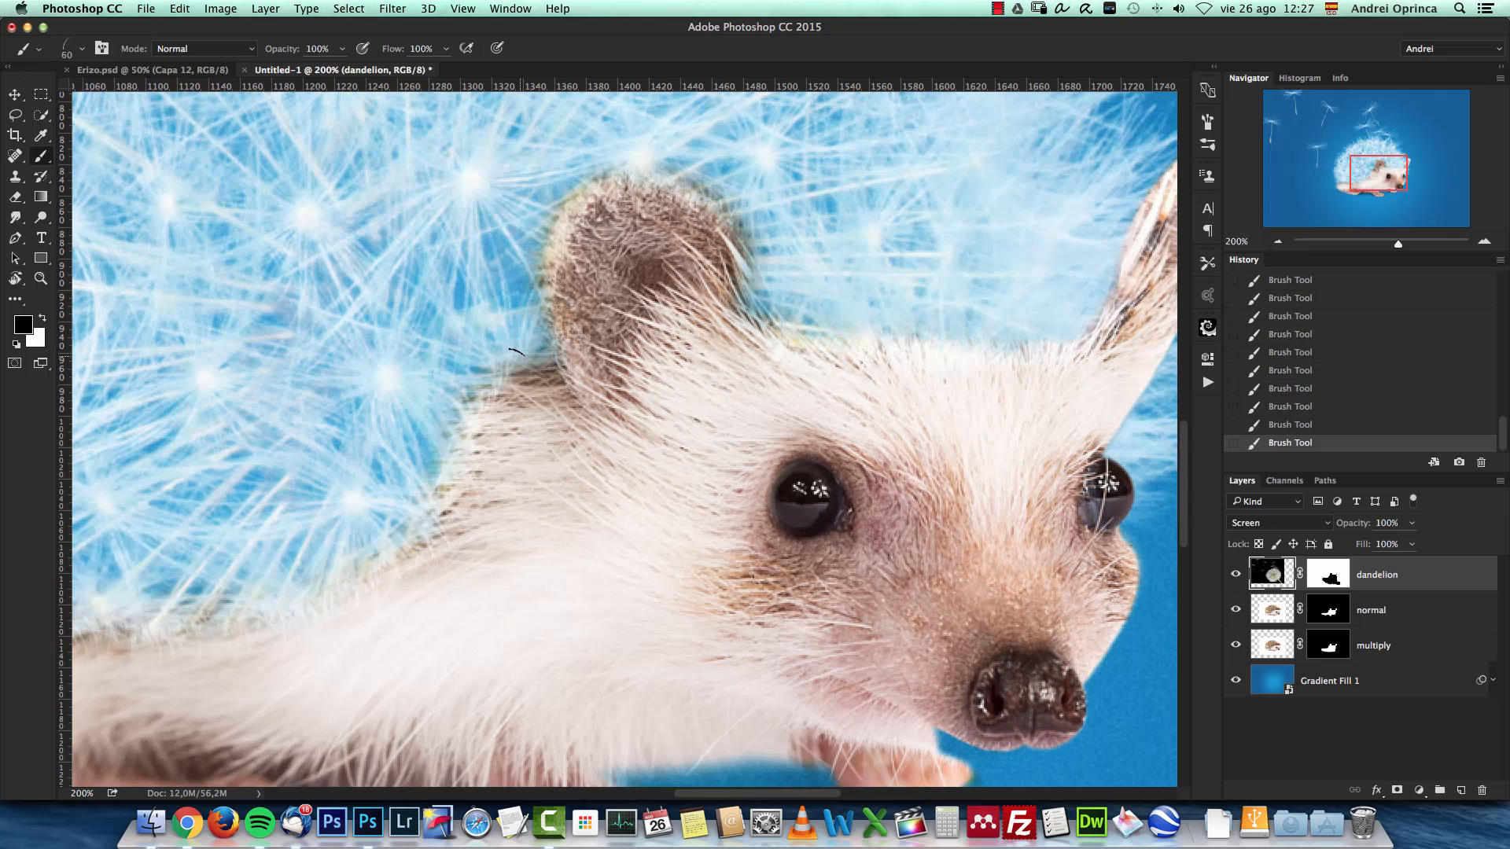
pyautogui.press('cmd+z')
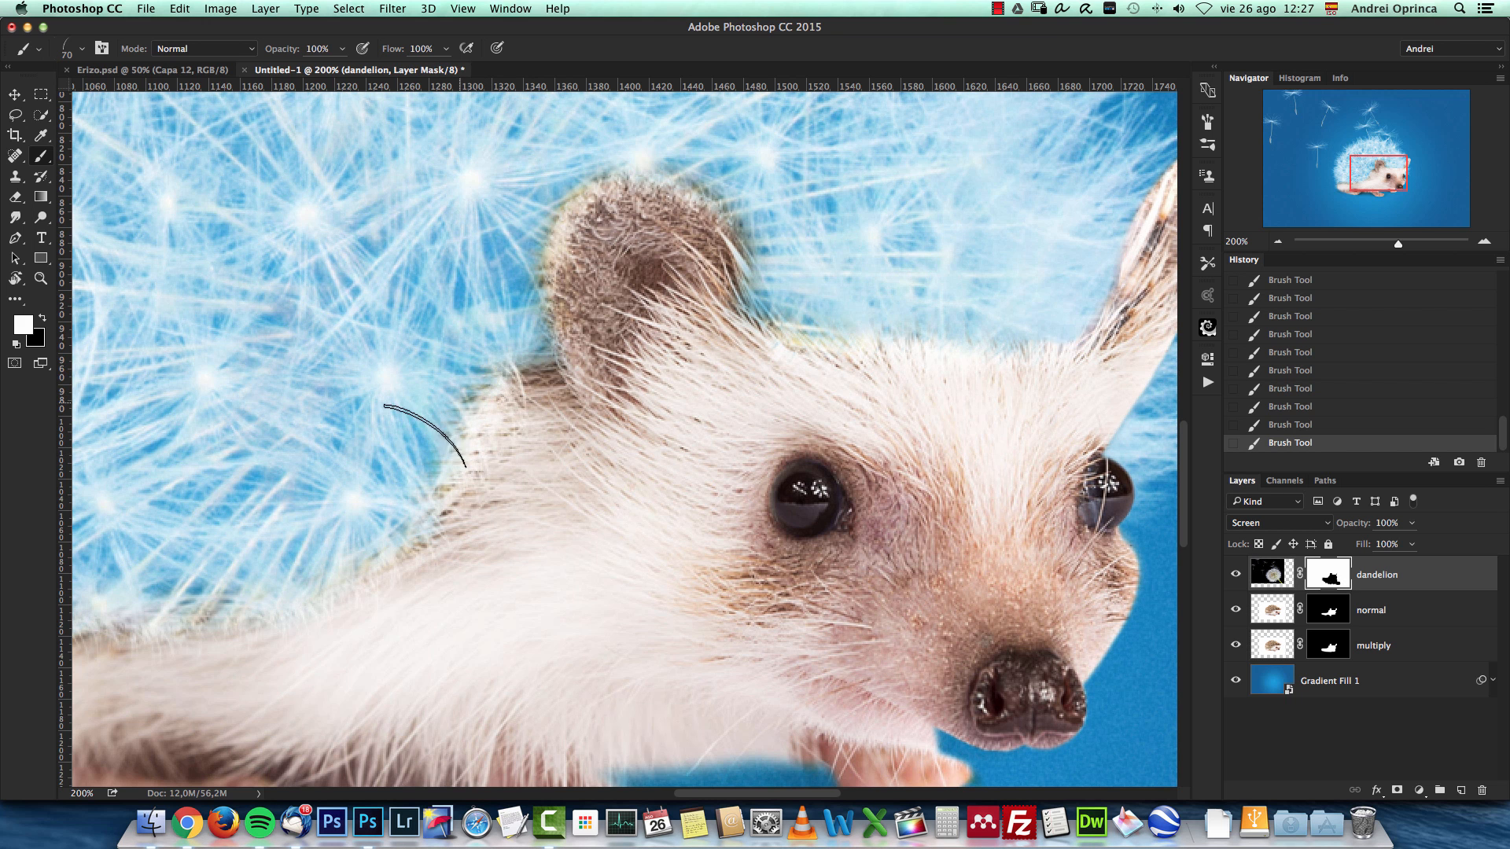
pyautogui.click(1369, 610)
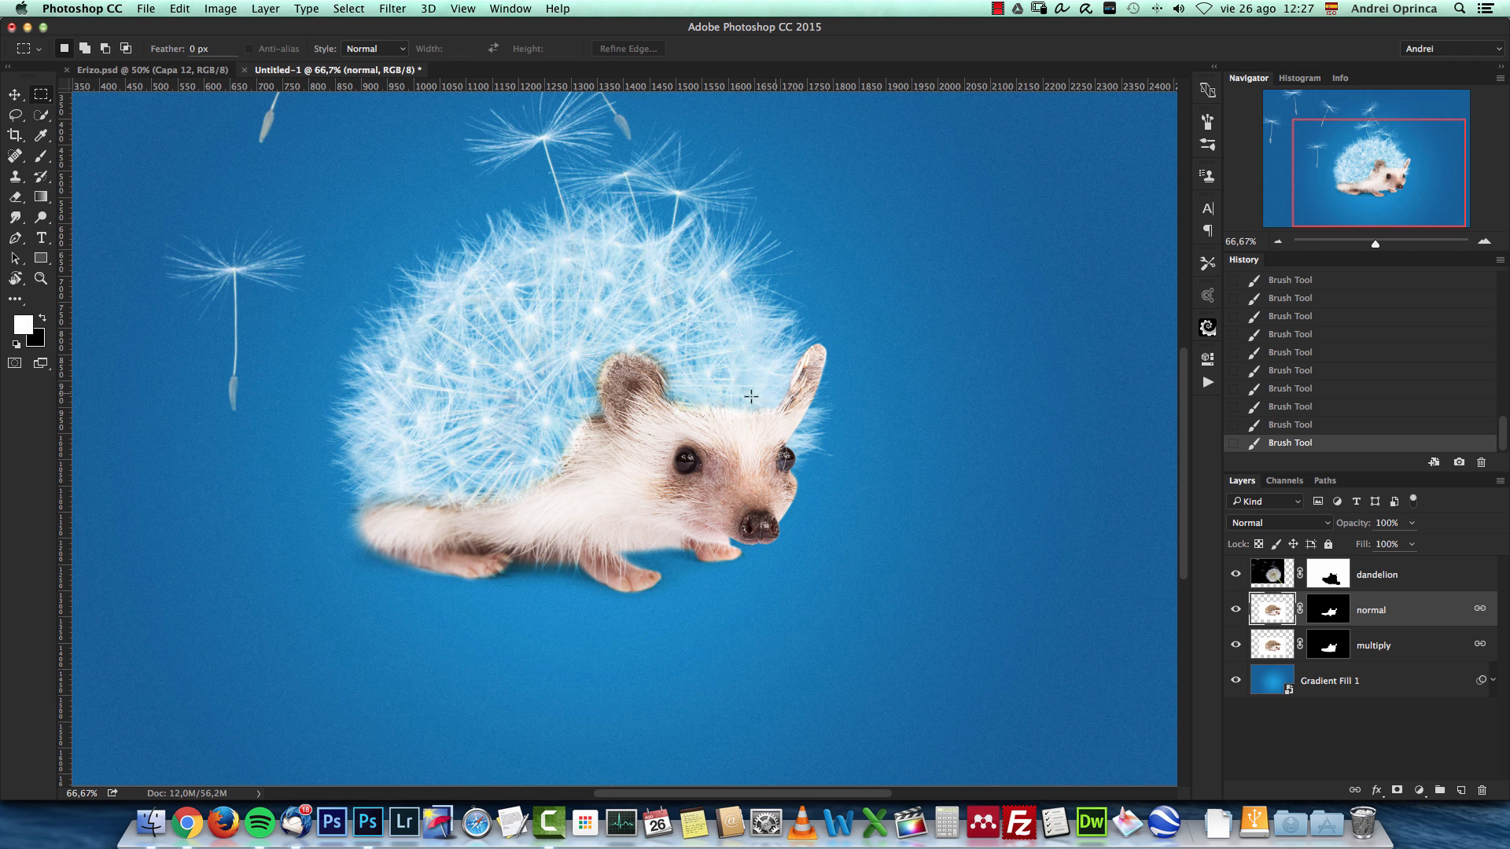
pyautogui.moveTo(1431, 619)
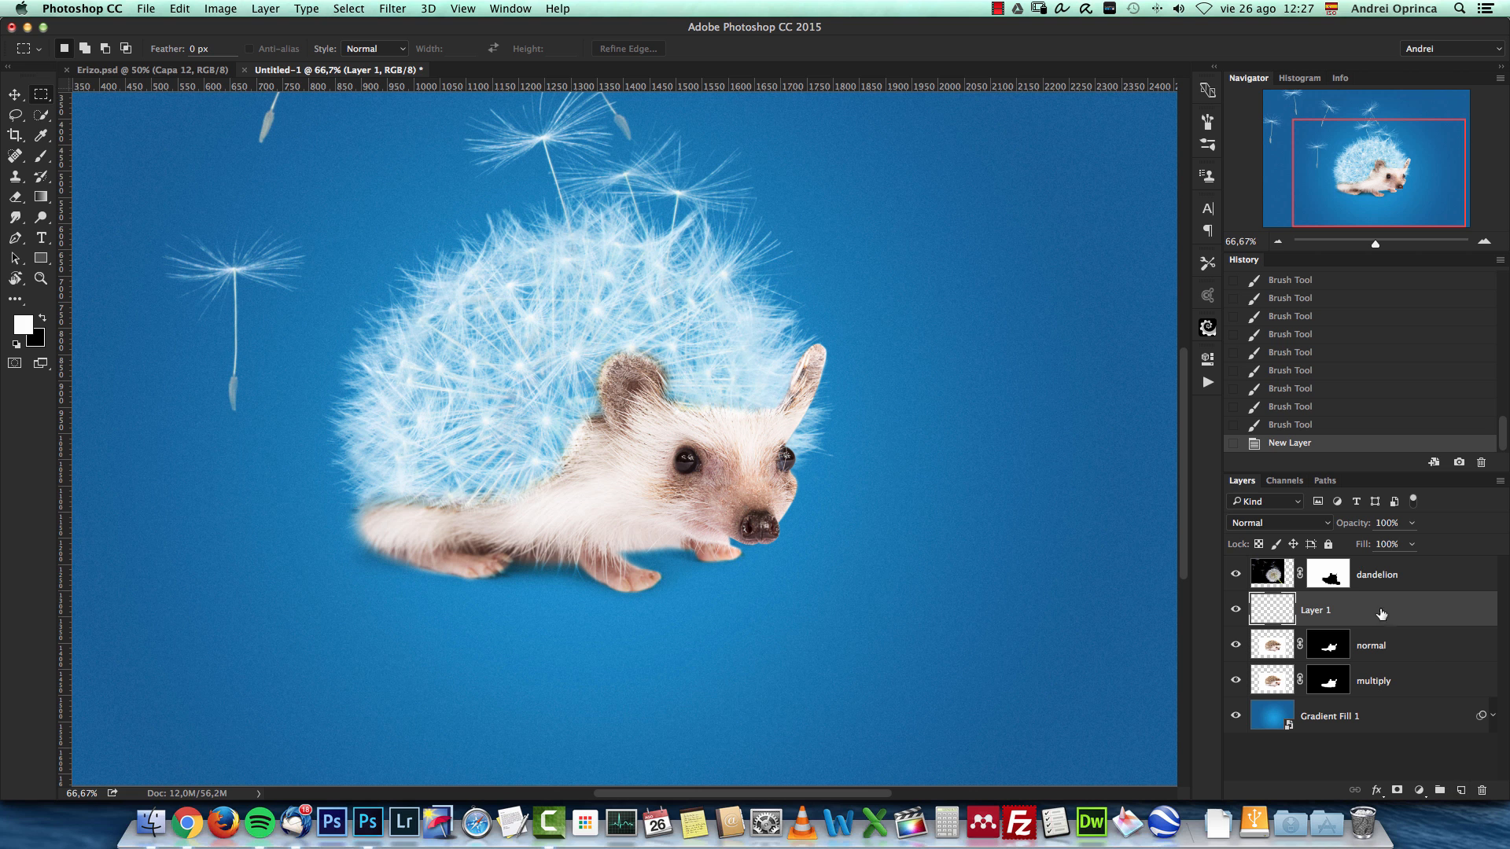
pyautogui.moveTo(1353, 602)
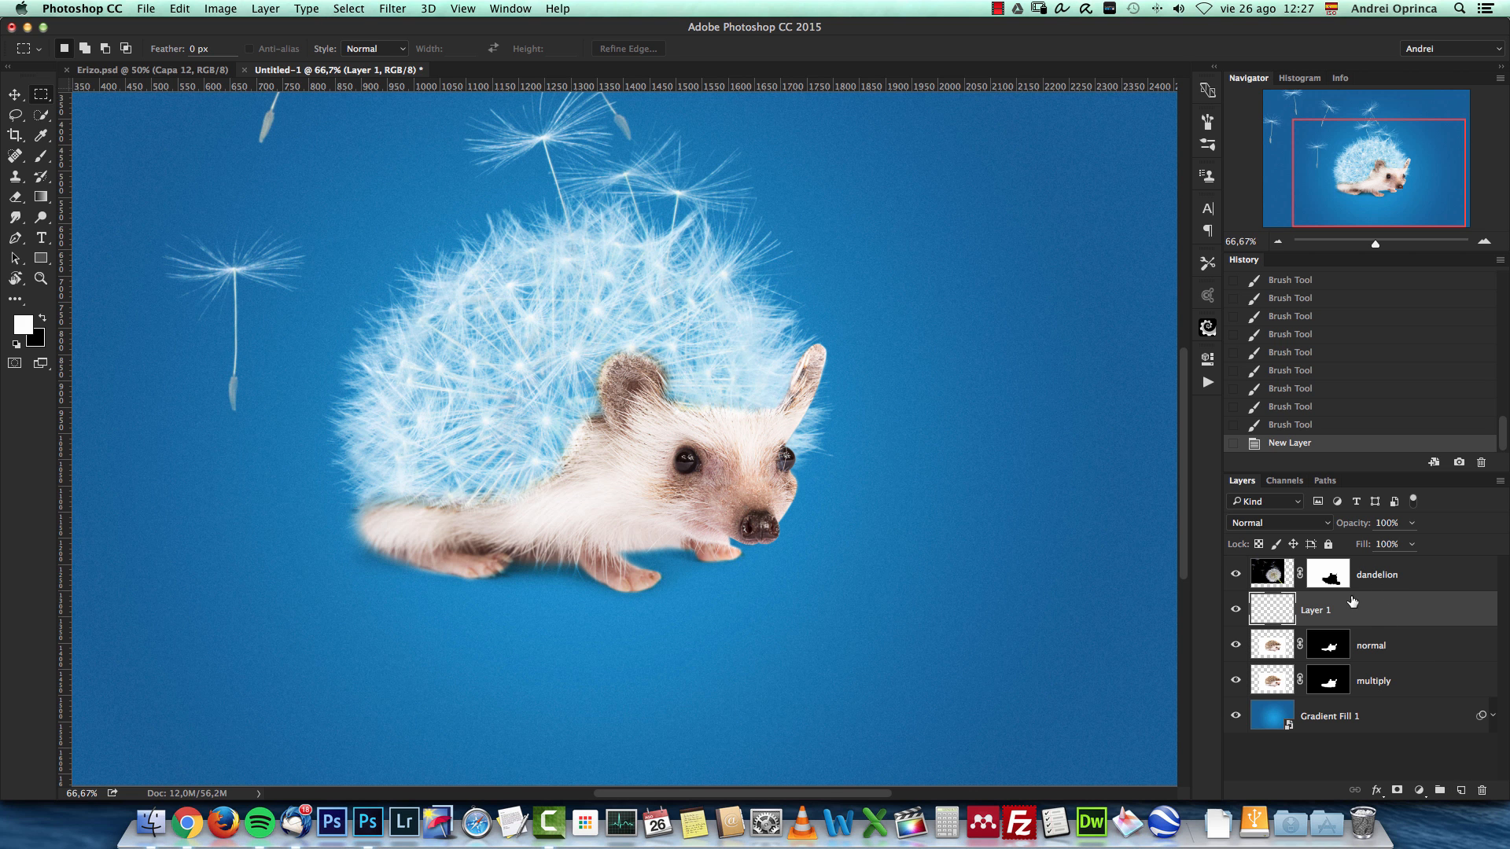
pyautogui.moveTo(816, 440)
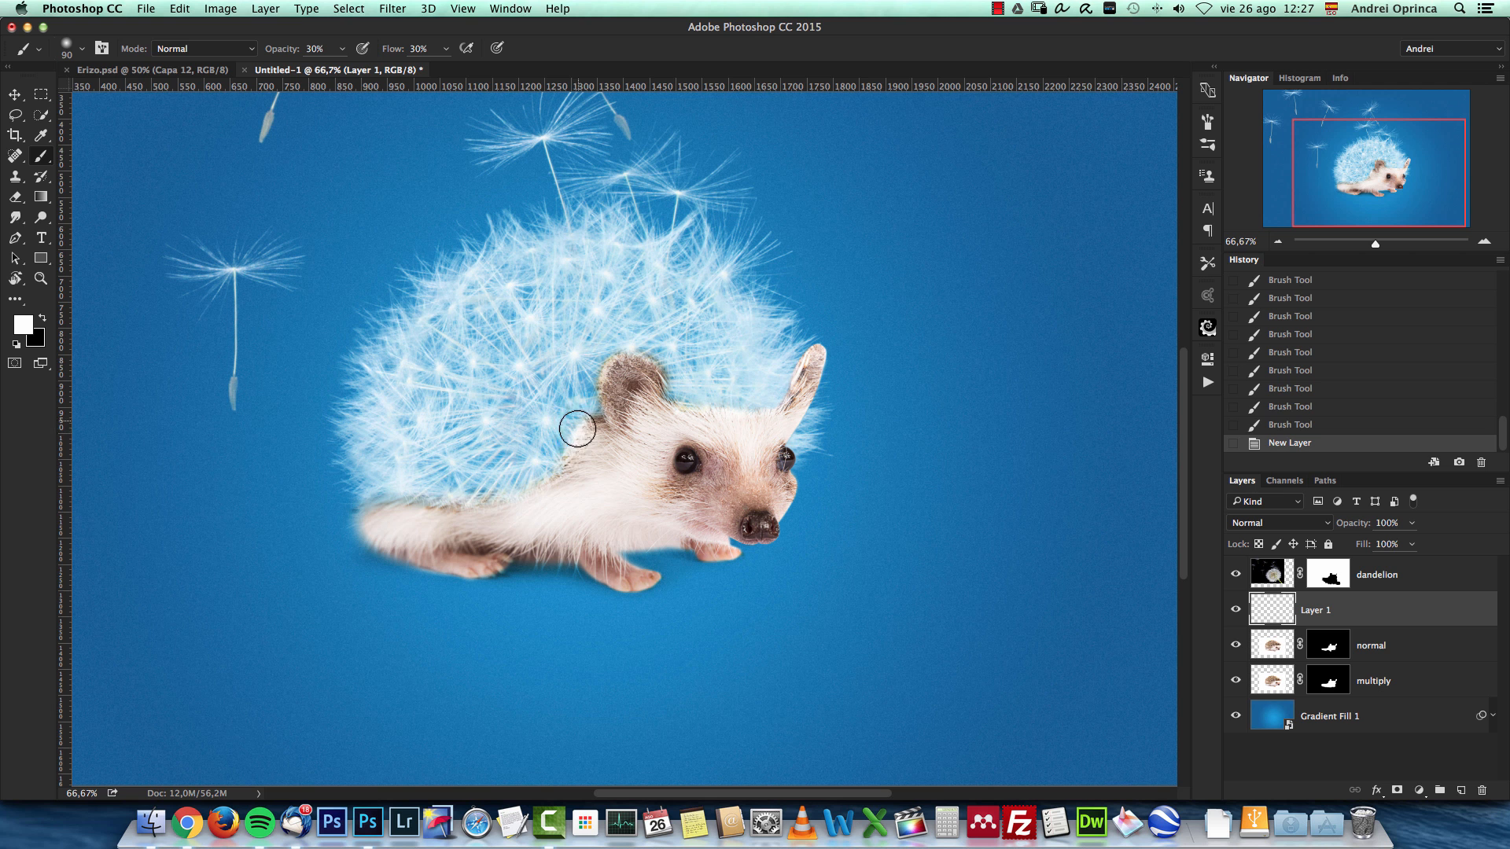
# Softly paint white at 30% along the join of dandelion and body, then zoom to the face.
pyautogui.moveTo(577, 428); pyautogui.dragTo(479, 500)
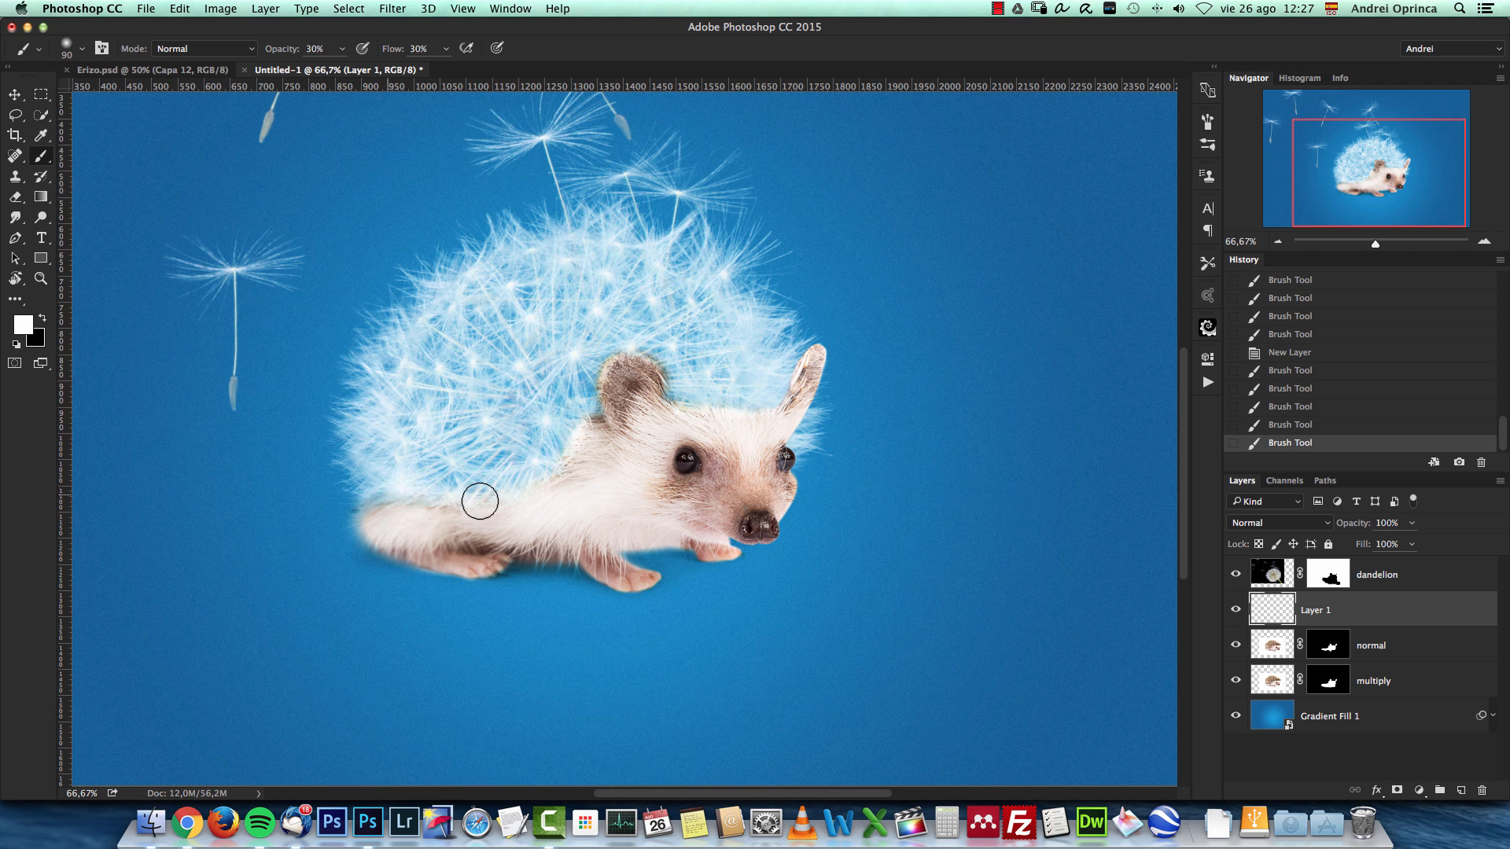
pyautogui.moveTo(480, 500); pyautogui.dragTo(537, 452)
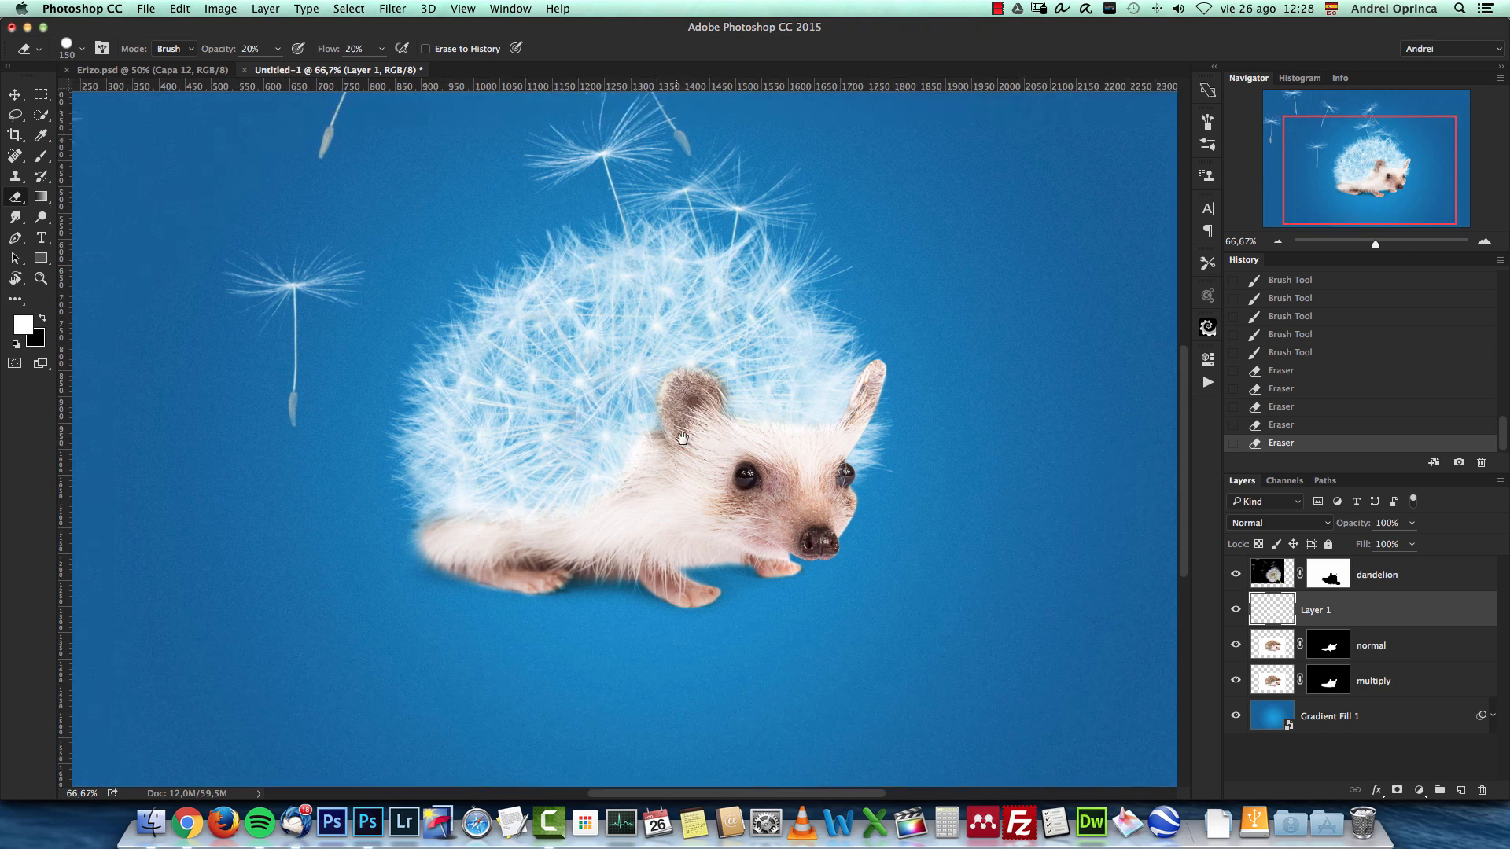
pyautogui.press('cmd+1')
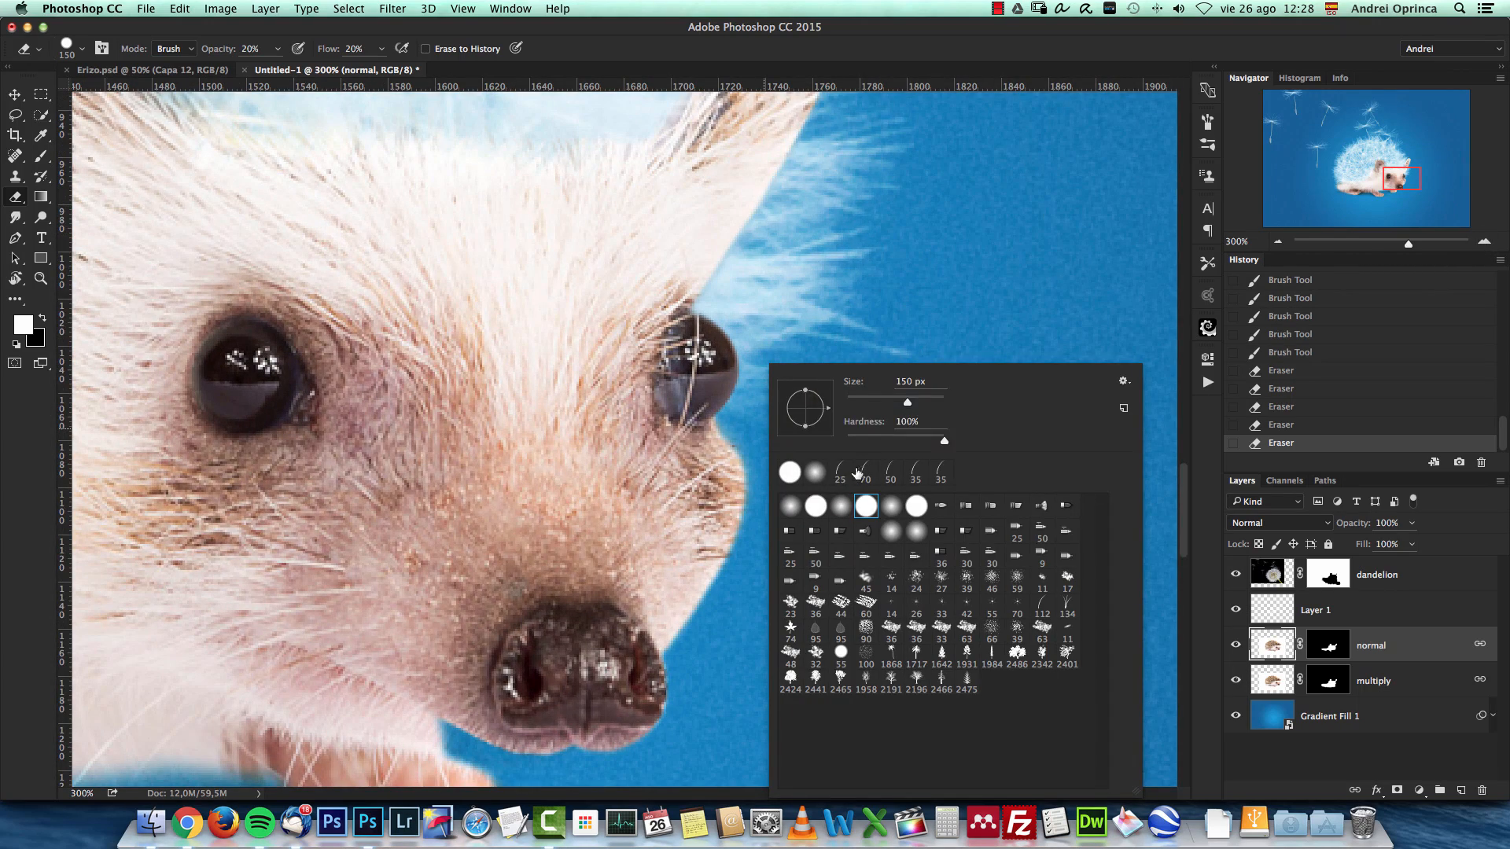
# Work on the normal layer's mask, undoing a few stray test strokes.
pyautogui.click(865, 471)
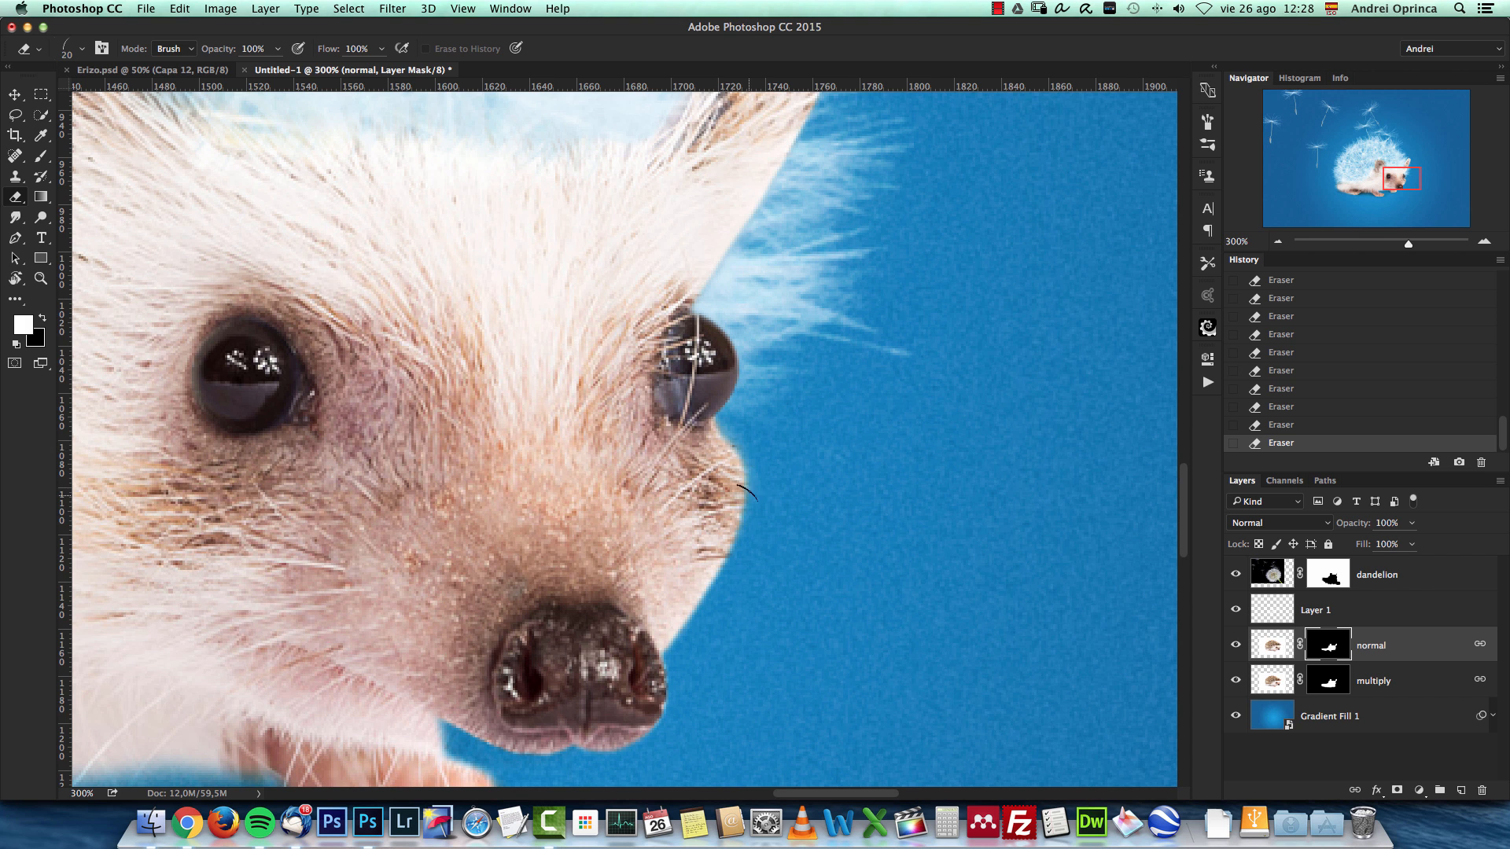
pyautogui.press('cmd+z')
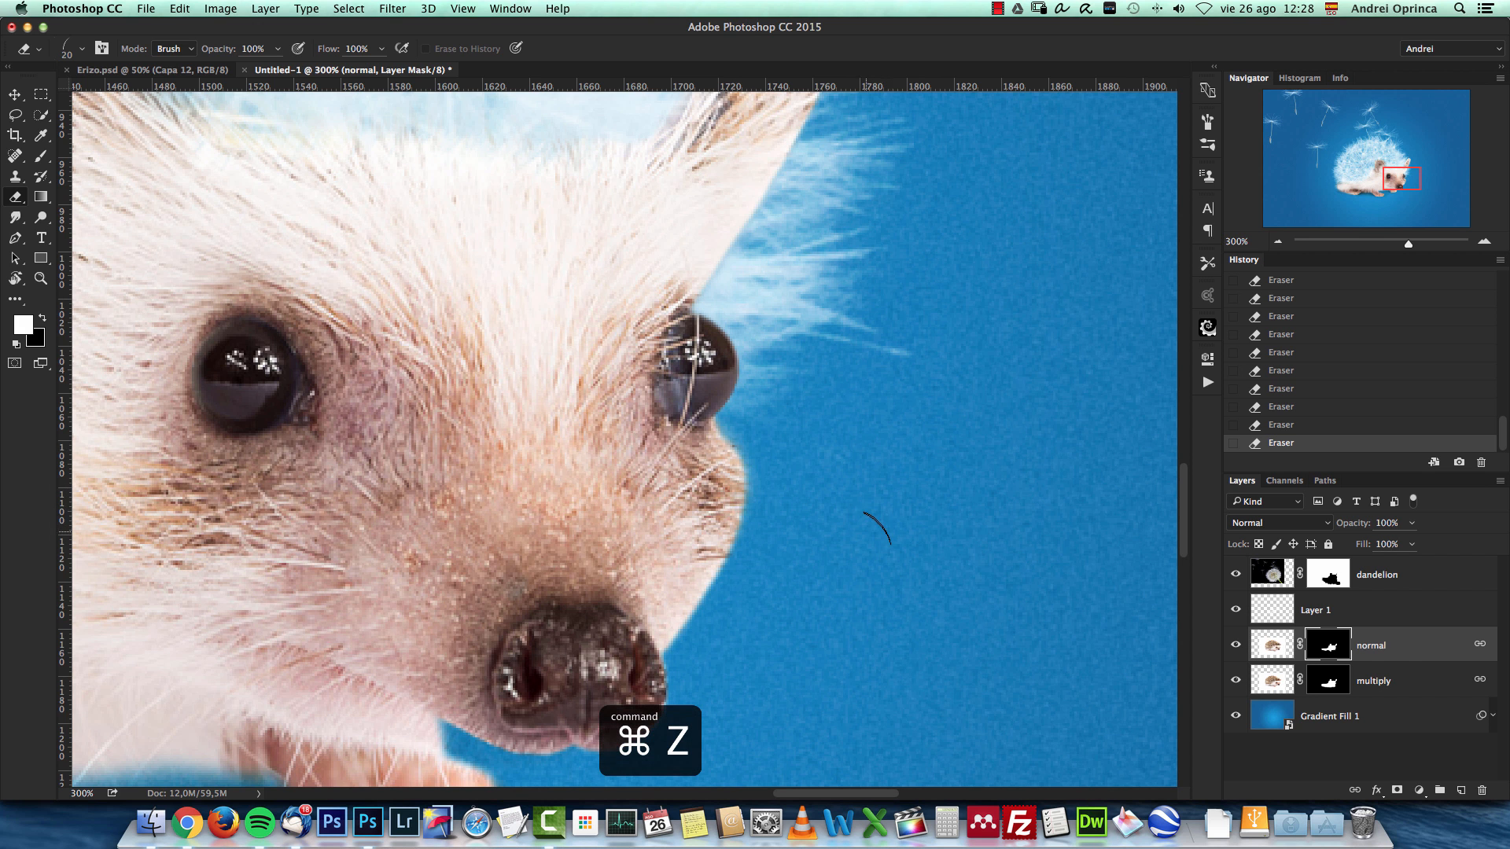
pyautogui.press('cmd+z')
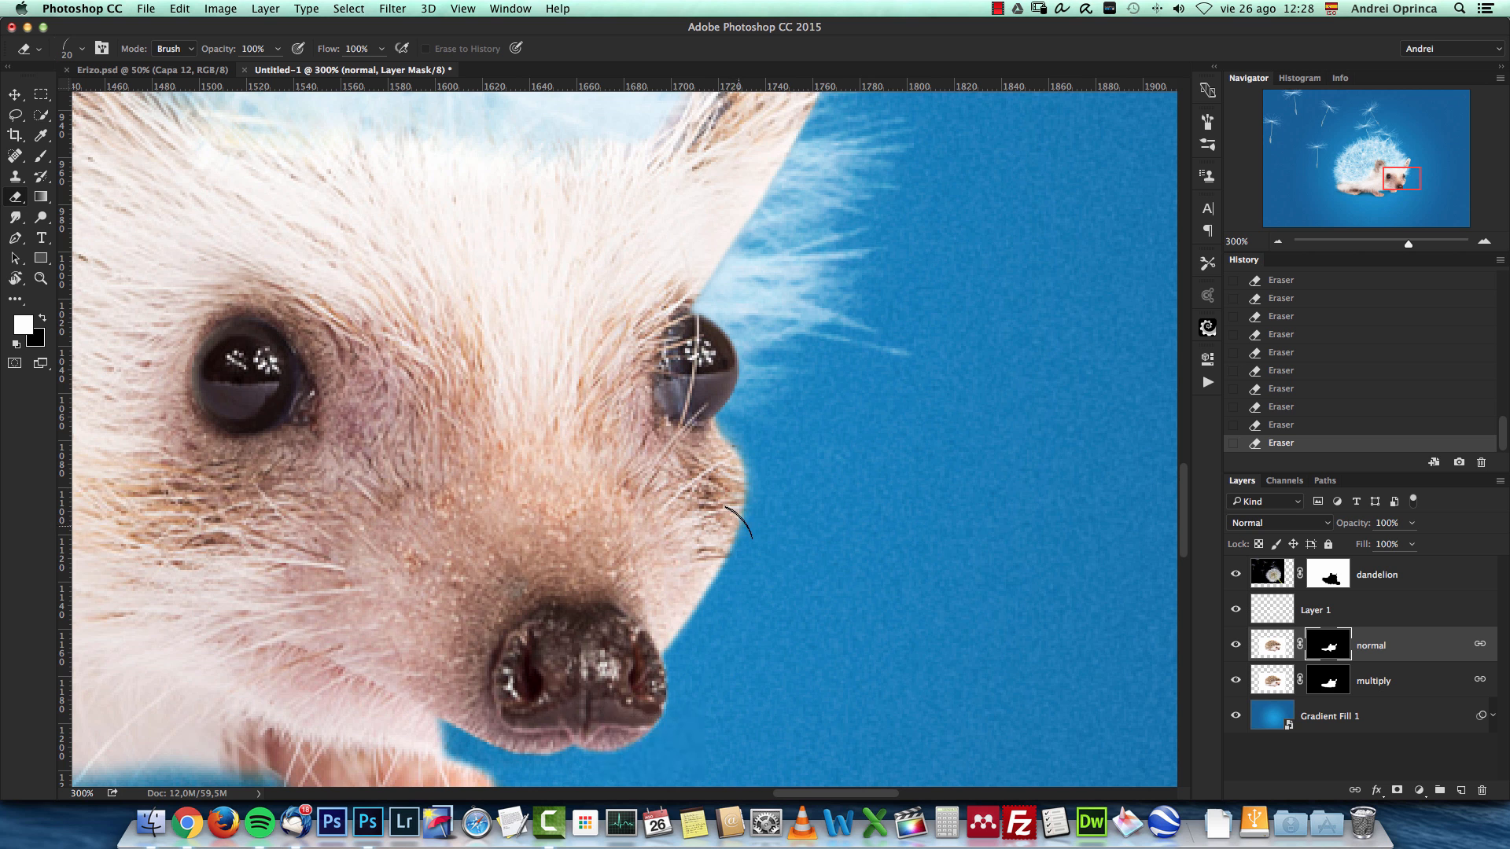
pyautogui.press('cmd+z')
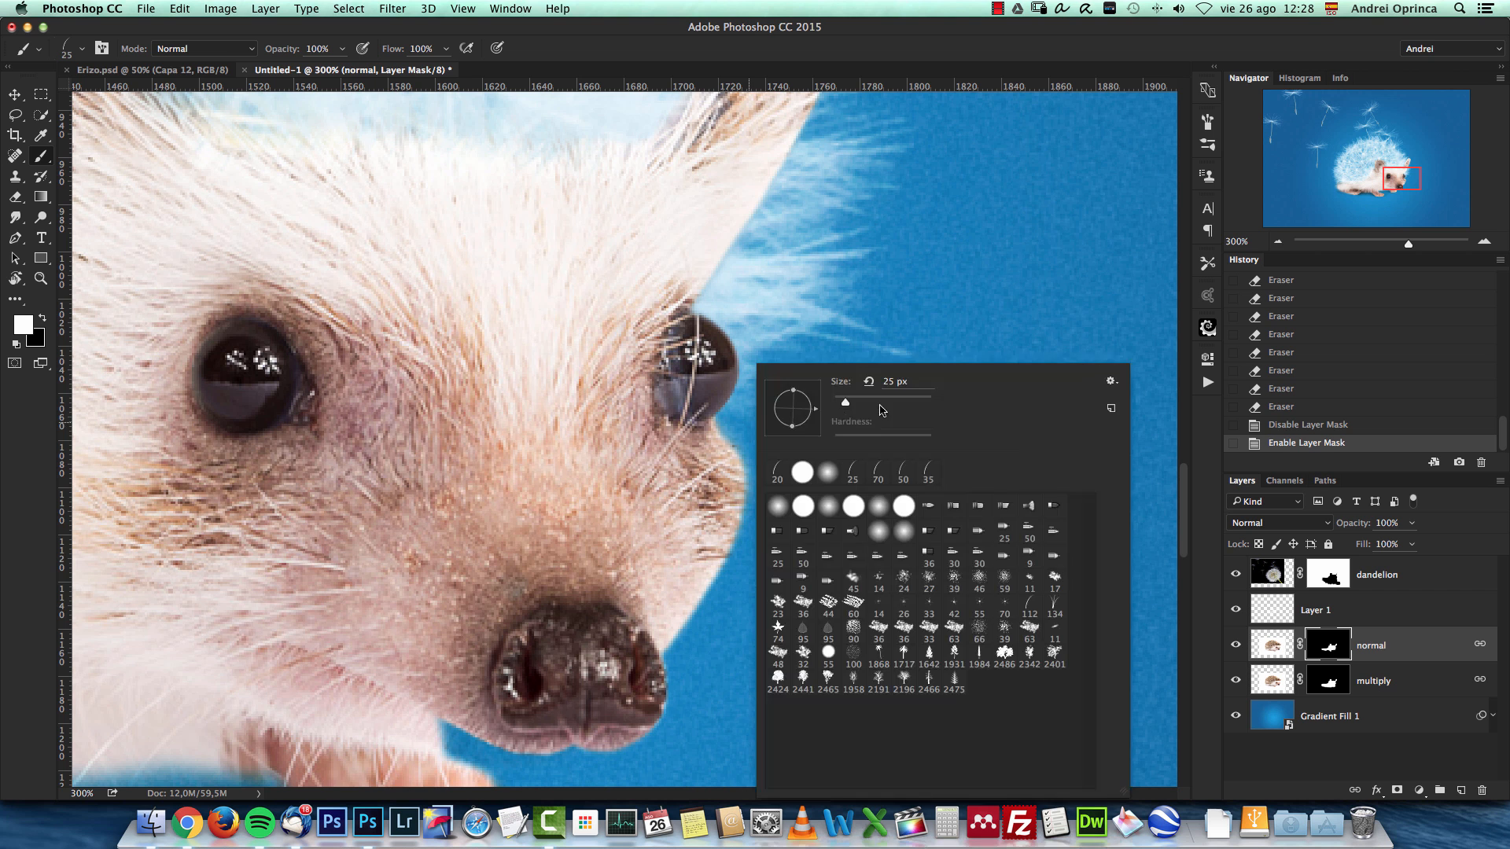
# Shrink the strand brush to 25 px and paint whiskers around the snout.
pyautogui.click(761, 486)
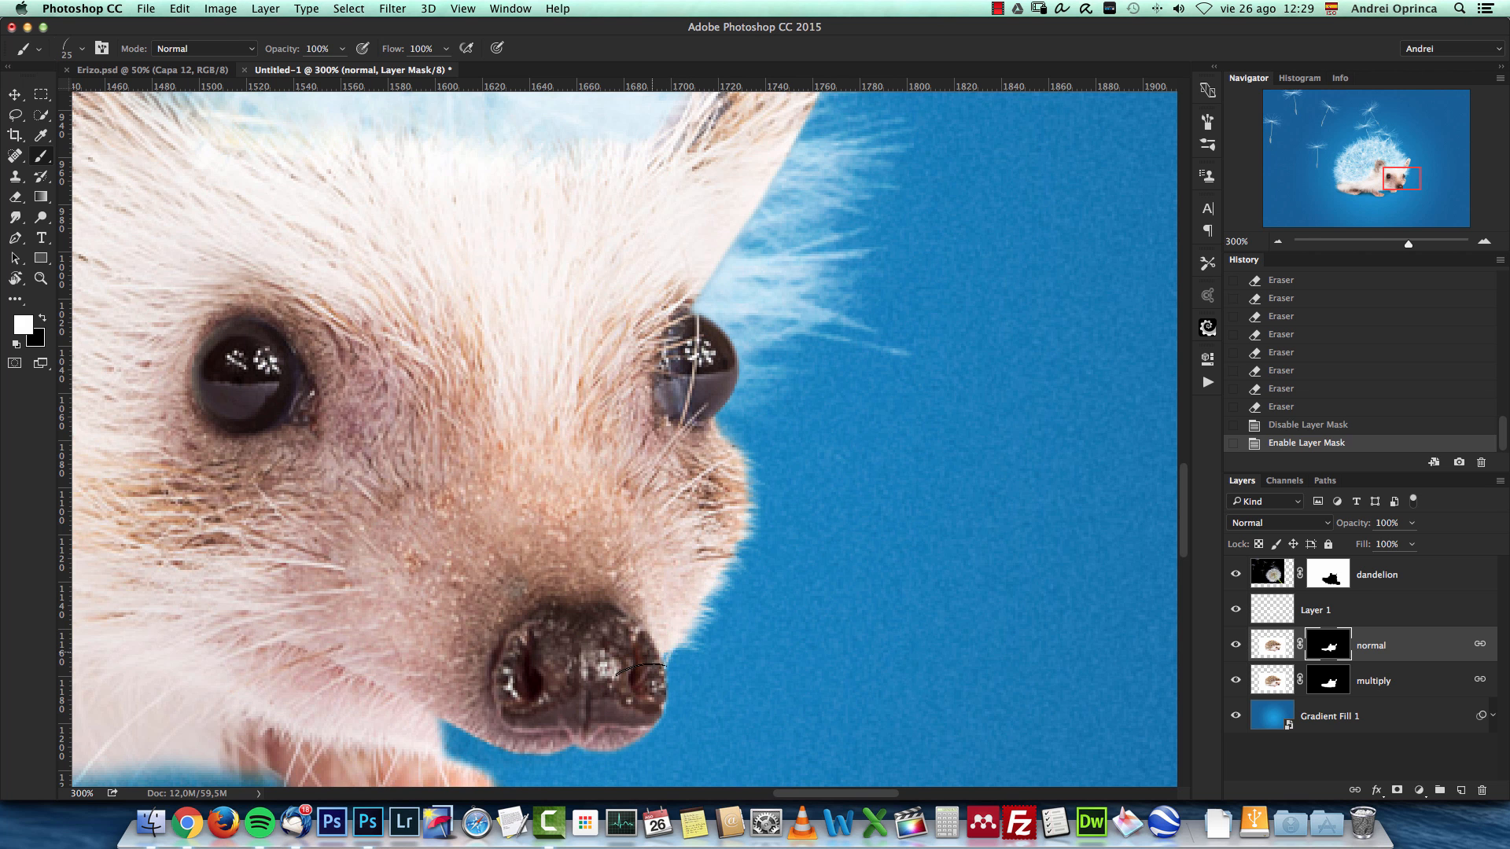
pyautogui.moveTo(664, 670); pyautogui.dragTo(726, 423)
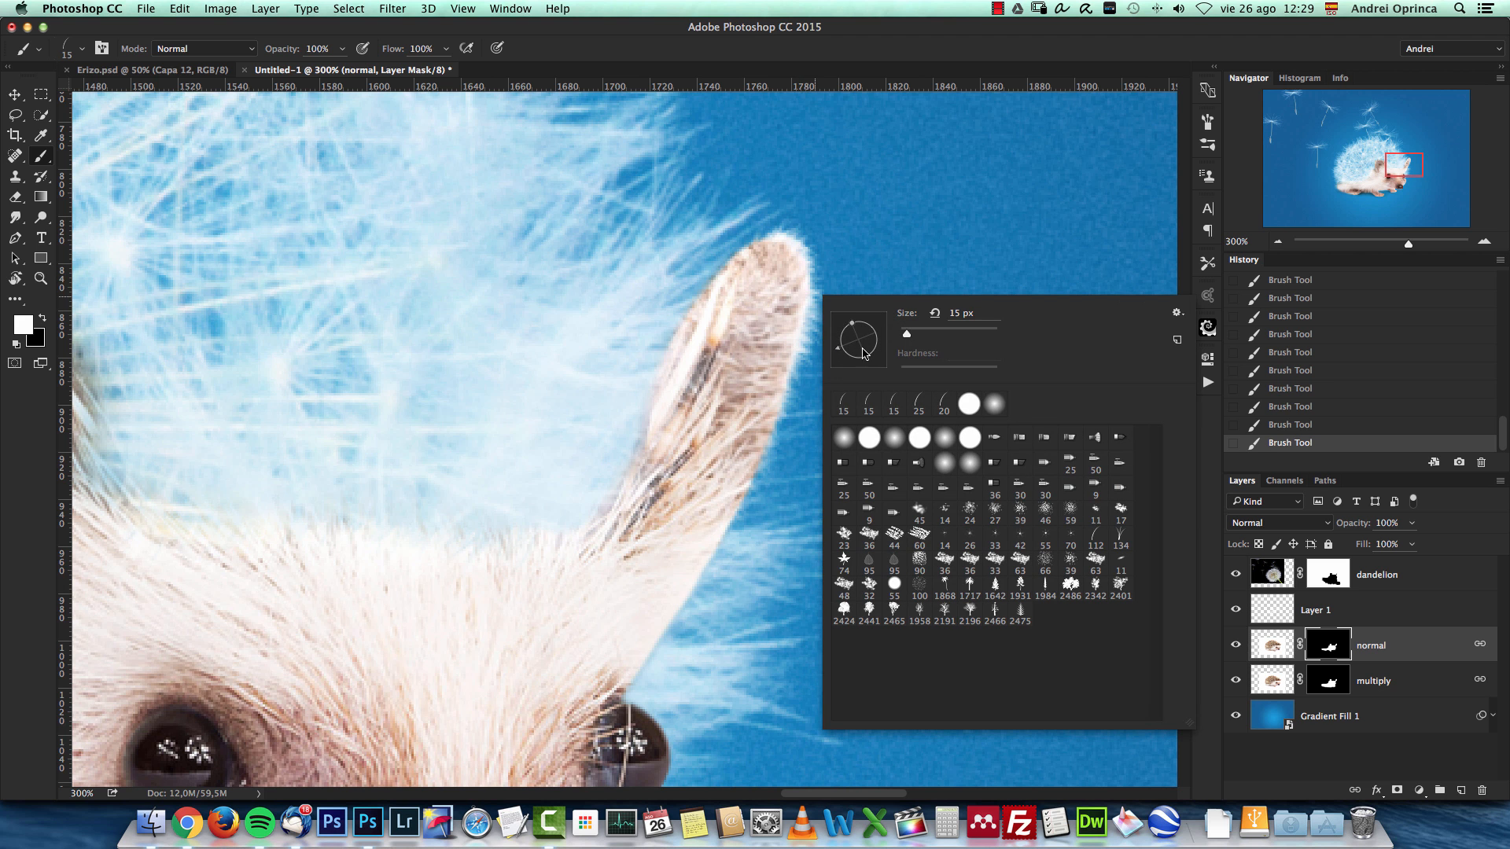
# Paint 15 px strands on the normal mask around ear, belly and nose, undoing mistakes.
pyautogui.click(802, 238)
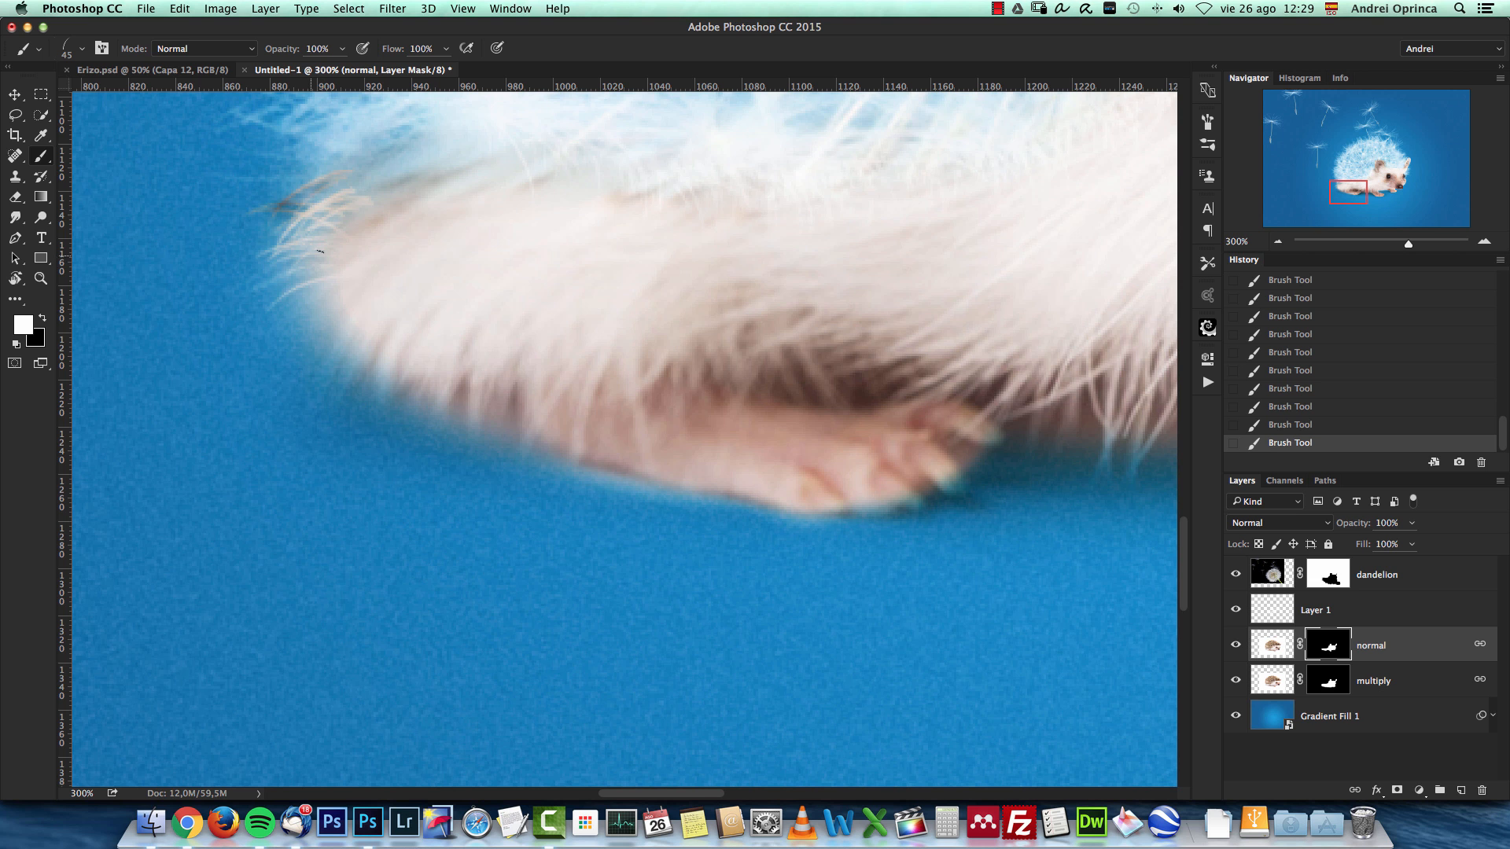
pyautogui.press('cmd+z')
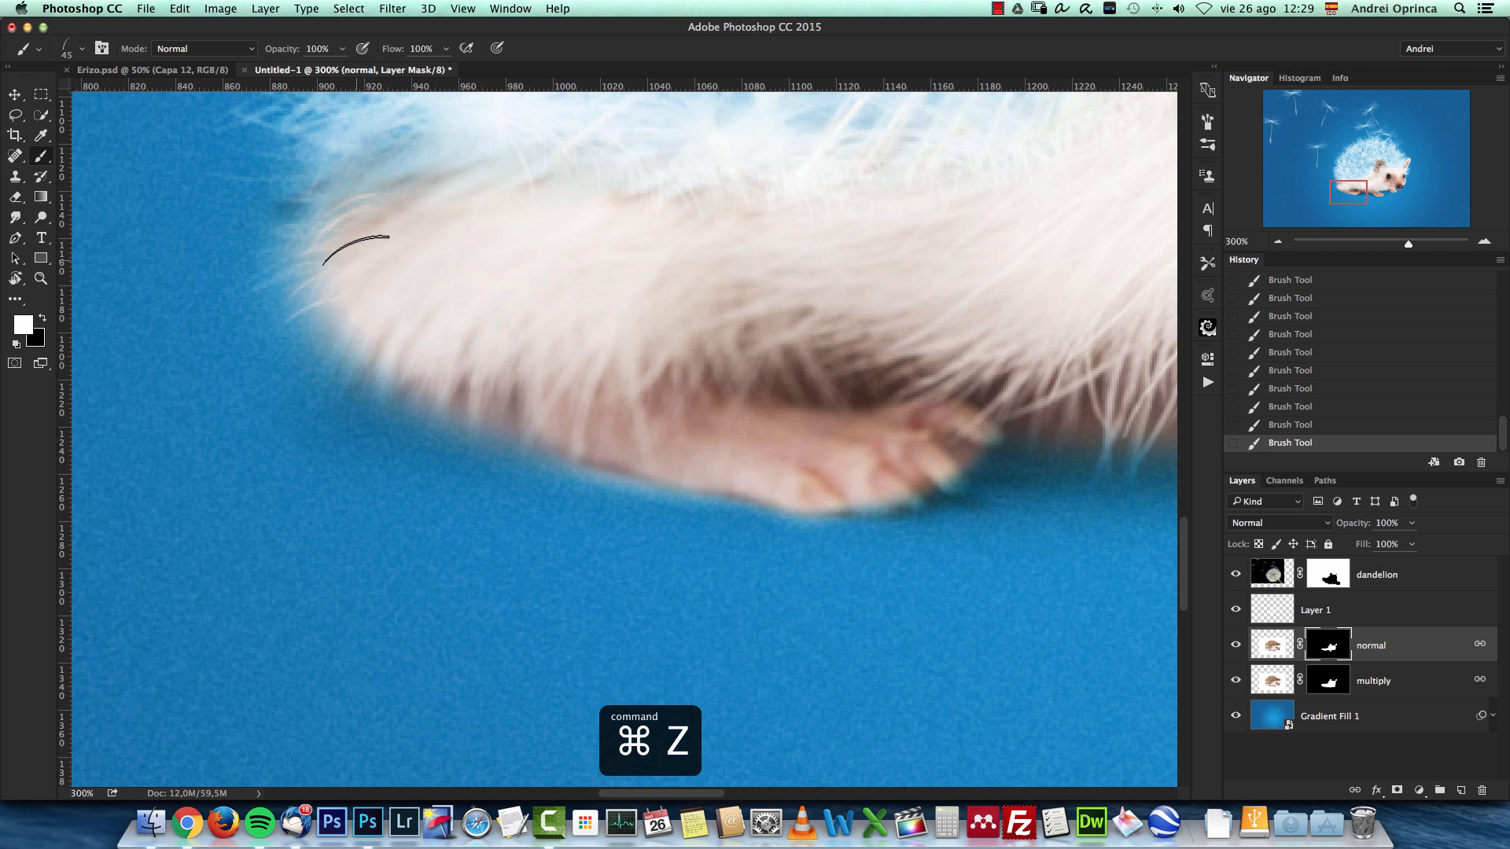
pyautogui.press('cmd+z')
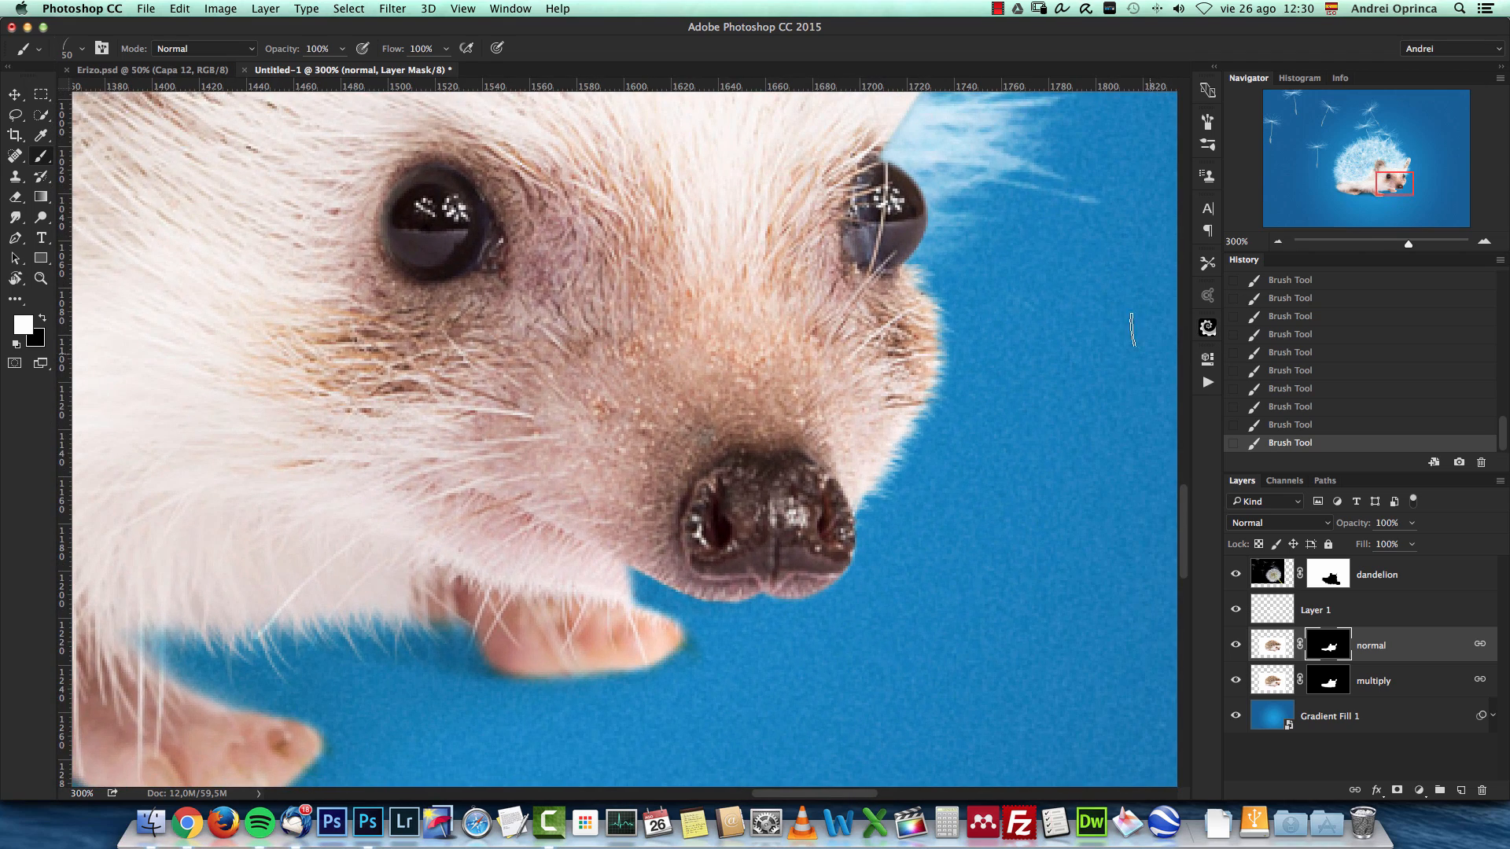
pyautogui.press('cmd+1')
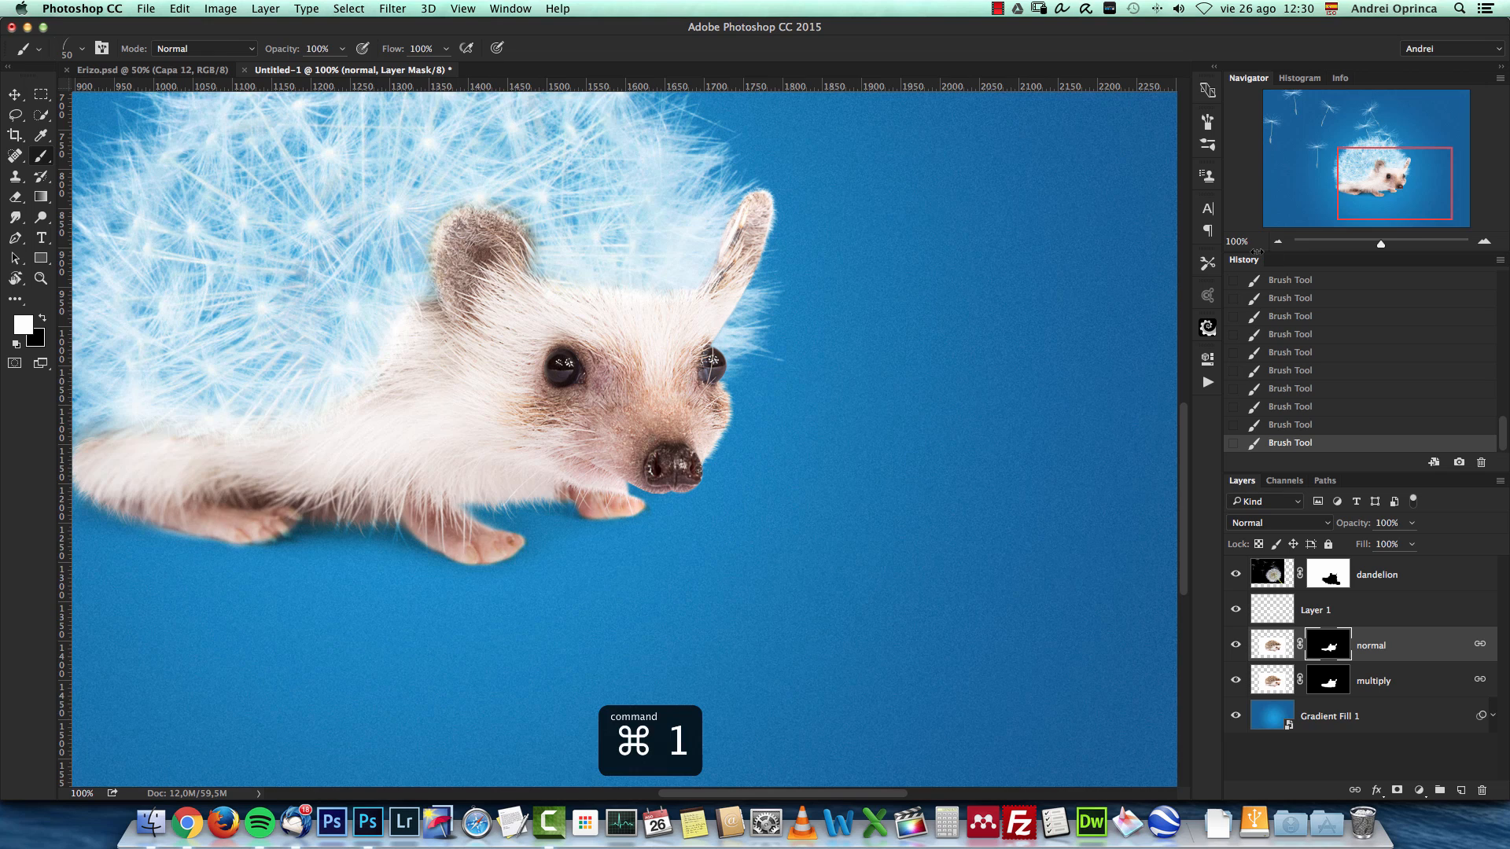
pyautogui.press('cmd+1')
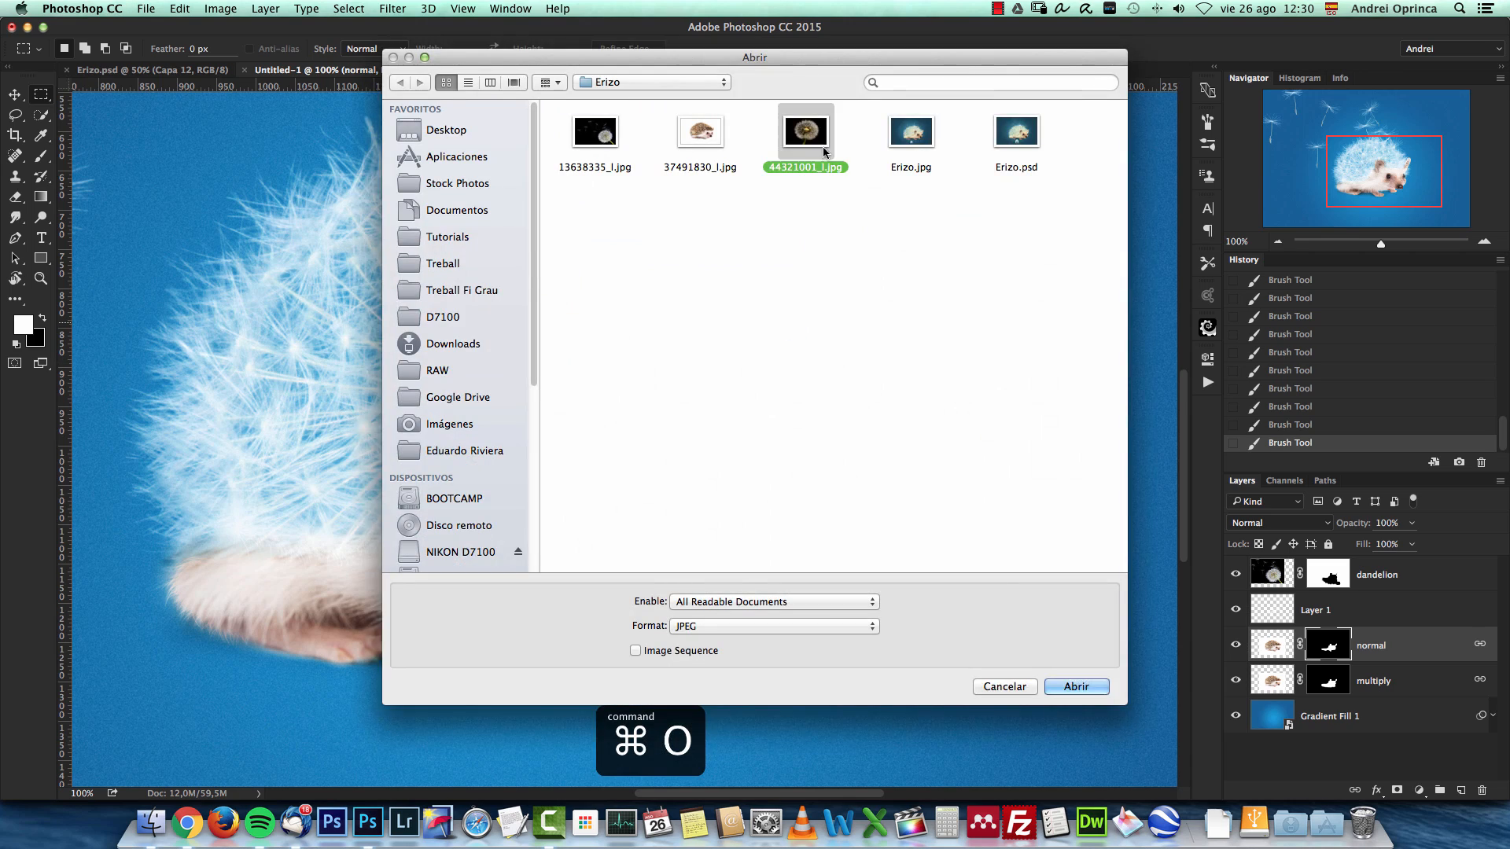
pyautogui.click(1003, 687)
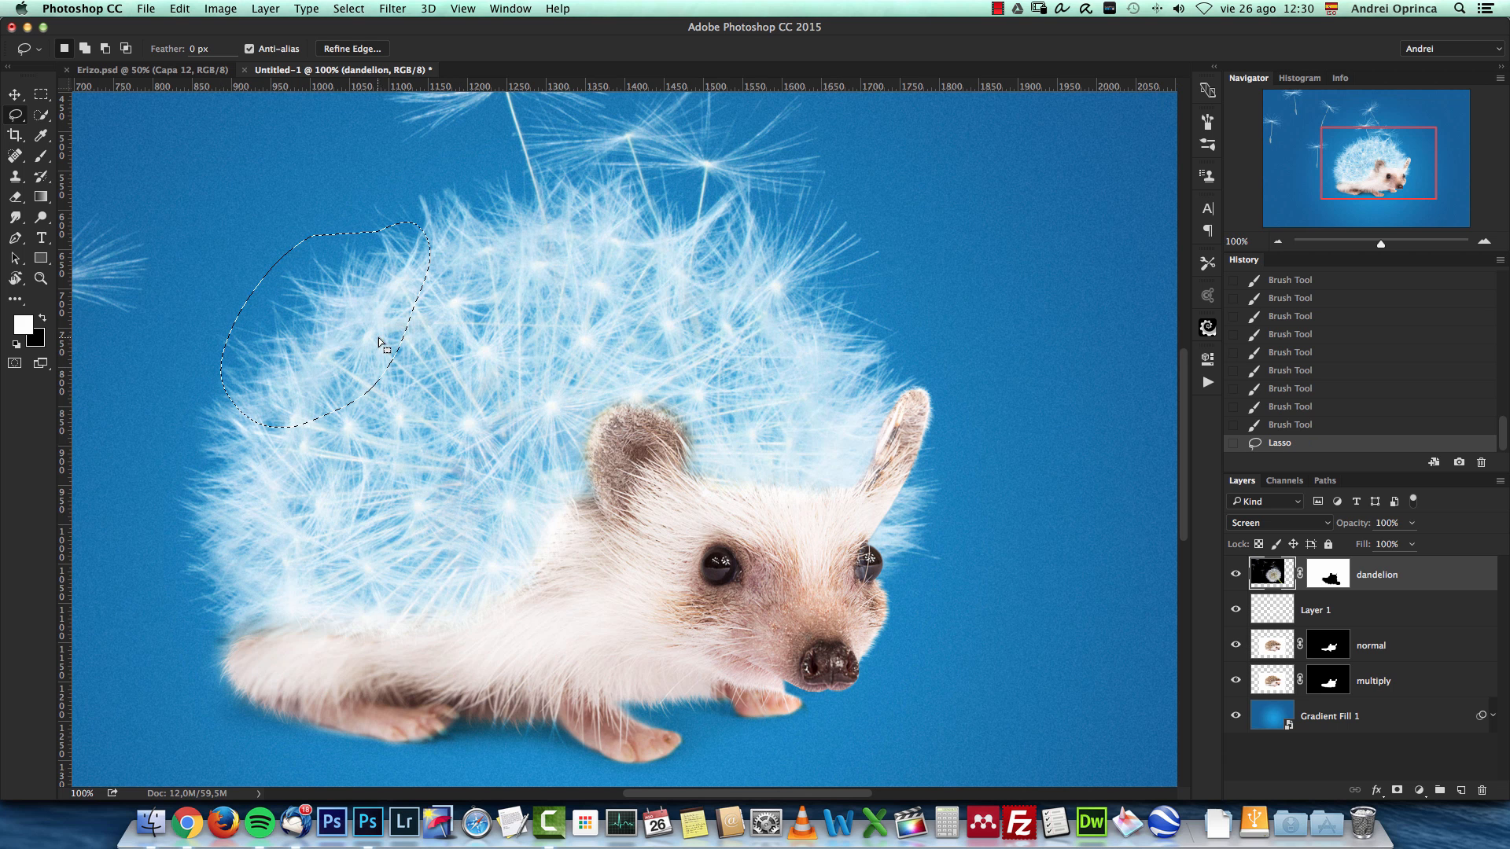
pyautogui.rightClick(379, 344)
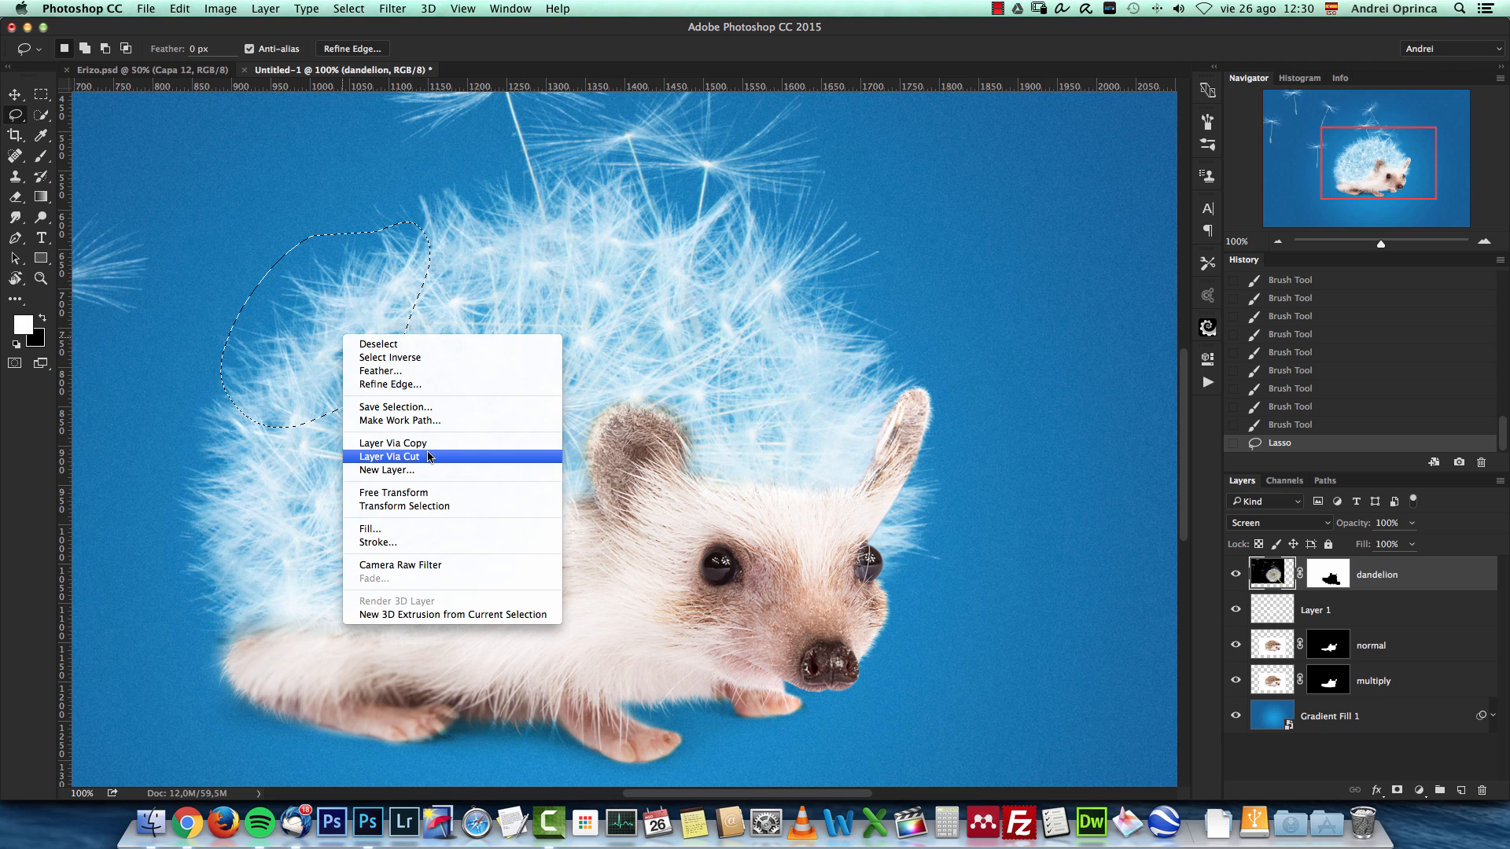
pyautogui.click(391, 442)
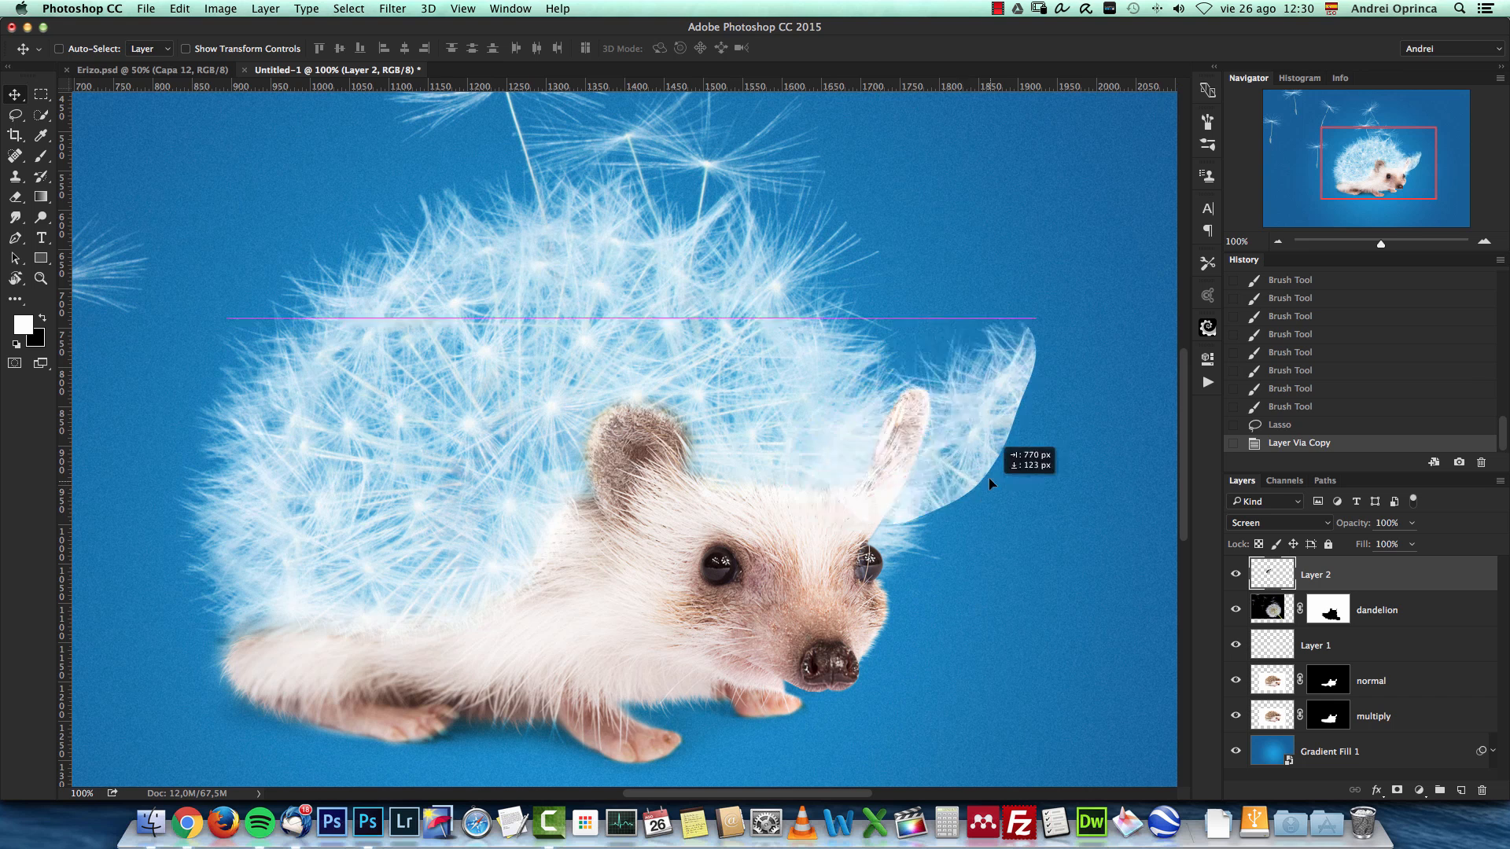
pyautogui.press('cmd+t')
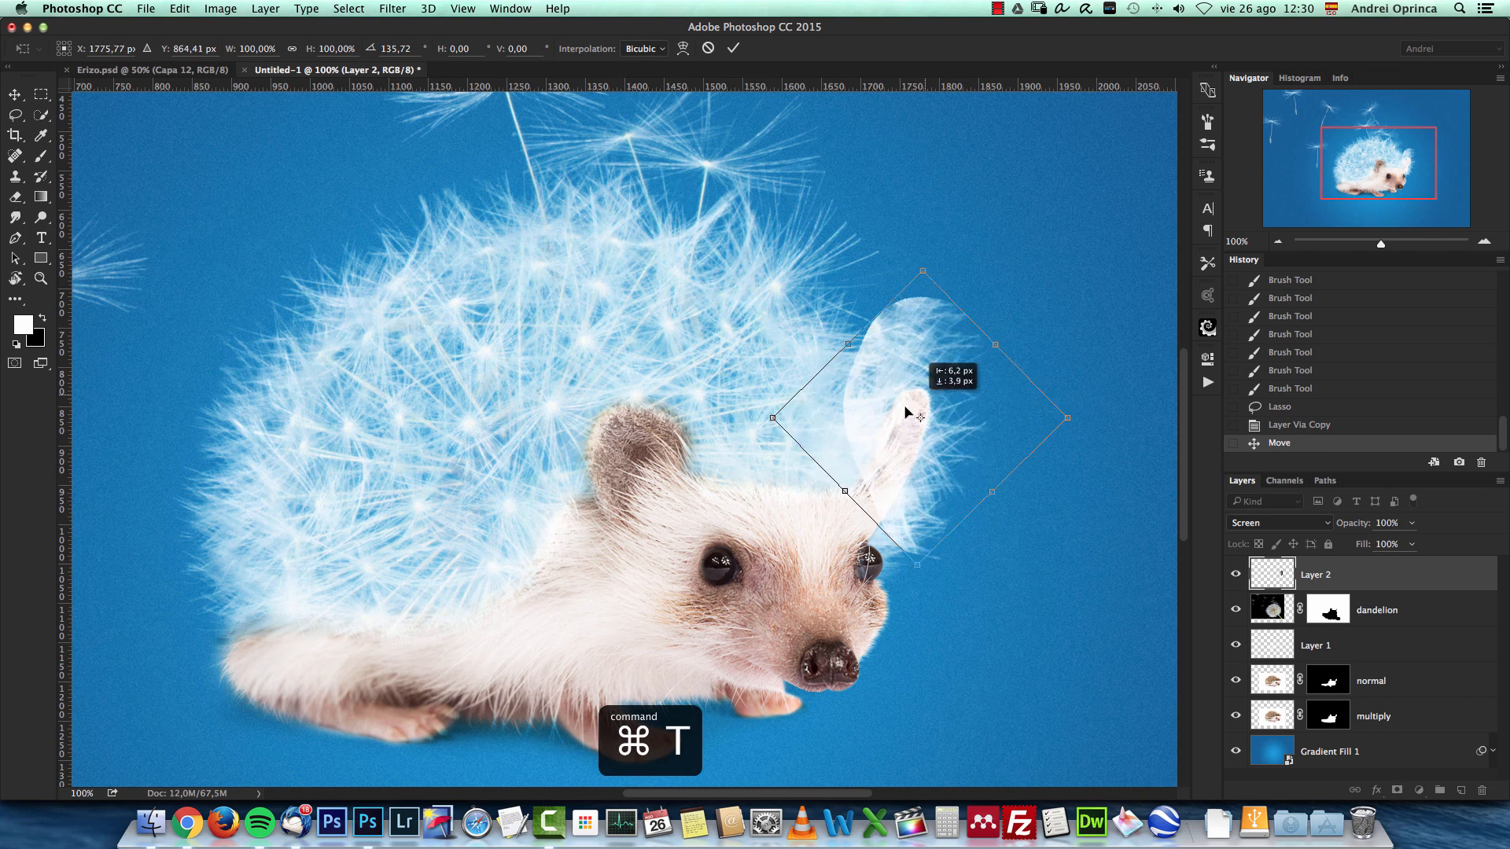
pyautogui.moveTo(920, 414); pyautogui.dragTo(884, 418)
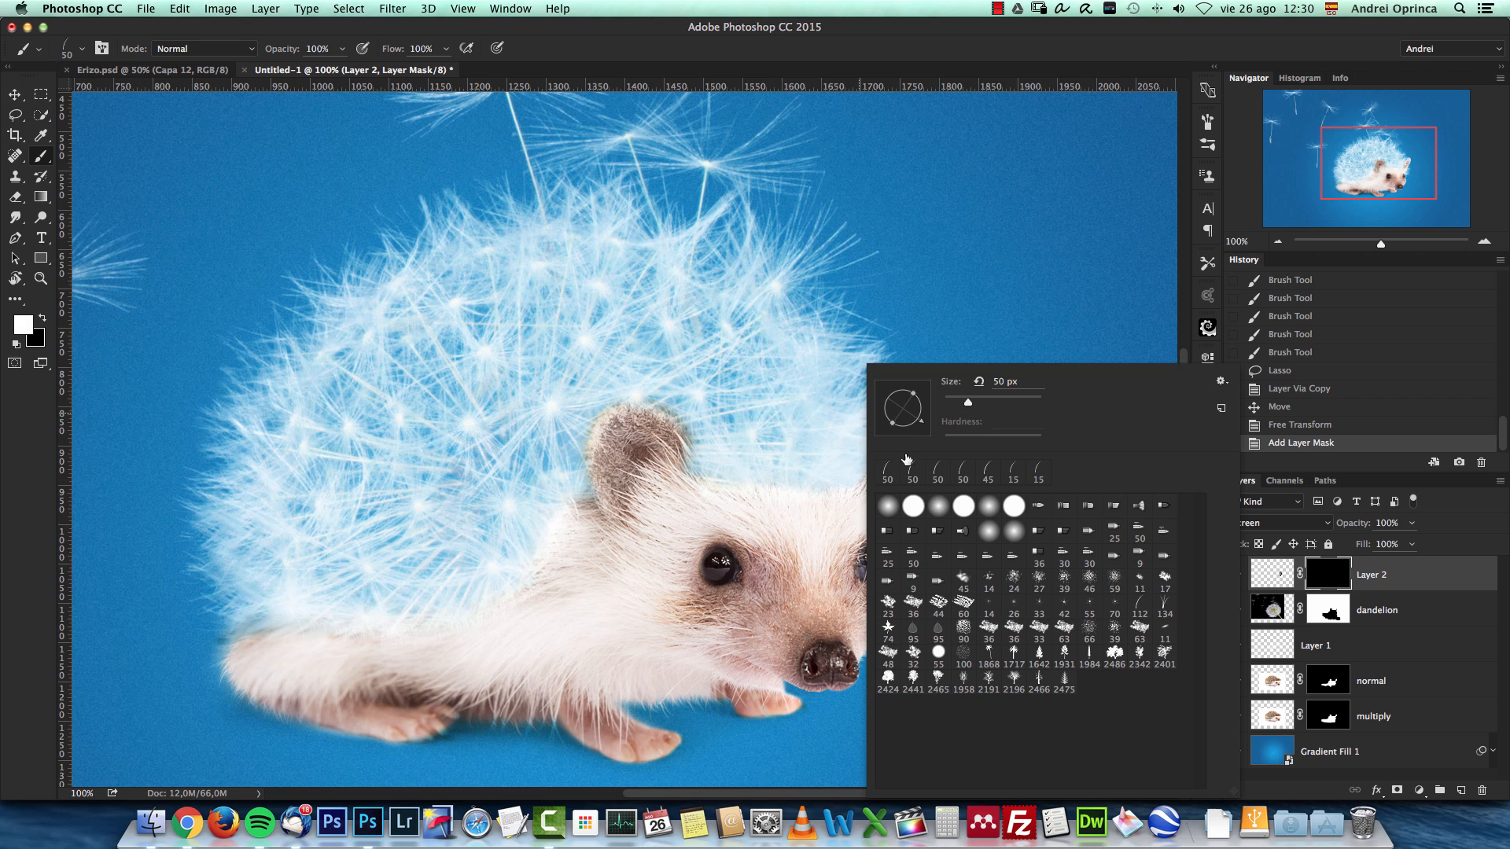
pyautogui.click(899, 426)
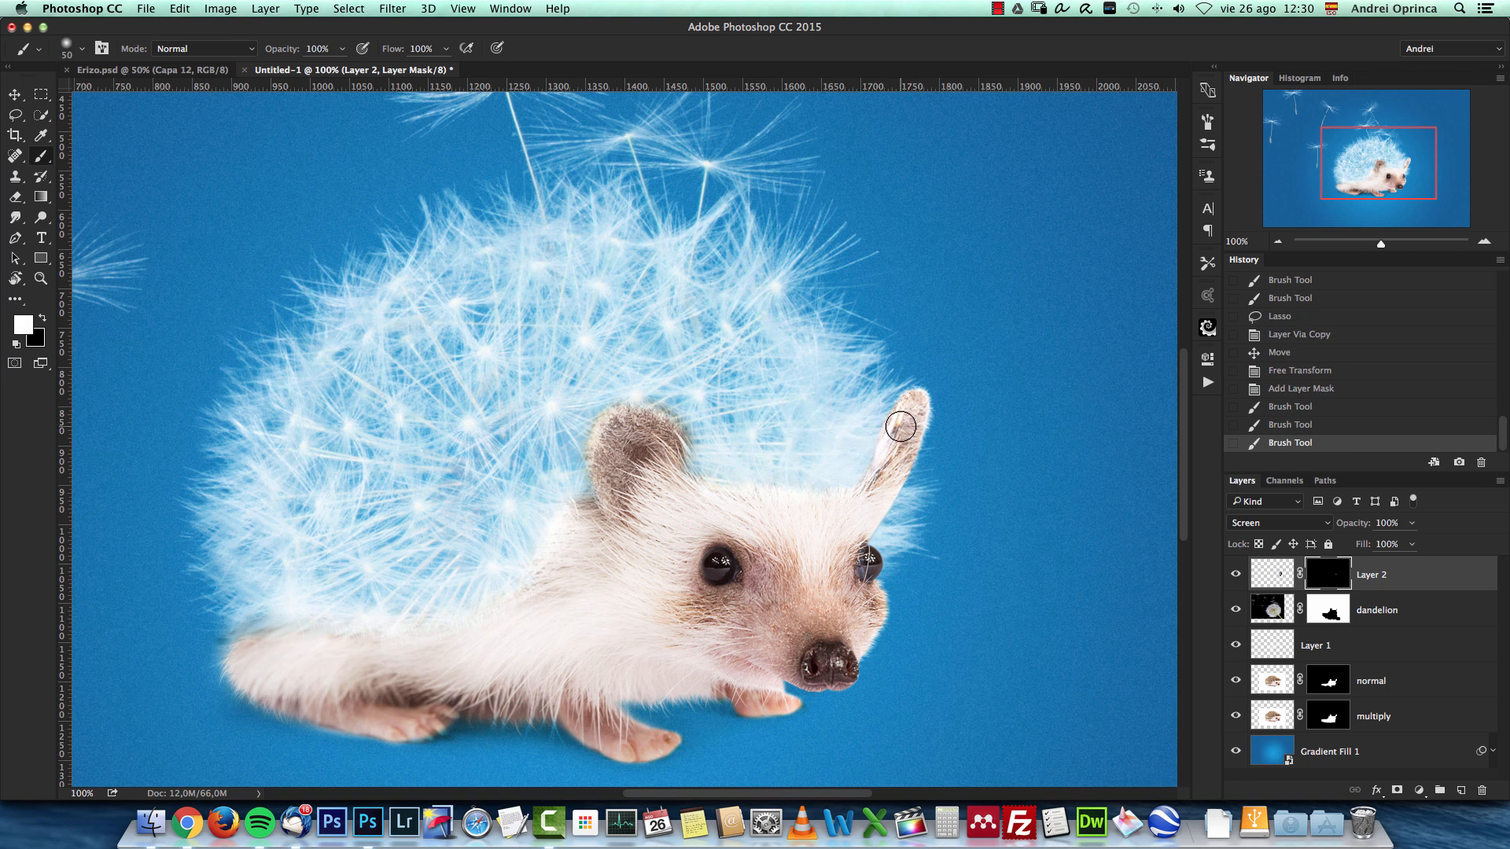
pyautogui.moveTo(900, 427); pyautogui.dragTo(934, 414)
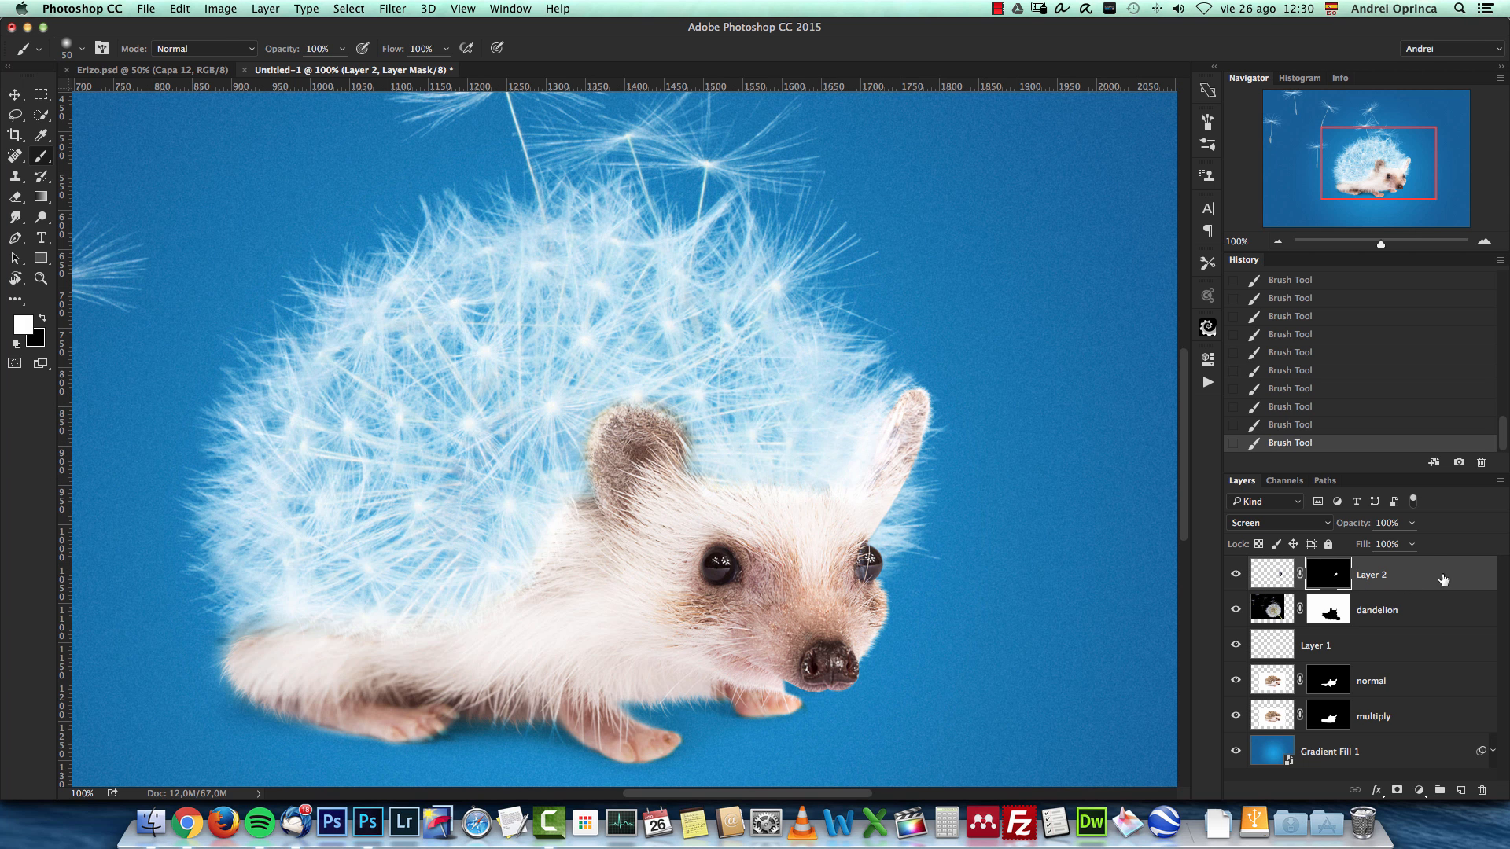
pyautogui.moveTo(659, 515)
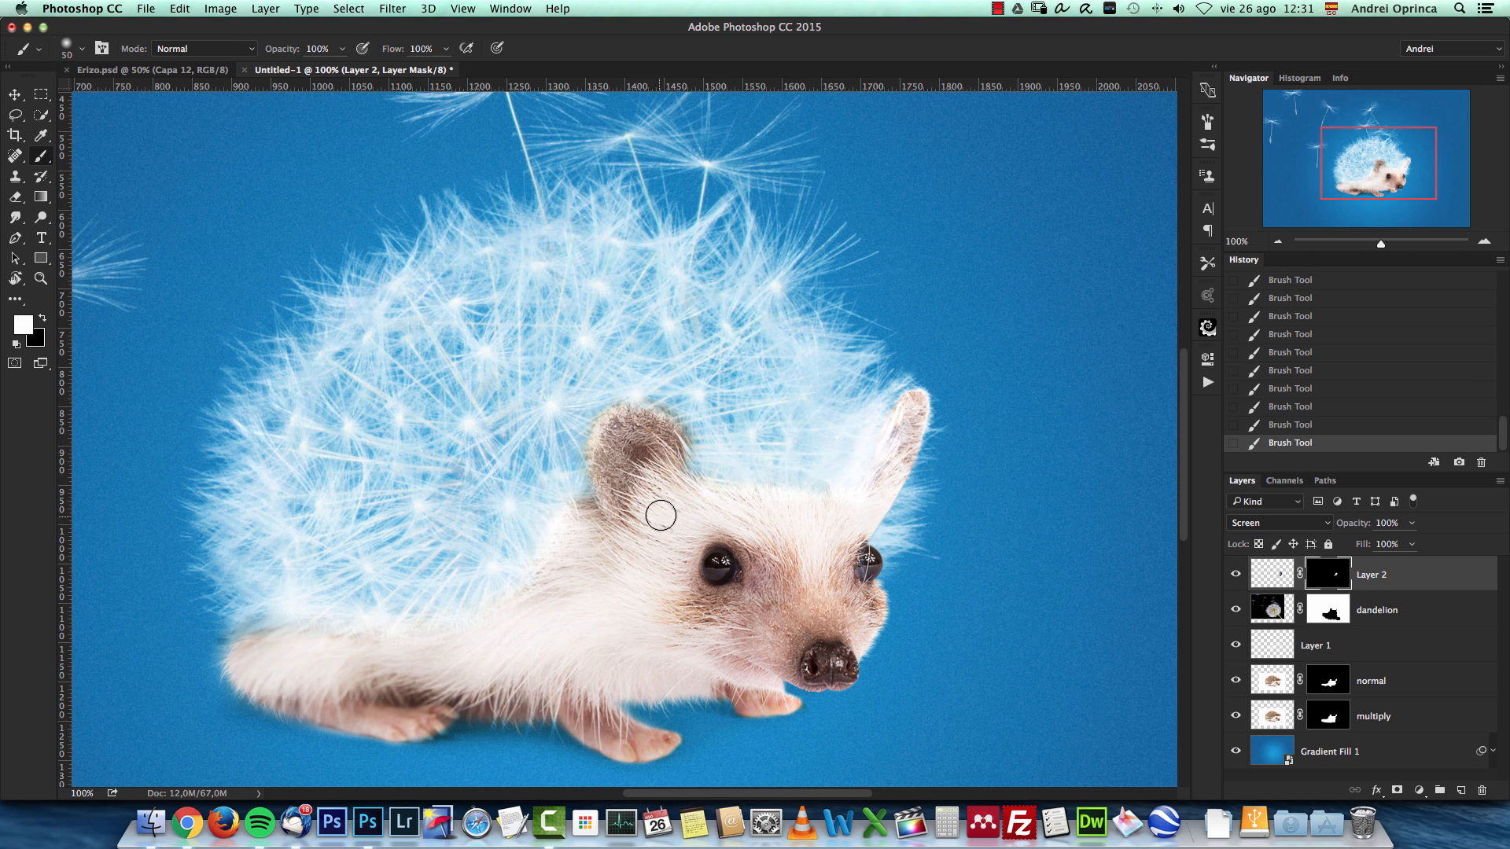
pyautogui.moveTo(1004, 429)
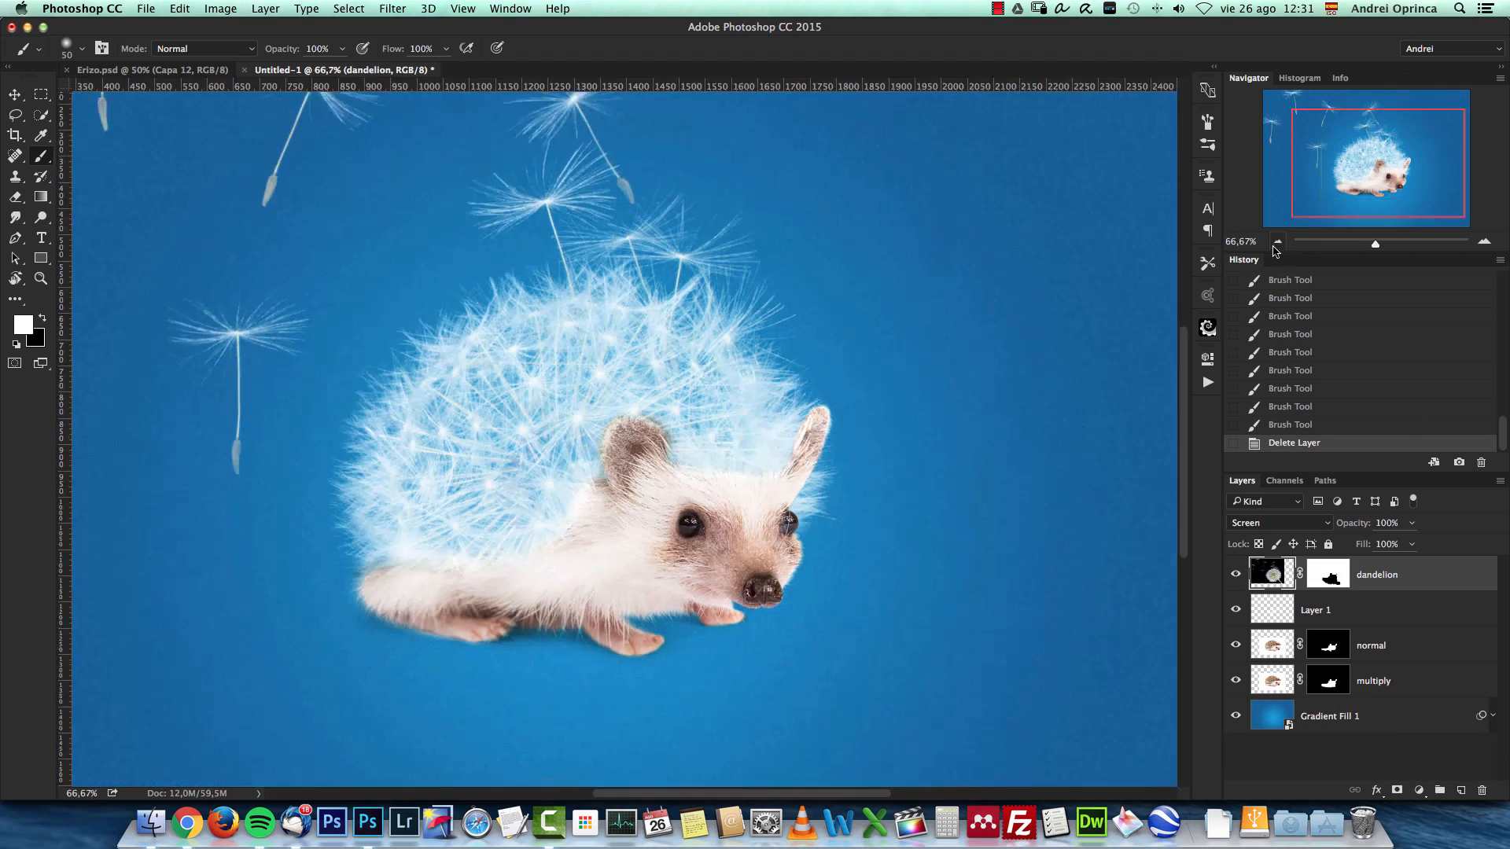
pyautogui.click(1276, 242)
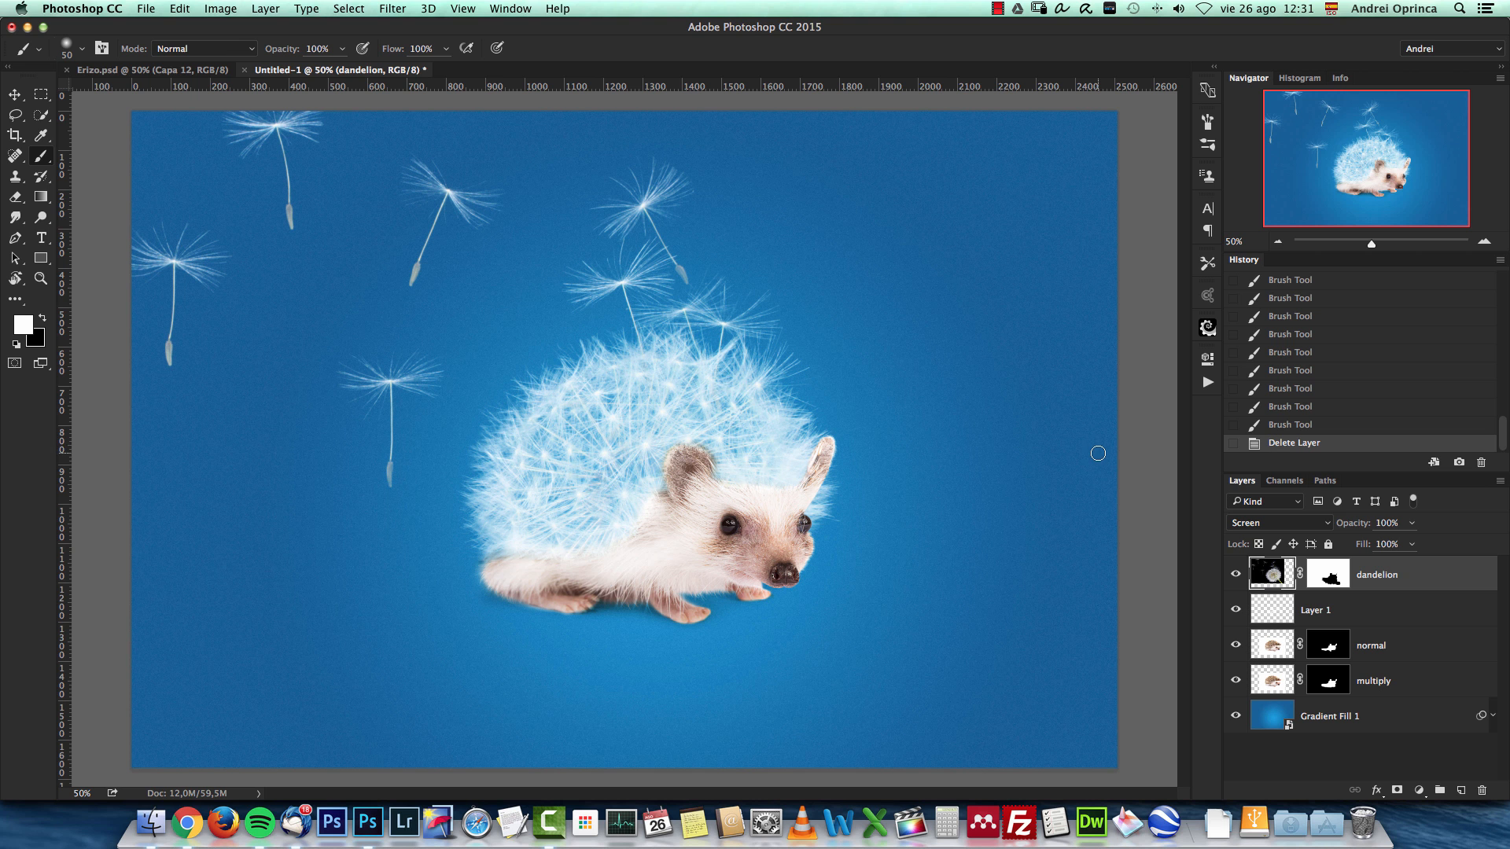
pyautogui.moveTo(1348, 572)
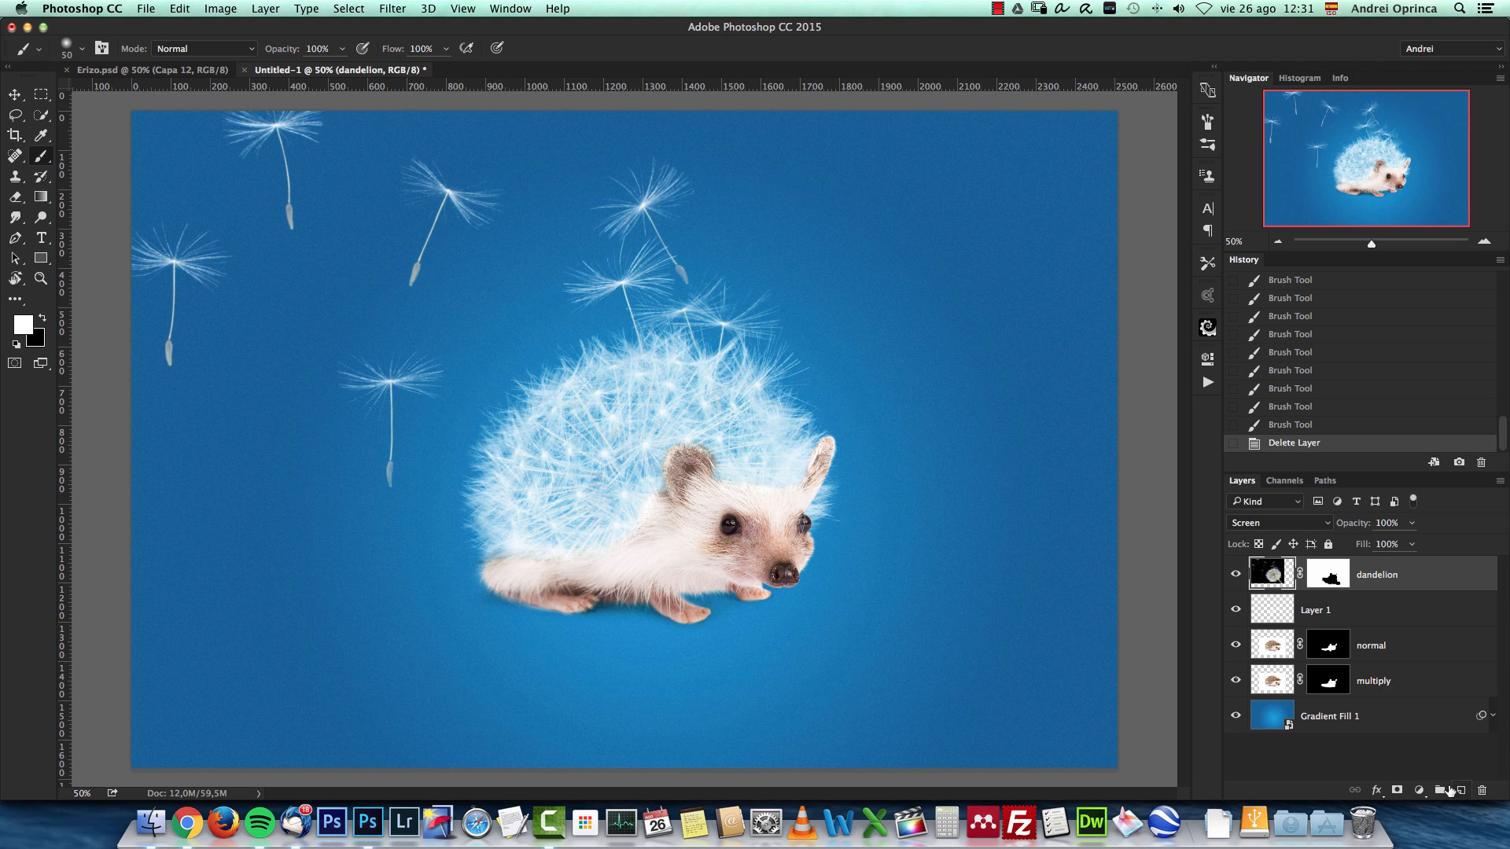
# Stamp all visible layers into a merged top layer and start a Camera Raw filter on it.
pyautogui.click(1417, 790)
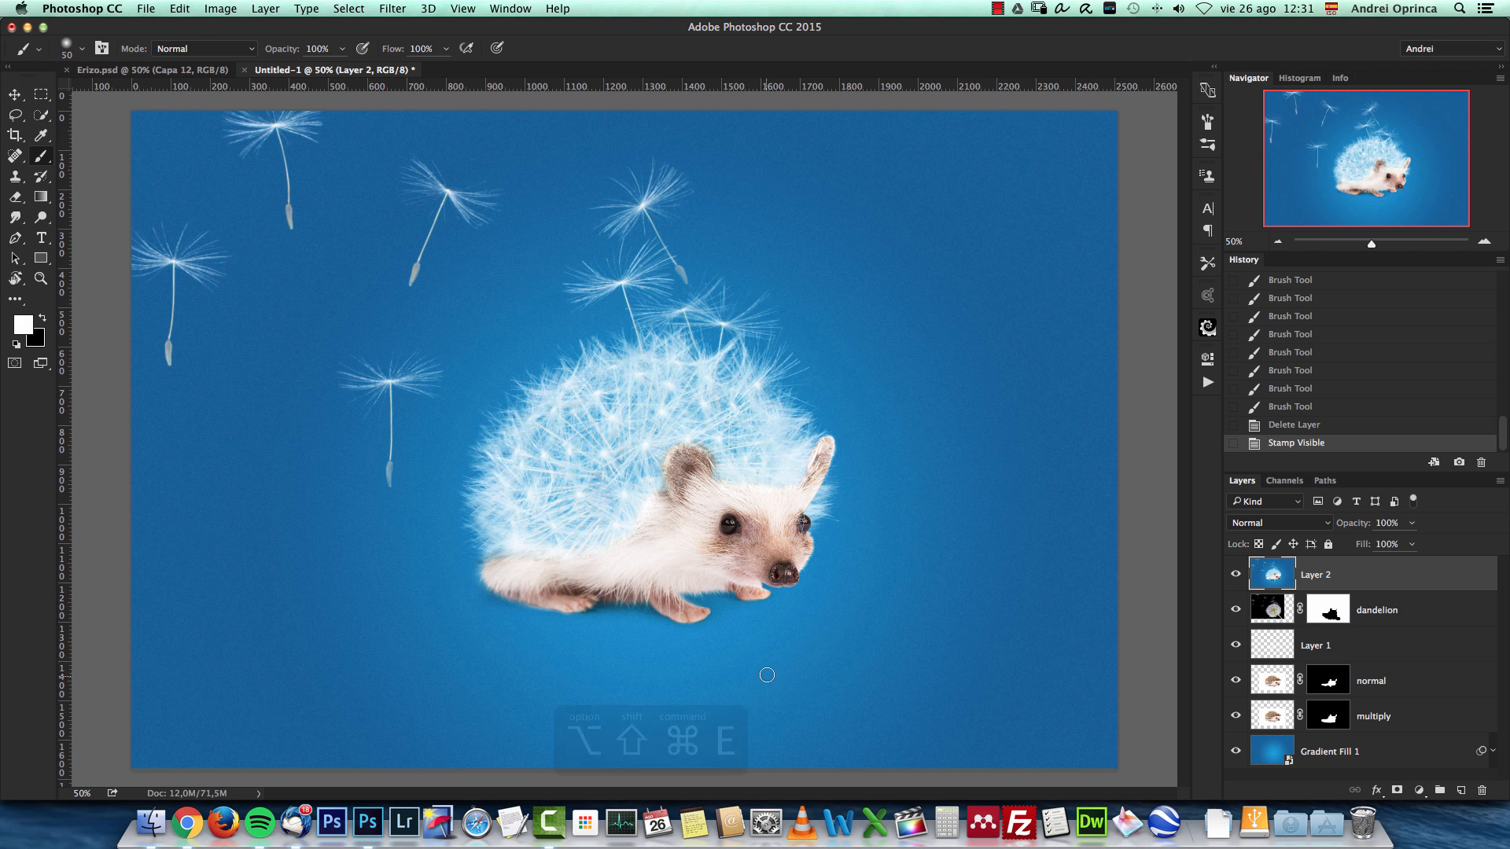
pyautogui.click(392, 10)
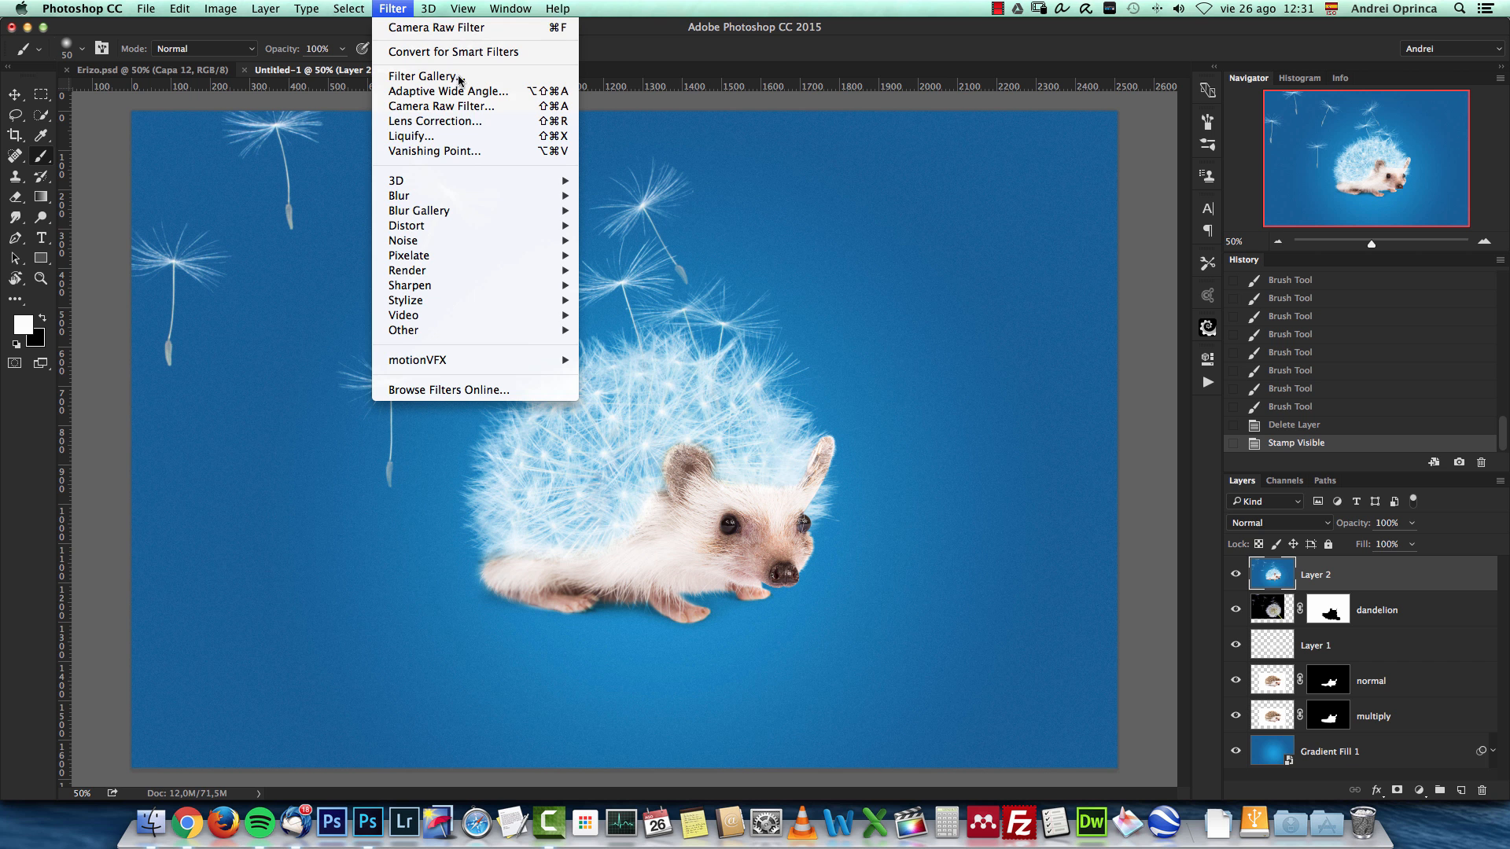
pyautogui.click(439, 27)
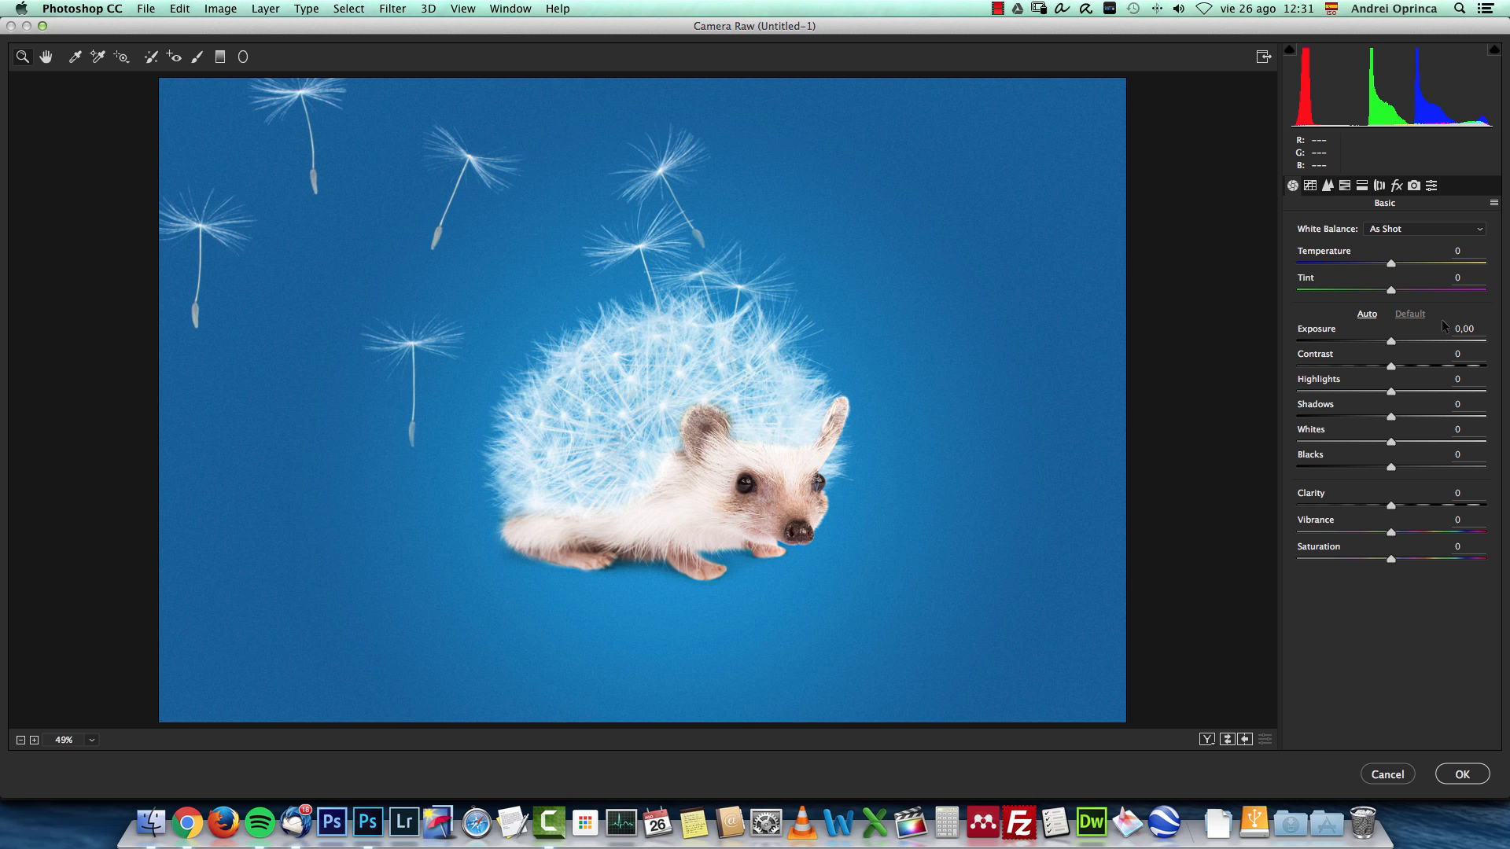
pyautogui.moveTo(1391, 508)
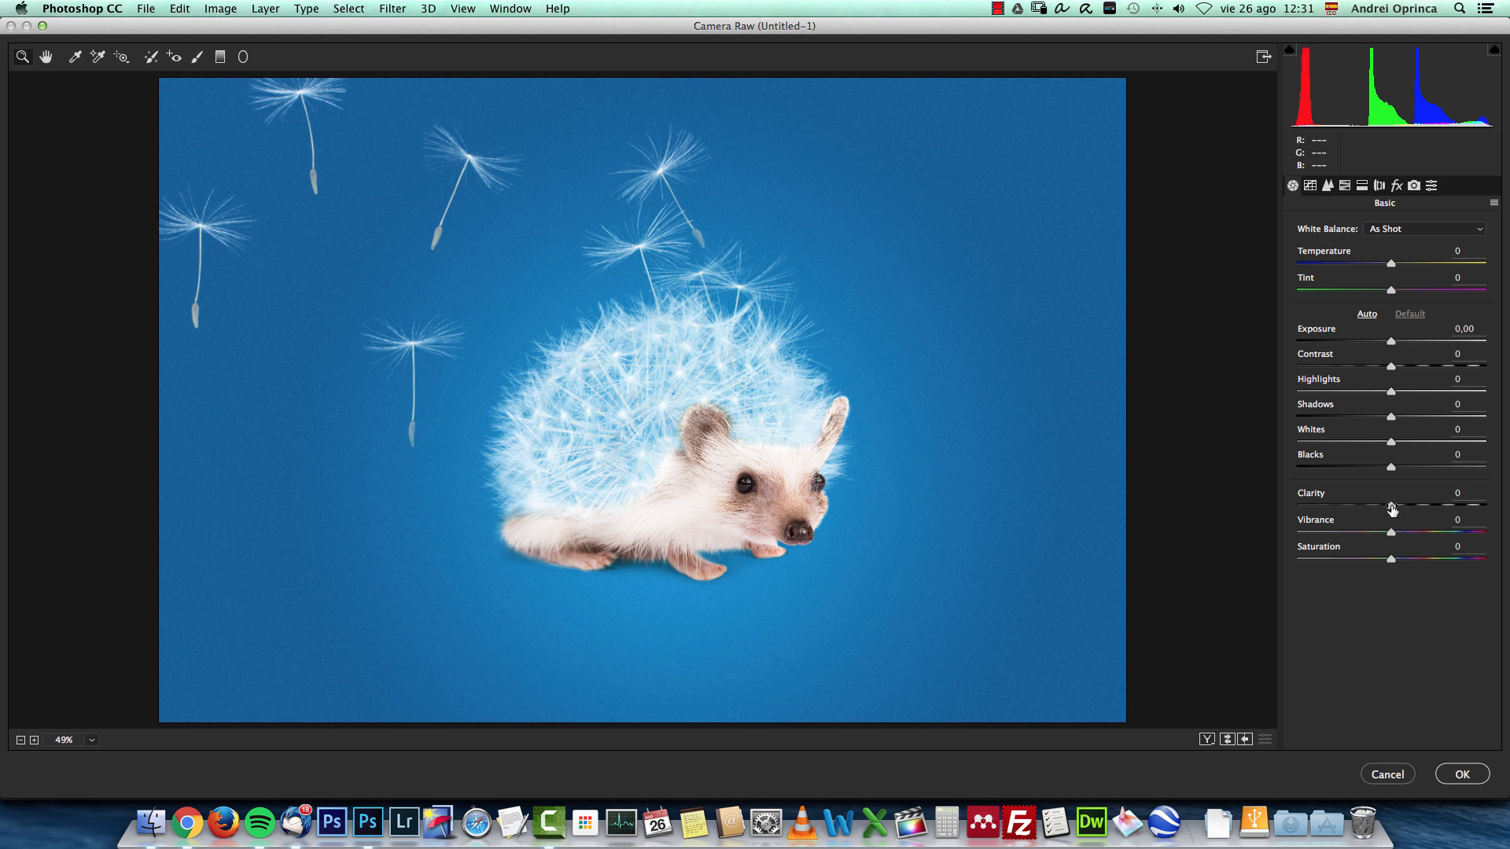
# Raise clarity and vibrance, lower highlights and whites, tint shadows cool cyan, and apply.
pyautogui.moveTo(1390, 505); pyautogui.dragTo(1414, 505)
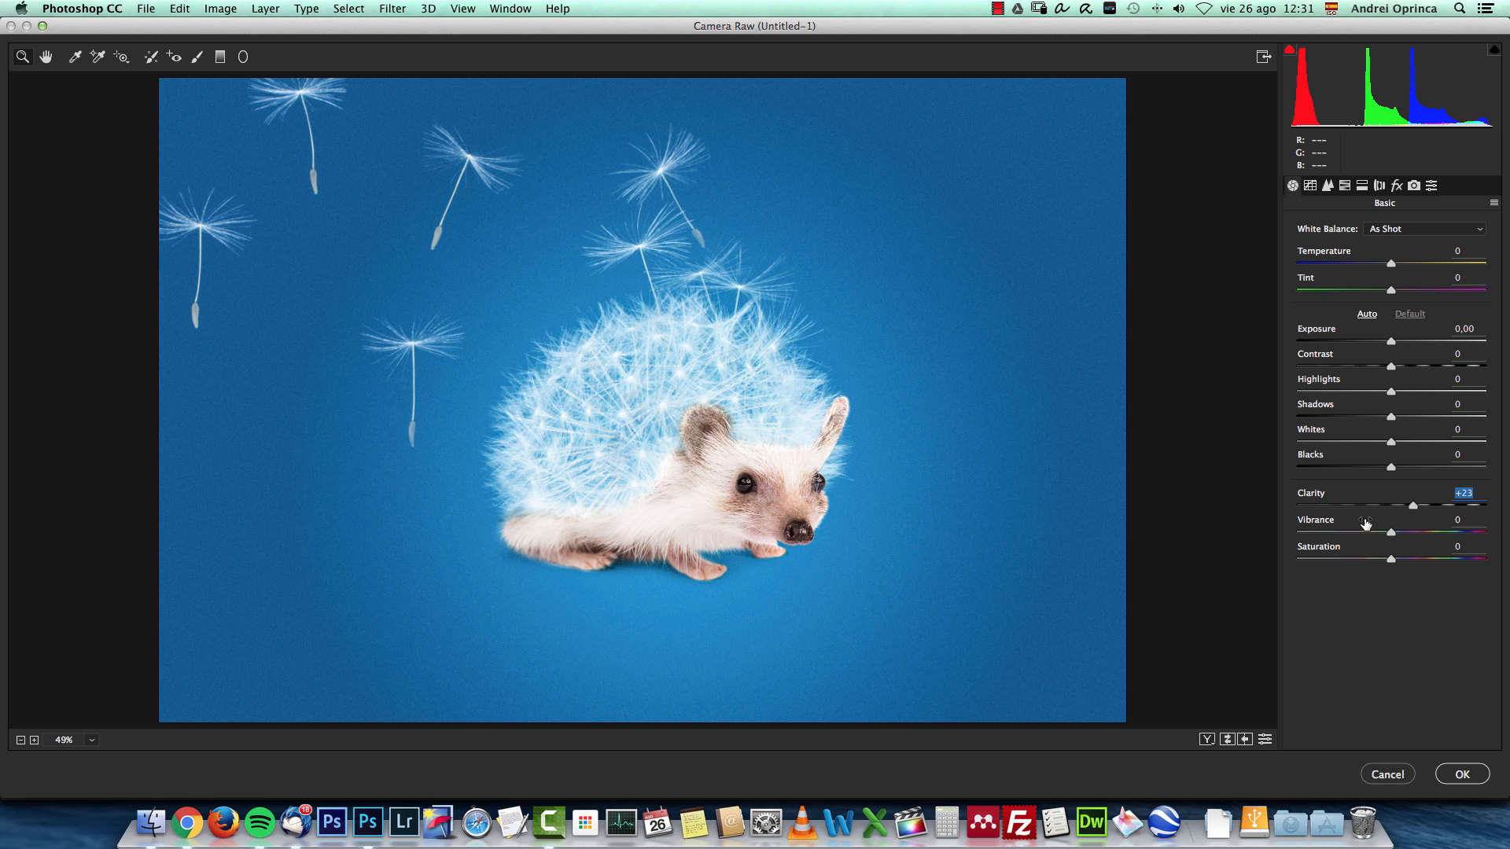
pyautogui.moveTo(1352, 413)
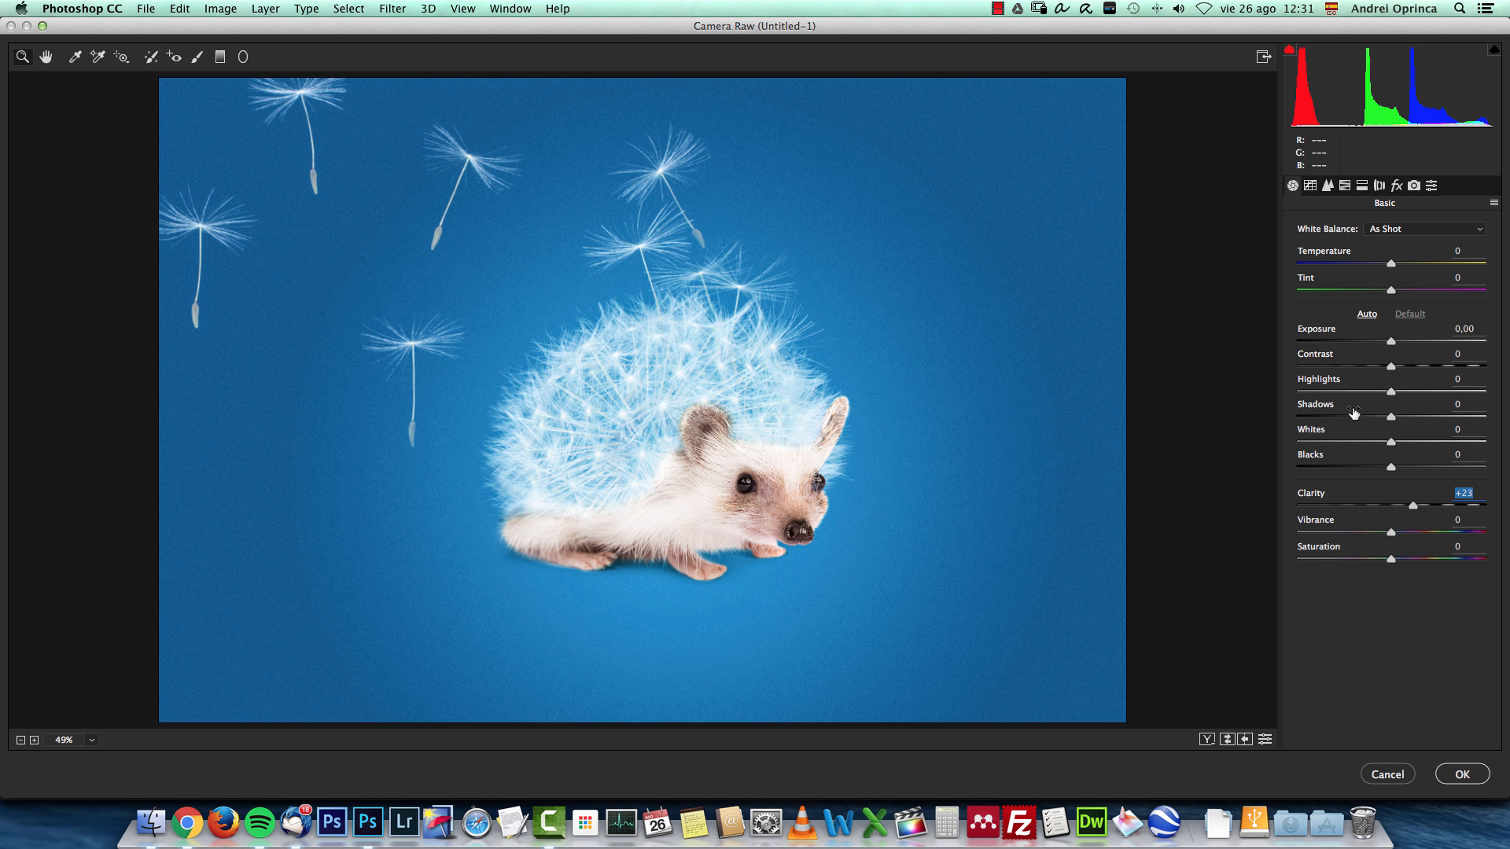
pyautogui.moveTo(1386, 393)
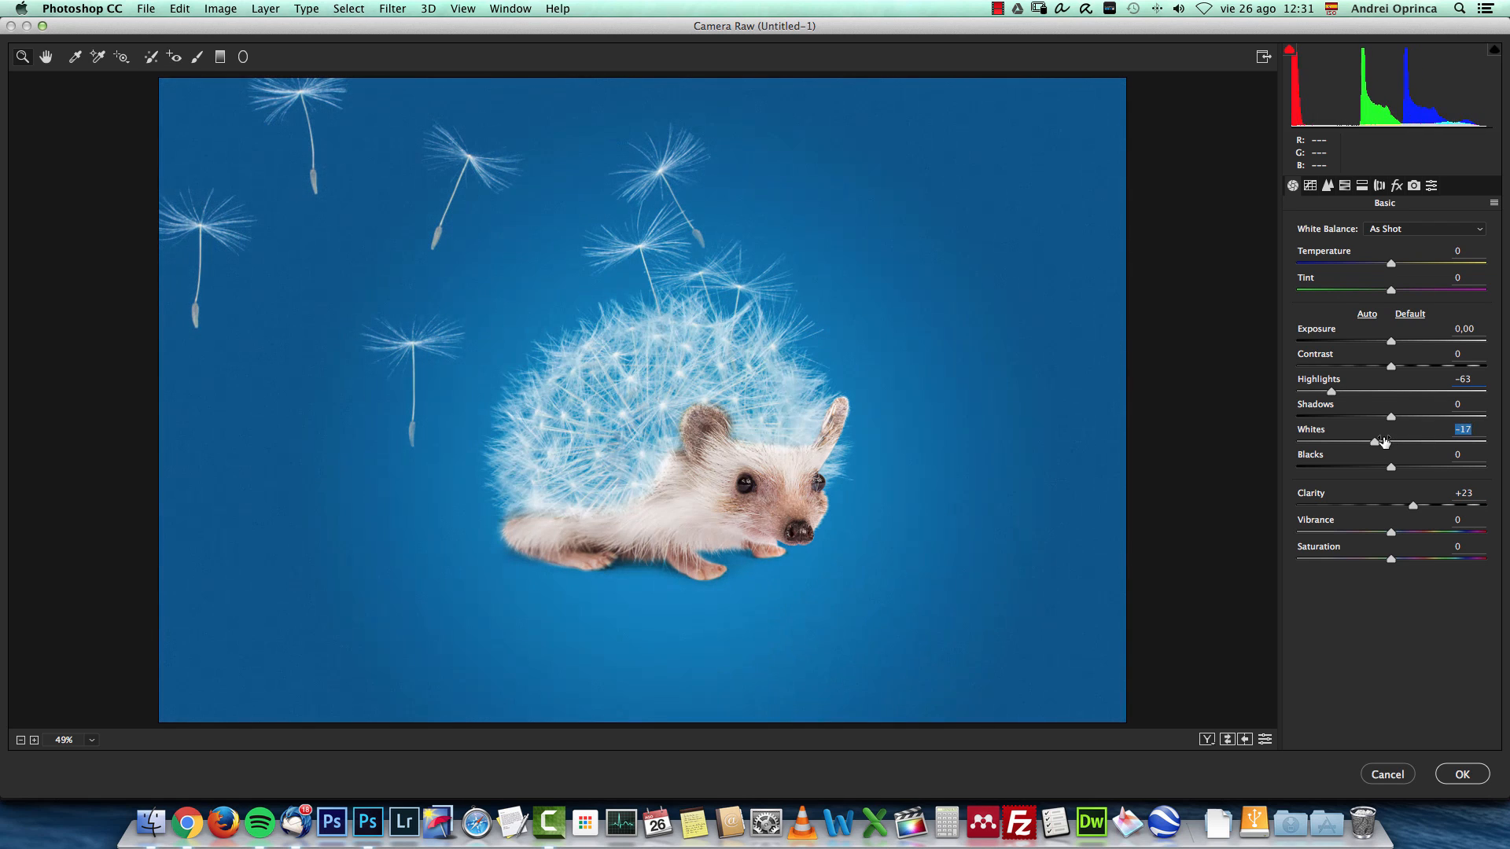
pyautogui.moveTo(1330, 392); pyautogui.dragTo(1352, 391)
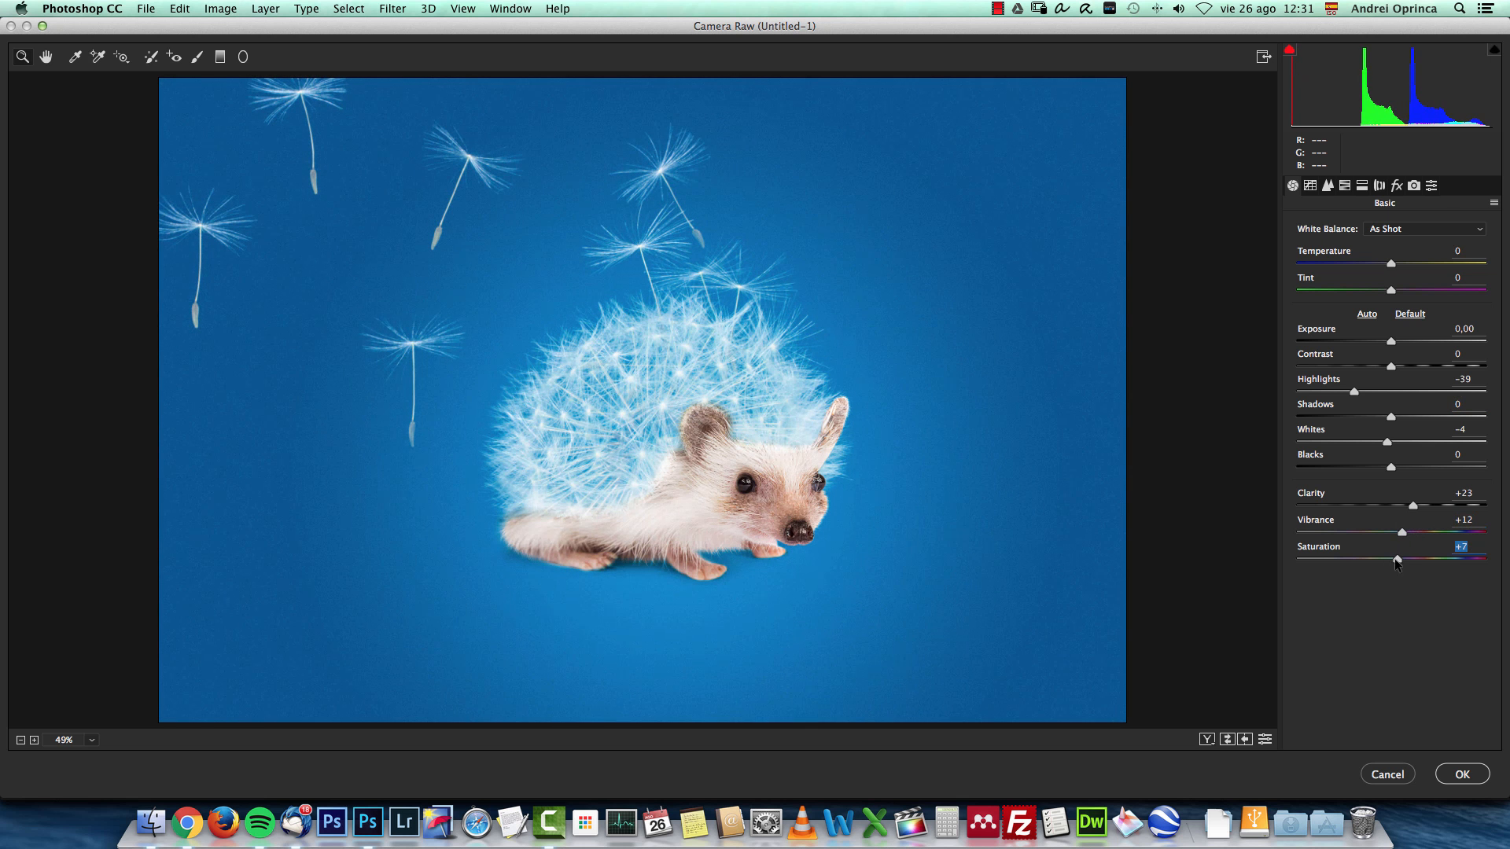
pyautogui.click(1360, 186)
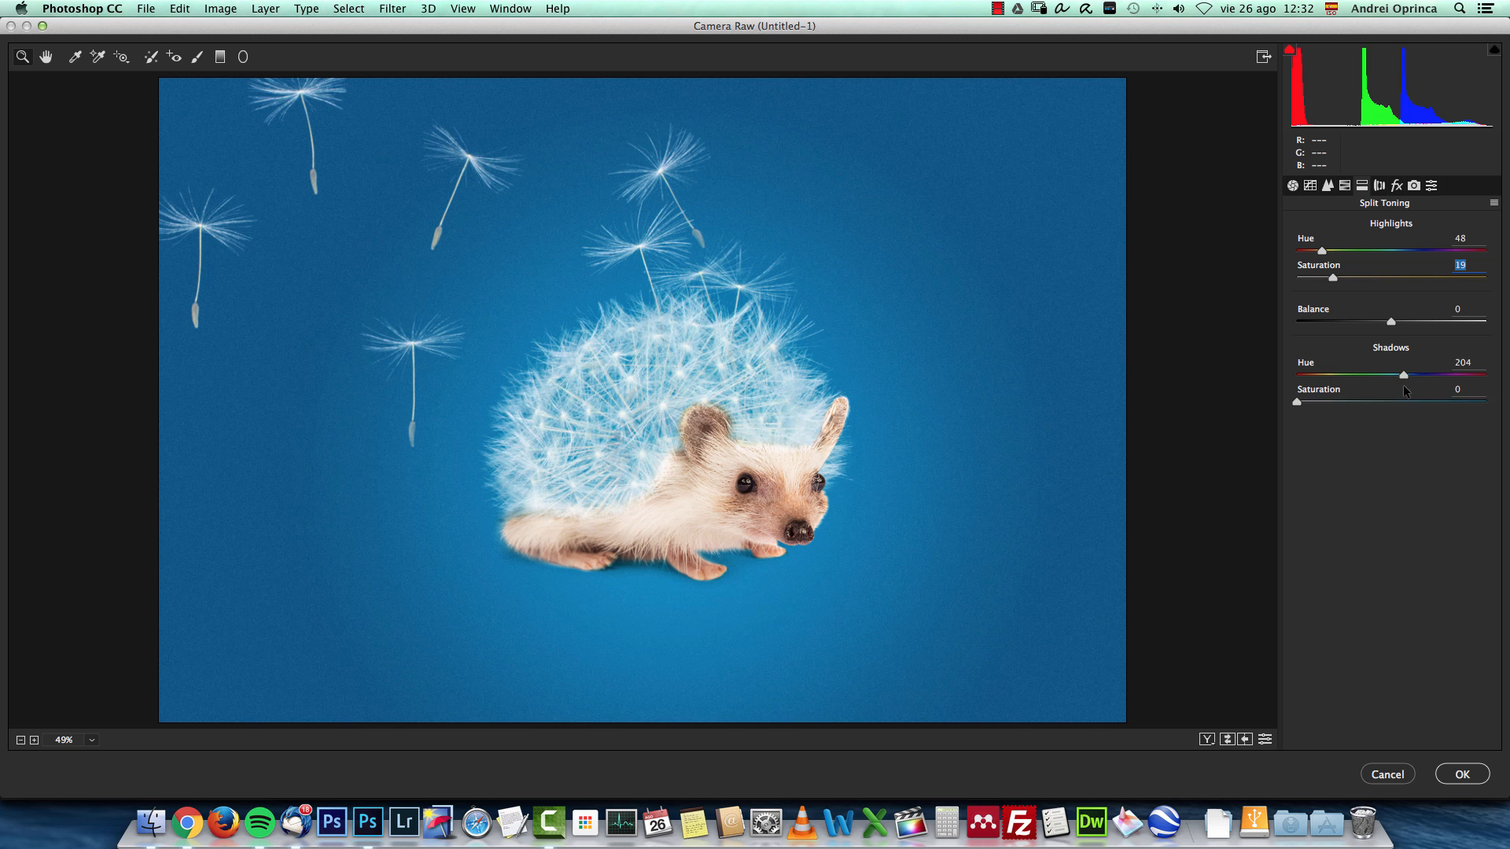
pyautogui.moveTo(1296, 401); pyautogui.dragTo(1324, 401)
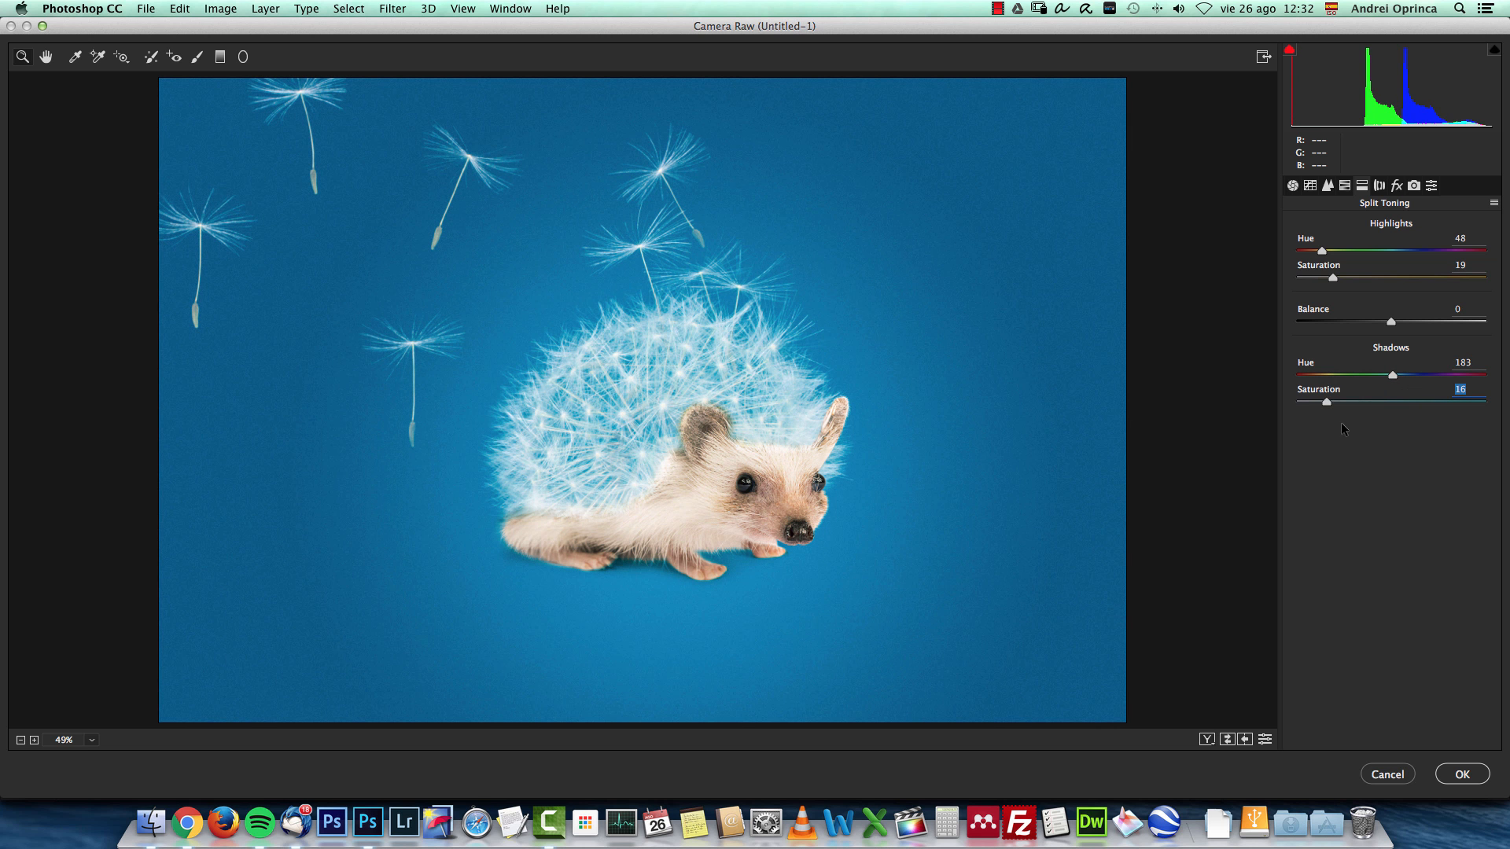
pyautogui.click(1461, 773)
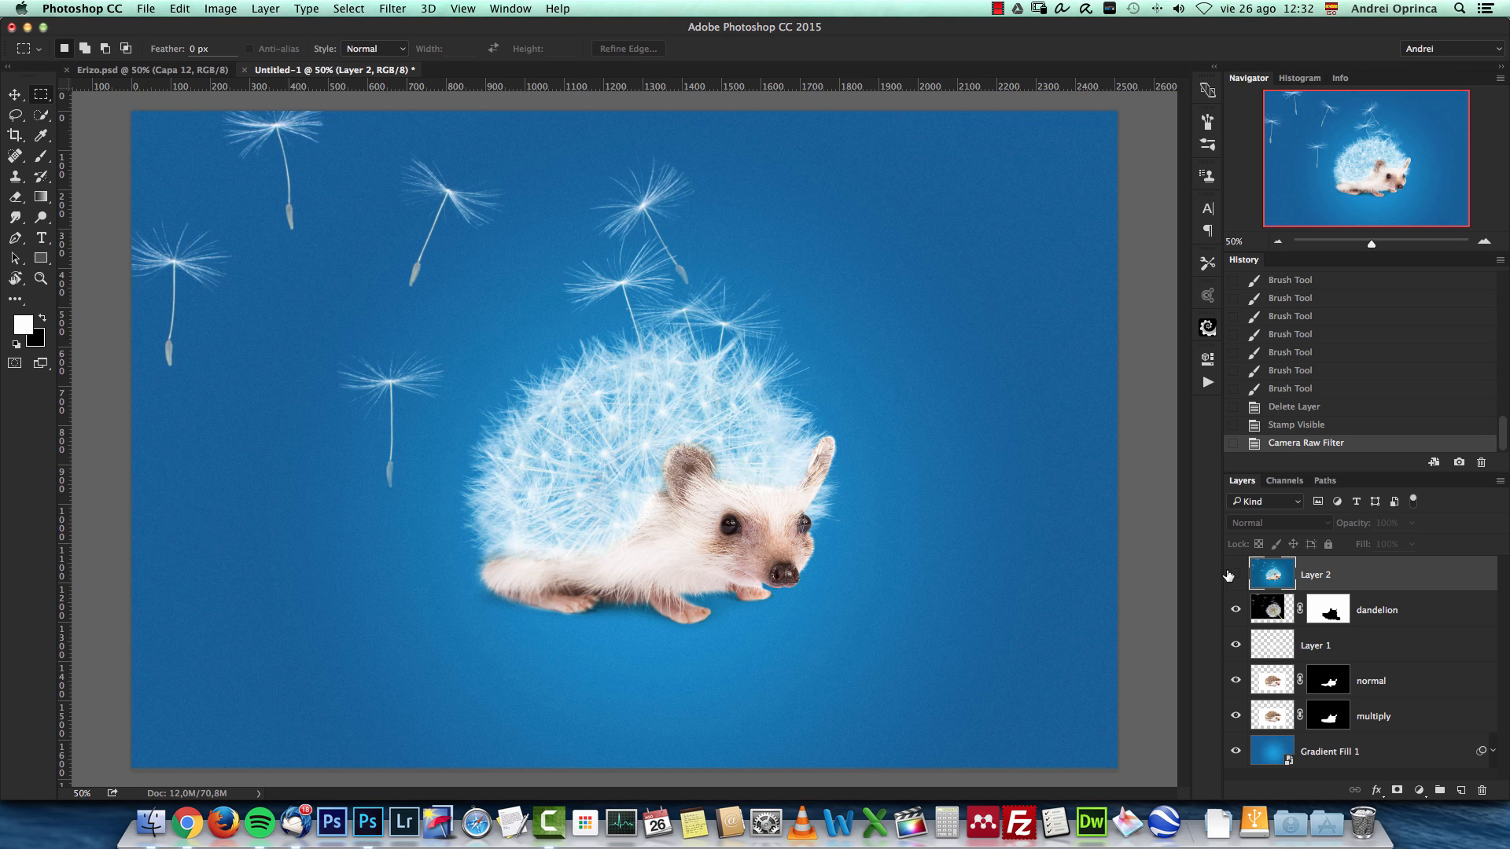
# Apply a Color Balance tweak to the merged layer's midtones and highlights.
pyautogui.press('cmd+b')
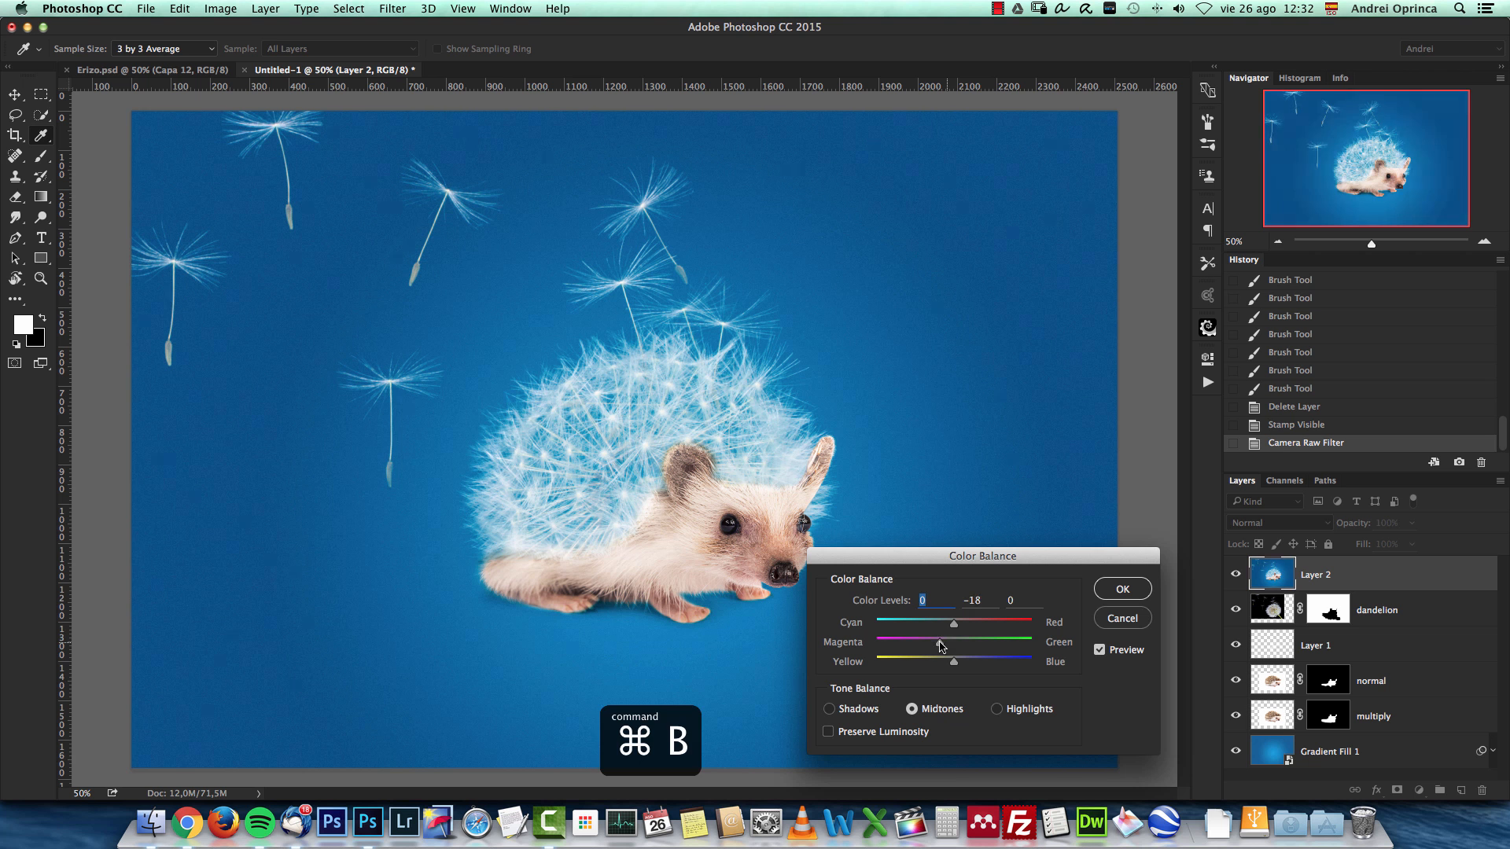
pyautogui.click(997, 709)
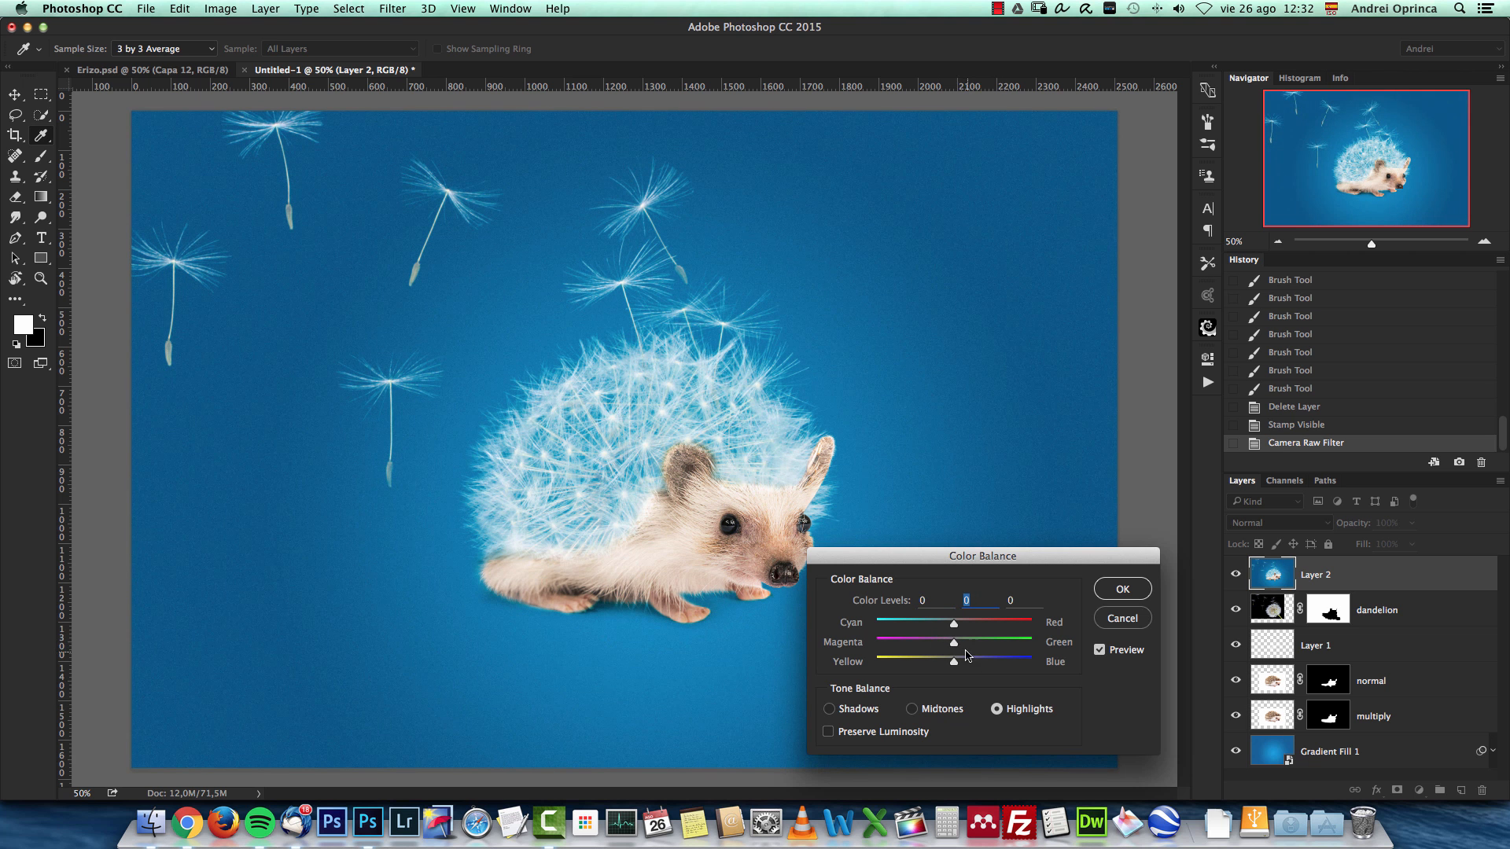
pyautogui.click(1120, 588)
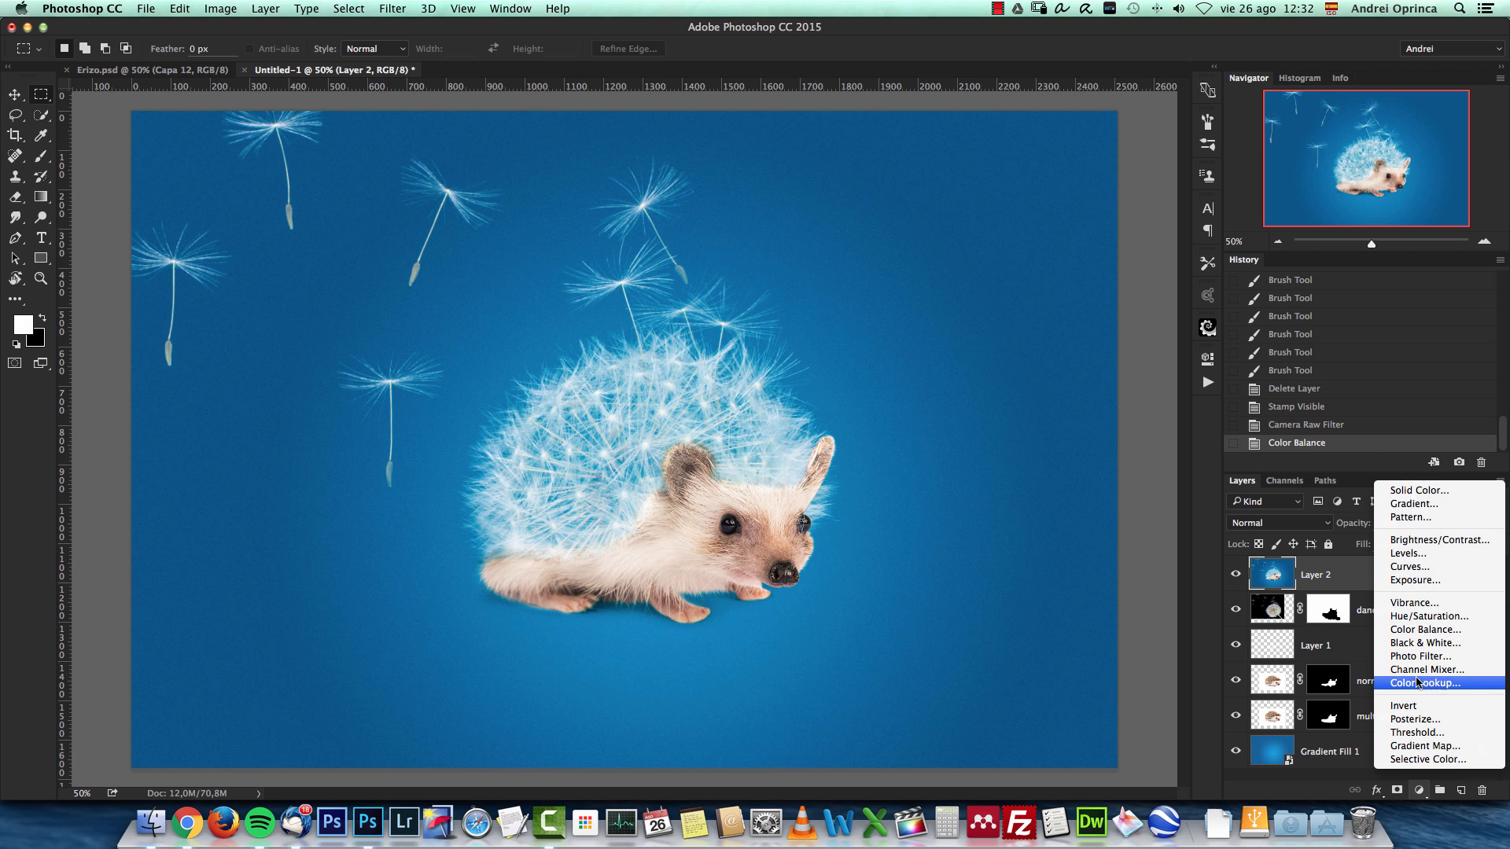
# Add an EdgyAmber.3DL Color Lookup adjustment layer at 10% opacity.
pyautogui.click(1425, 683)
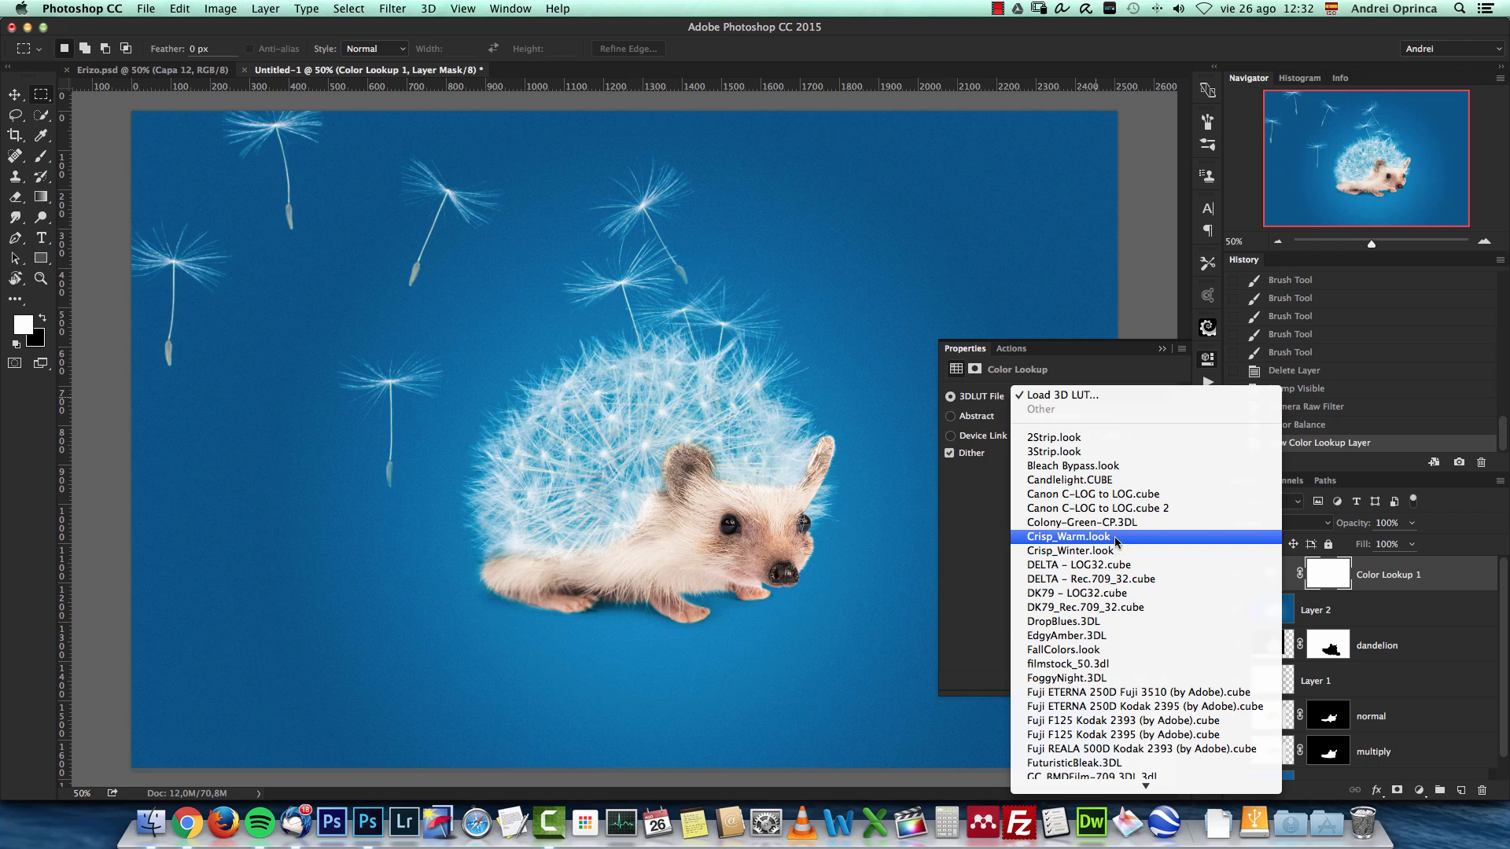
pyautogui.click(1066, 635)
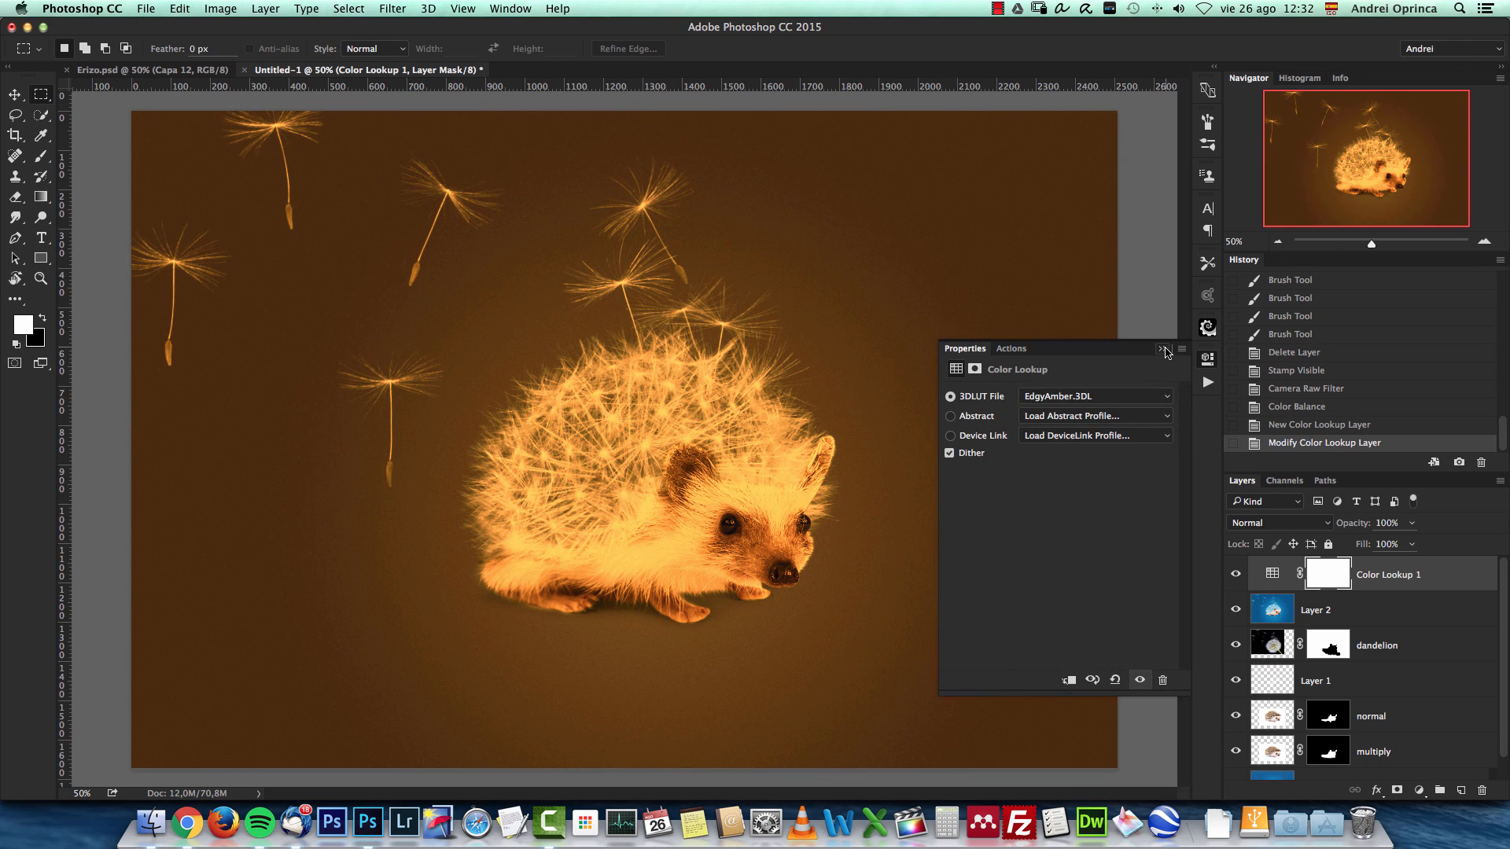
pyautogui.write('10')
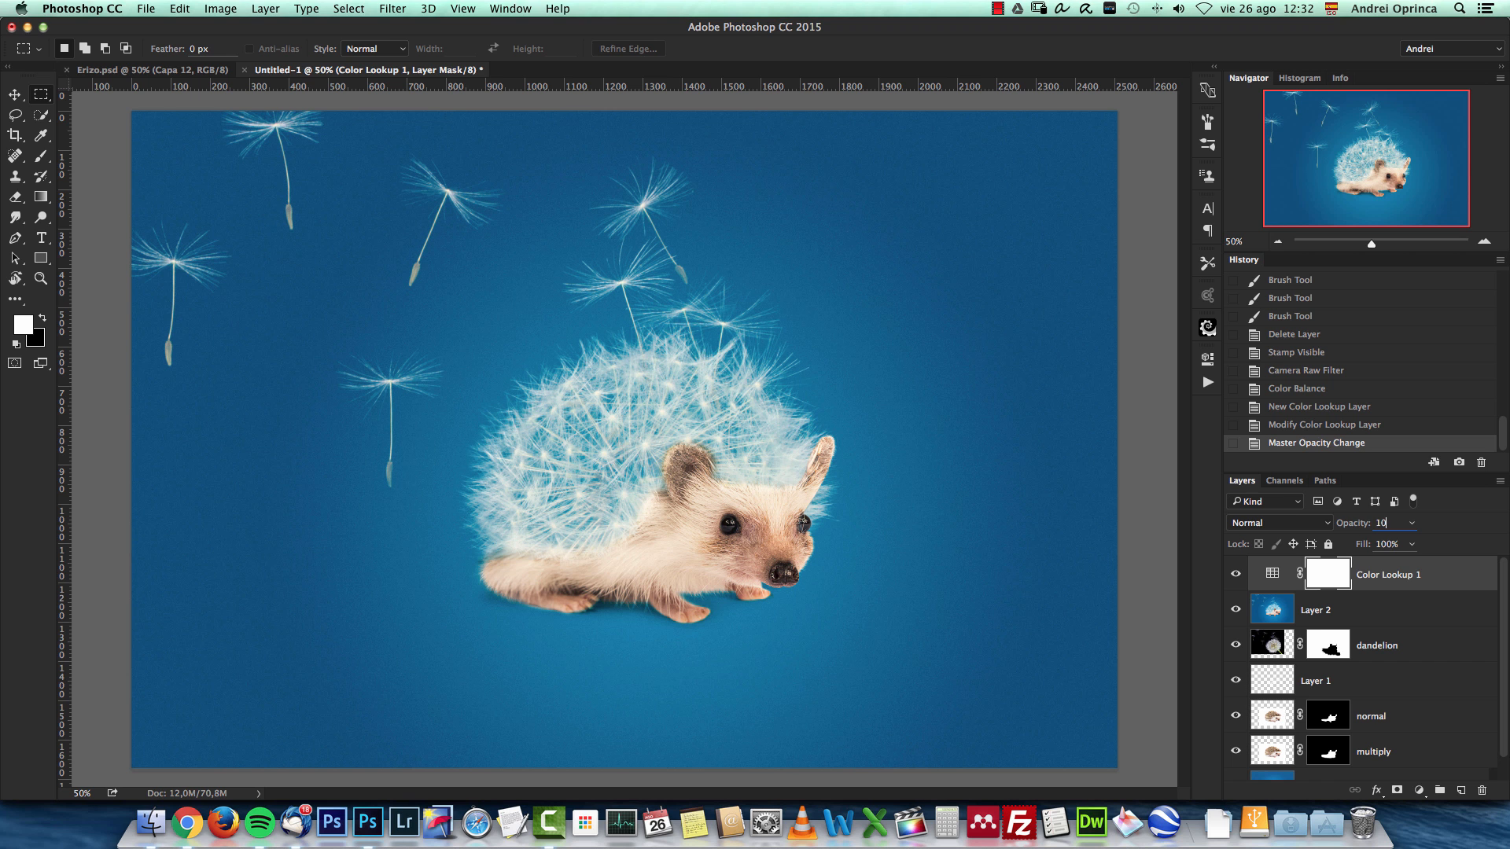